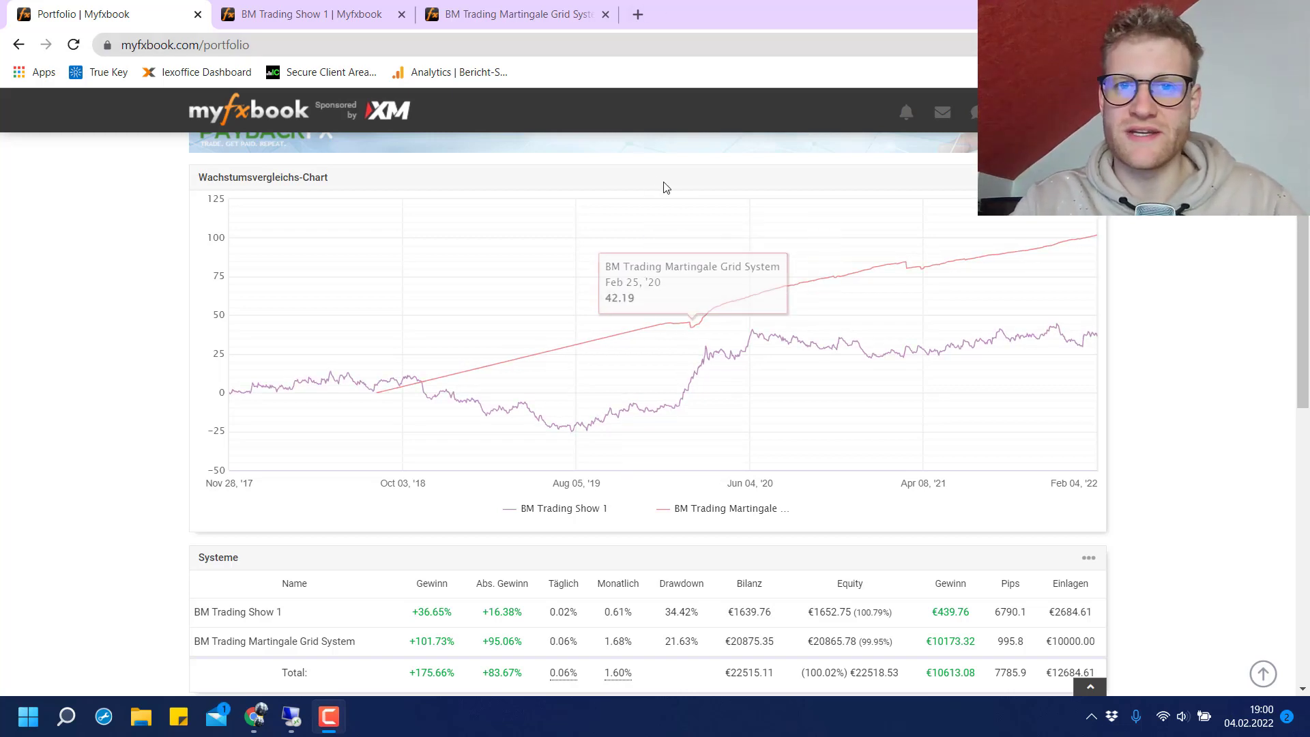
{"action": "mouse_move", "coordinate": [643, 182]}
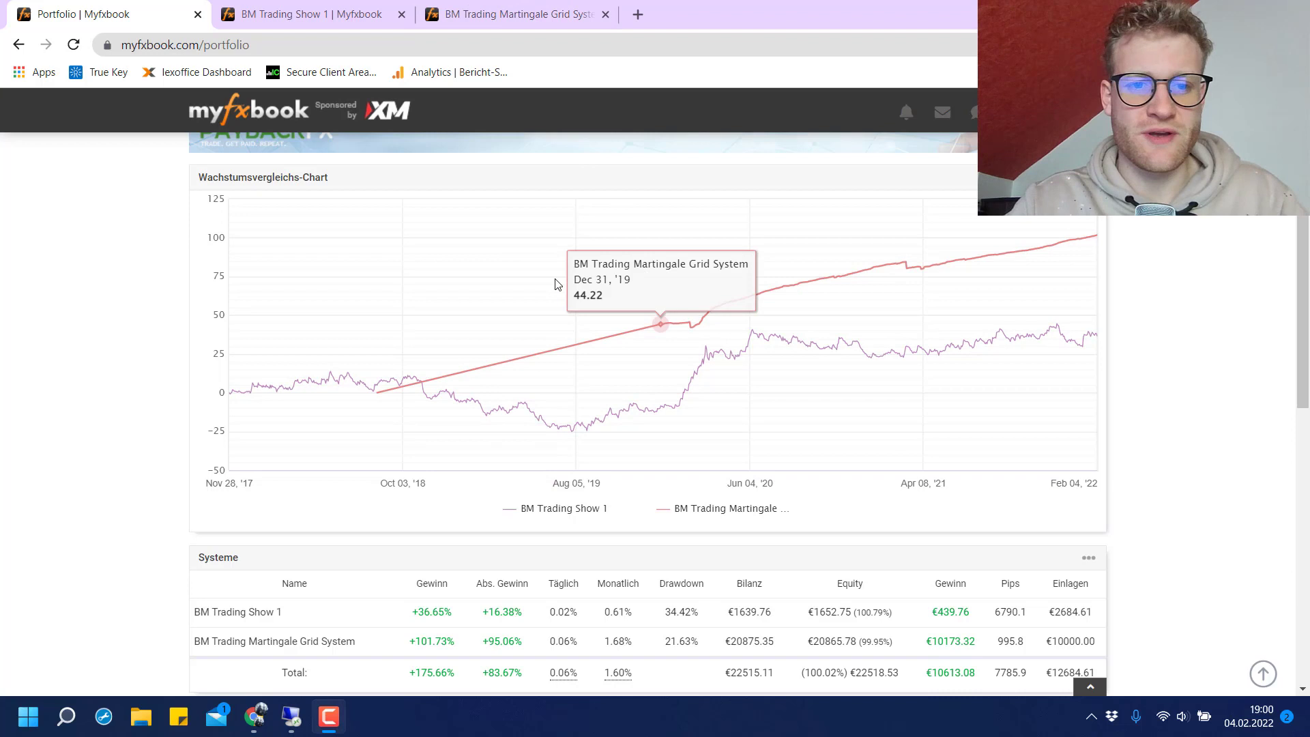
{"action": "mouse_move", "coordinate": [359, 164]}
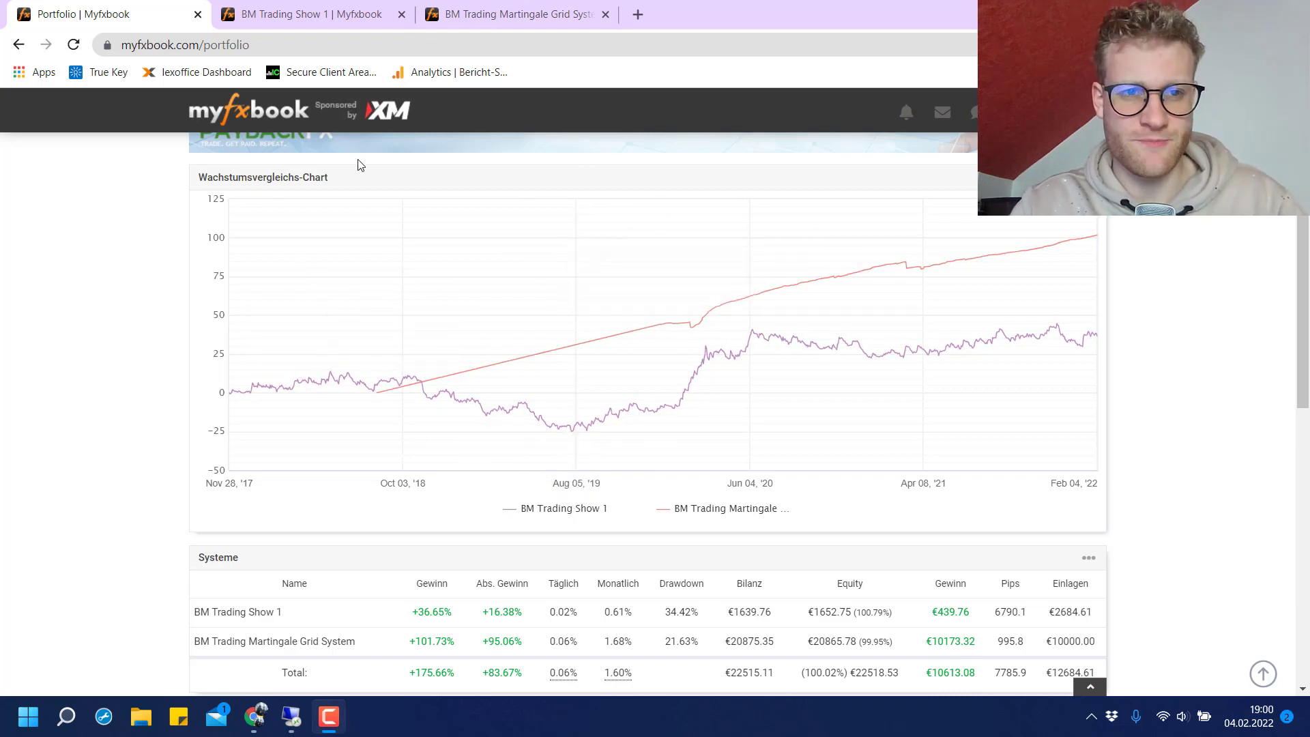
{"action": "mouse_move", "coordinate": [781, 338]}
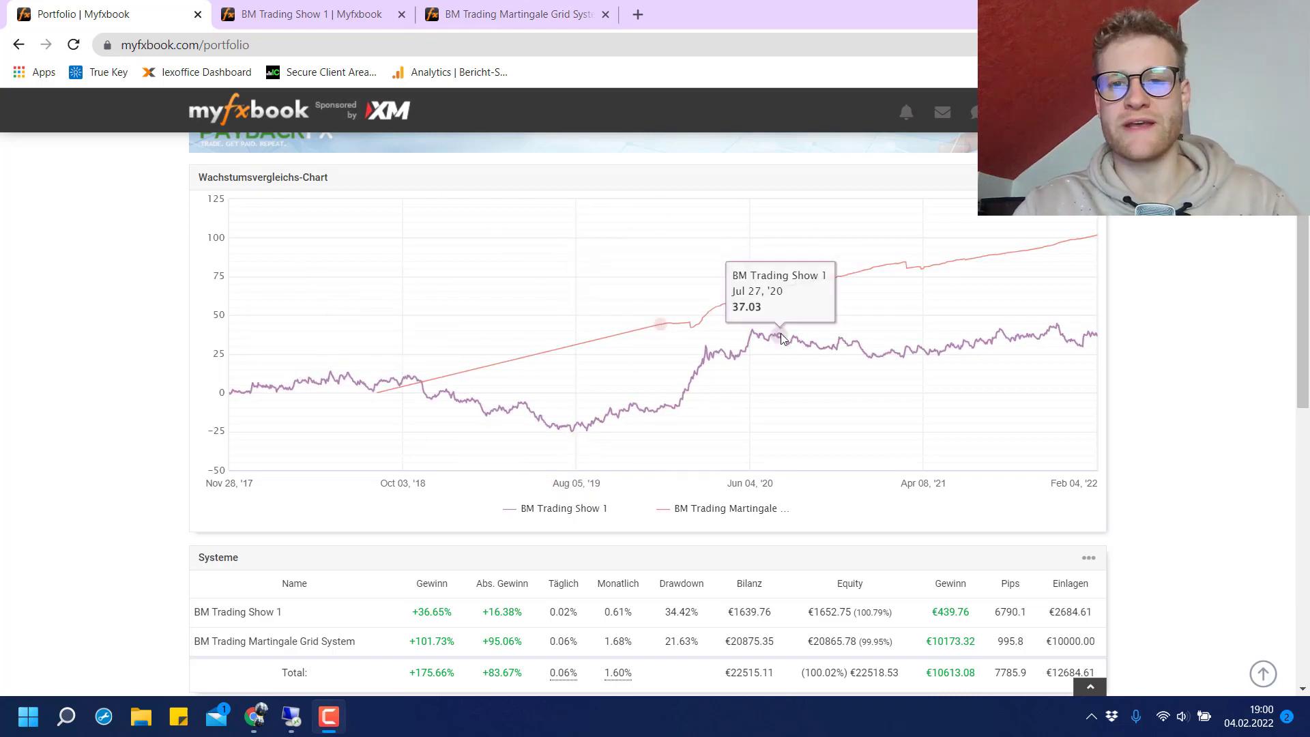
{"action": "mouse_move", "coordinate": [969, 367]}
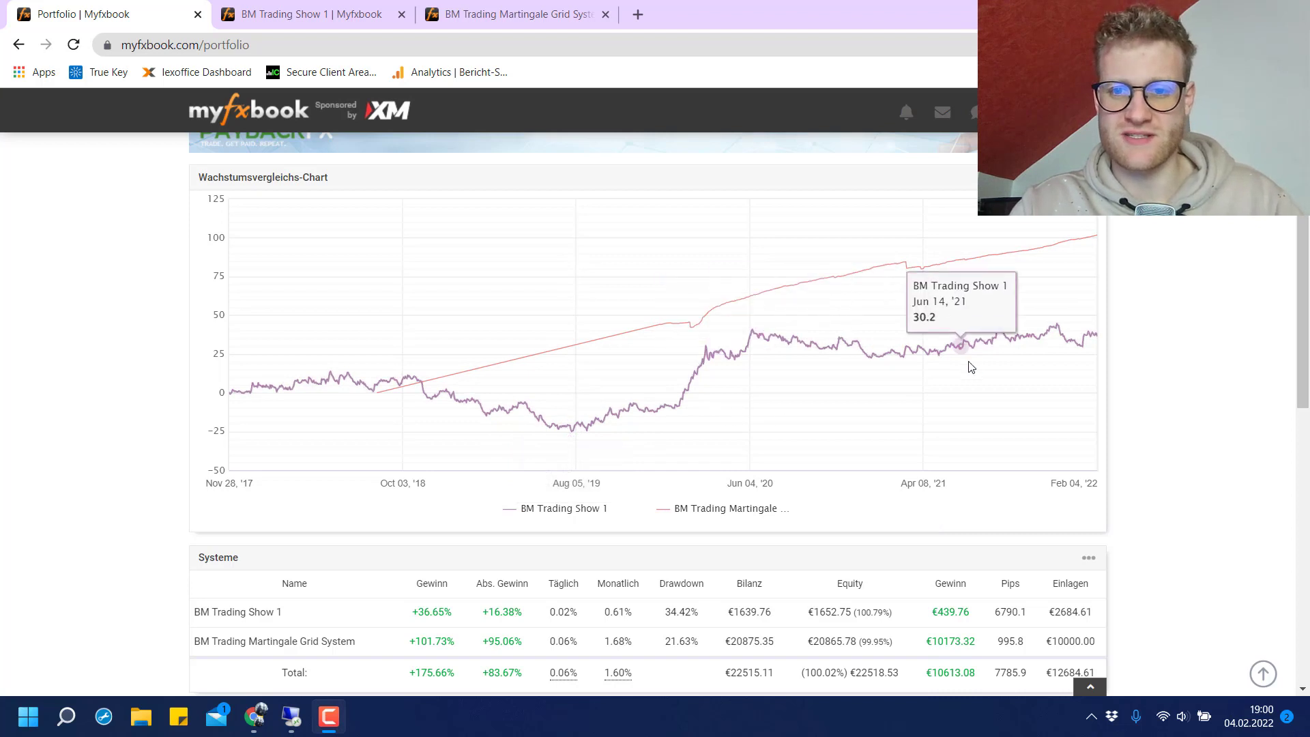
{"action": "mouse_move", "coordinate": [1123, 352]}
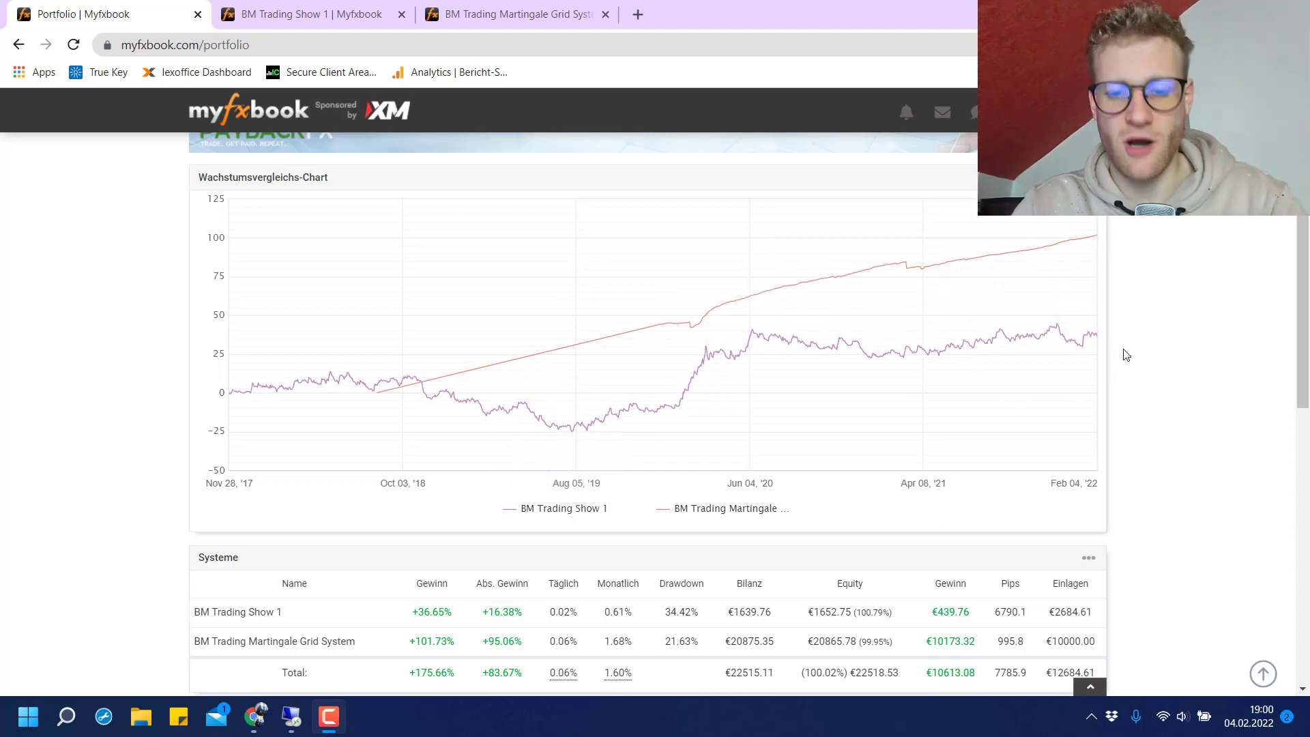
{"action": "mouse_move", "coordinate": [928, 351]}
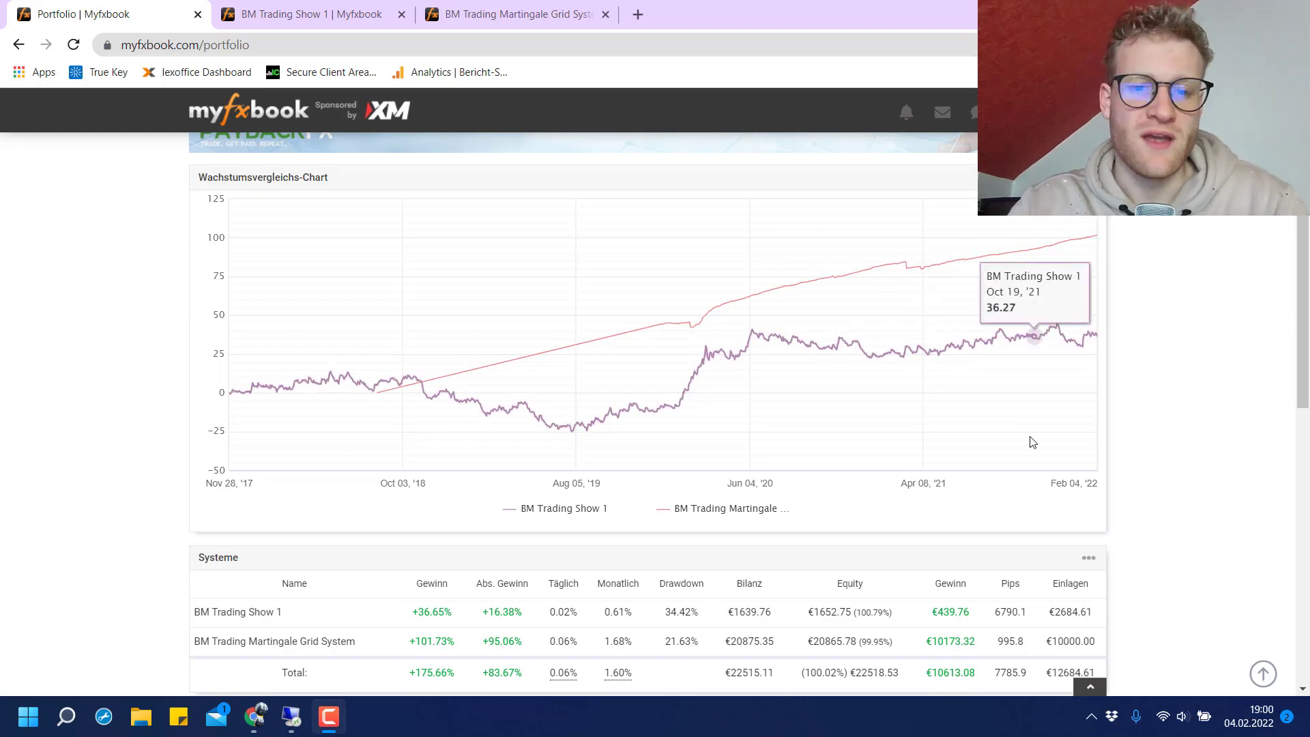
{"action": "mouse_move", "coordinate": [675, 517]}
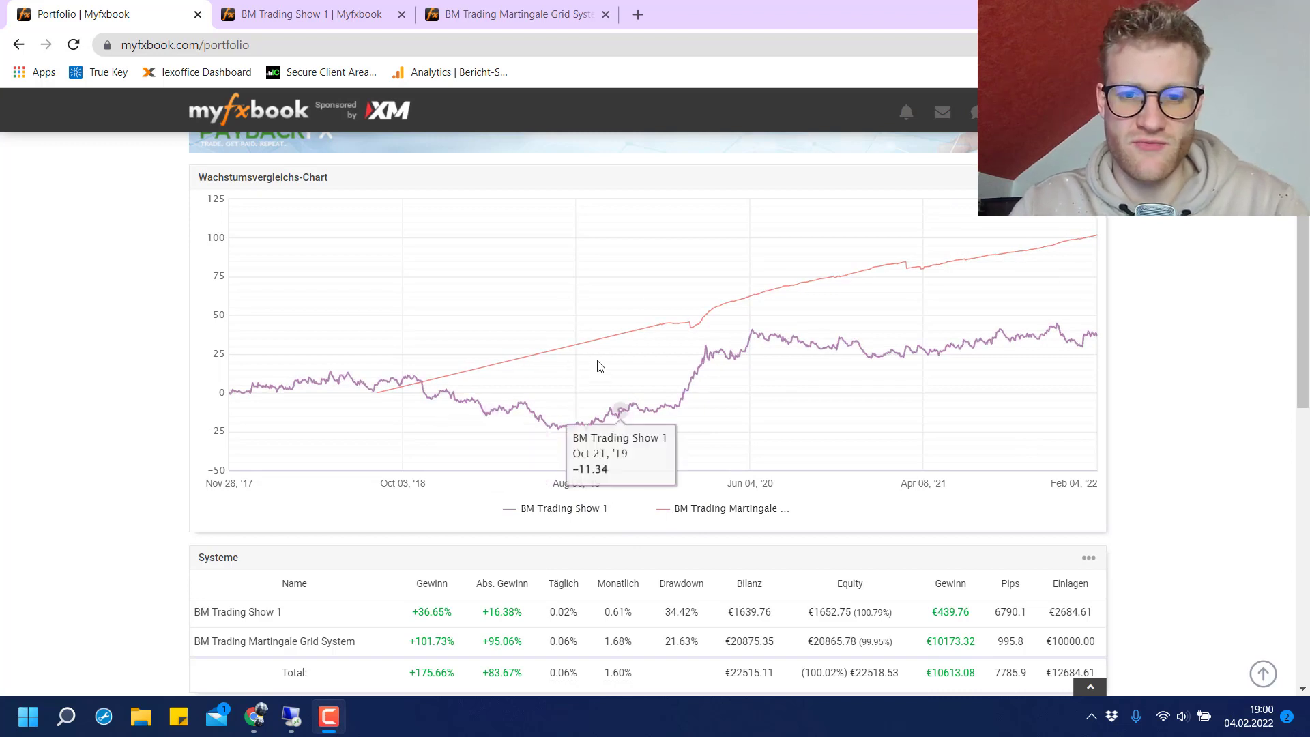
{"action": "mouse_move", "coordinate": [572, 519]}
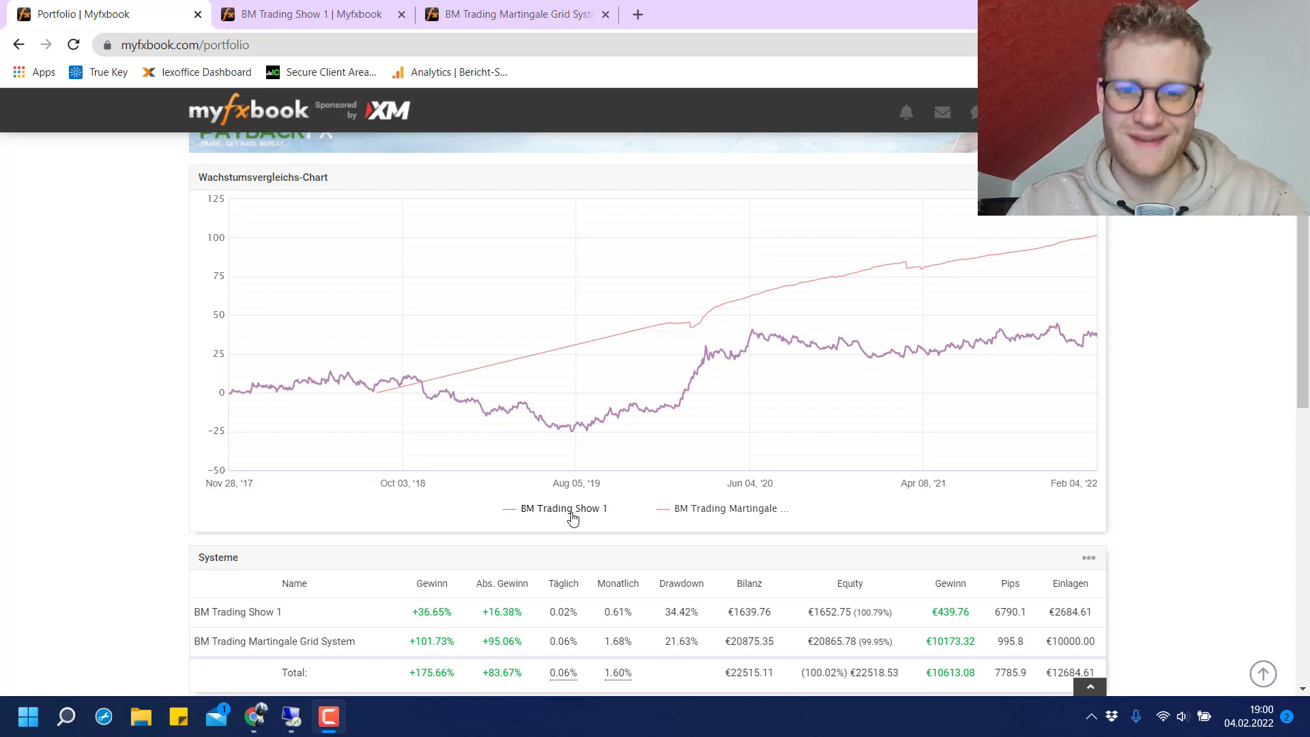
{"action": "mouse_move", "coordinate": [251, 390]}
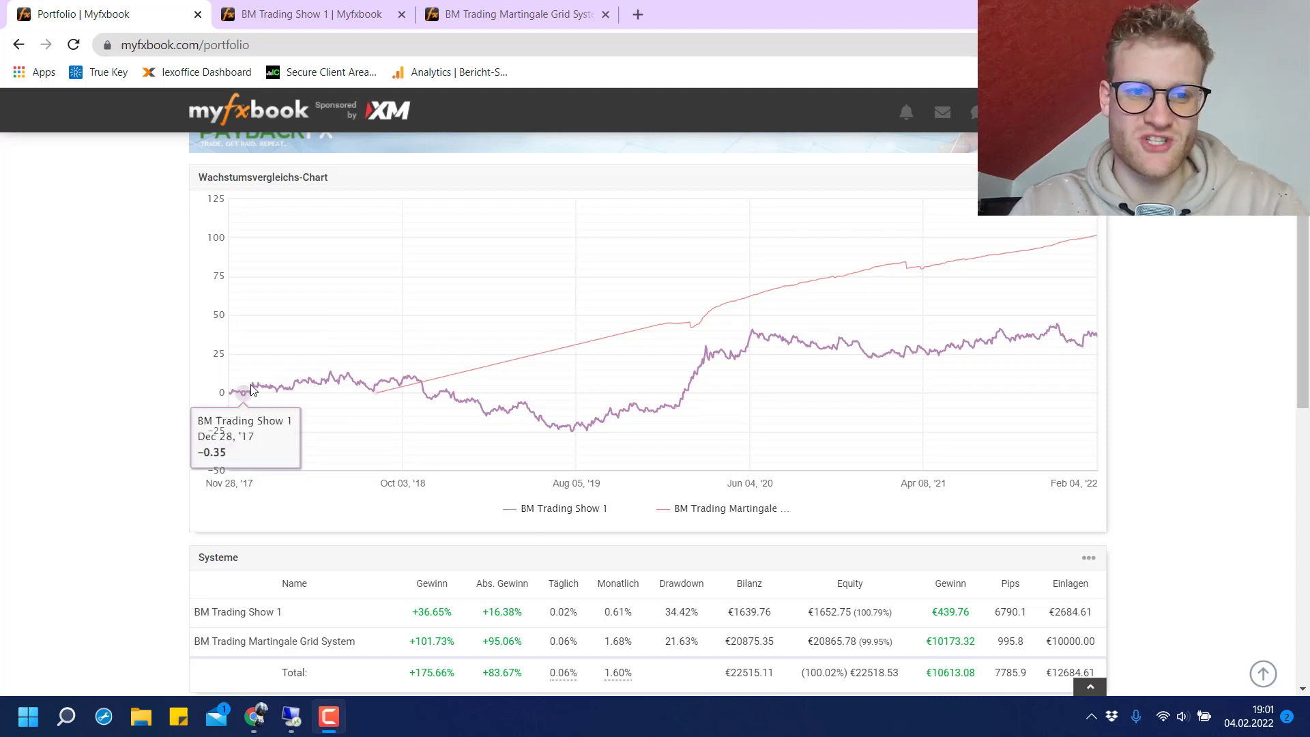
{"action": "mouse_move", "coordinate": [817, 348]}
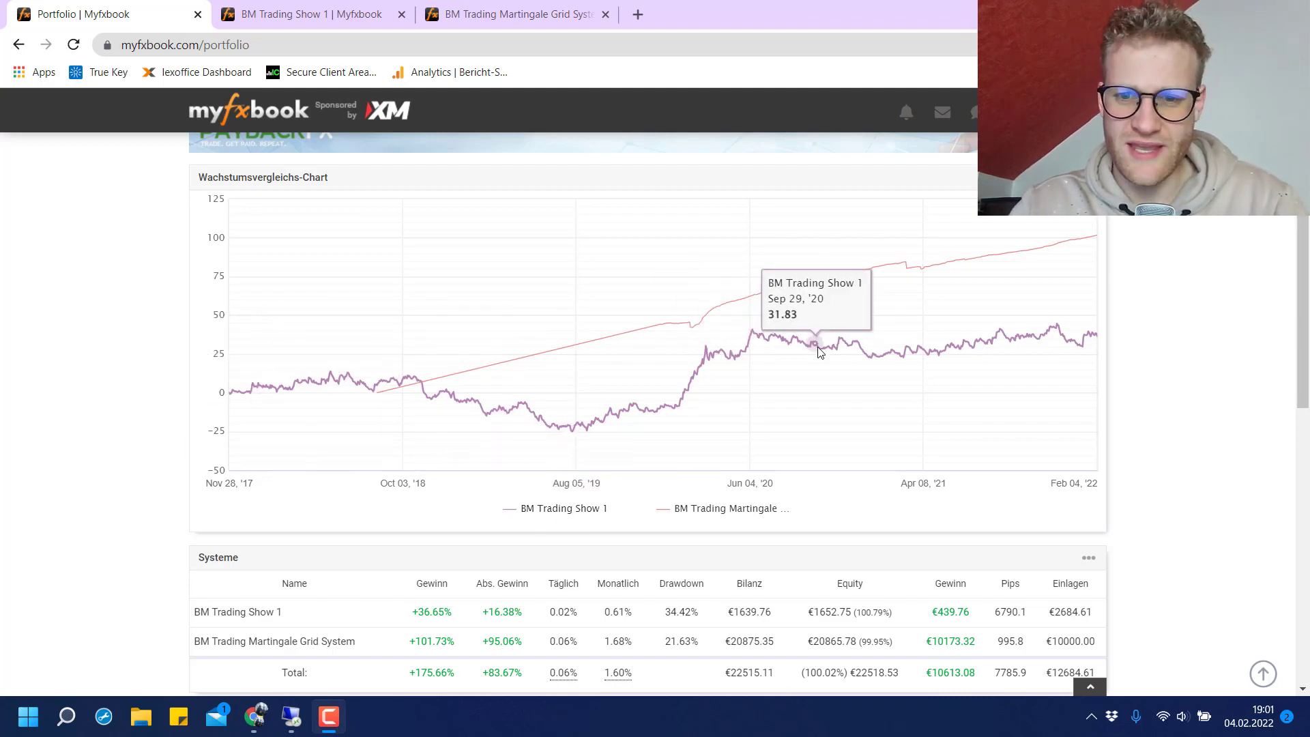
{"action": "mouse_move", "coordinate": [310, 410]}
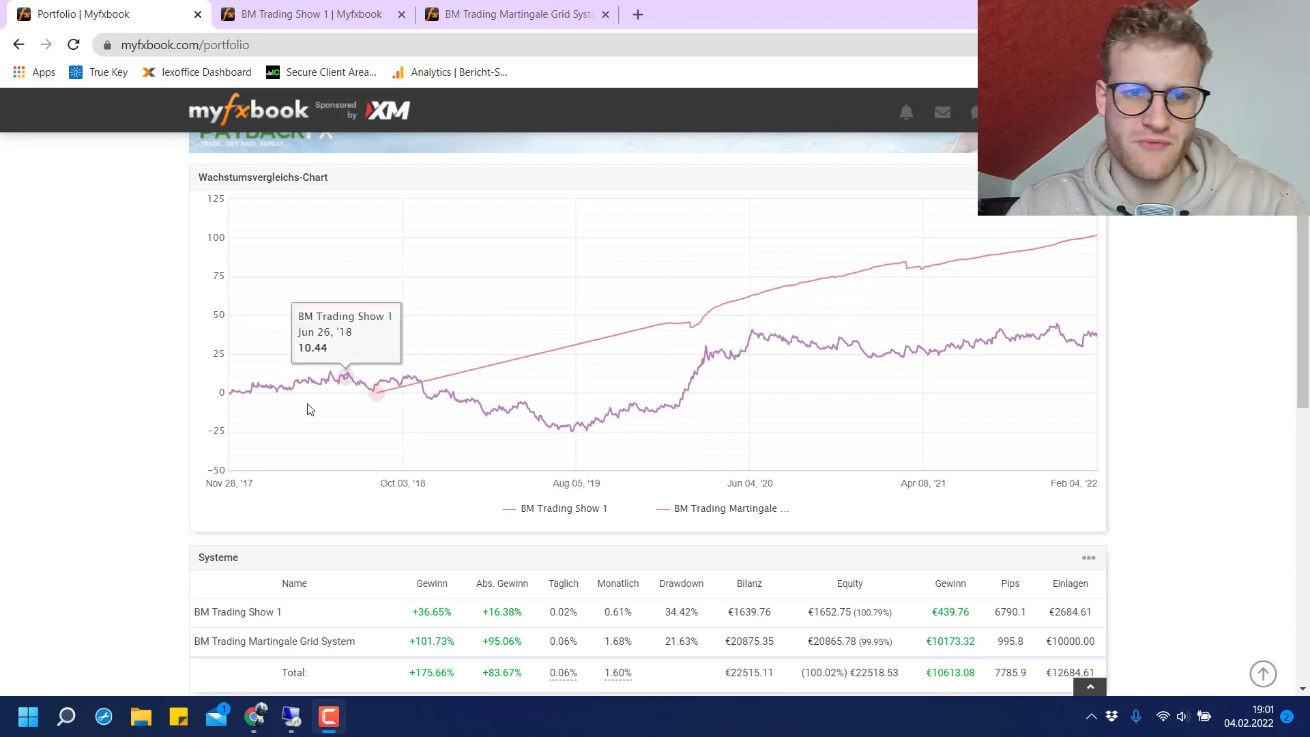
{"action": "mouse_move", "coordinate": [1097, 333]}
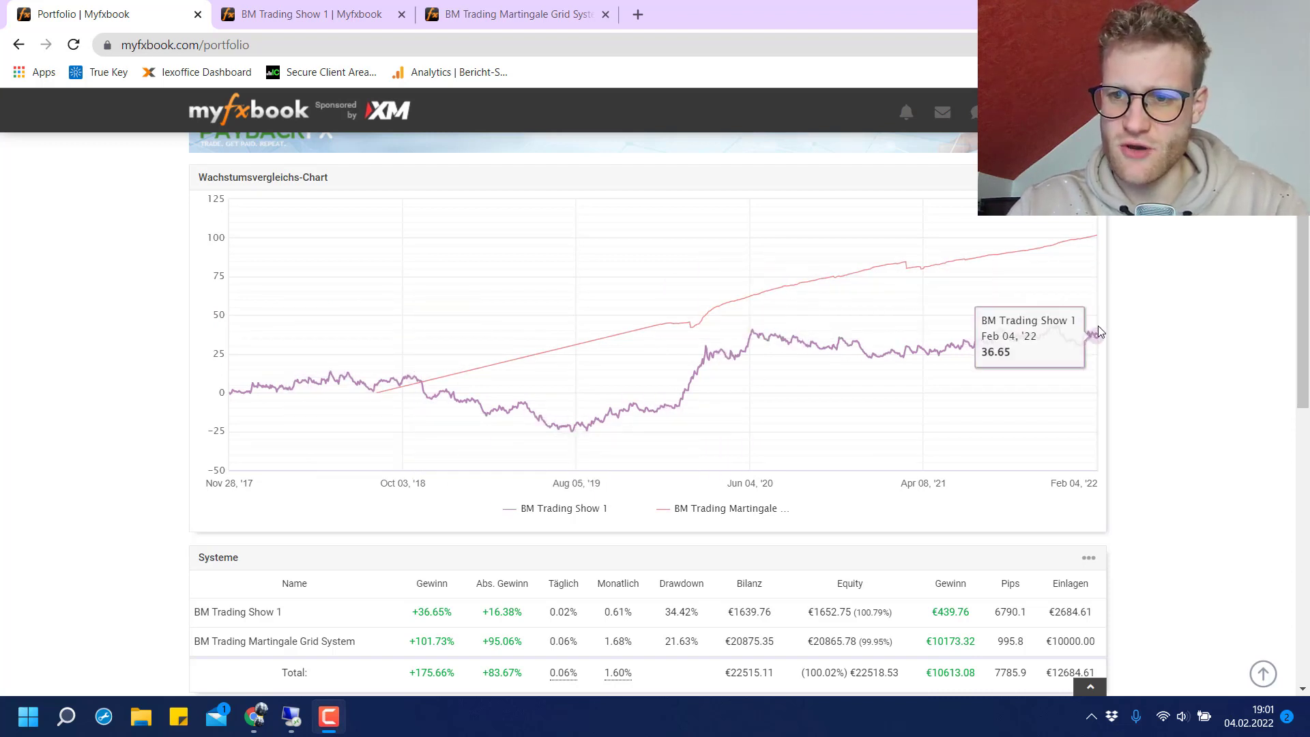
{"action": "mouse_move", "coordinate": [1097, 341]}
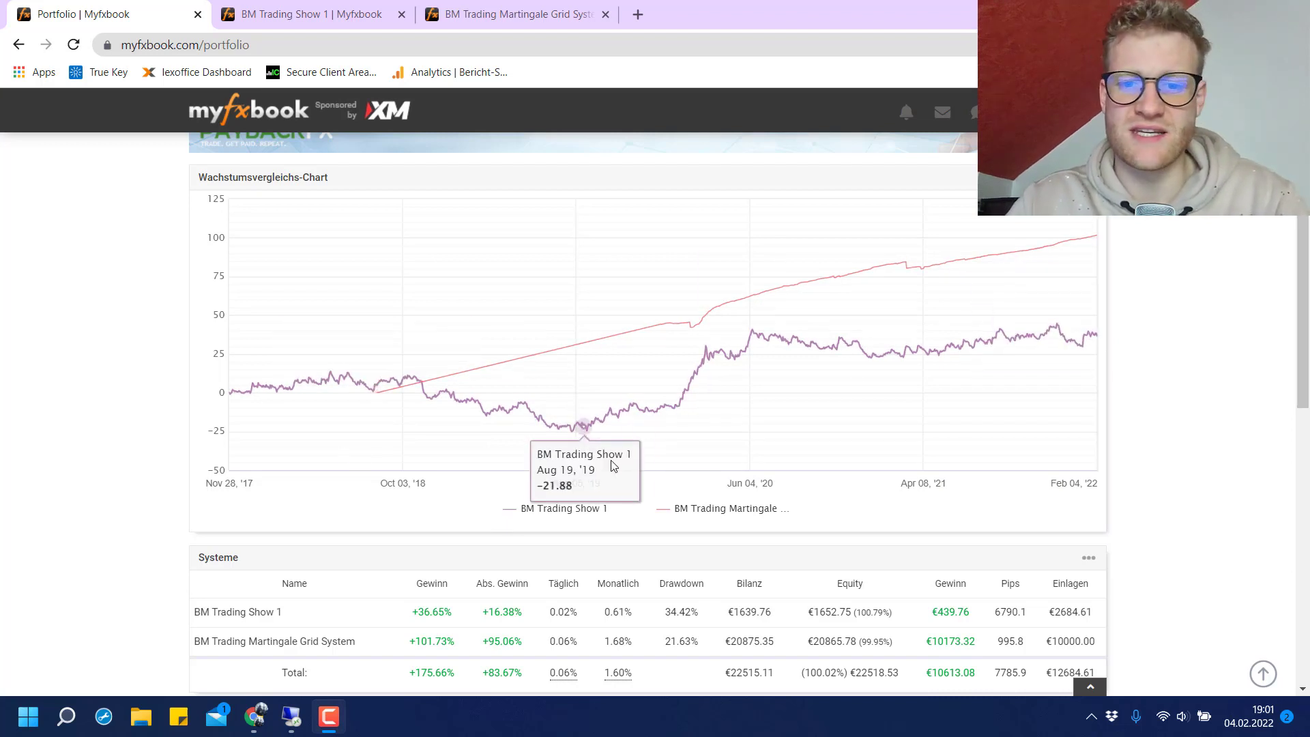
{"action": "mouse_move", "coordinate": [744, 508]}
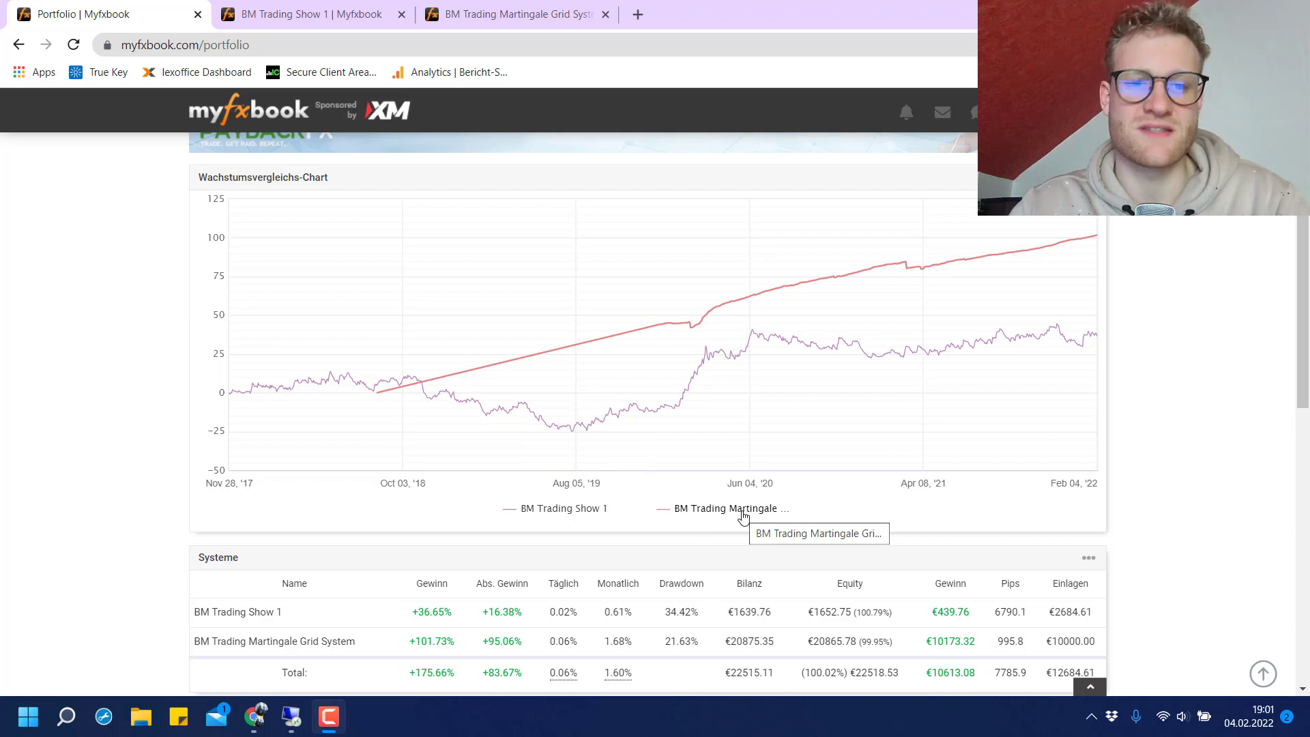
{"action": "mouse_move", "coordinate": [374, 393]}
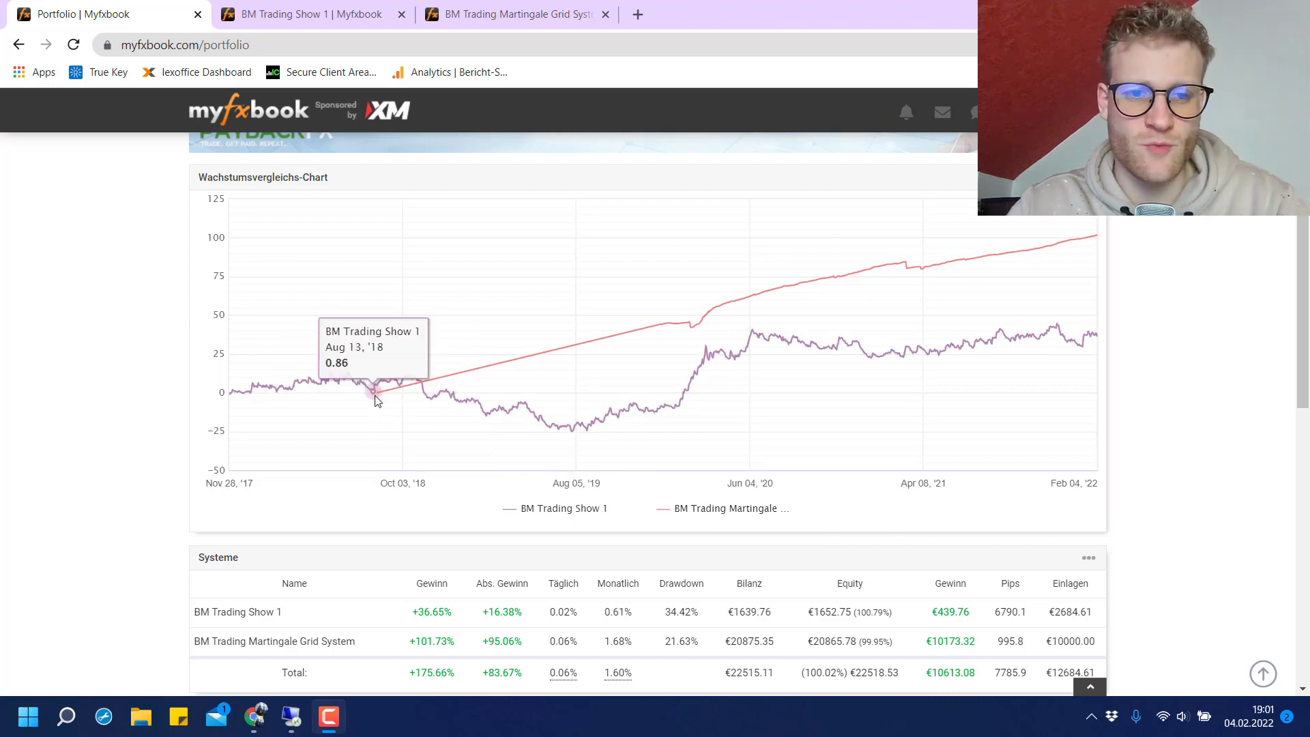
{"action": "mouse_move", "coordinate": [1086, 236]}
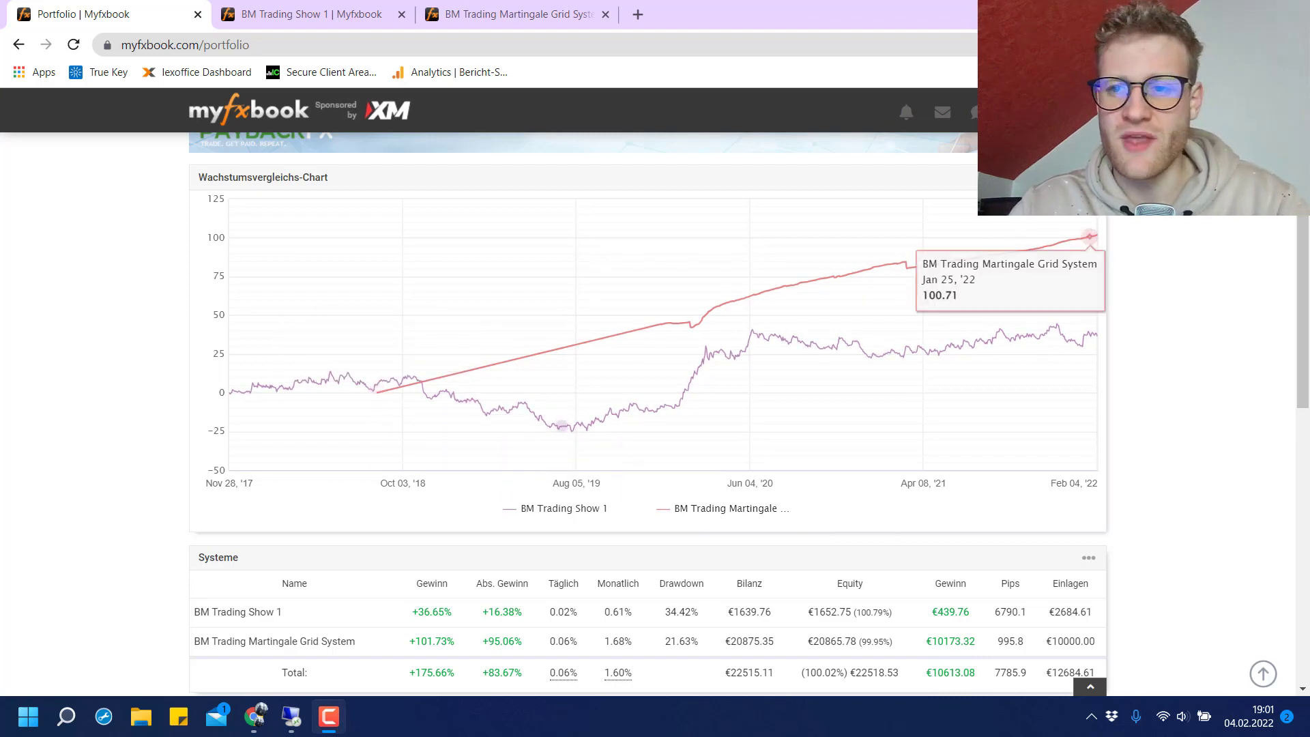
{"action": "mouse_move", "coordinate": [1101, 236]}
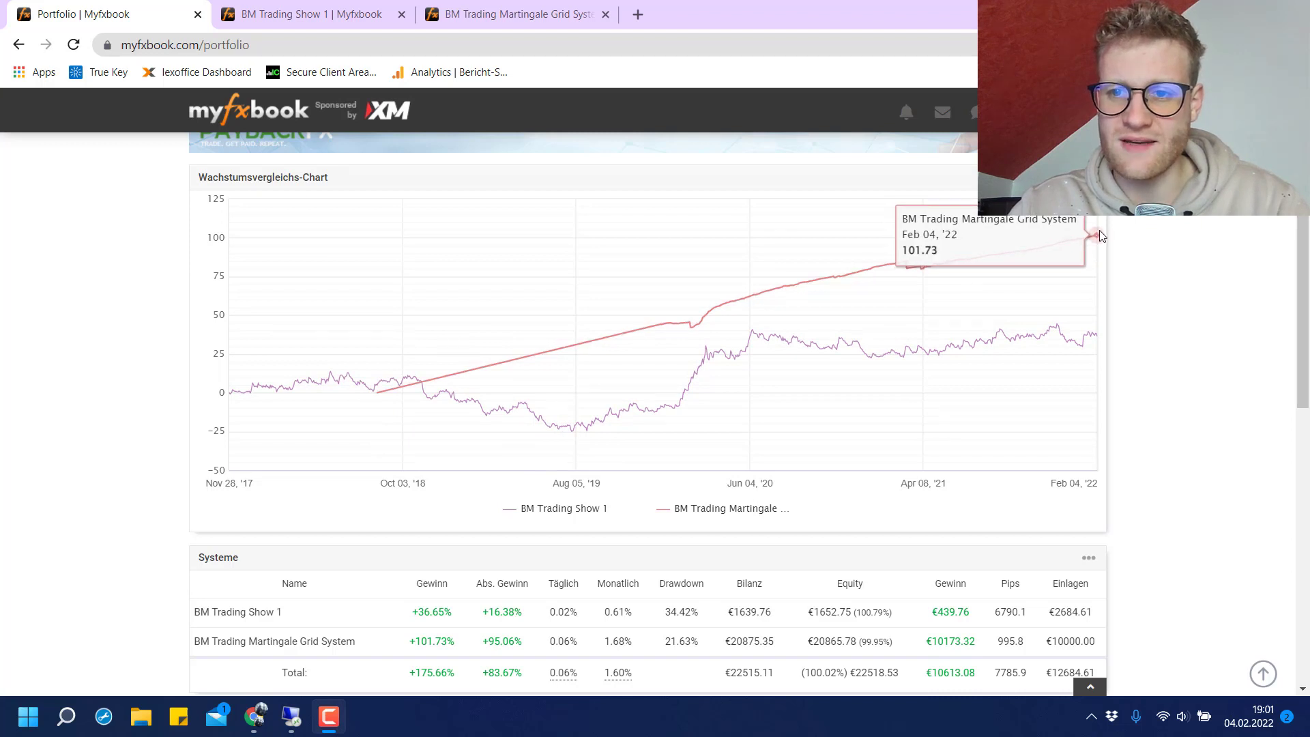
{"action": "mouse_move", "coordinate": [1193, 357]}
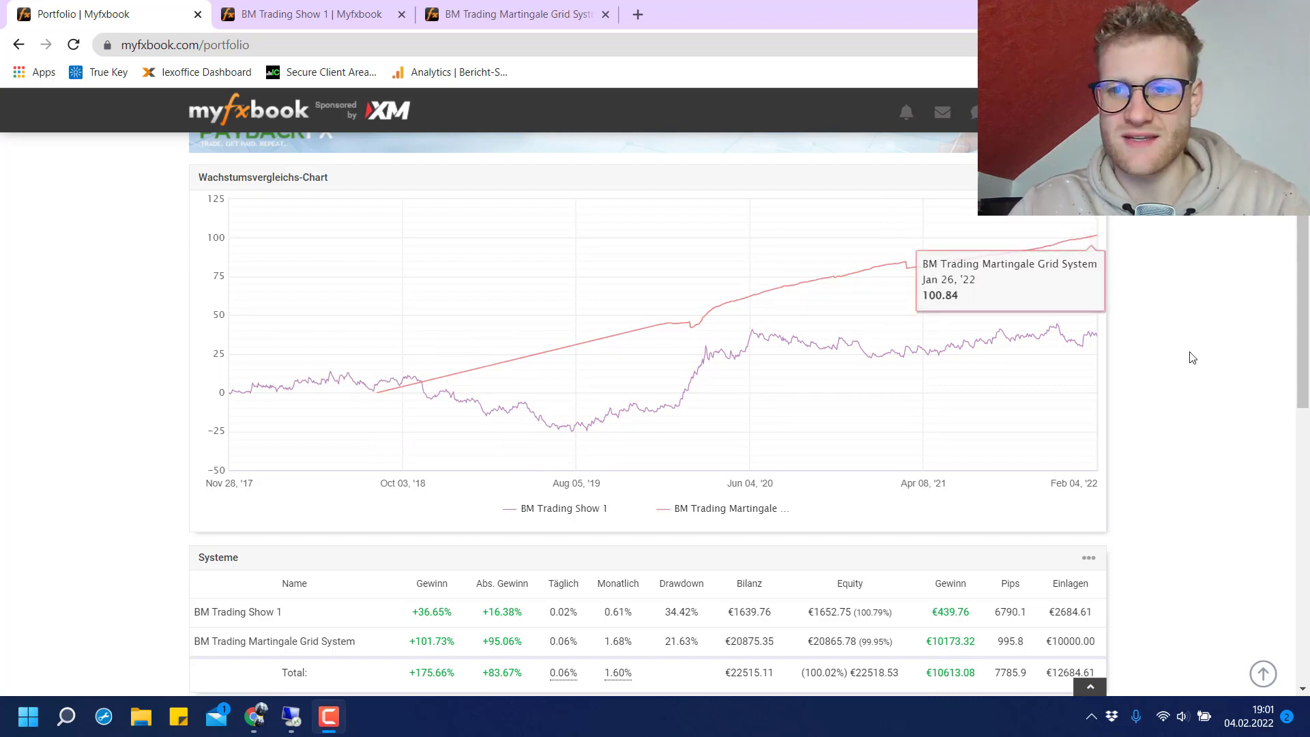
{"action": "mouse_move", "coordinate": [490, 366]}
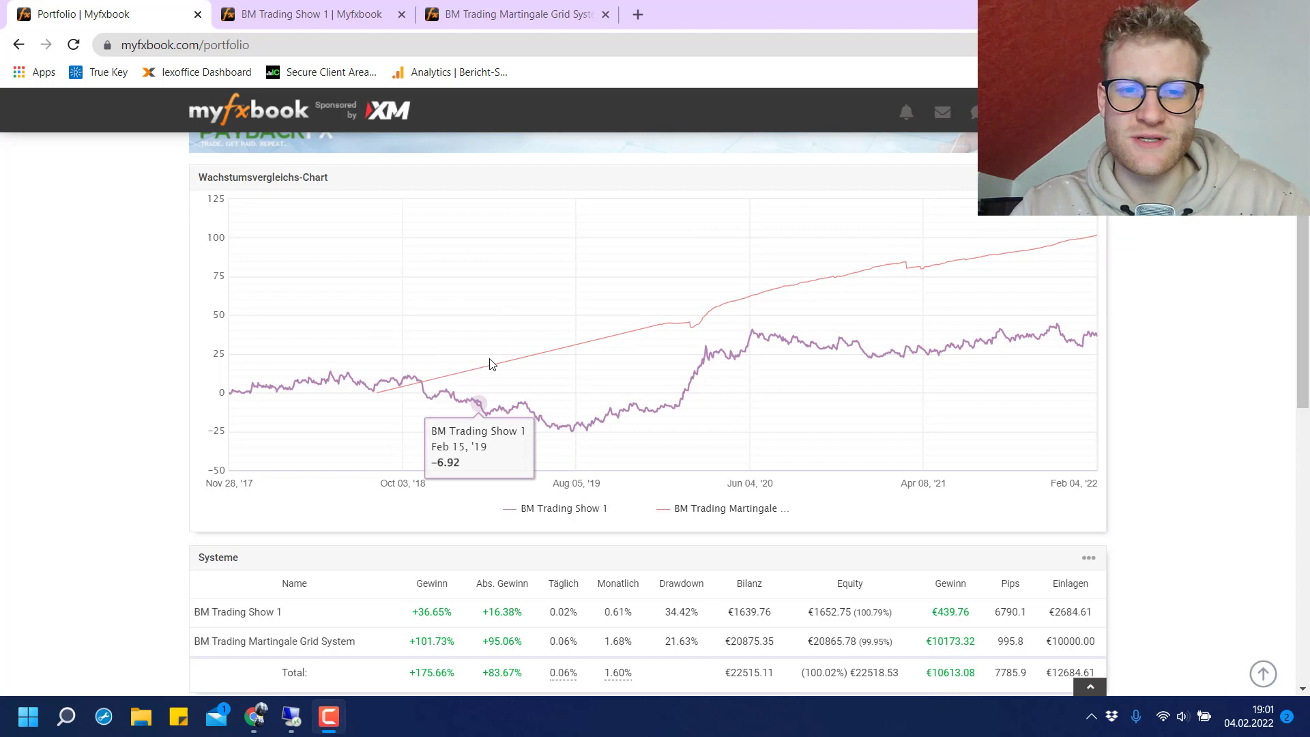
{"action": "mouse_move", "coordinate": [721, 331]}
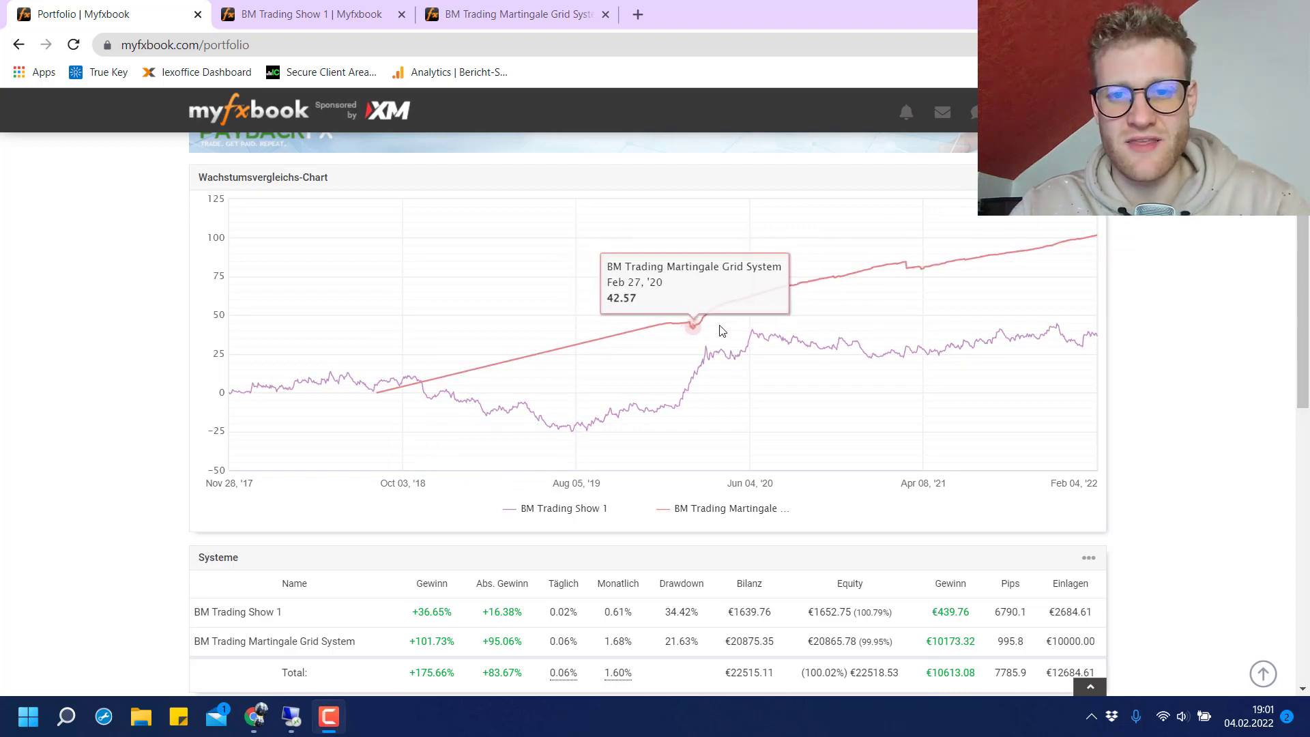
{"action": "mouse_move", "coordinate": [929, 273]}
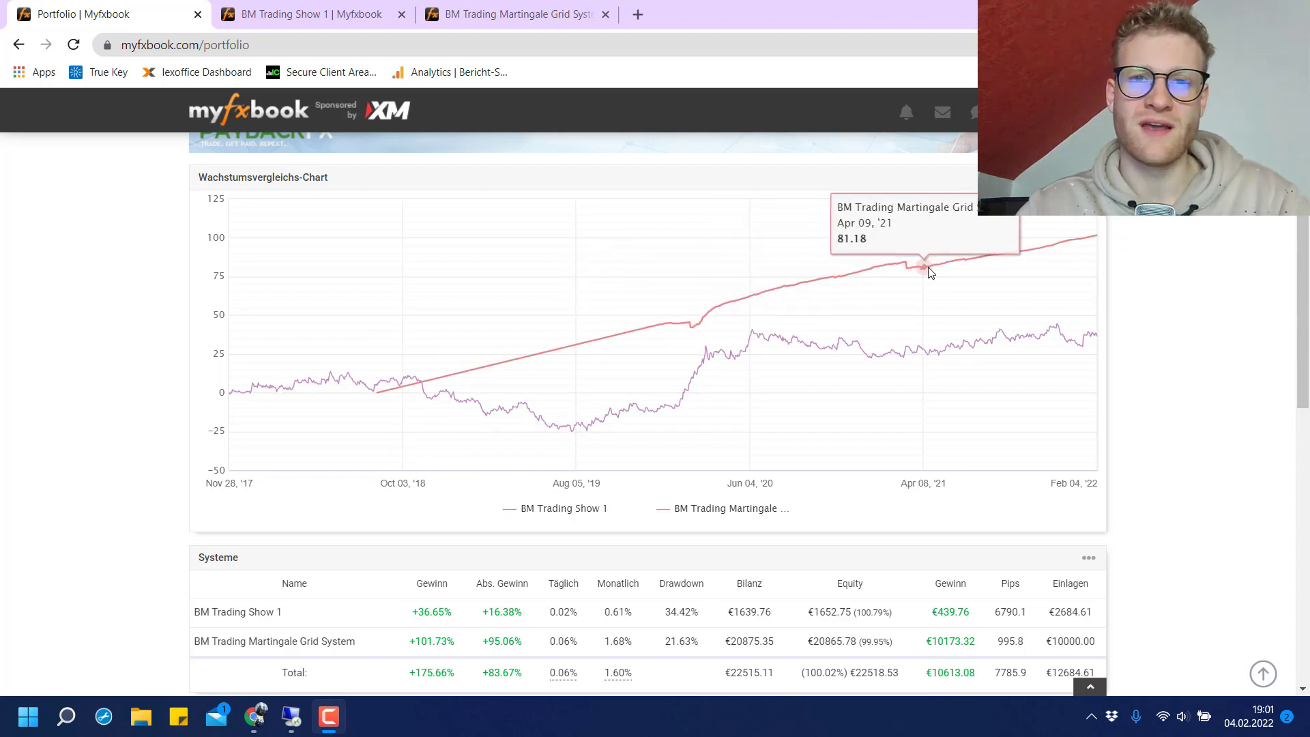
{"action": "mouse_move", "coordinate": [1003, 255]}
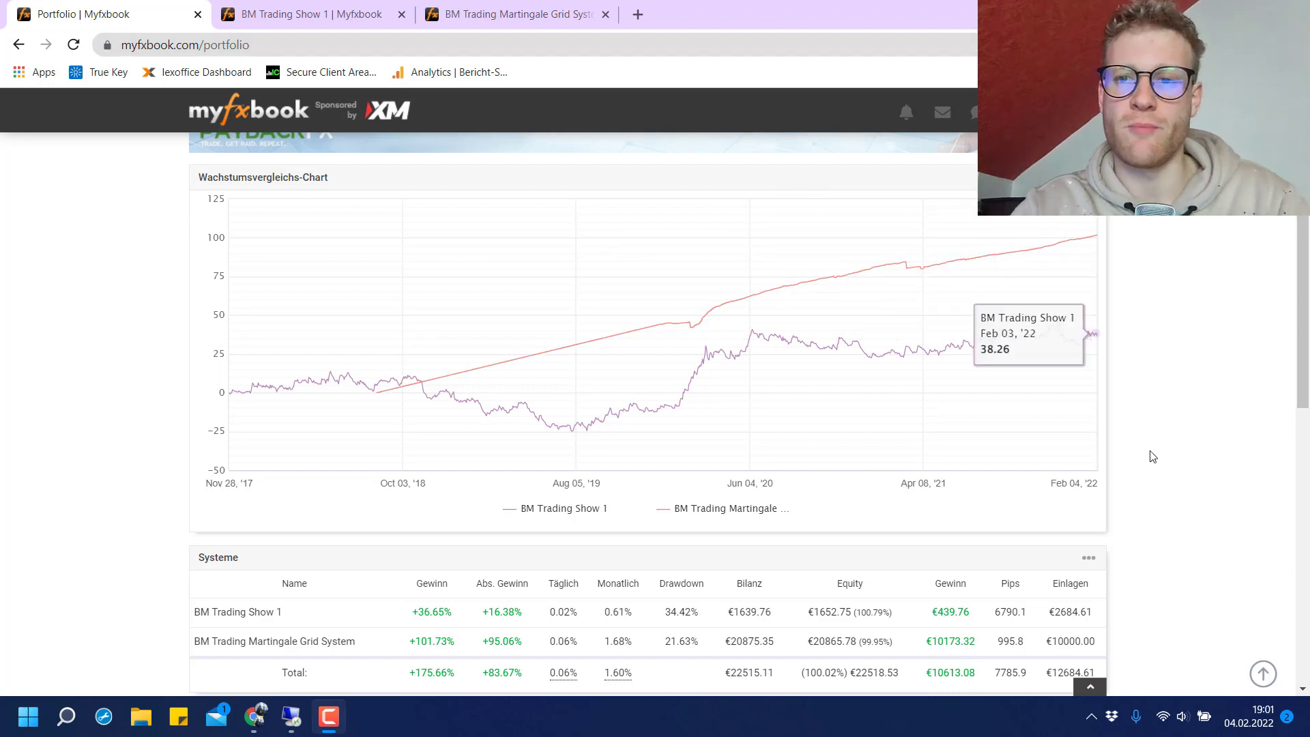
{"action": "mouse_move", "coordinate": [1091, 236]}
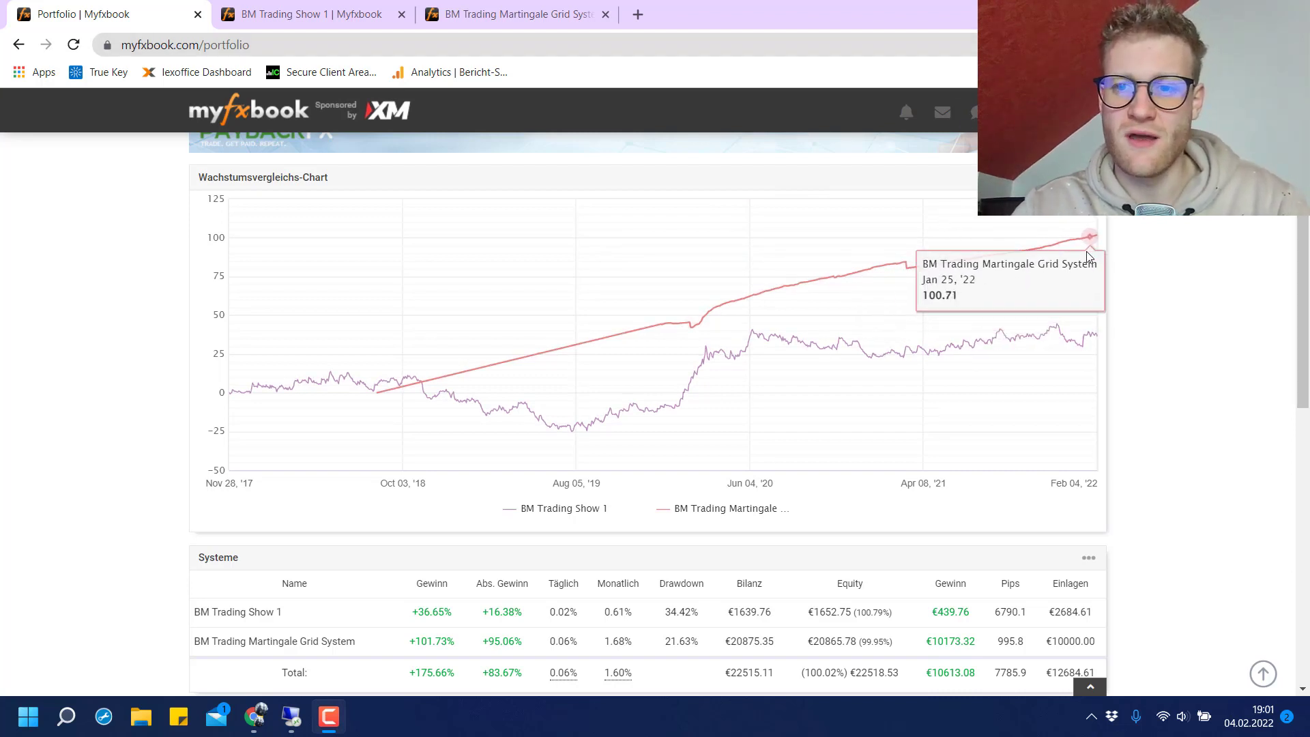
{"action": "mouse_move", "coordinate": [1034, 284]}
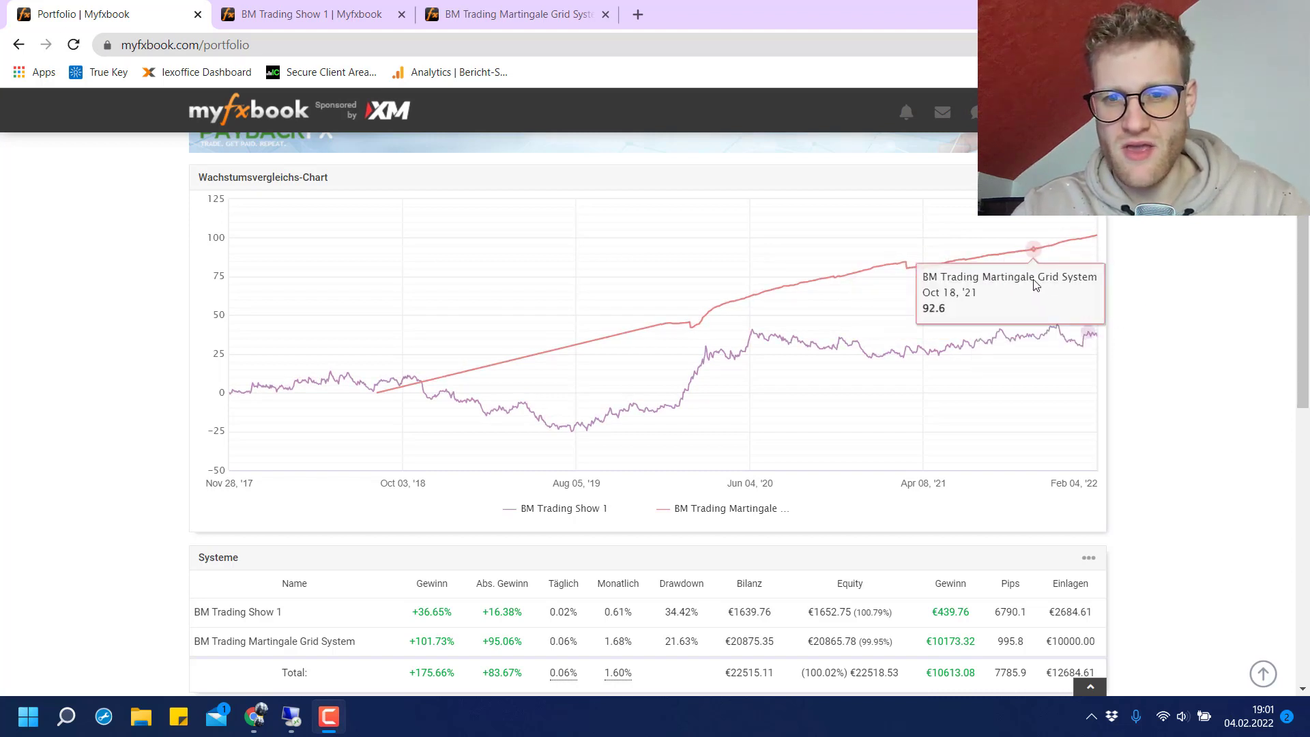
{"action": "mouse_move", "coordinate": [1184, 393]}
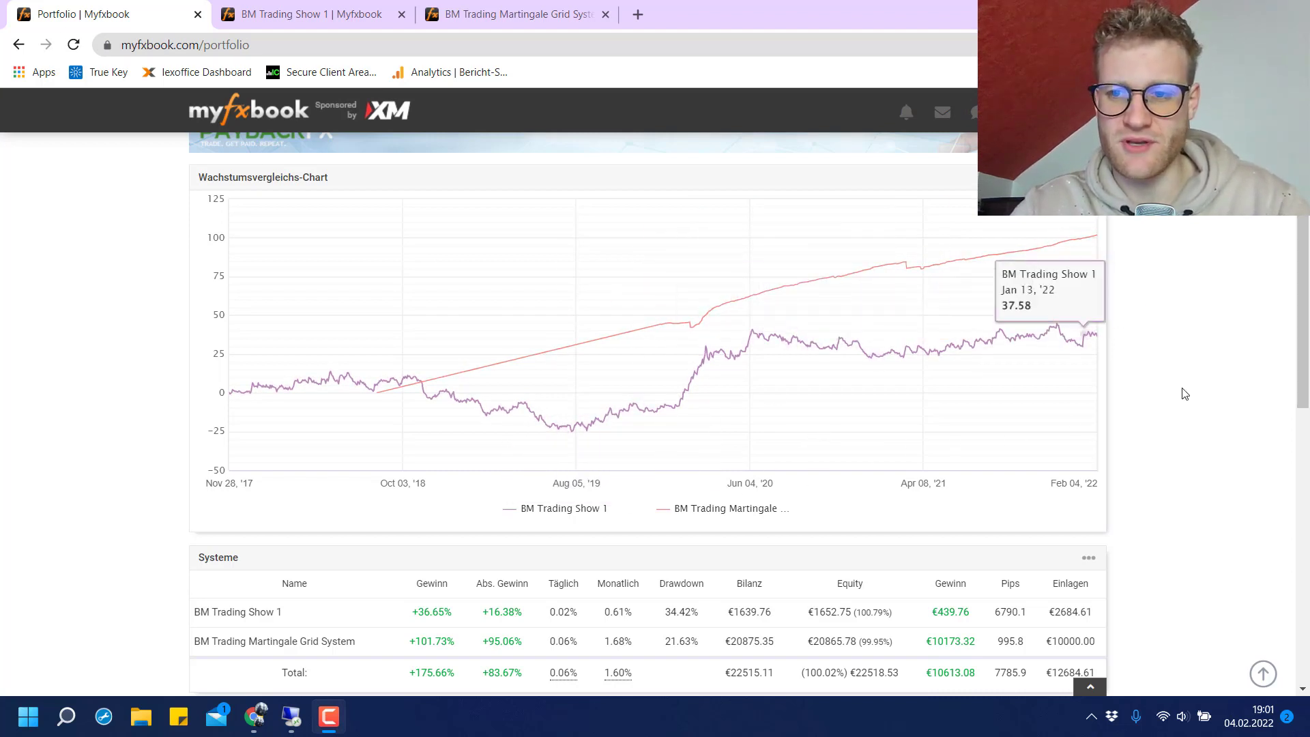
{"action": "mouse_move", "coordinate": [738, 304]}
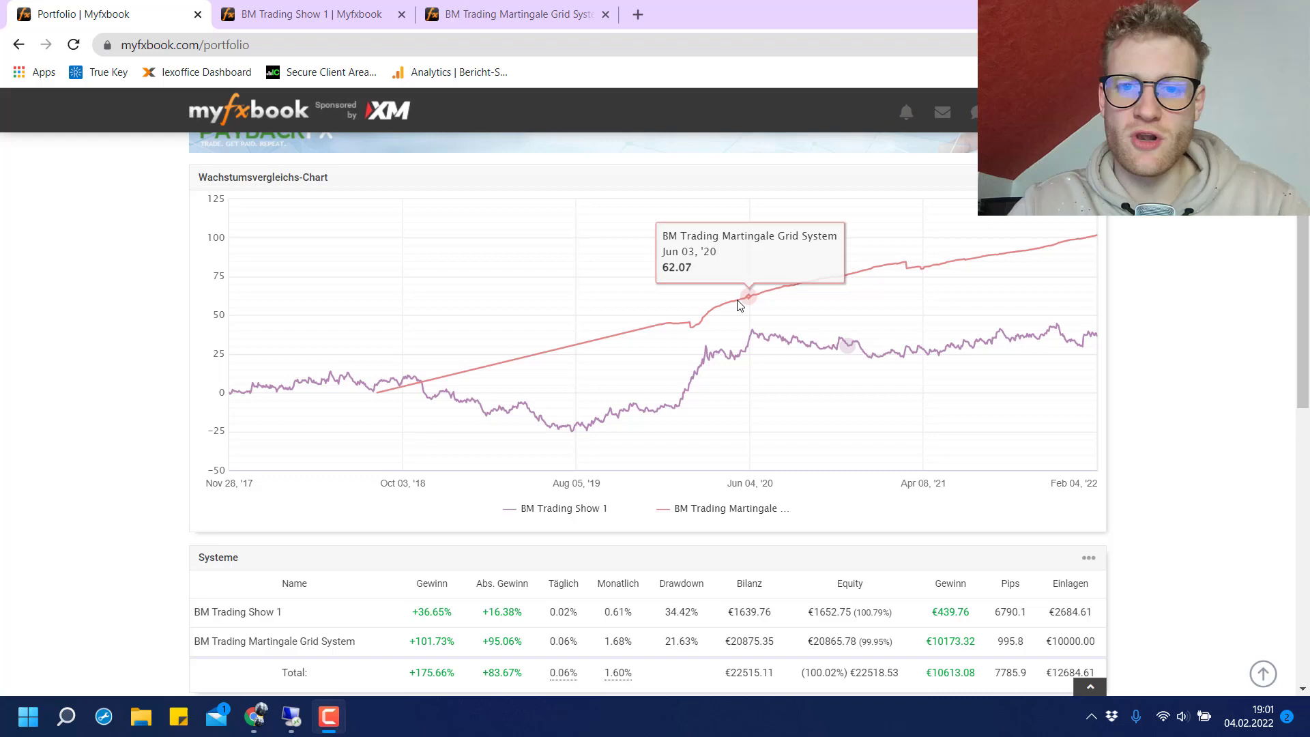
{"action": "mouse_move", "coordinate": [872, 281]}
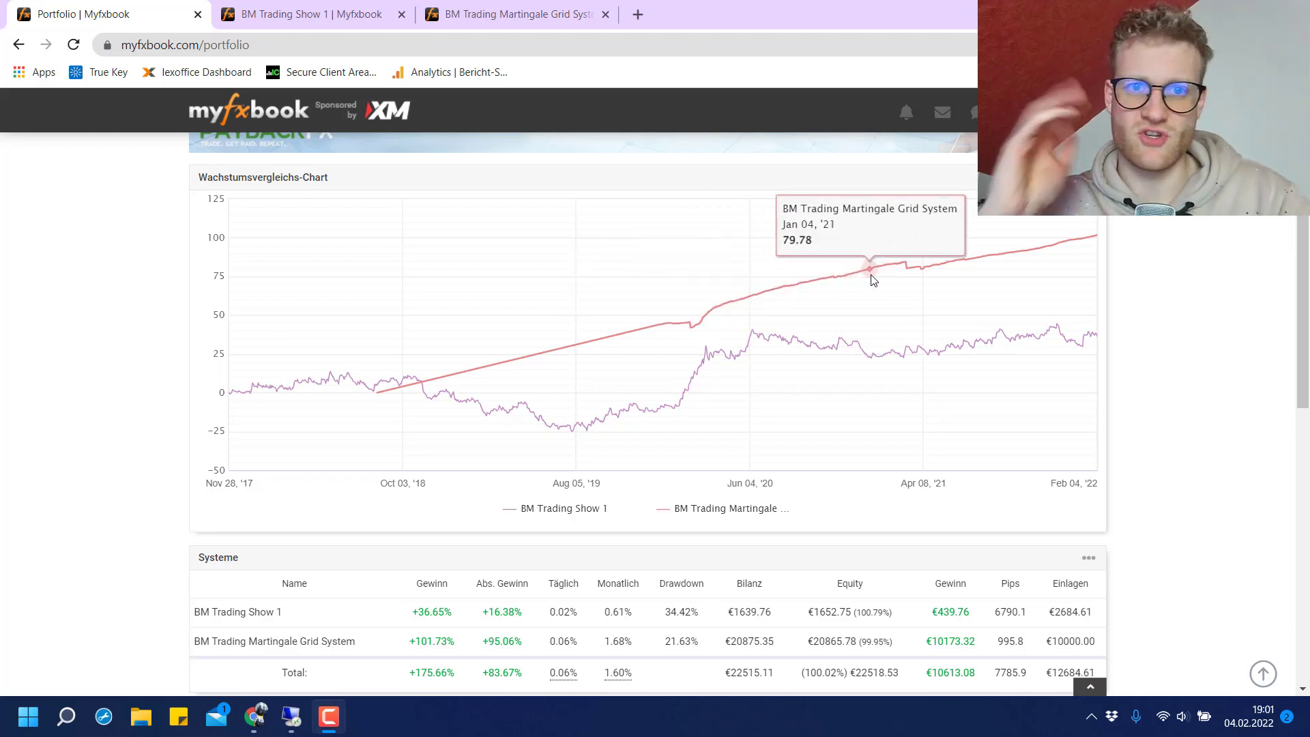
{"action": "mouse_move", "coordinate": [747, 299]}
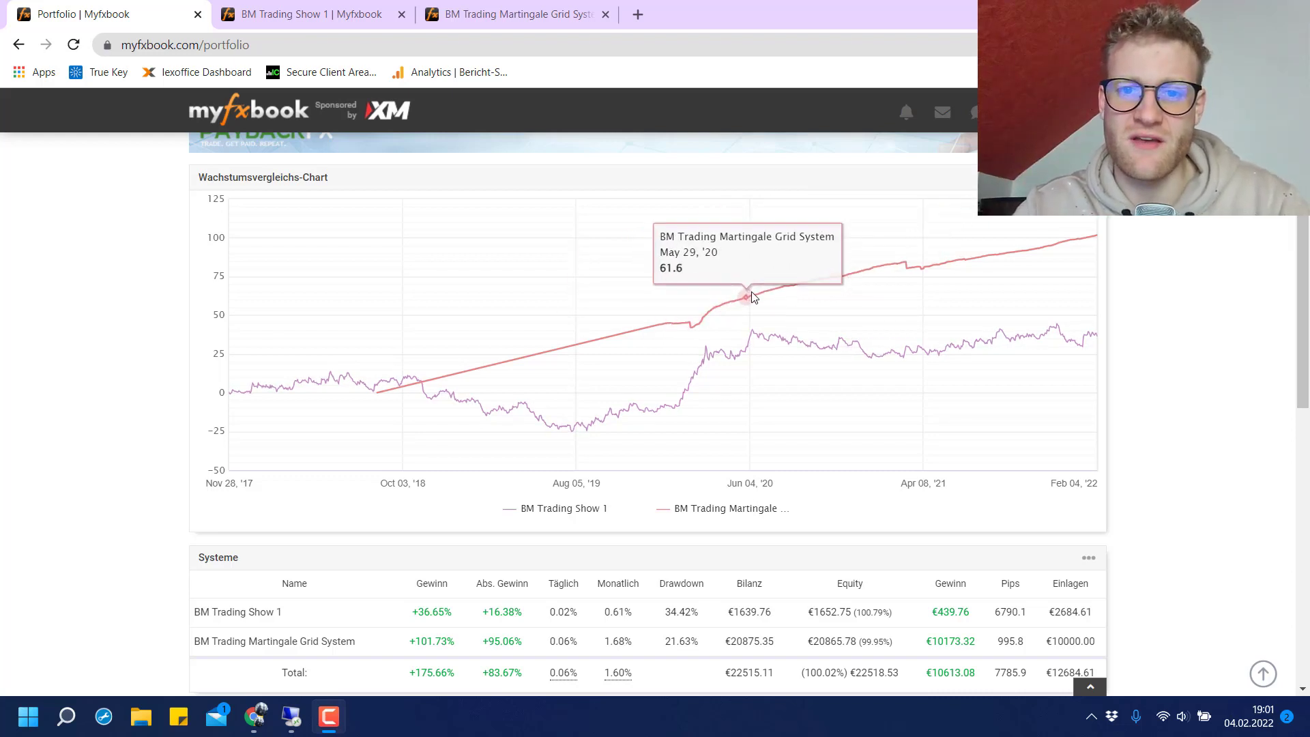
{"action": "mouse_move", "coordinate": [827, 280]}
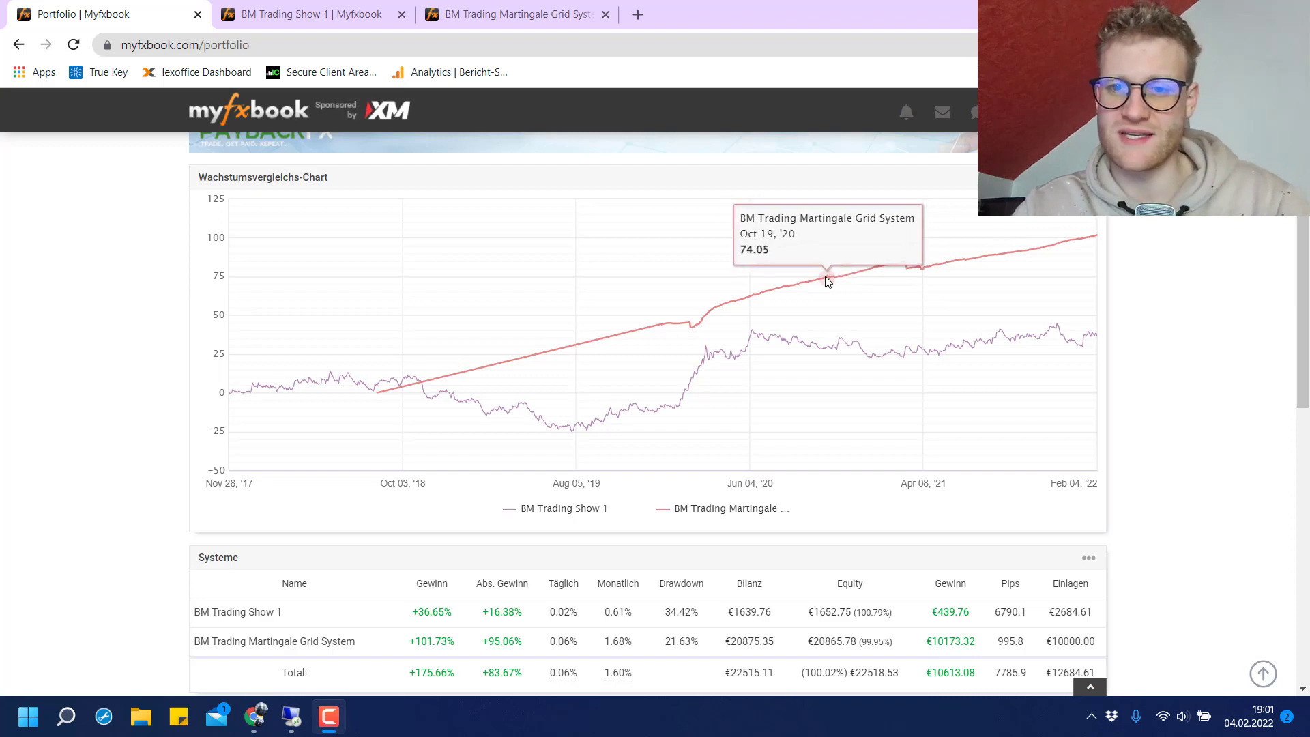
{"action": "mouse_move", "coordinate": [825, 278]}
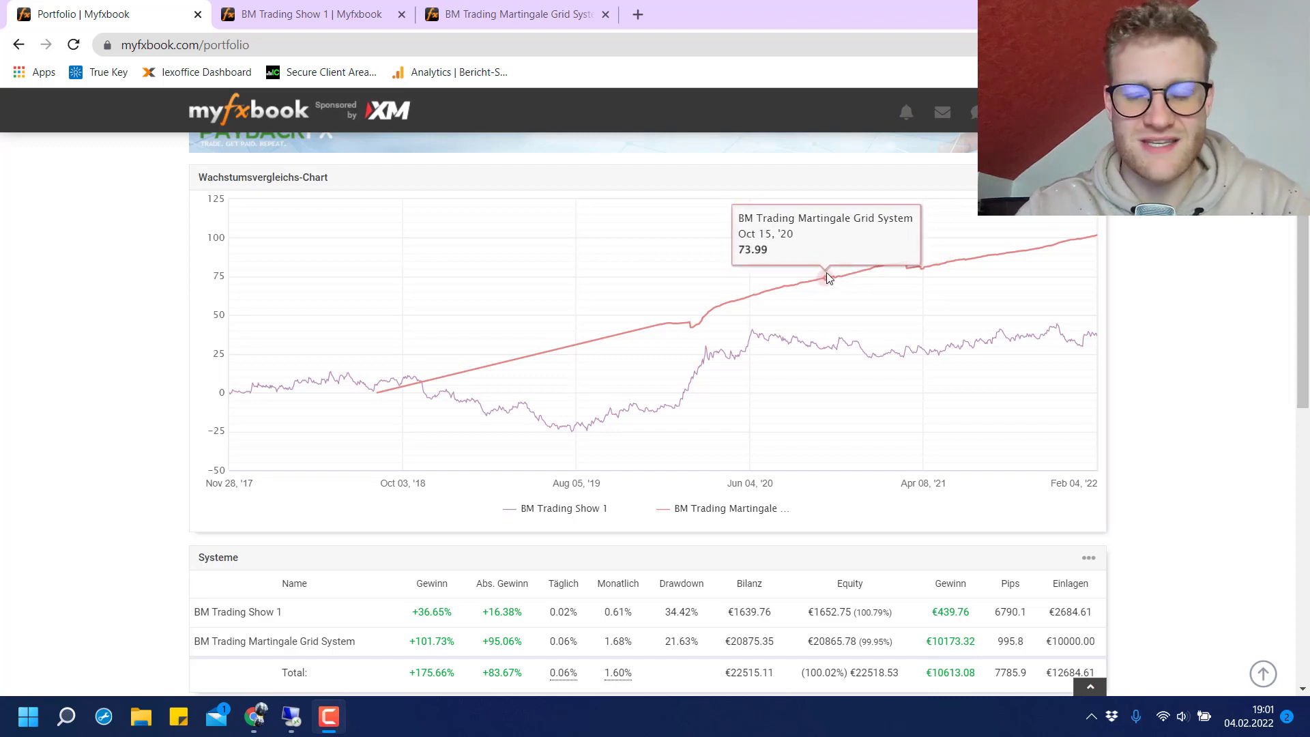
{"action": "mouse_move", "coordinate": [780, 286]}
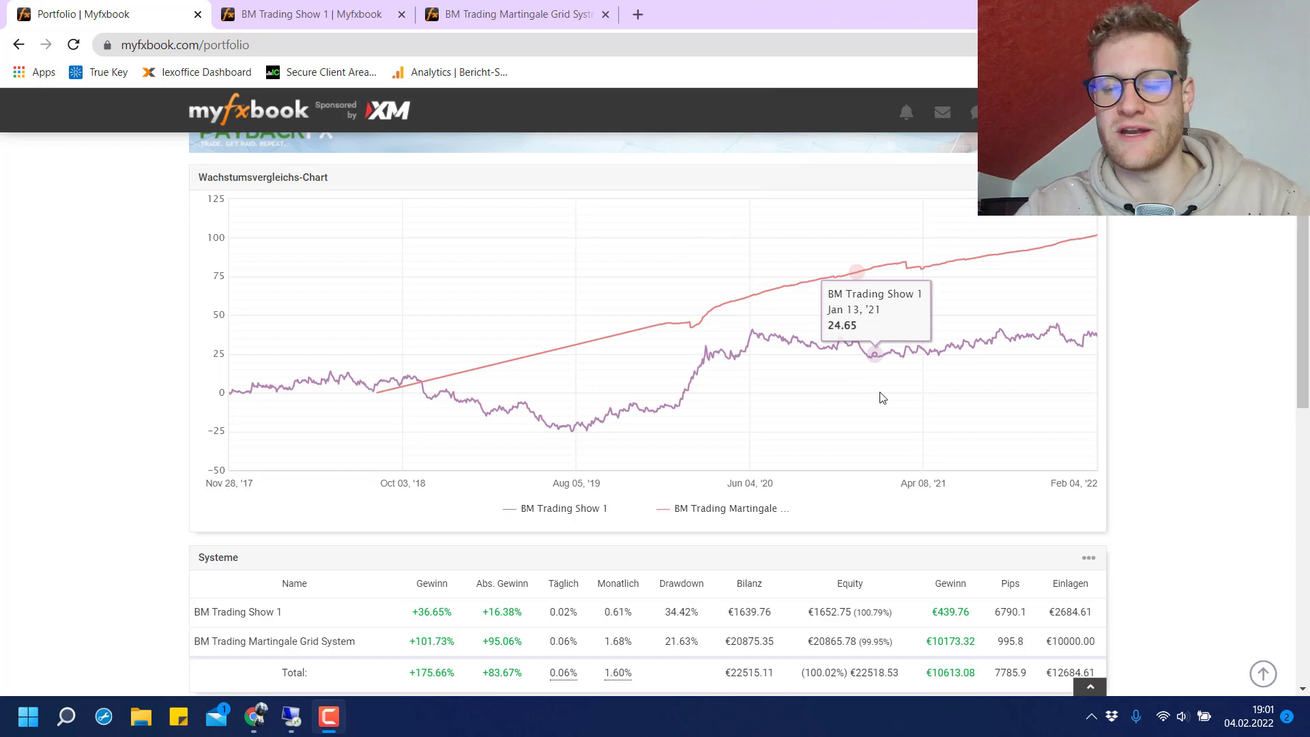
{"action": "mouse_move", "coordinate": [948, 365]}
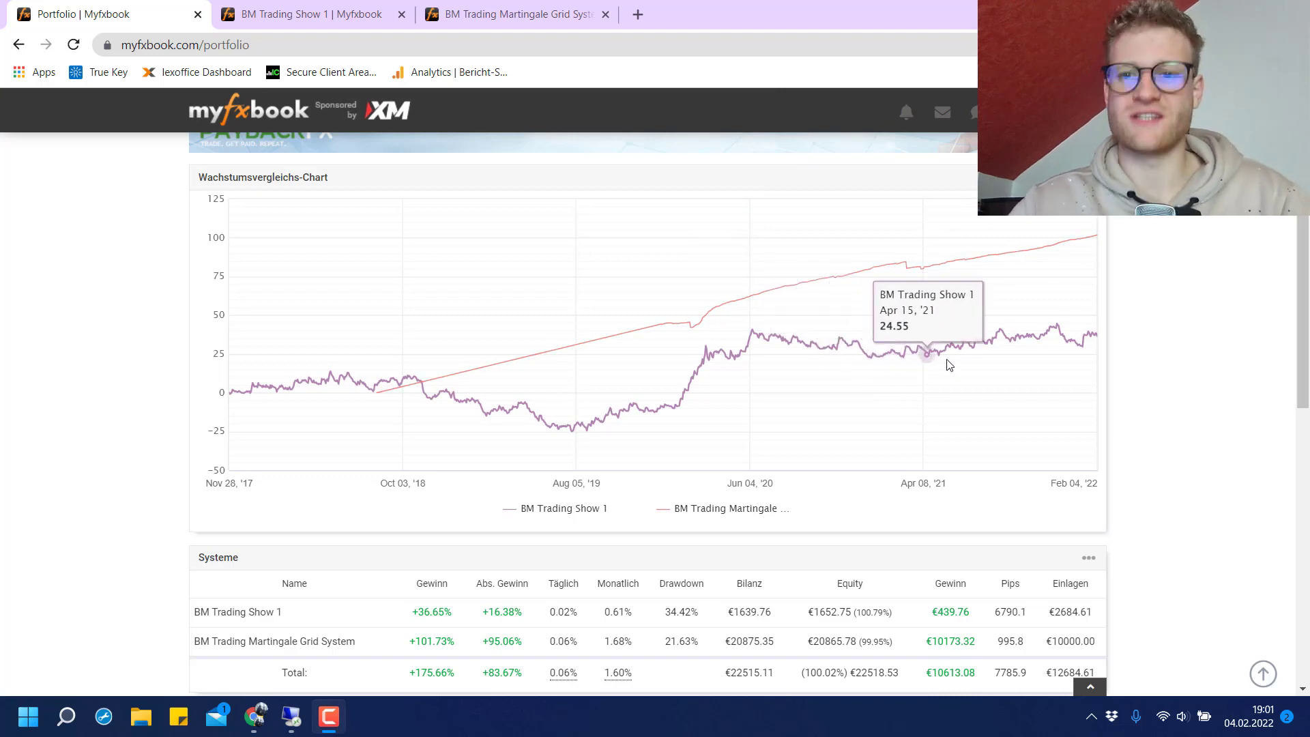
{"action": "mouse_move", "coordinate": [706, 351]}
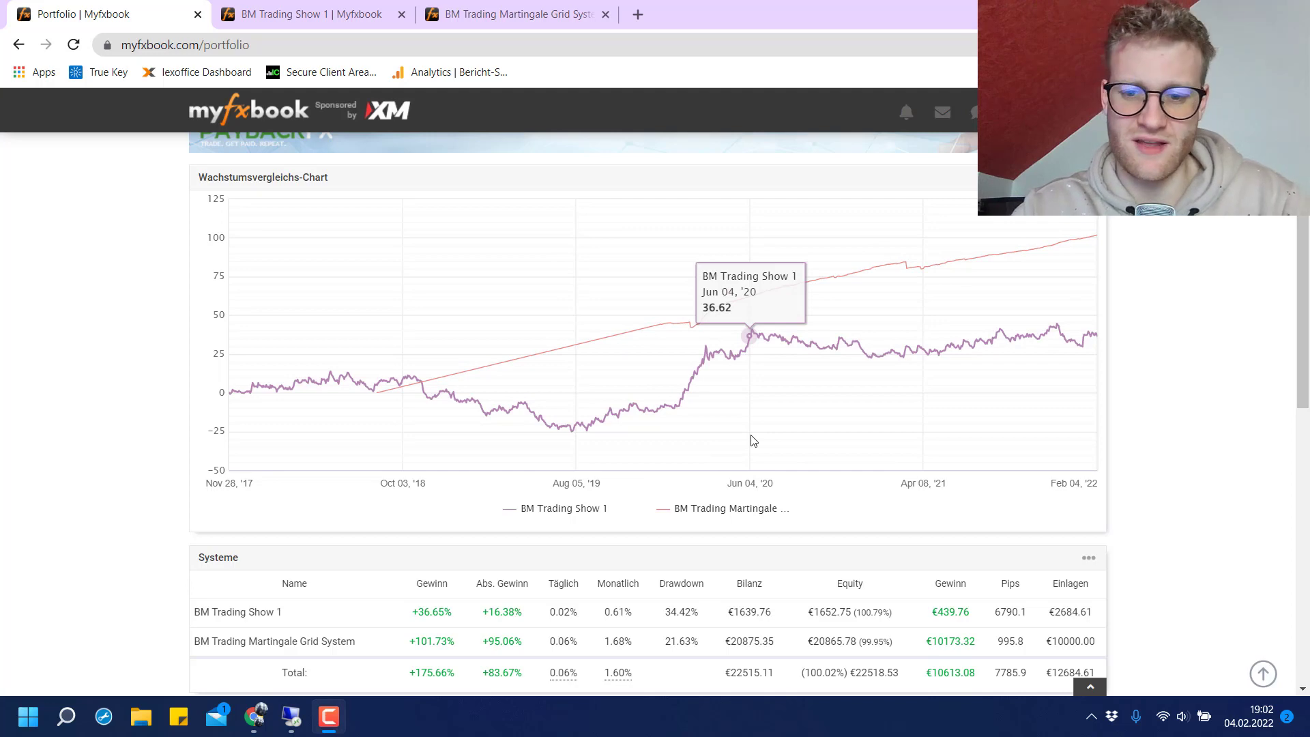
{"action": "mouse_move", "coordinate": [389, 182]}
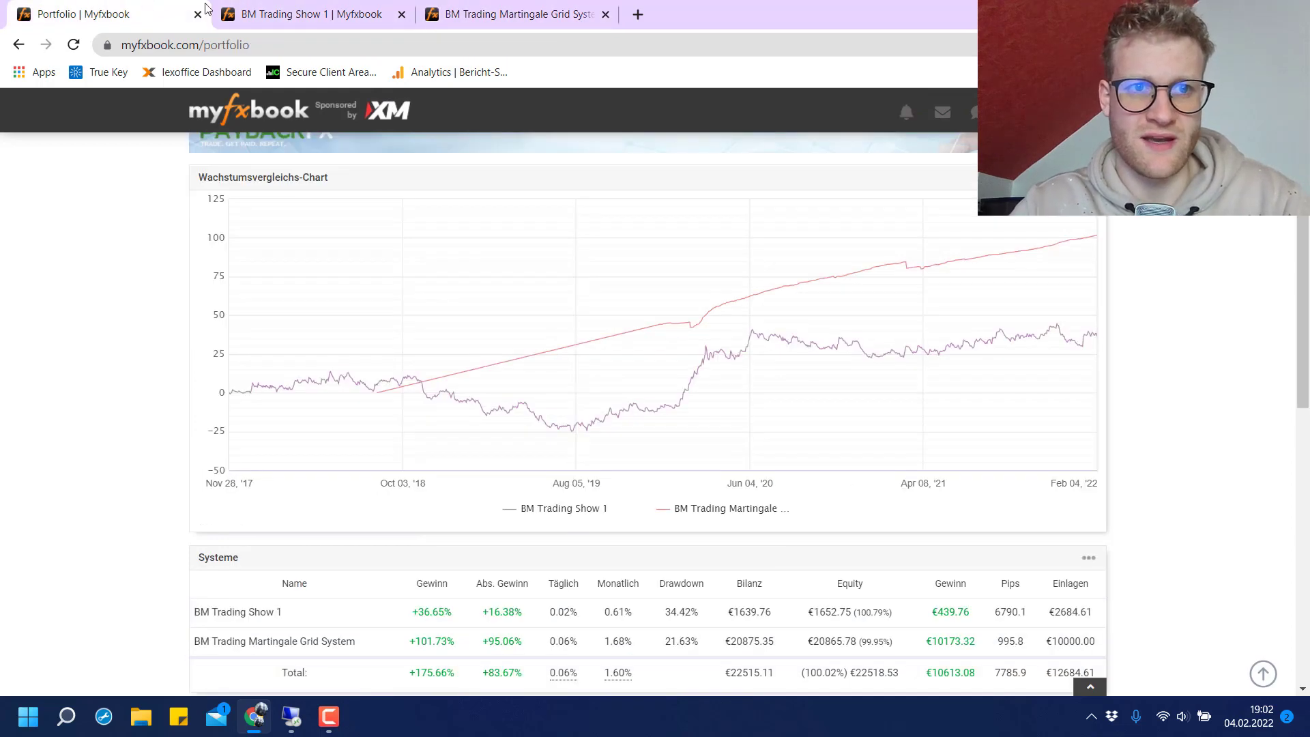
Bring up the BM Trading Show 1 system page with its Wachstum growth chart.
{"action": "left_click", "coordinate": [238, 611]}
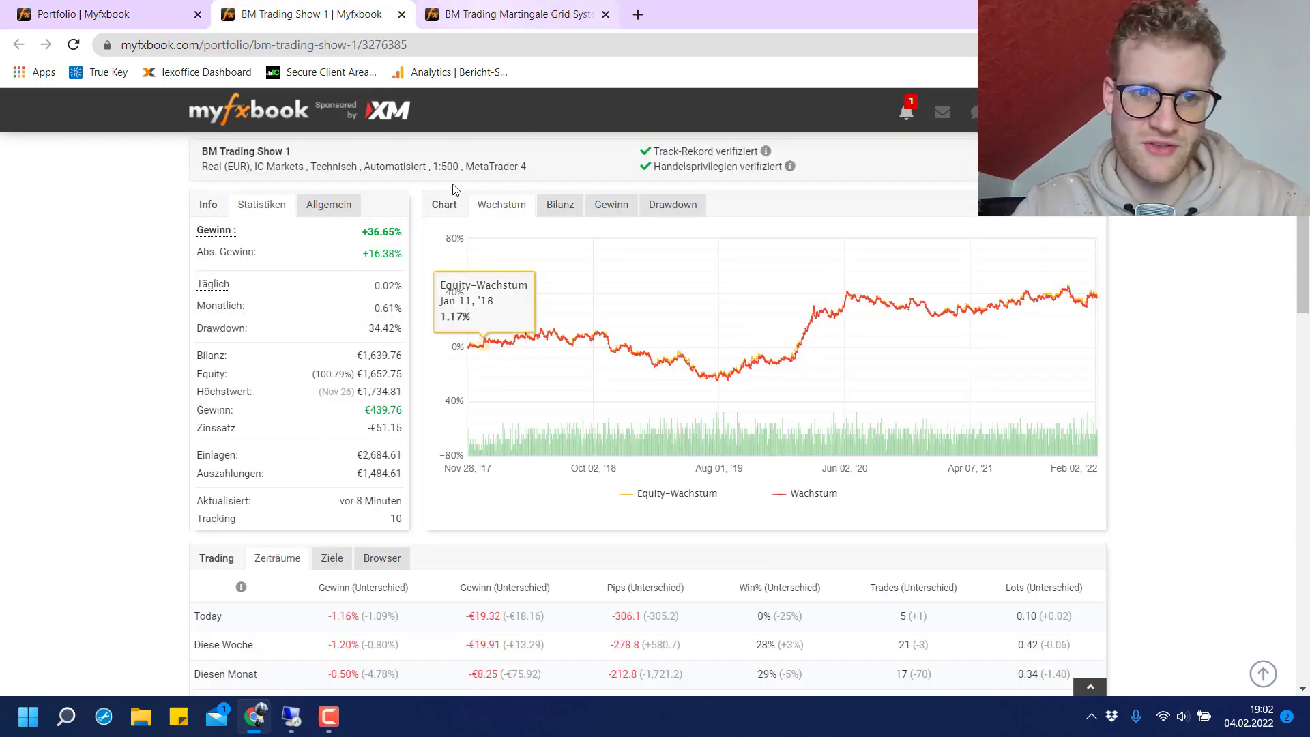
{"action": "mouse_move", "coordinate": [497, 342]}
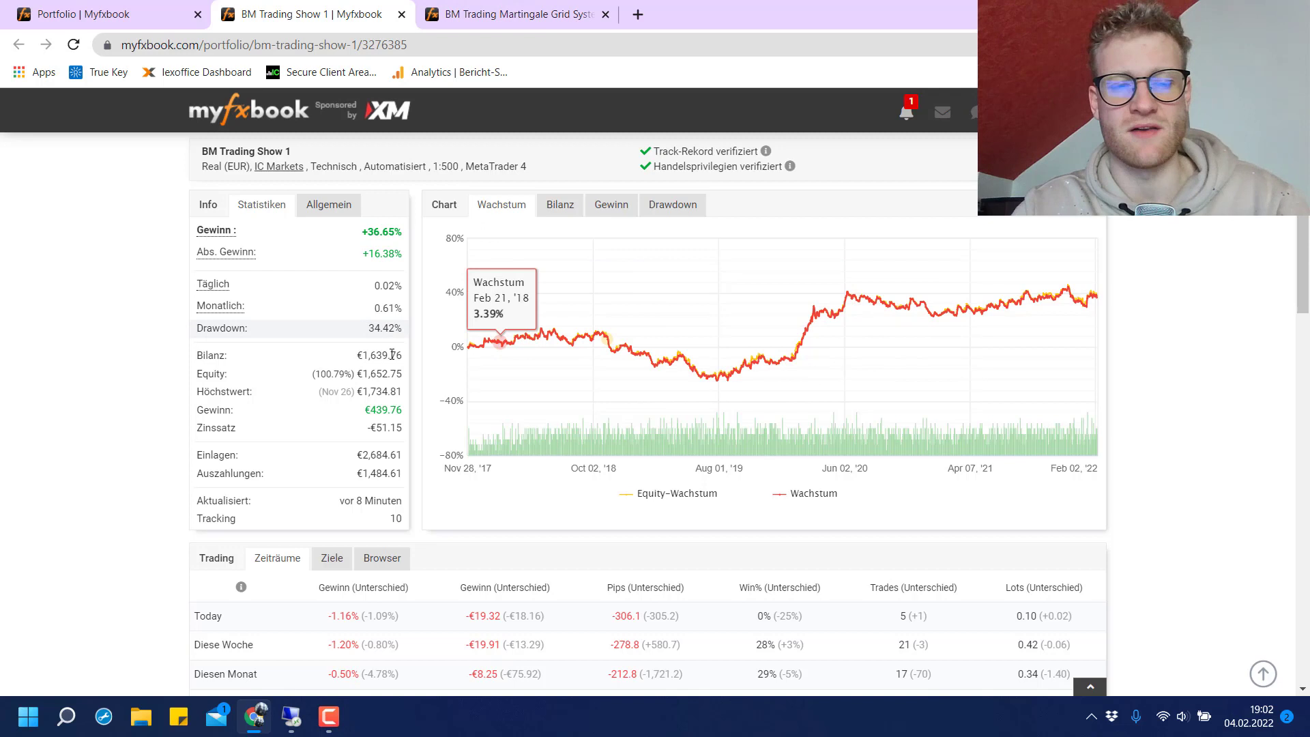
{"action": "mouse_move", "coordinate": [418, 243]}
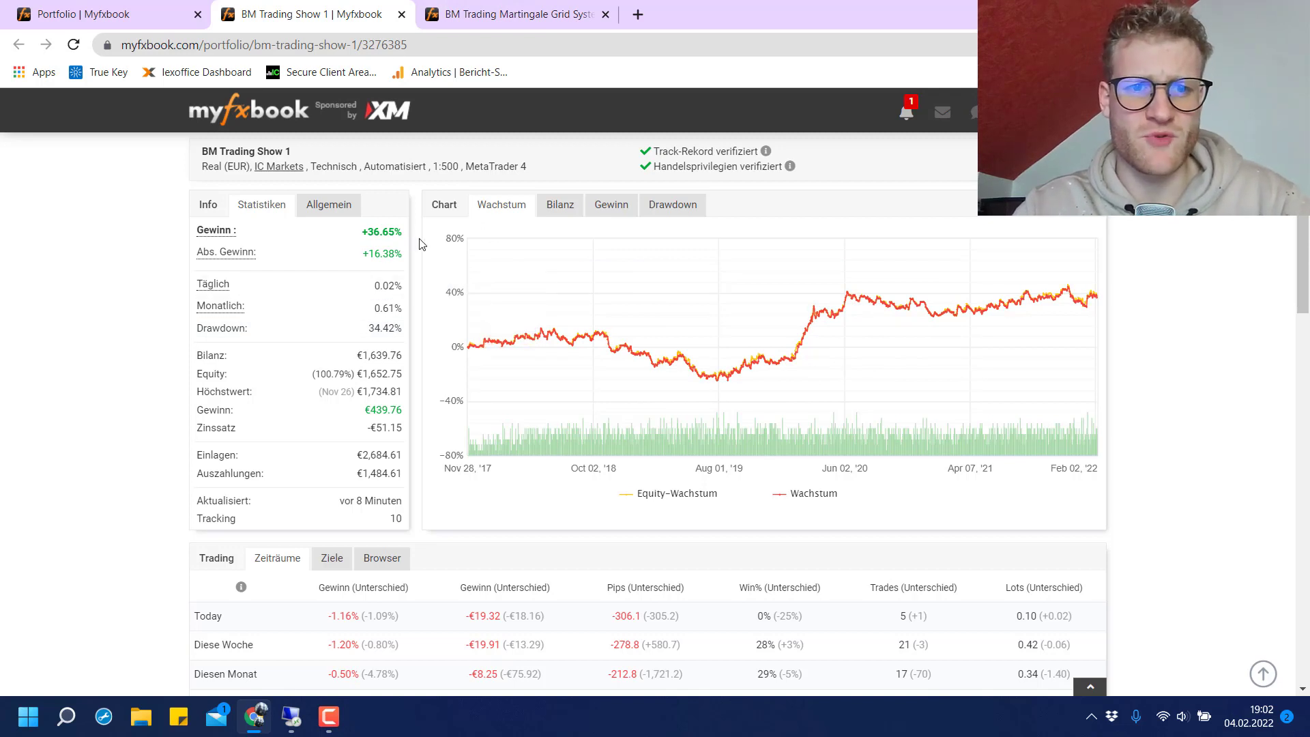
{"action": "mouse_move", "coordinate": [759, 363]}
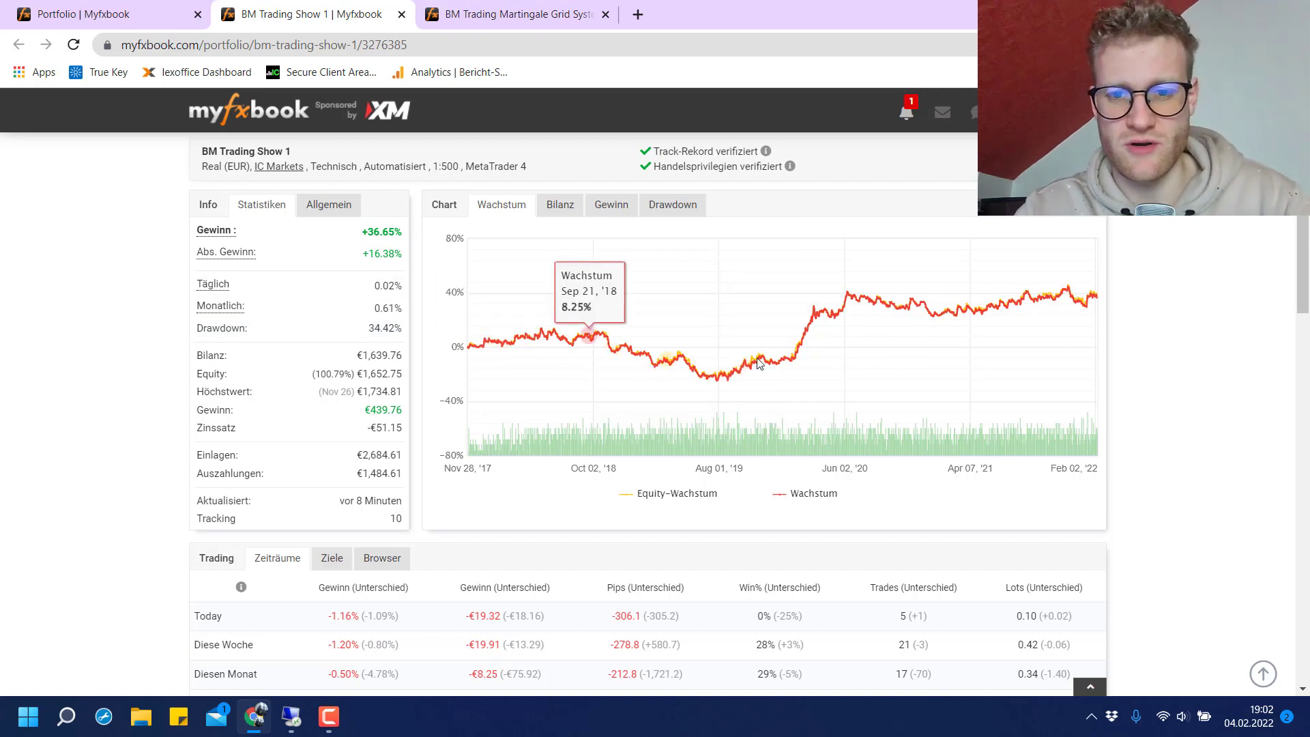
{"action": "mouse_move", "coordinate": [845, 285]}
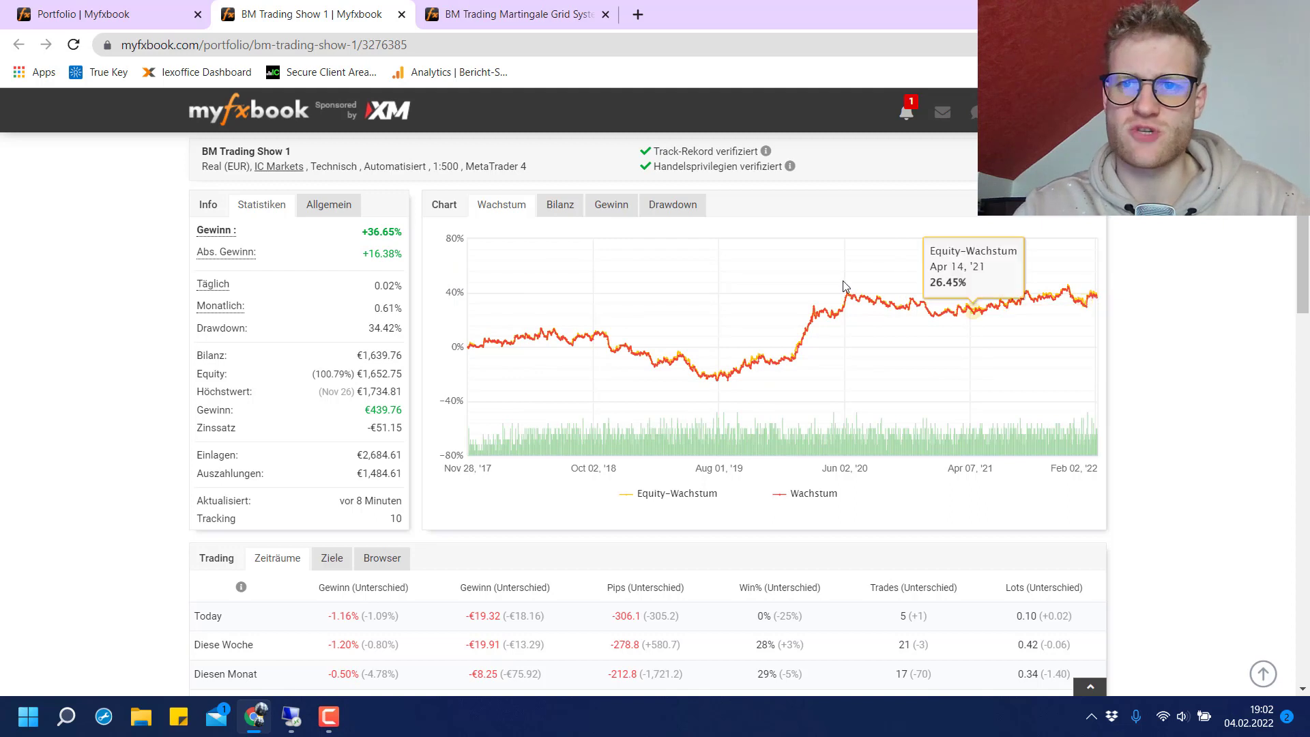
{"action": "mouse_move", "coordinate": [531, 343]}
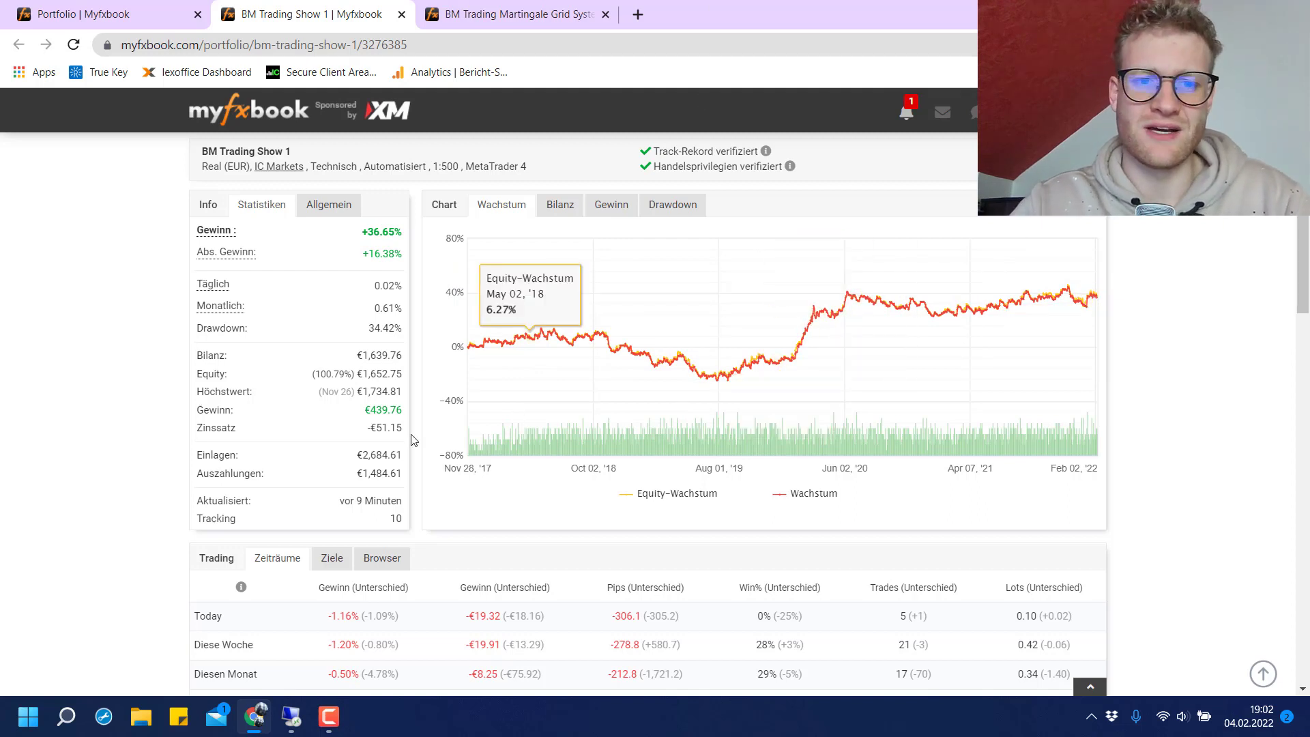
{"action": "mouse_move", "coordinate": [411, 385]}
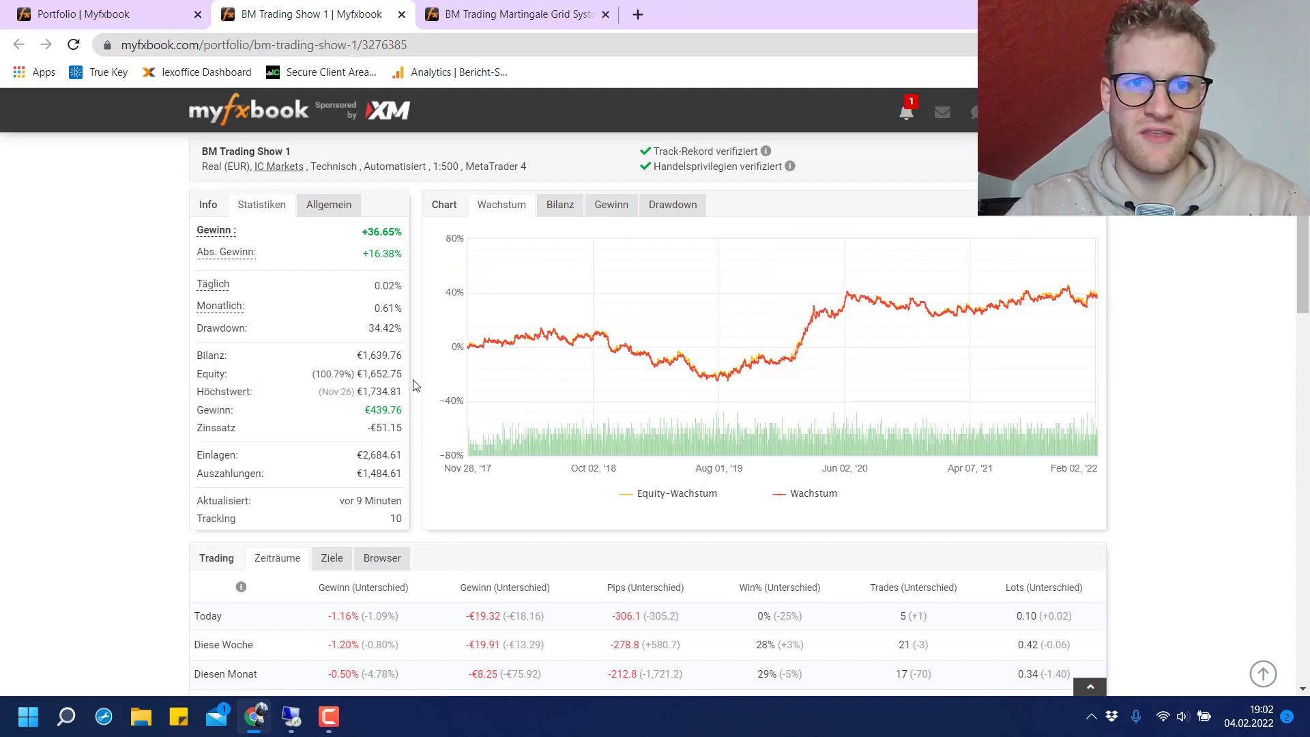
{"action": "mouse_move", "coordinate": [339, 336]}
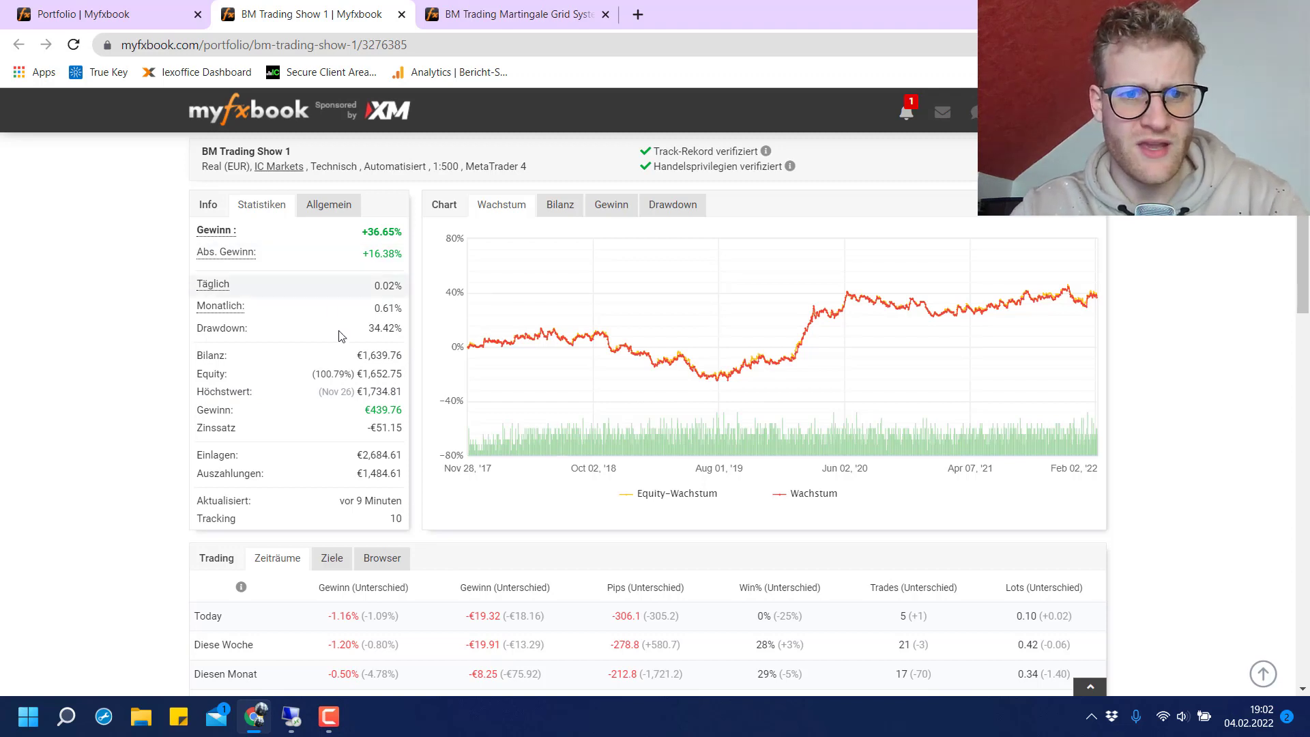
{"action": "mouse_move", "coordinate": [612, 347]}
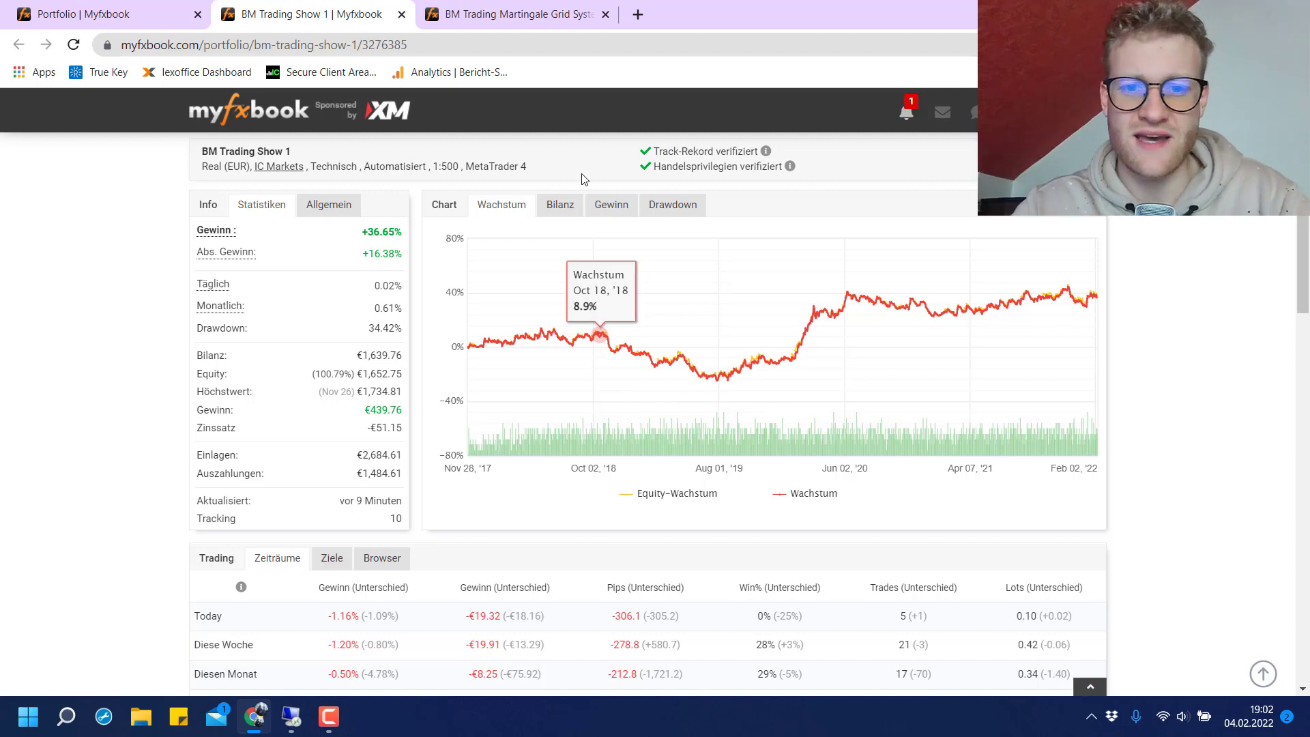
{"action": "mouse_move", "coordinate": [413, 267]}
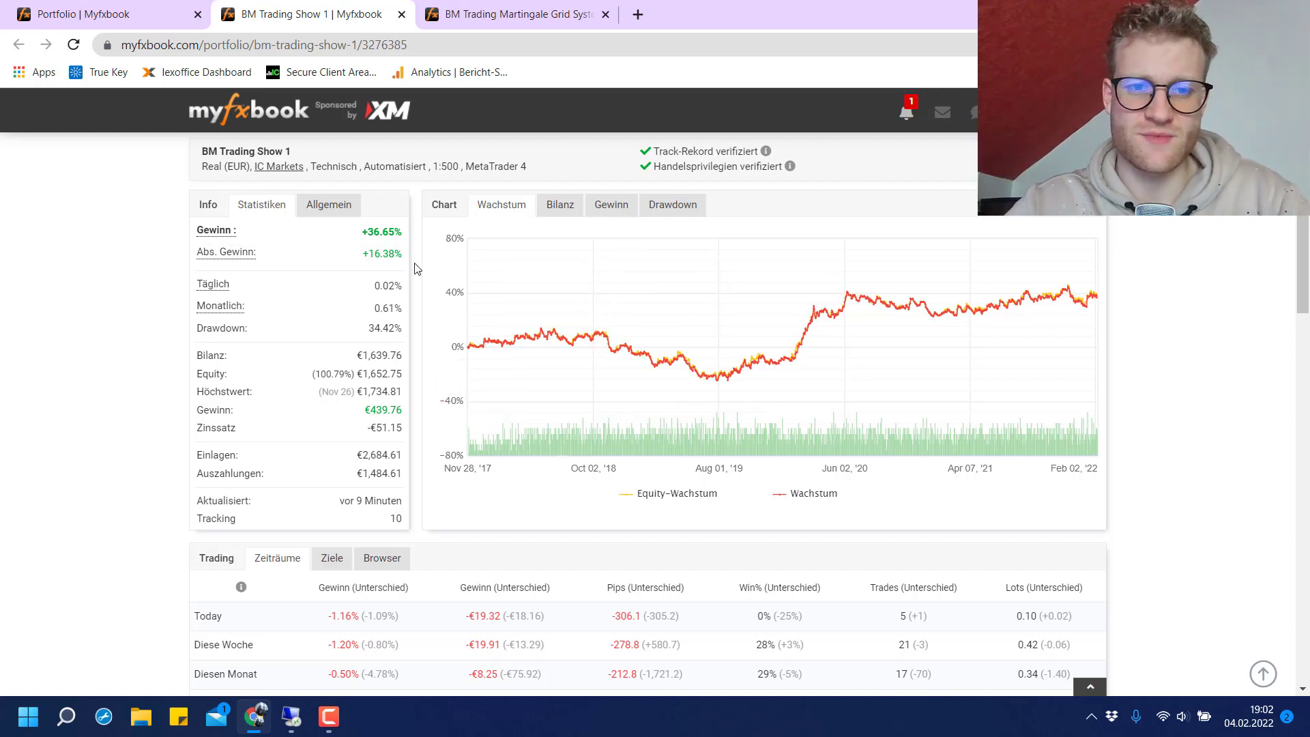
{"action": "mouse_move", "coordinate": [418, 310]}
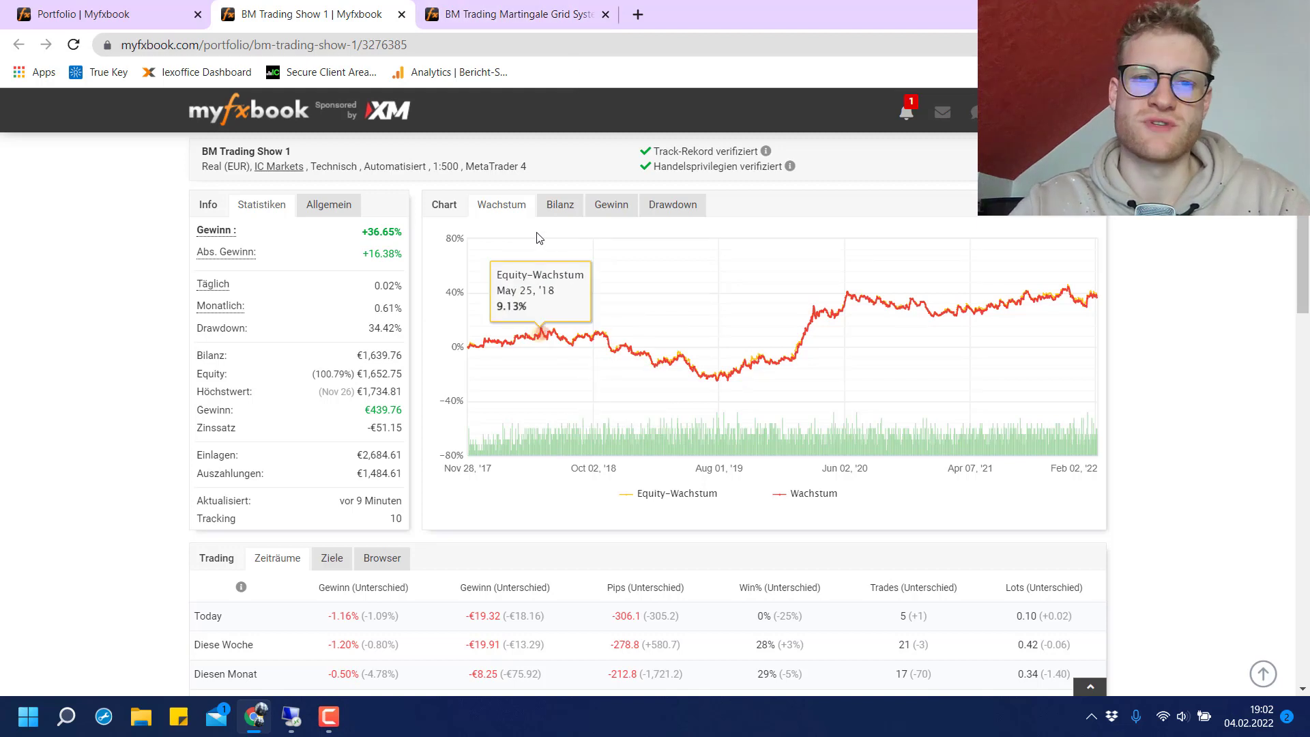
{"action": "mouse_move", "coordinate": [418, 232]}
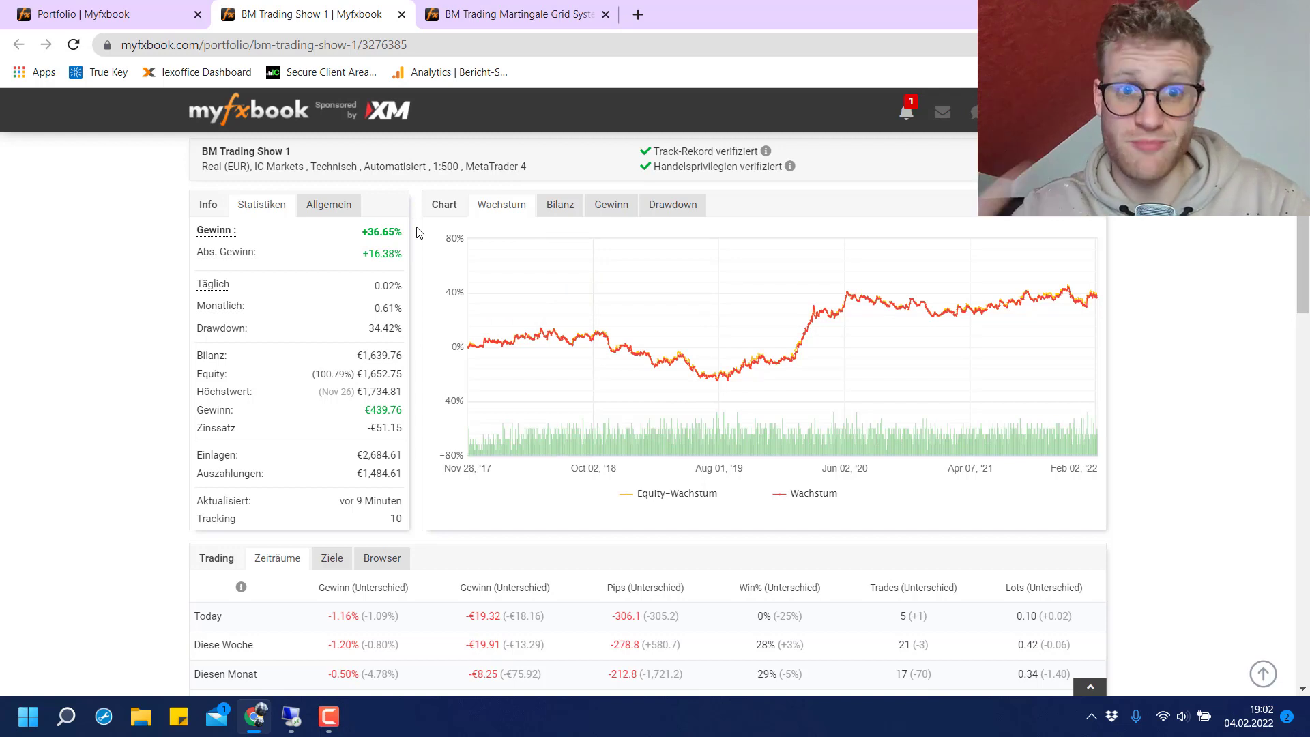
{"action": "mouse_move", "coordinate": [427, 295]}
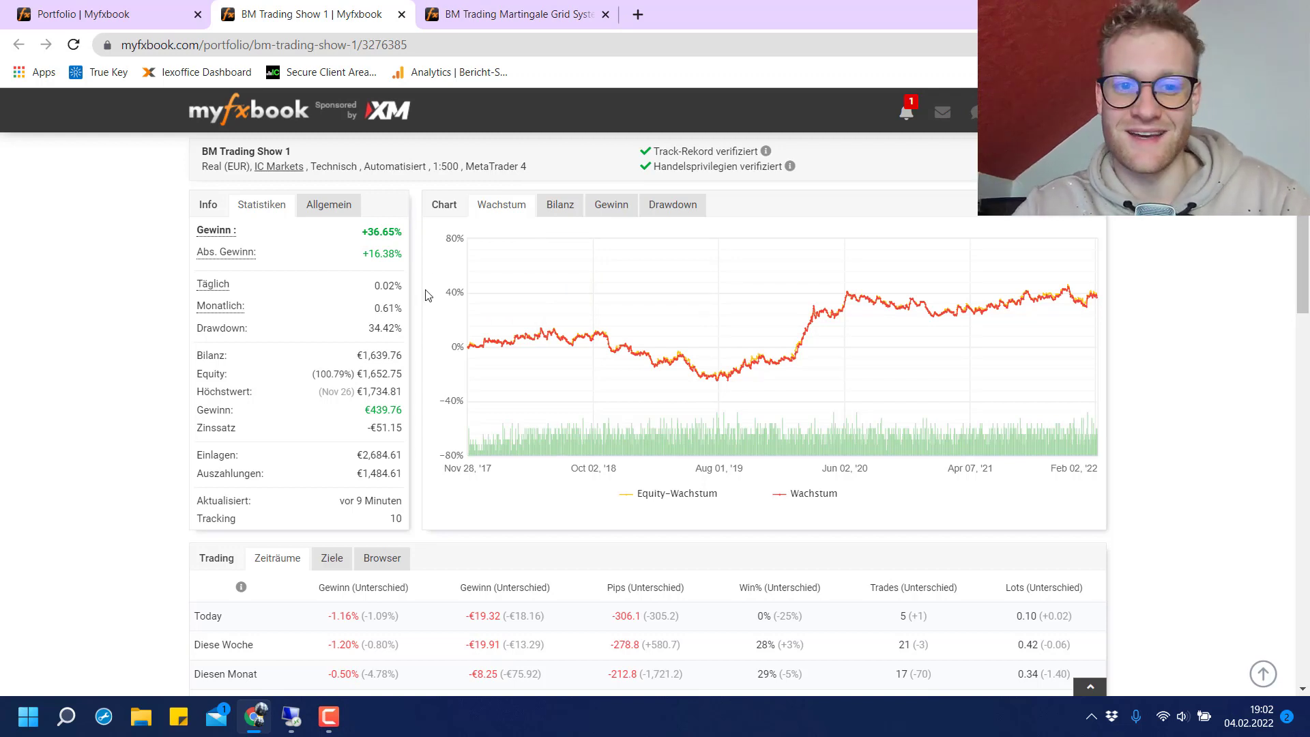
{"action": "mouse_move", "coordinate": [673, 368]}
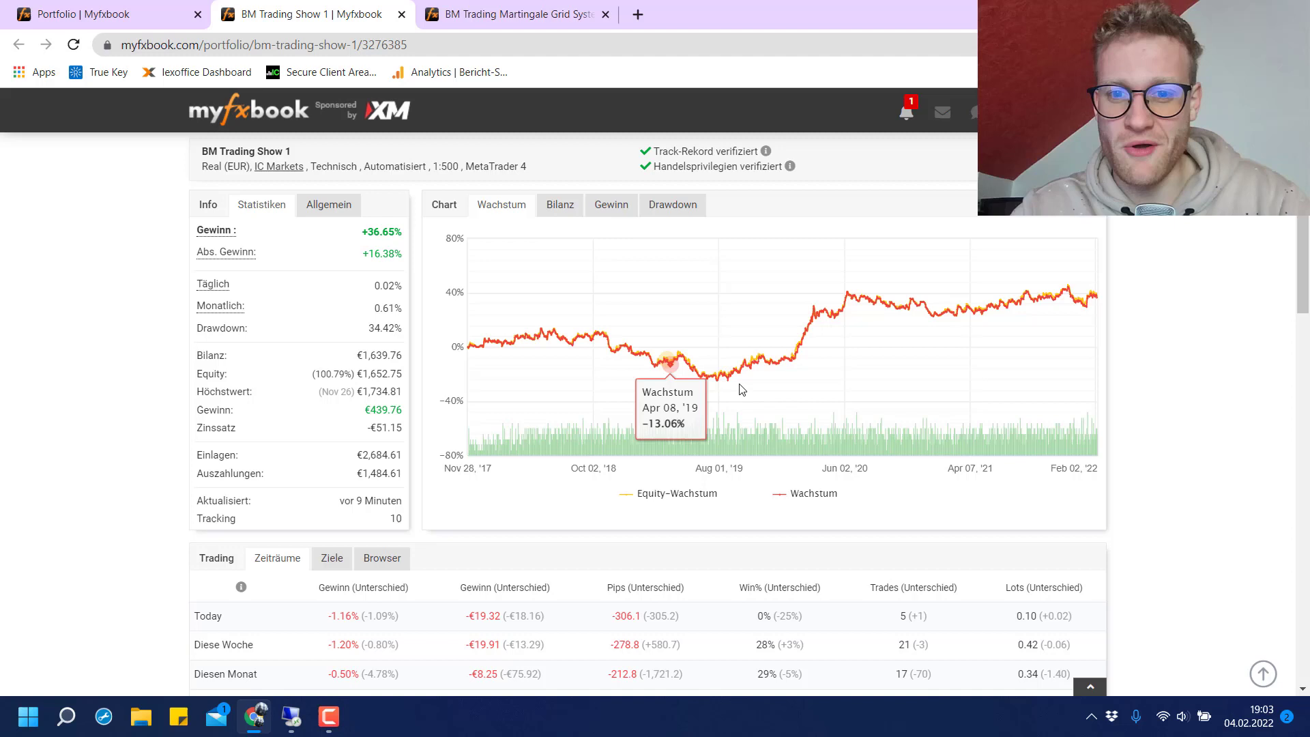
{"action": "mouse_move", "coordinate": [847, 303]}
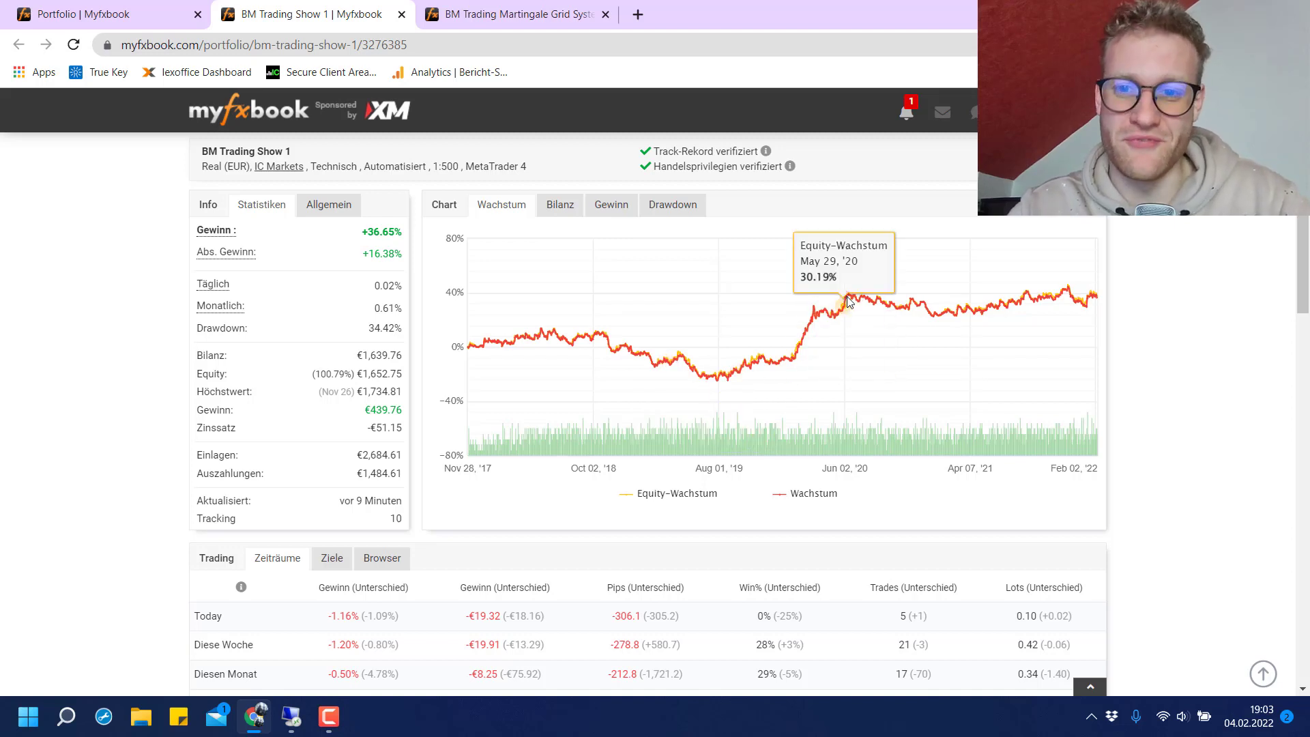
{"action": "mouse_move", "coordinate": [512, 325]}
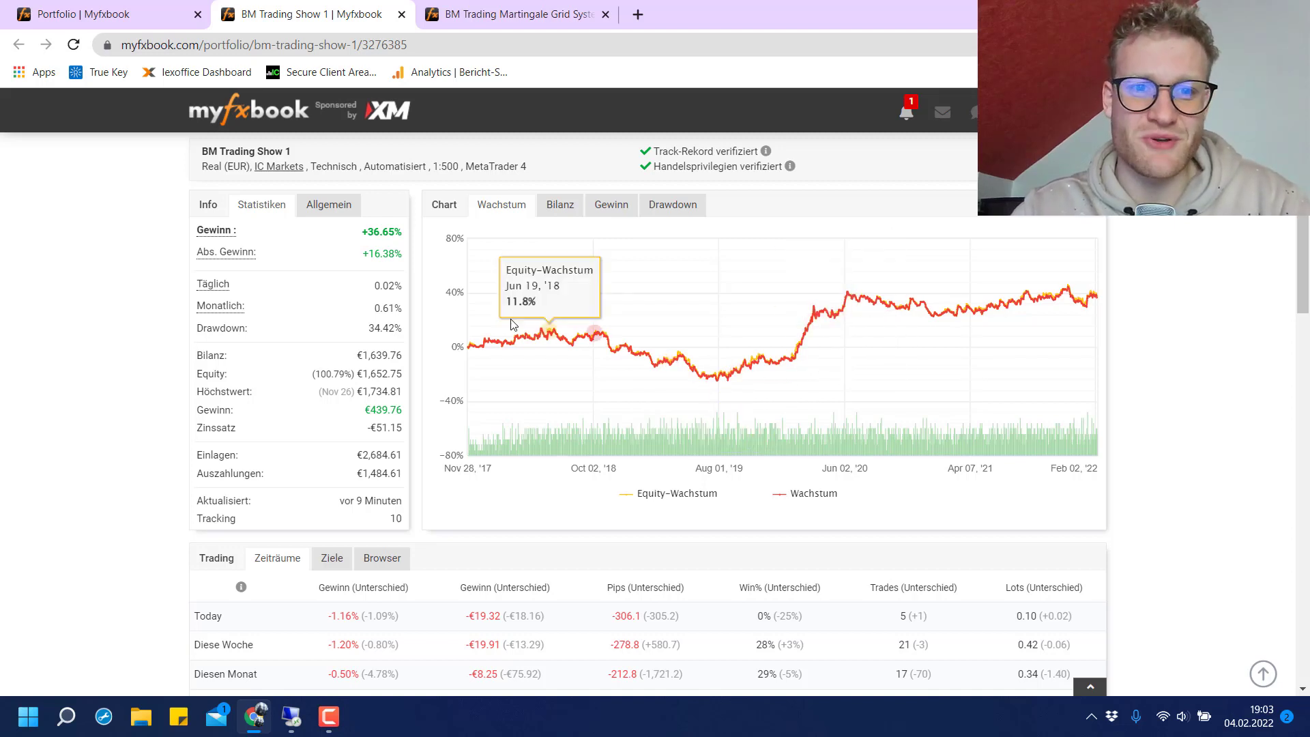
{"action": "mouse_move", "coordinate": [417, 307]}
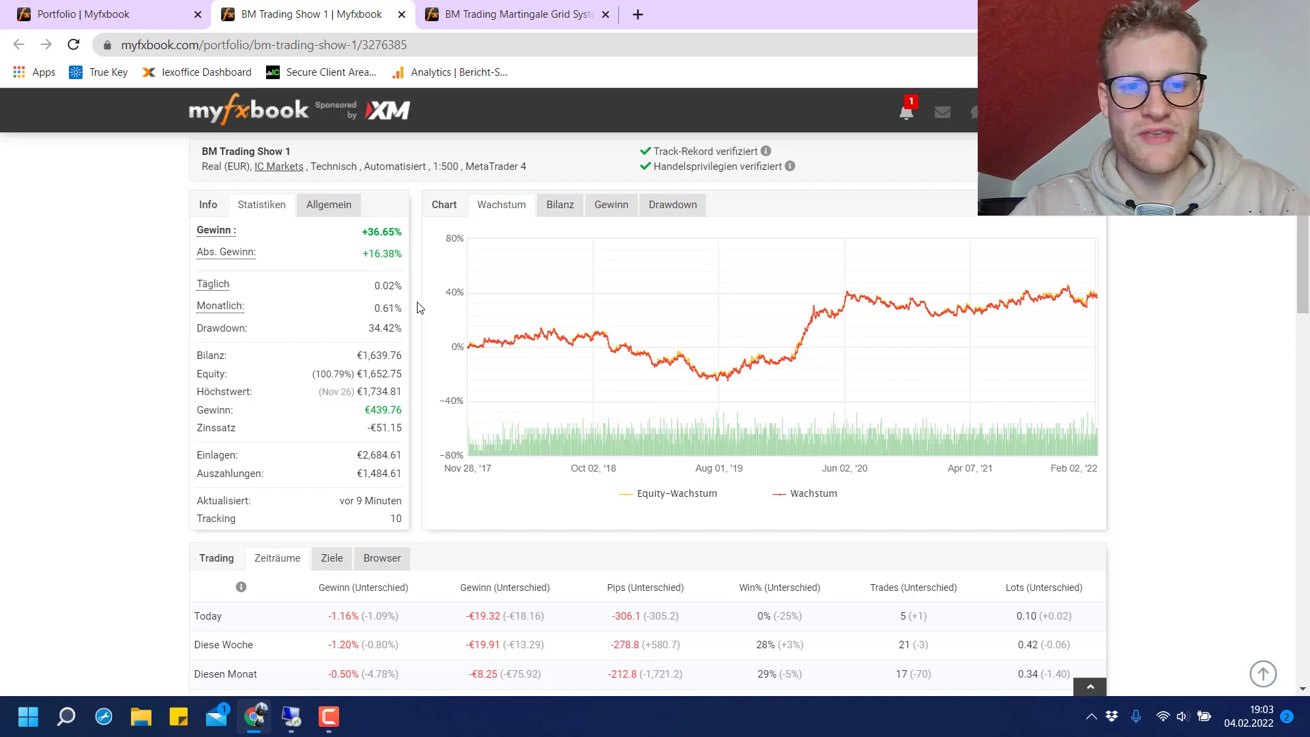
{"action": "mouse_move", "coordinate": [639, 207]}
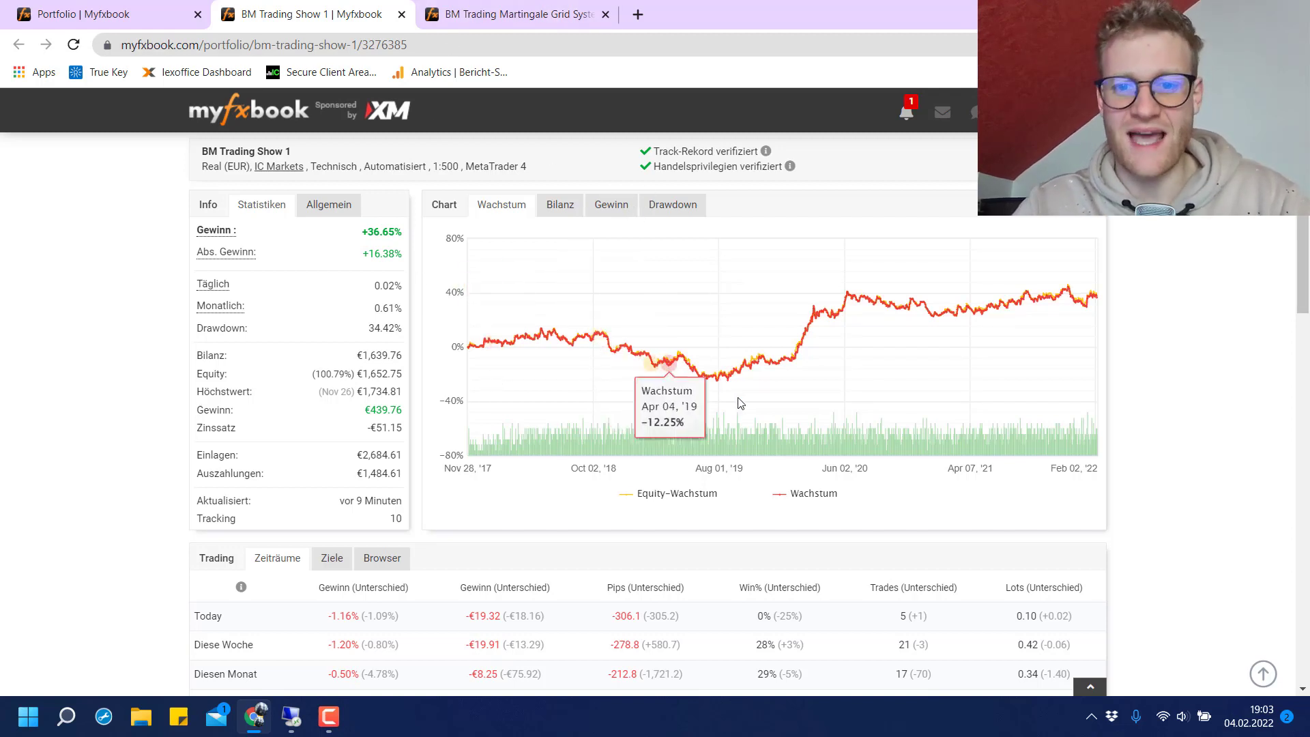
{"action": "mouse_move", "coordinate": [695, 374]}
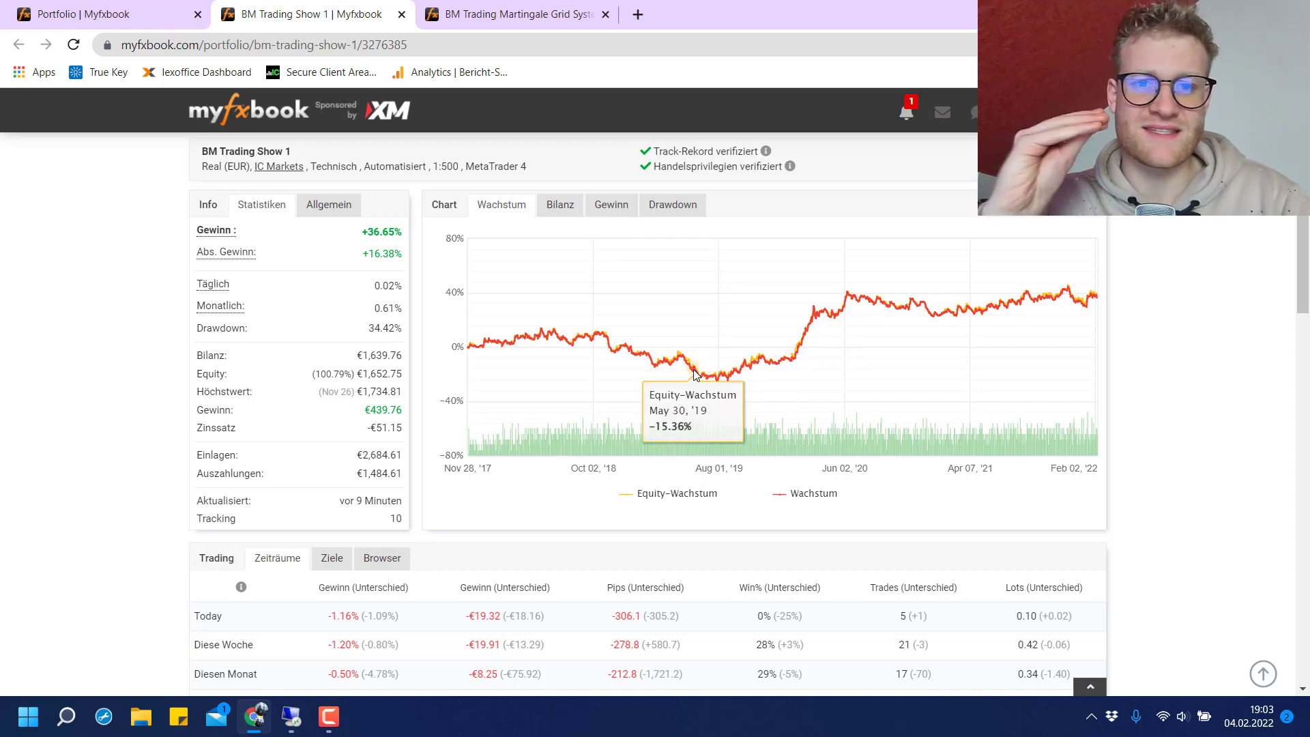
{"action": "mouse_move", "coordinate": [557, 194]}
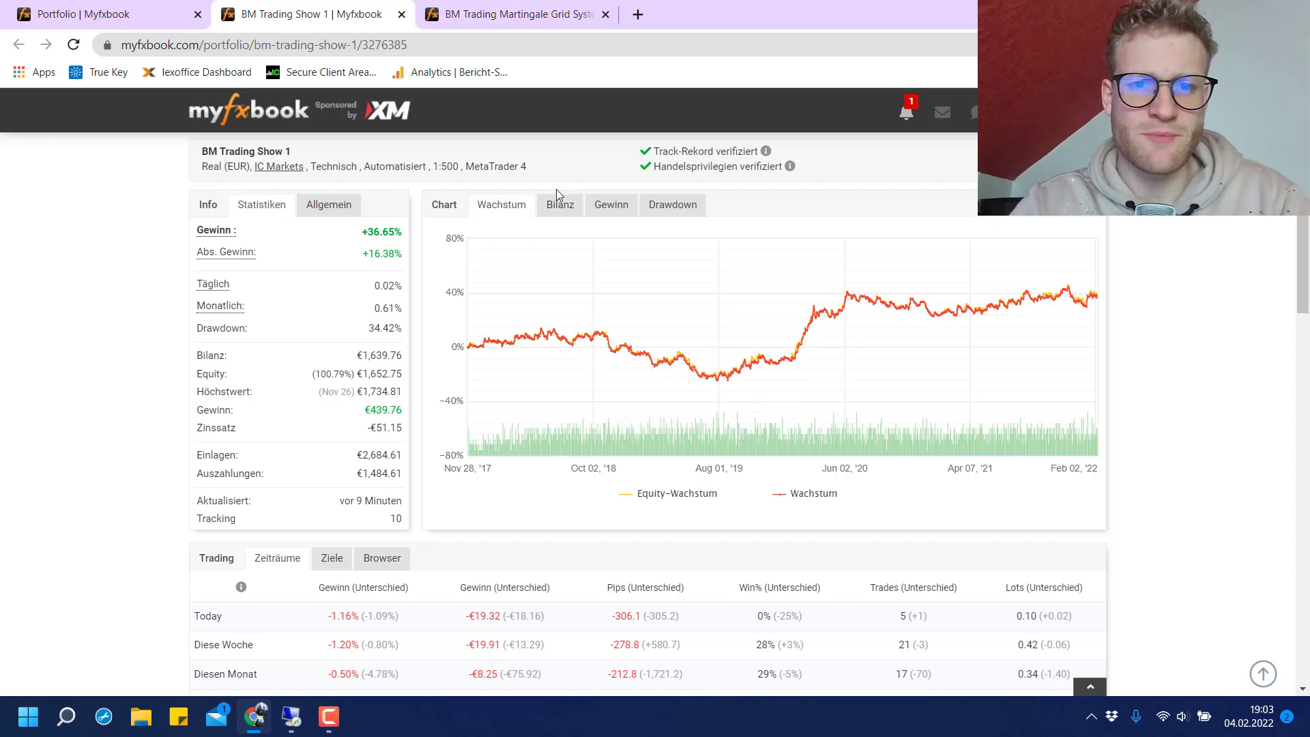
{"action": "mouse_move", "coordinate": [671, 204]}
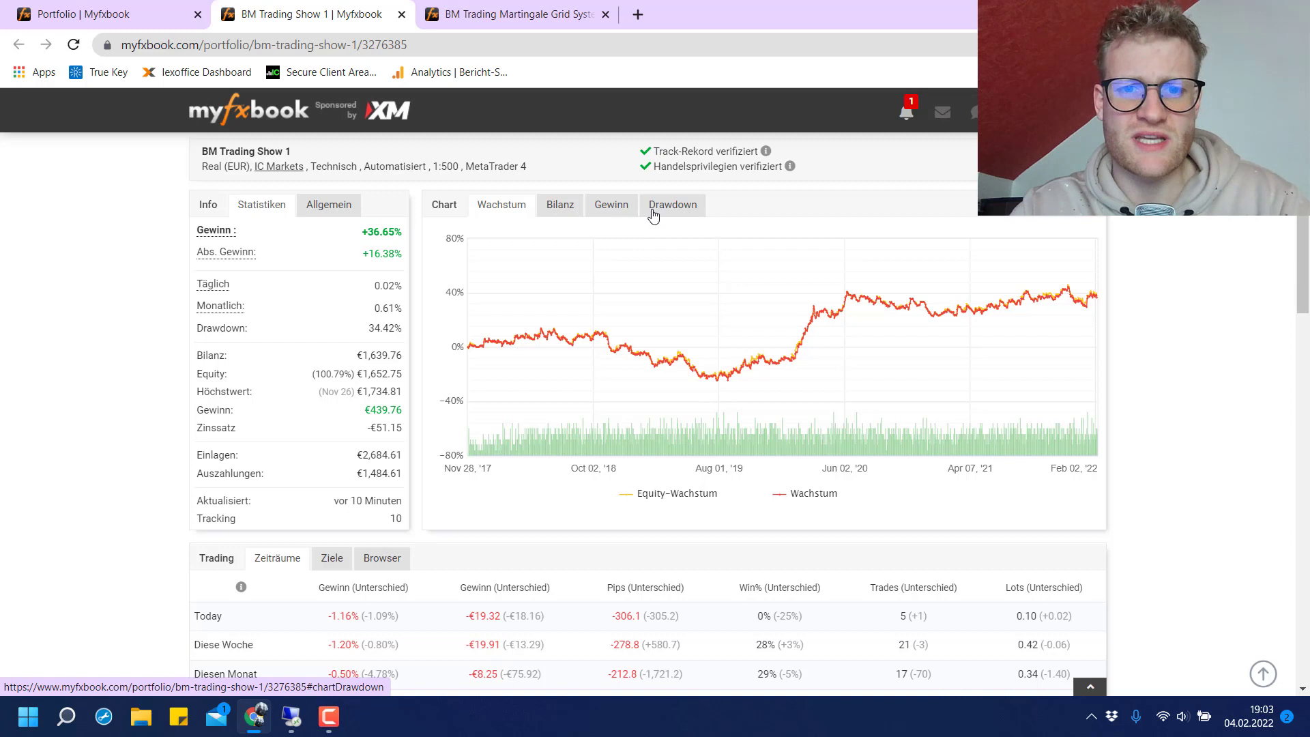
{"action": "mouse_move", "coordinate": [609, 131]}
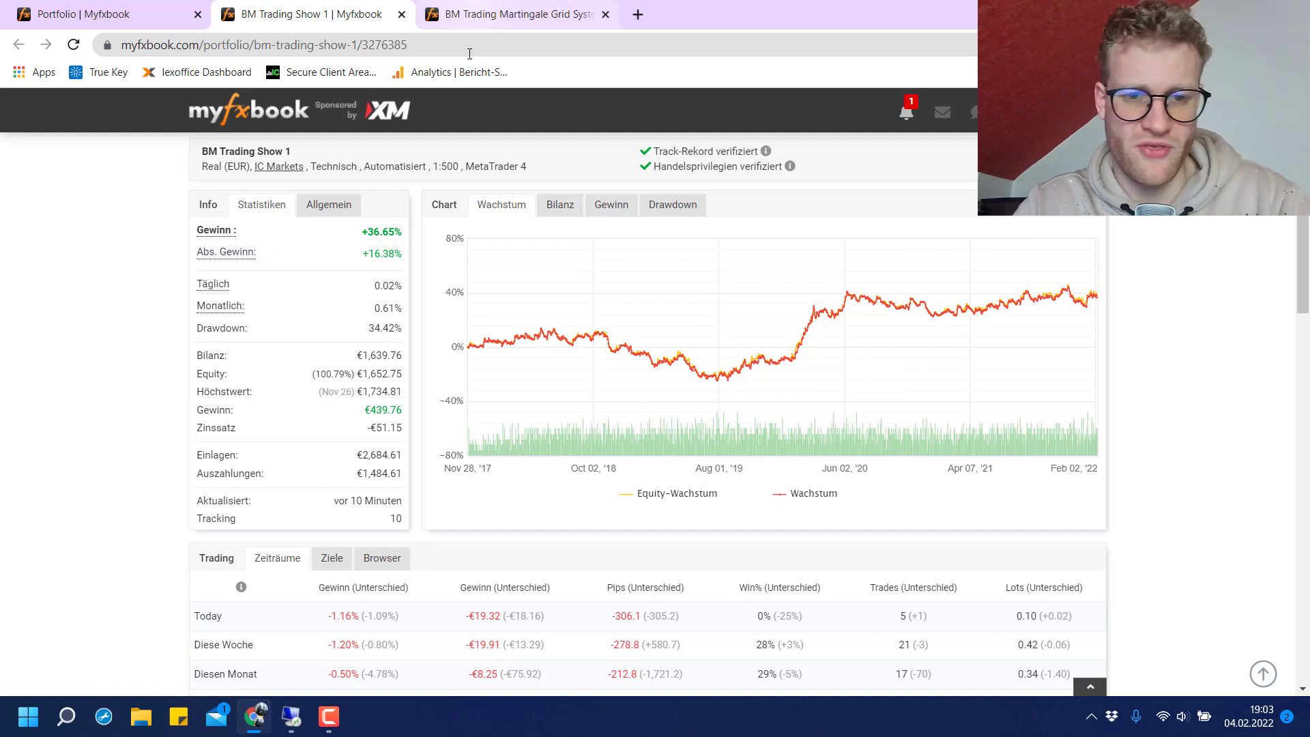
{"action": "mouse_move", "coordinate": [420, 261]}
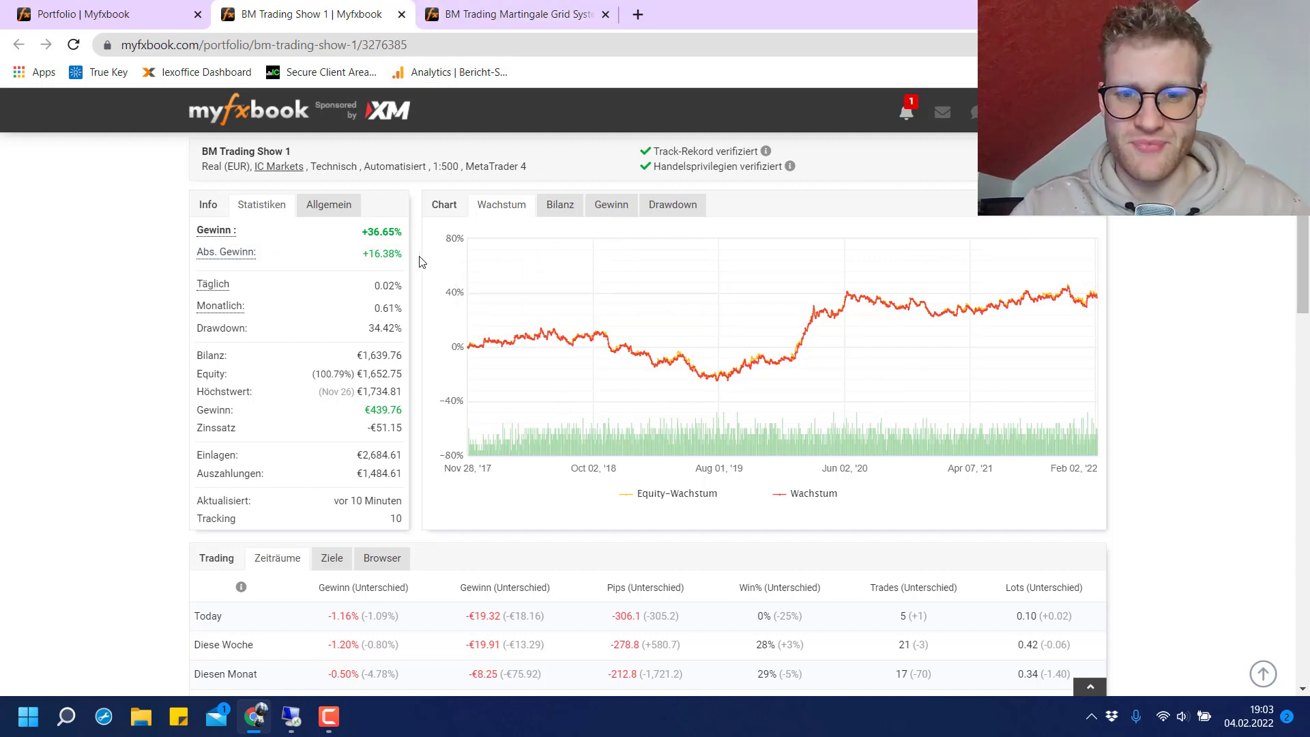
{"action": "mouse_move", "coordinate": [575, 169]}
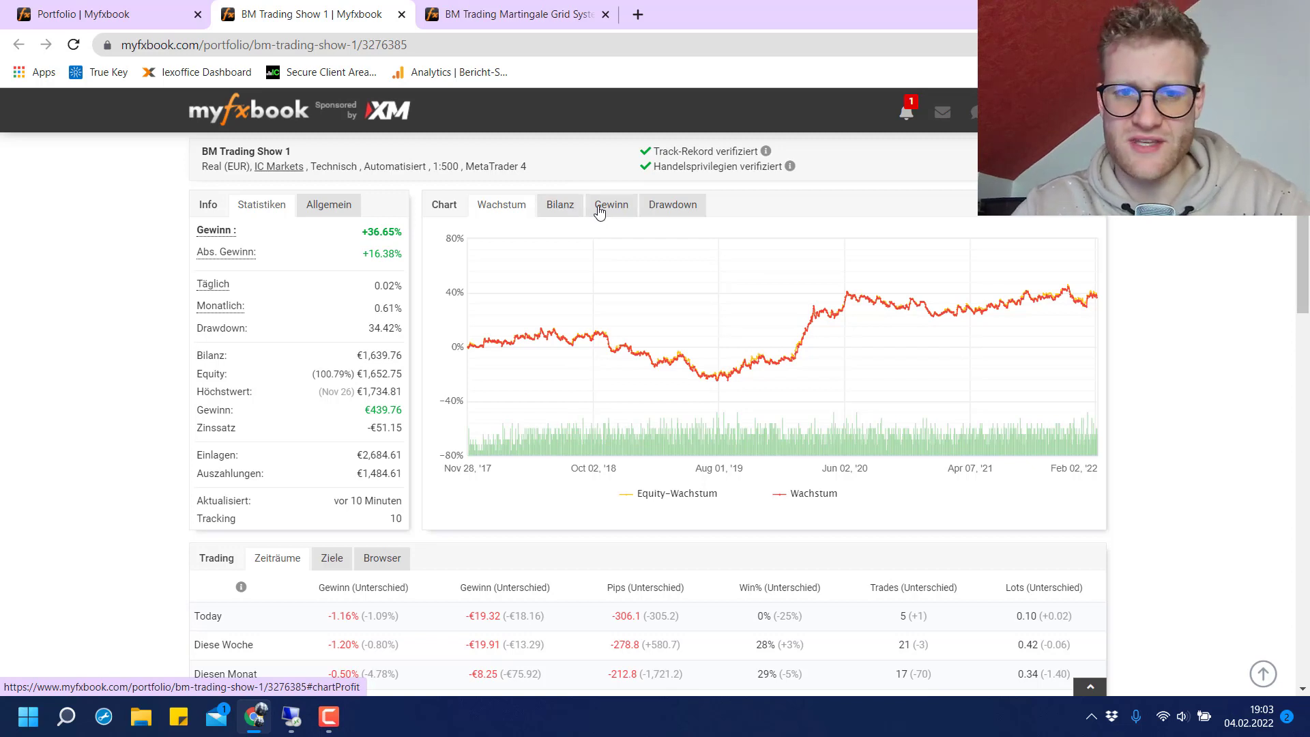
{"action": "mouse_move", "coordinate": [604, 216]}
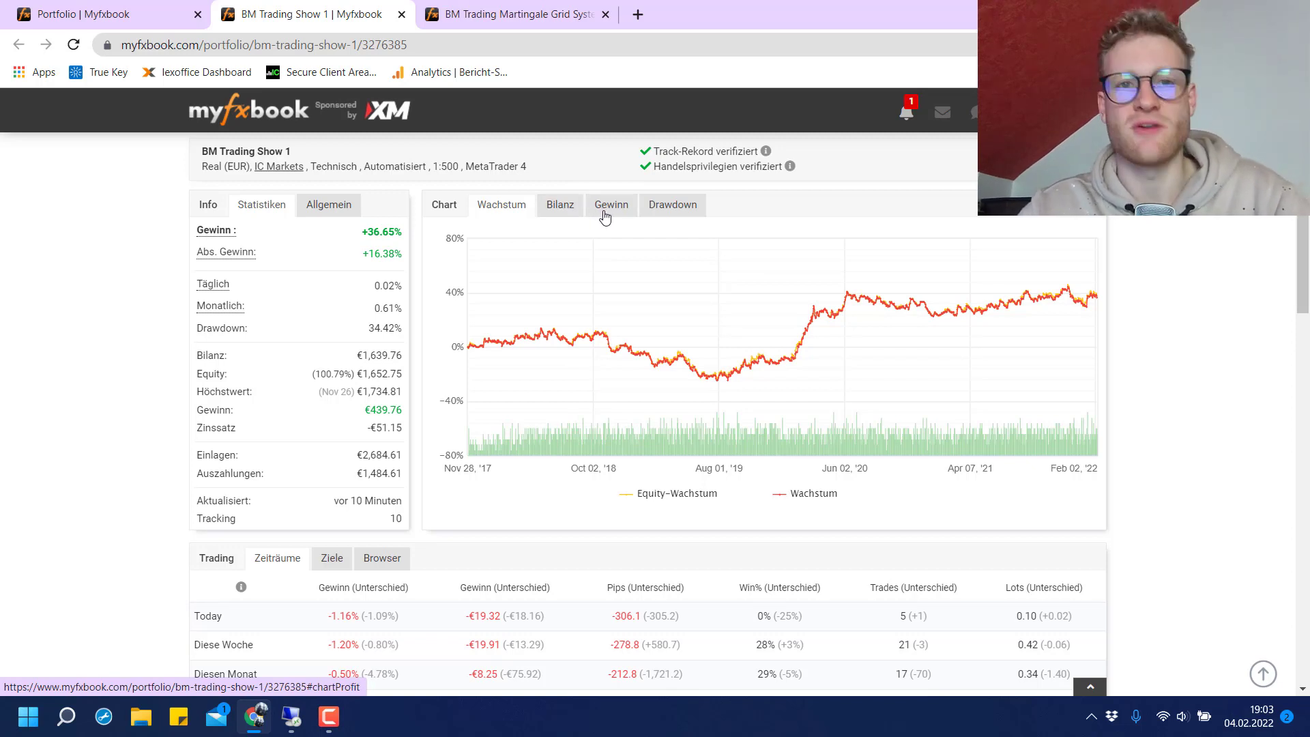
{"action": "mouse_move", "coordinate": [559, 205]}
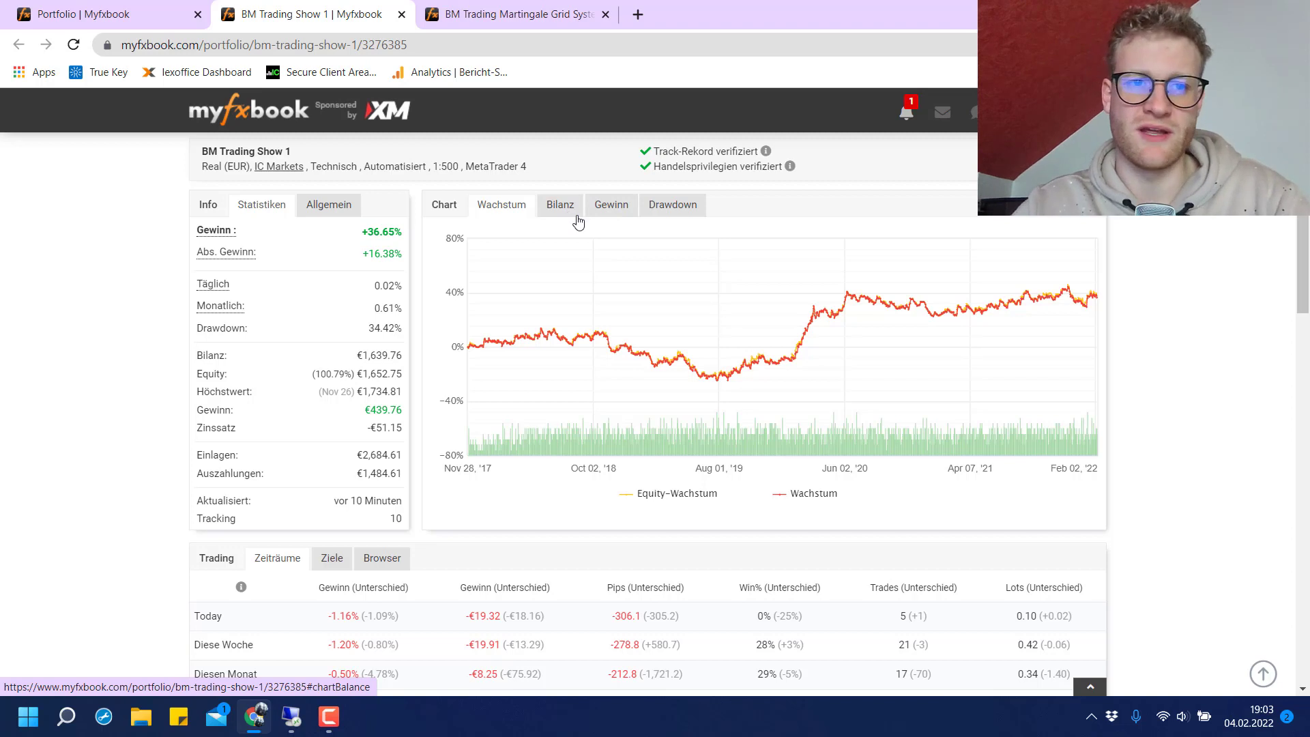
{"action": "mouse_move", "coordinate": [558, 205]}
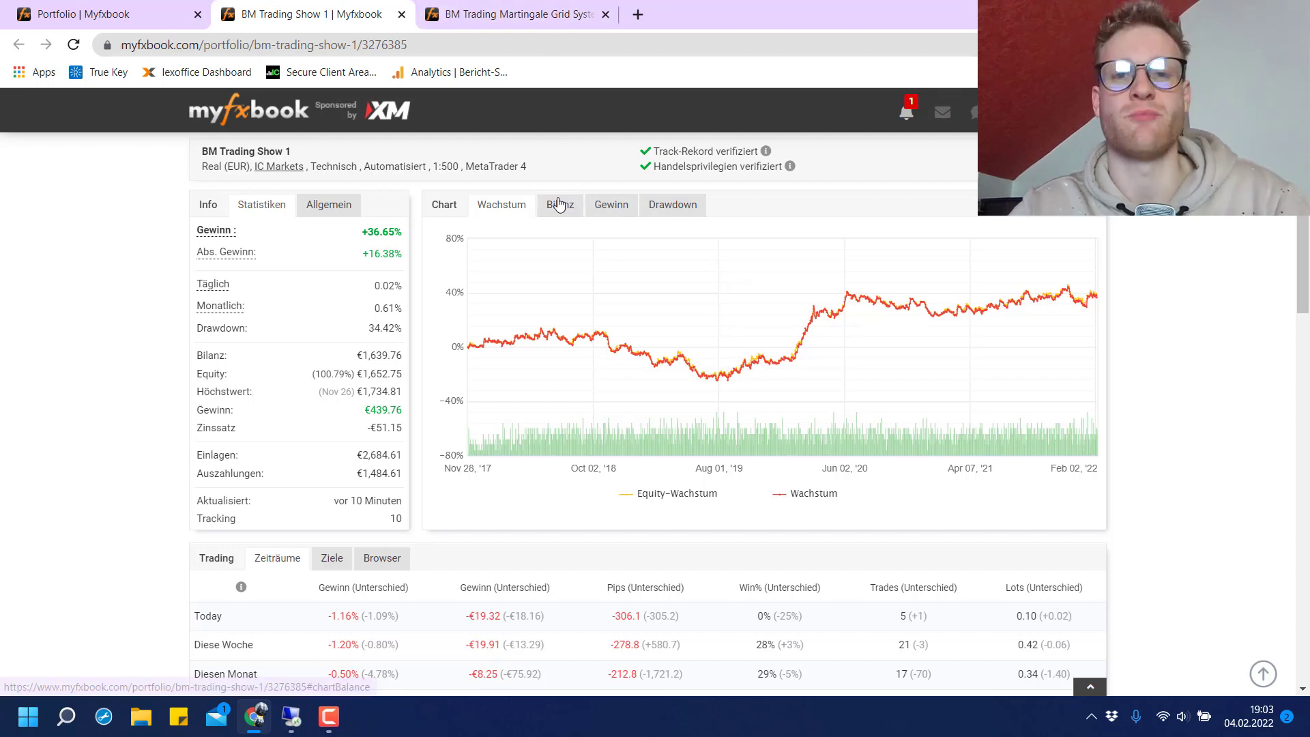
{"action": "mouse_move", "coordinate": [671, 204]}
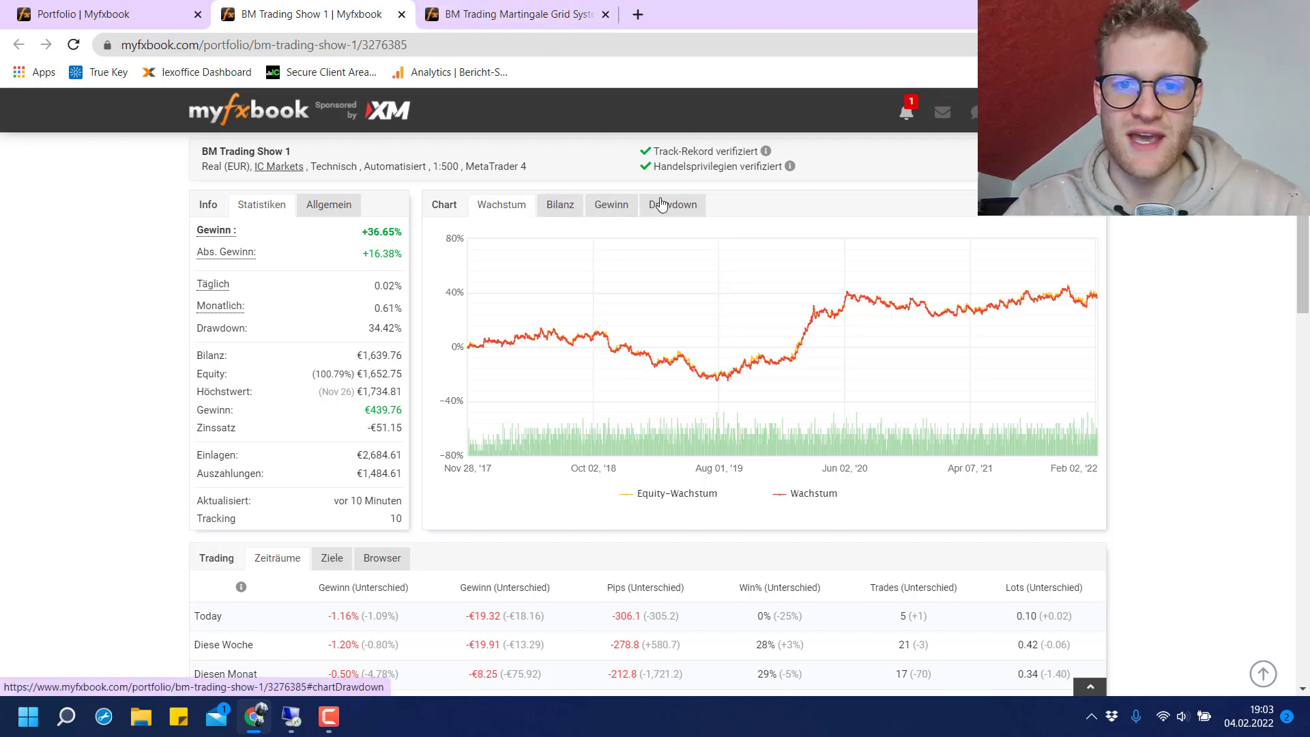
{"action": "left_click", "coordinate": [671, 205]}
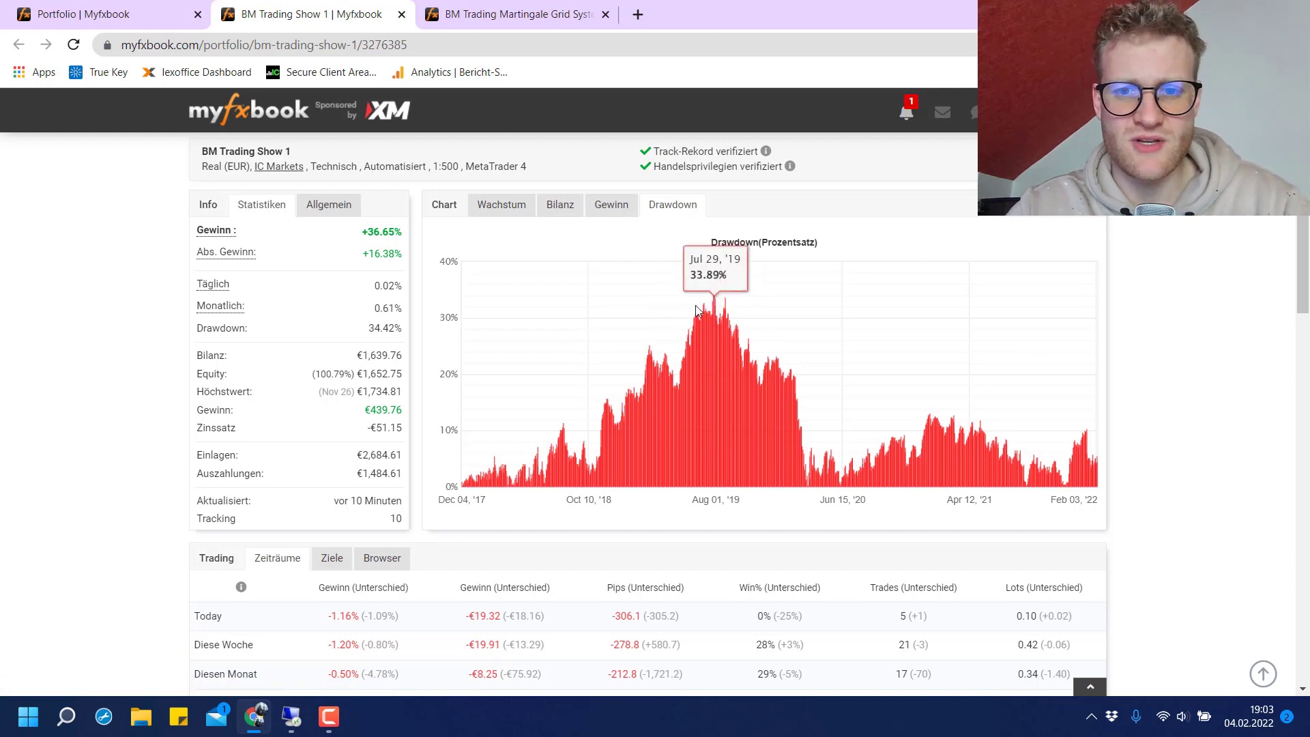
{"action": "mouse_move", "coordinate": [717, 318]}
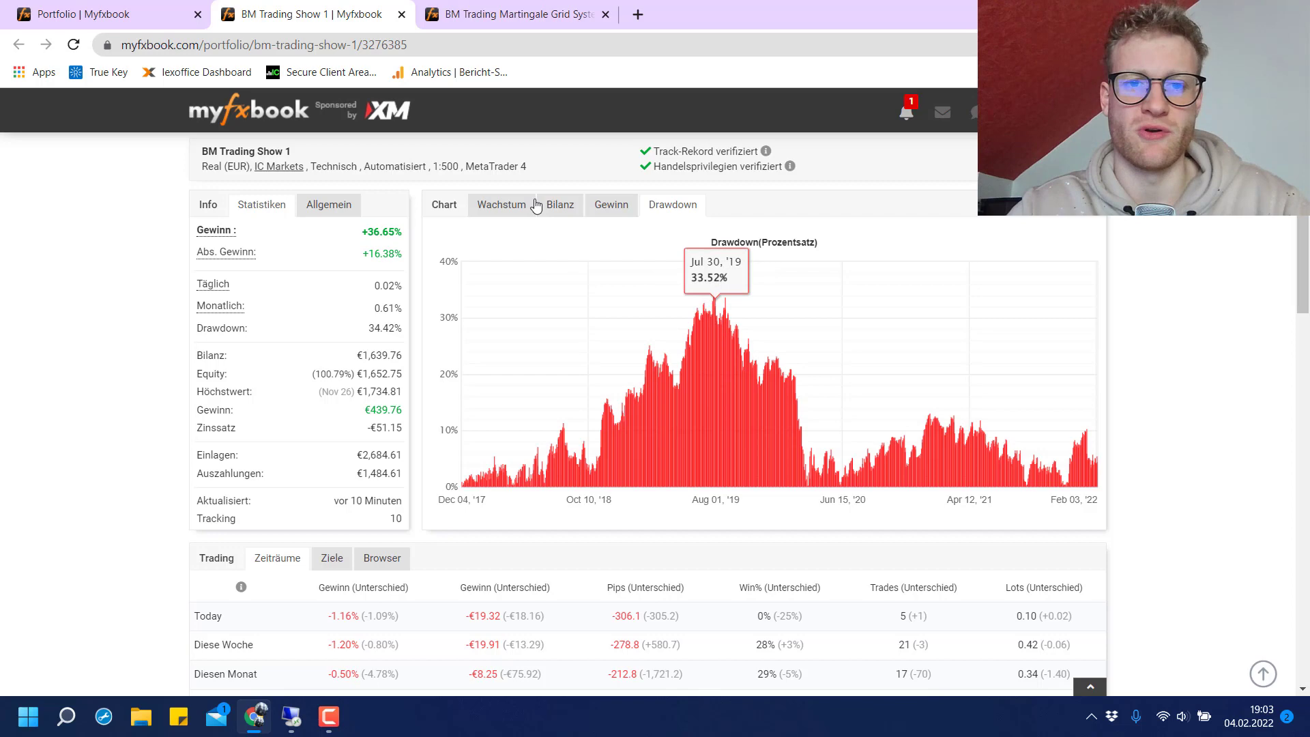
{"action": "left_click", "coordinate": [501, 205]}
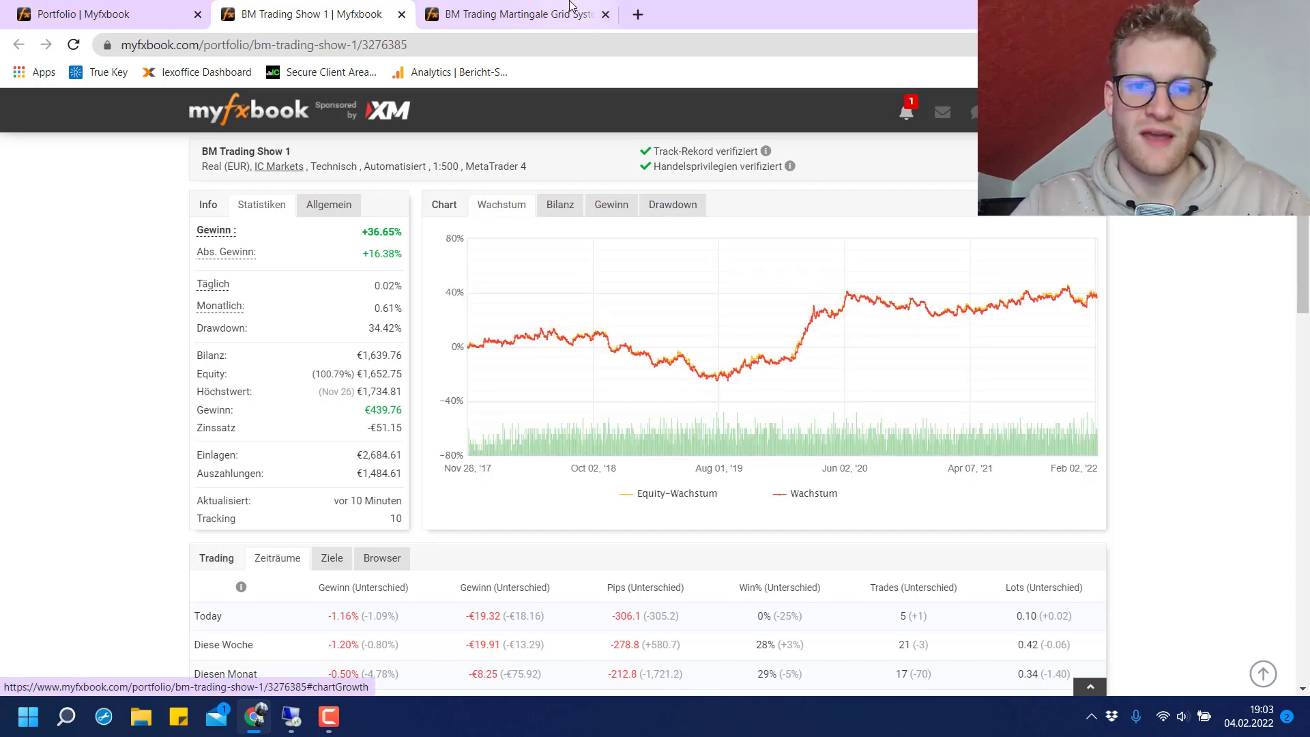
{"action": "scroll", "scroll_direction": "up", "scroll_amount": 3}
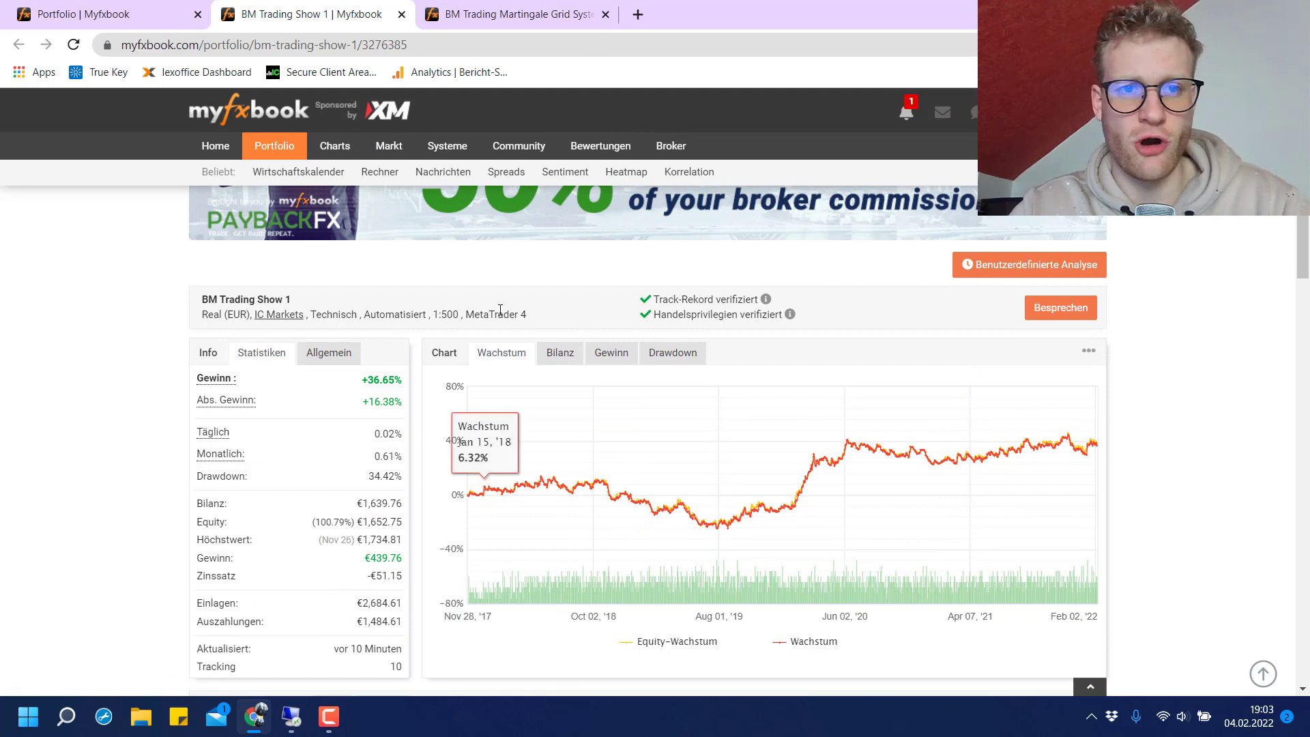
{"action": "mouse_move", "coordinate": [988, 221]}
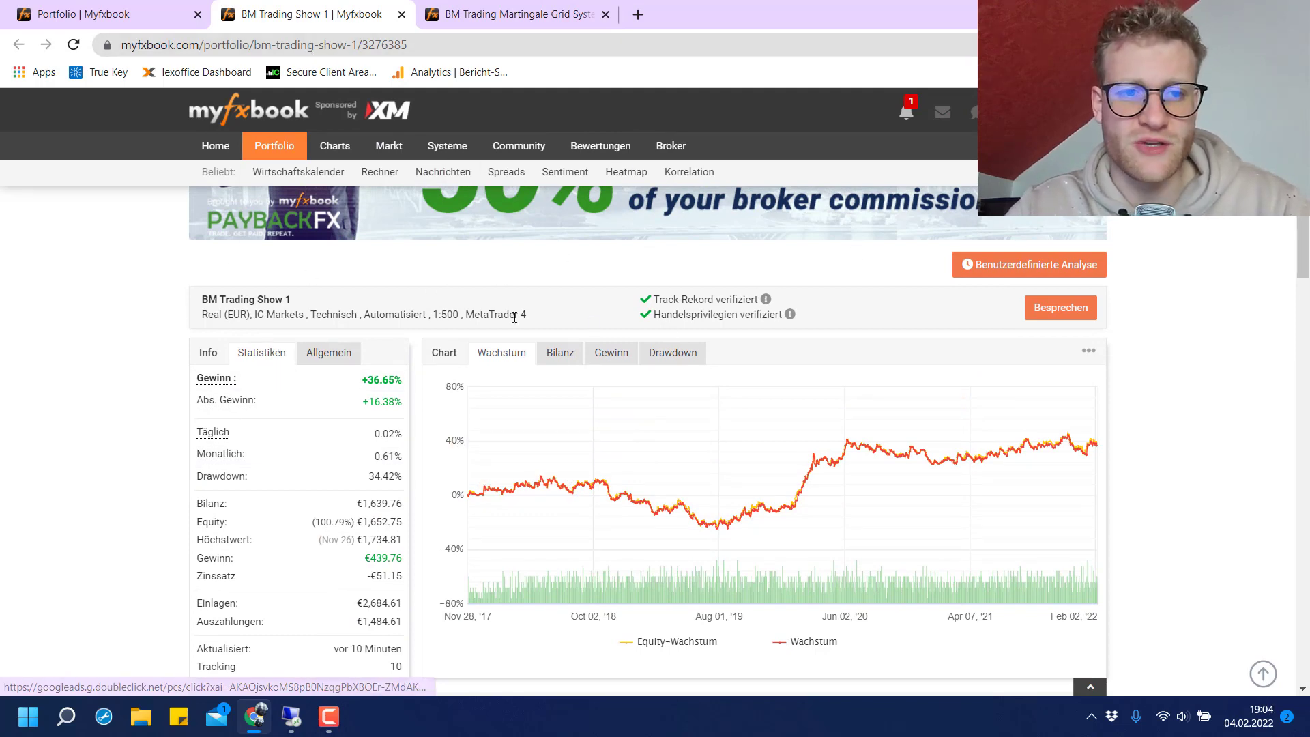
{"action": "scroll", "scroll_direction": "down", "scroll_amount": 3}
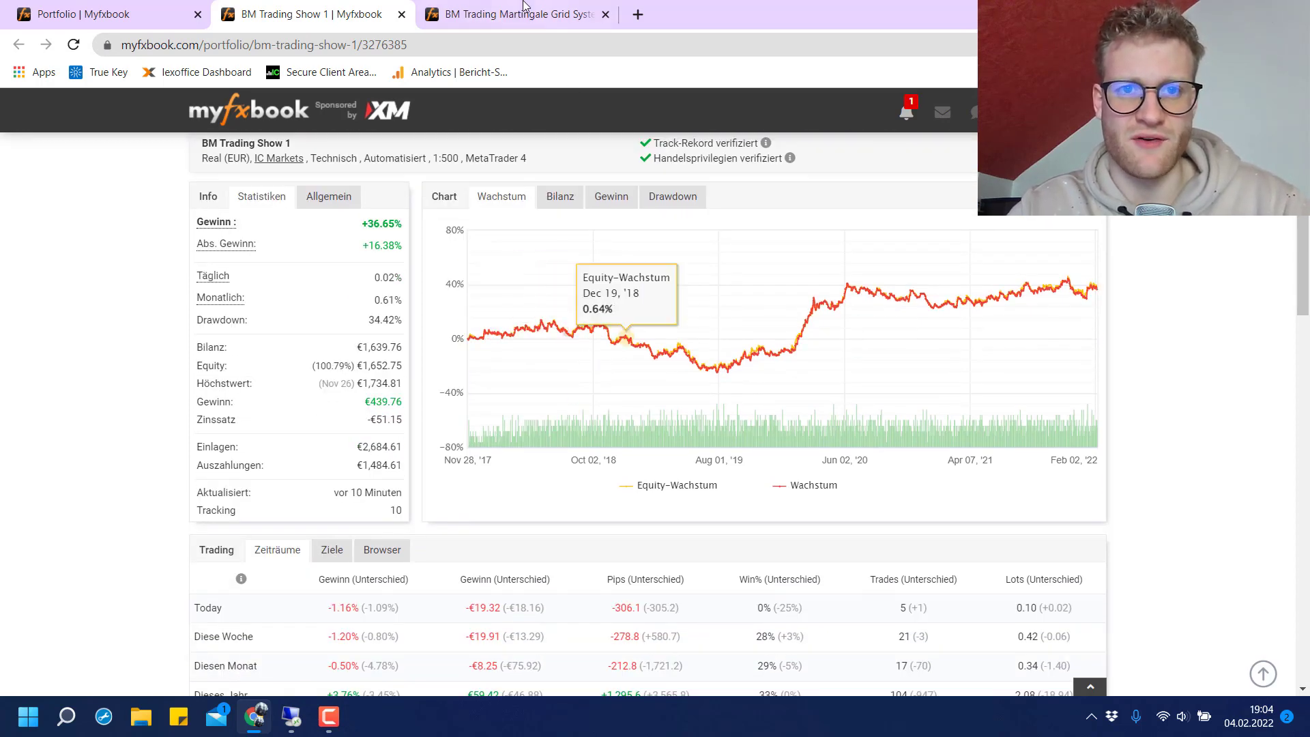
Switch to the Martingale Grid System tab, view its ~21.63% drawdown chart, then its Wachstum chart again.
{"action": "left_click", "coordinate": [510, 14]}
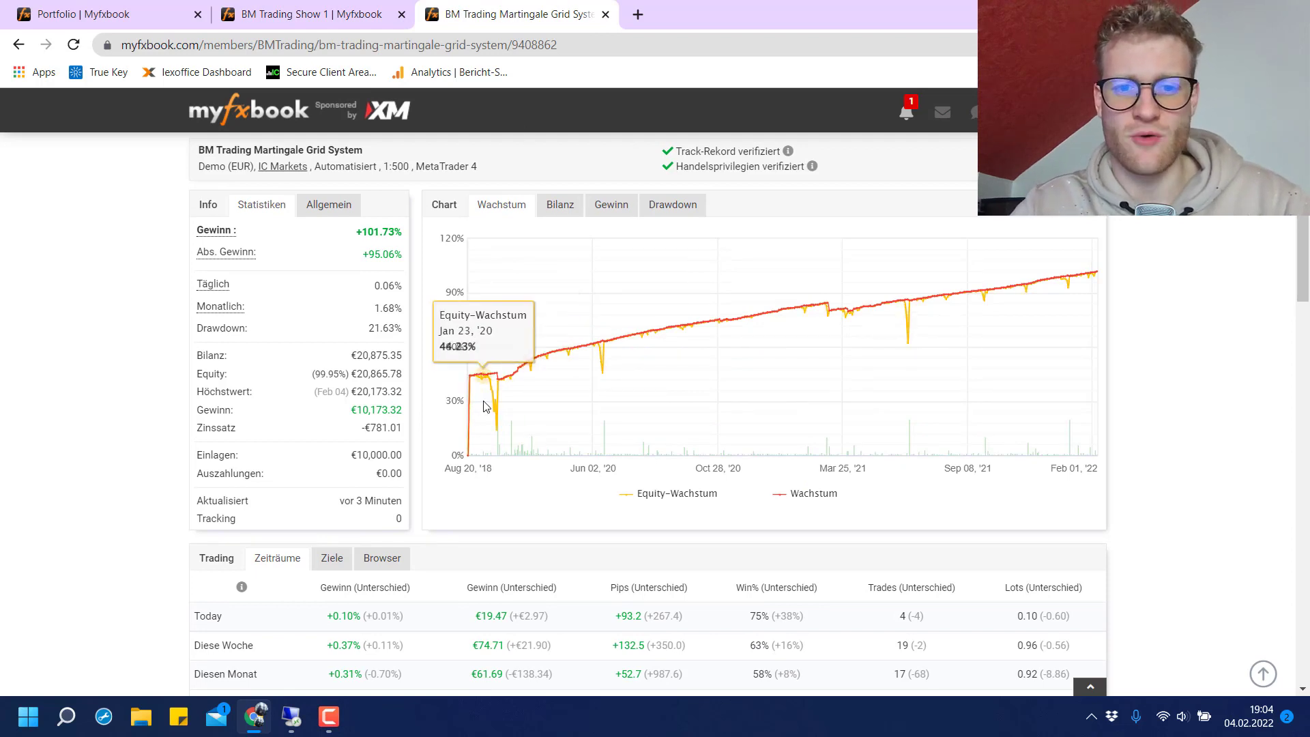
{"action": "mouse_move", "coordinate": [499, 424]}
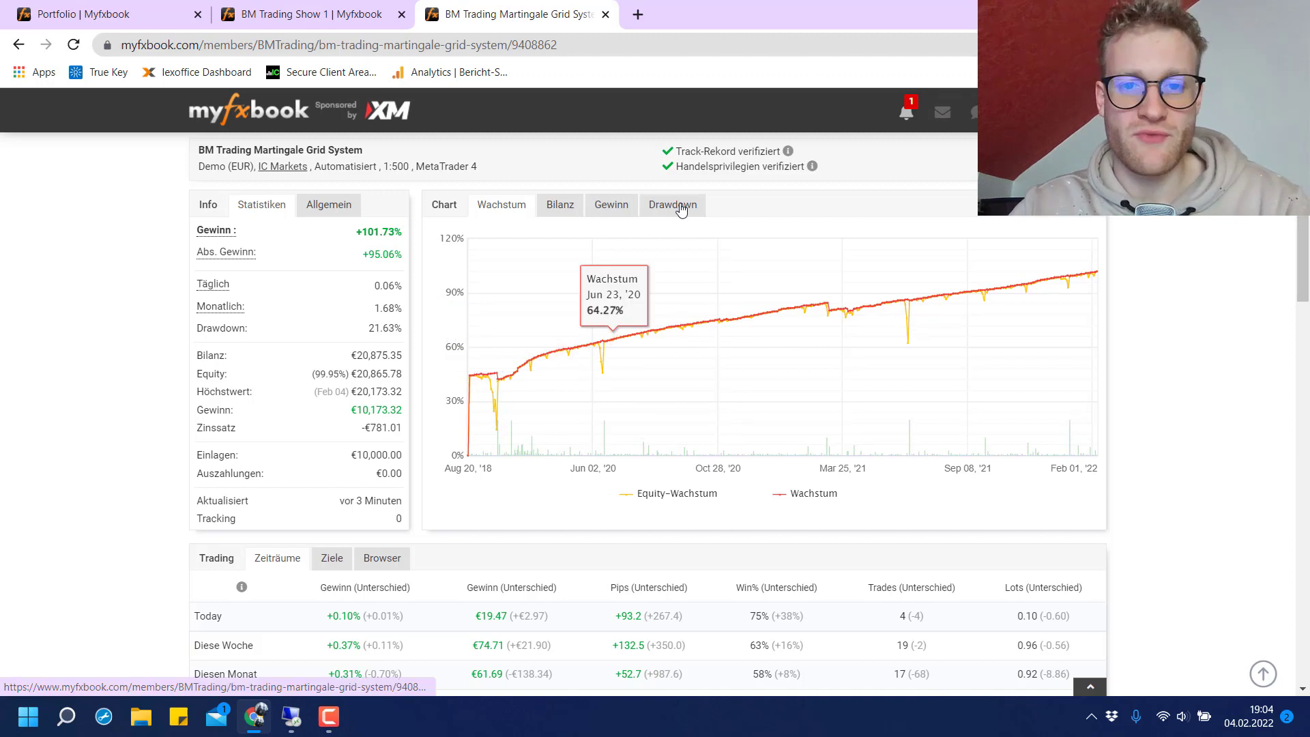
{"action": "left_click", "coordinate": [671, 204]}
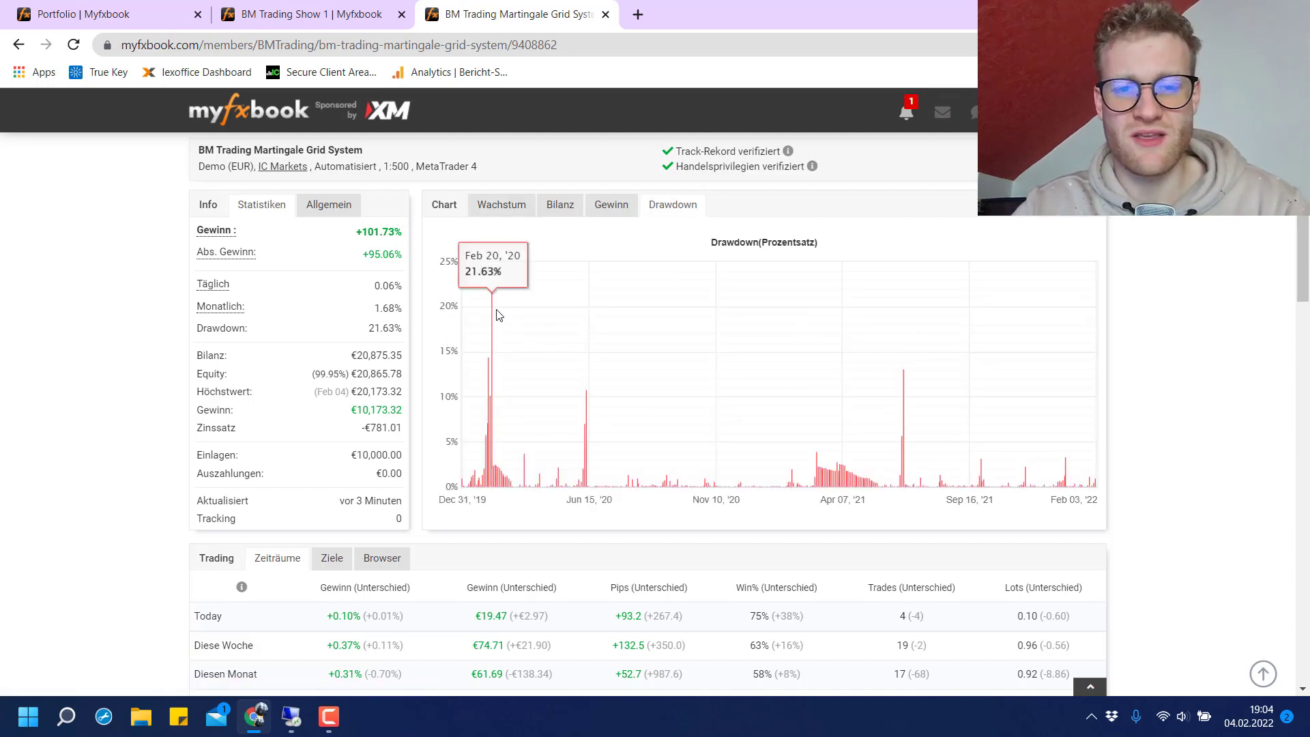
{"action": "mouse_move", "coordinate": [501, 205]}
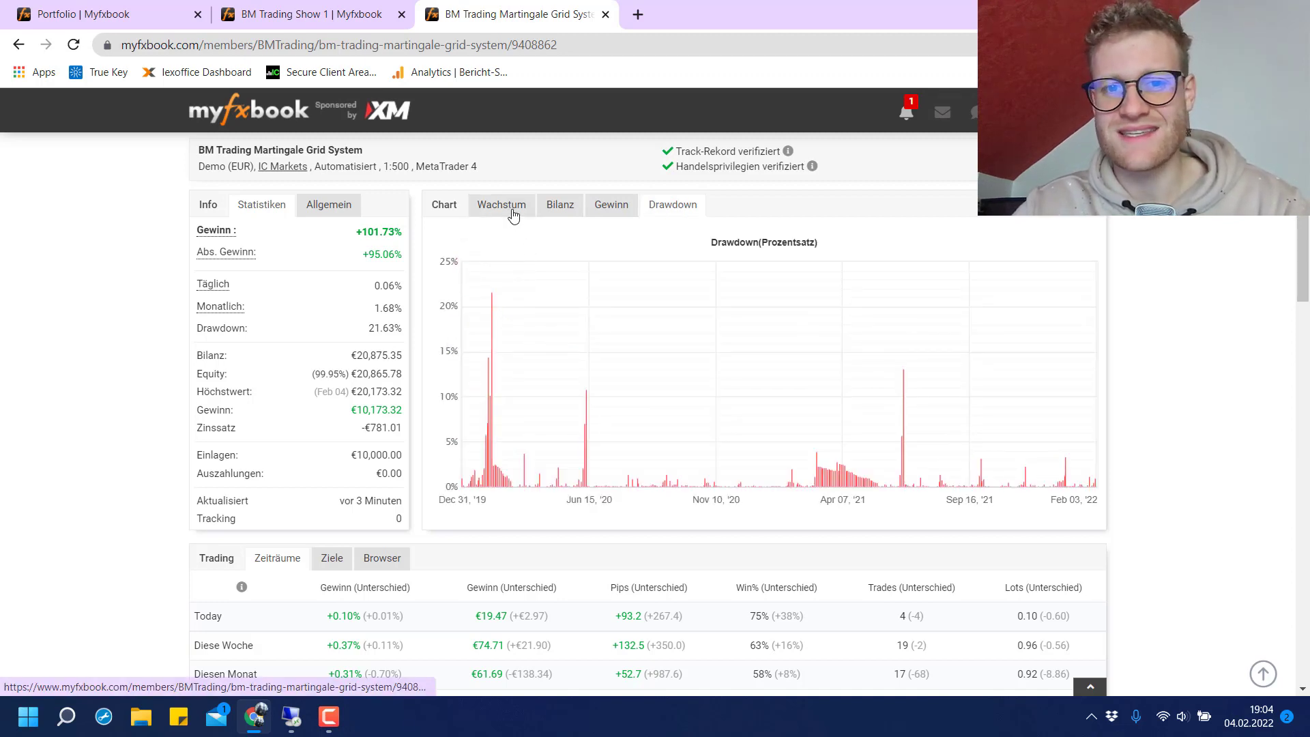
{"action": "left_click", "coordinate": [501, 205]}
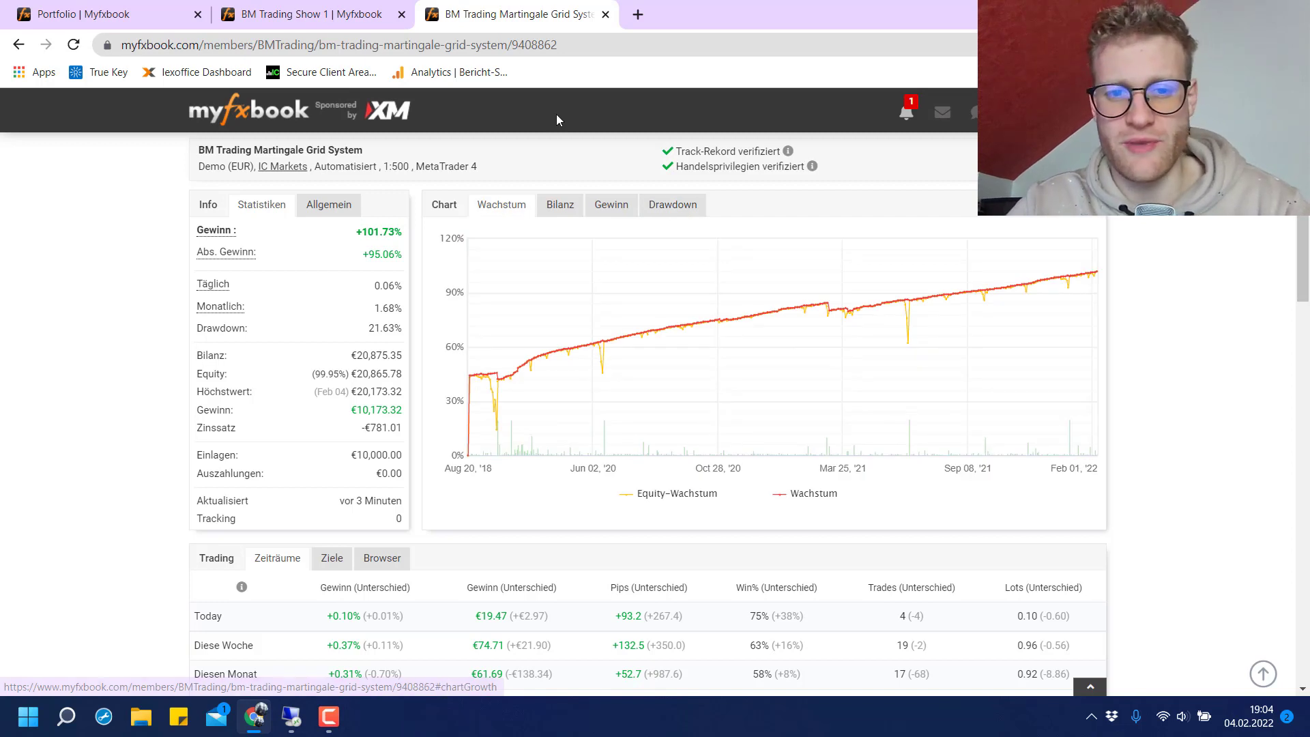
{"action": "mouse_move", "coordinate": [466, 374]}
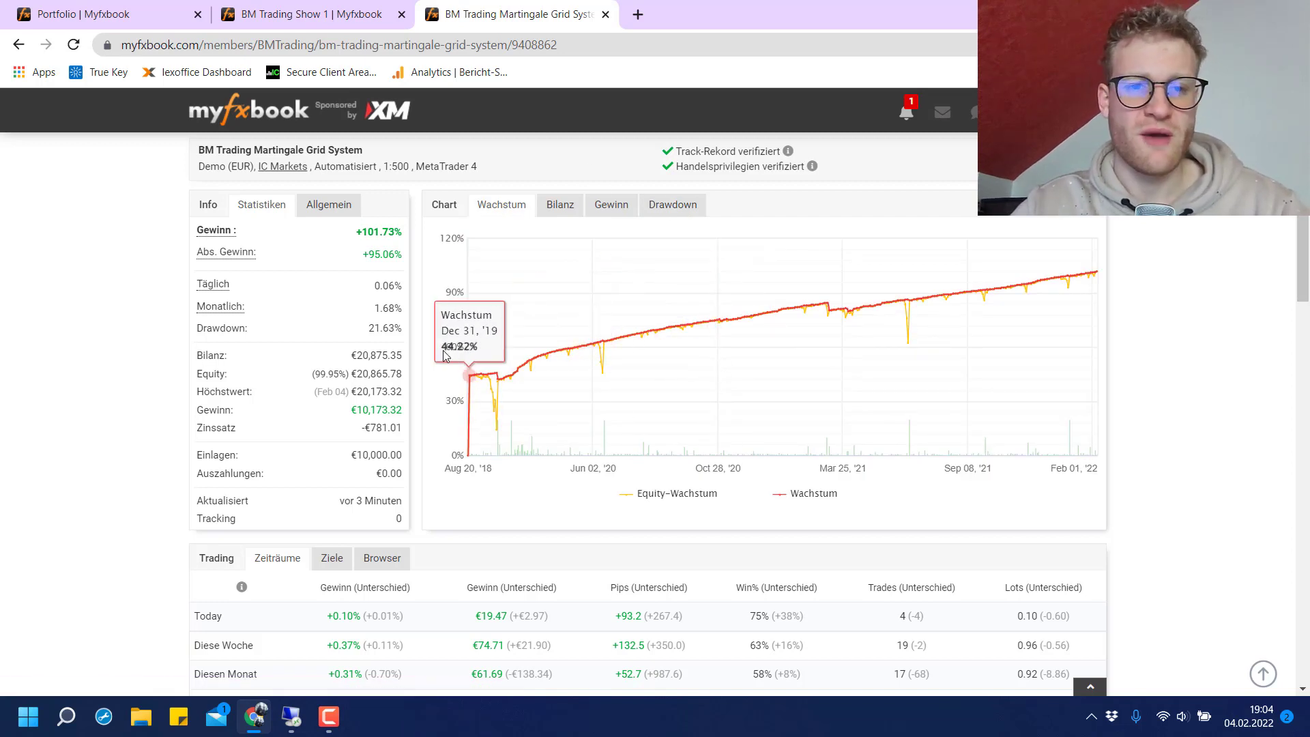
{"action": "mouse_move", "coordinate": [606, 374]}
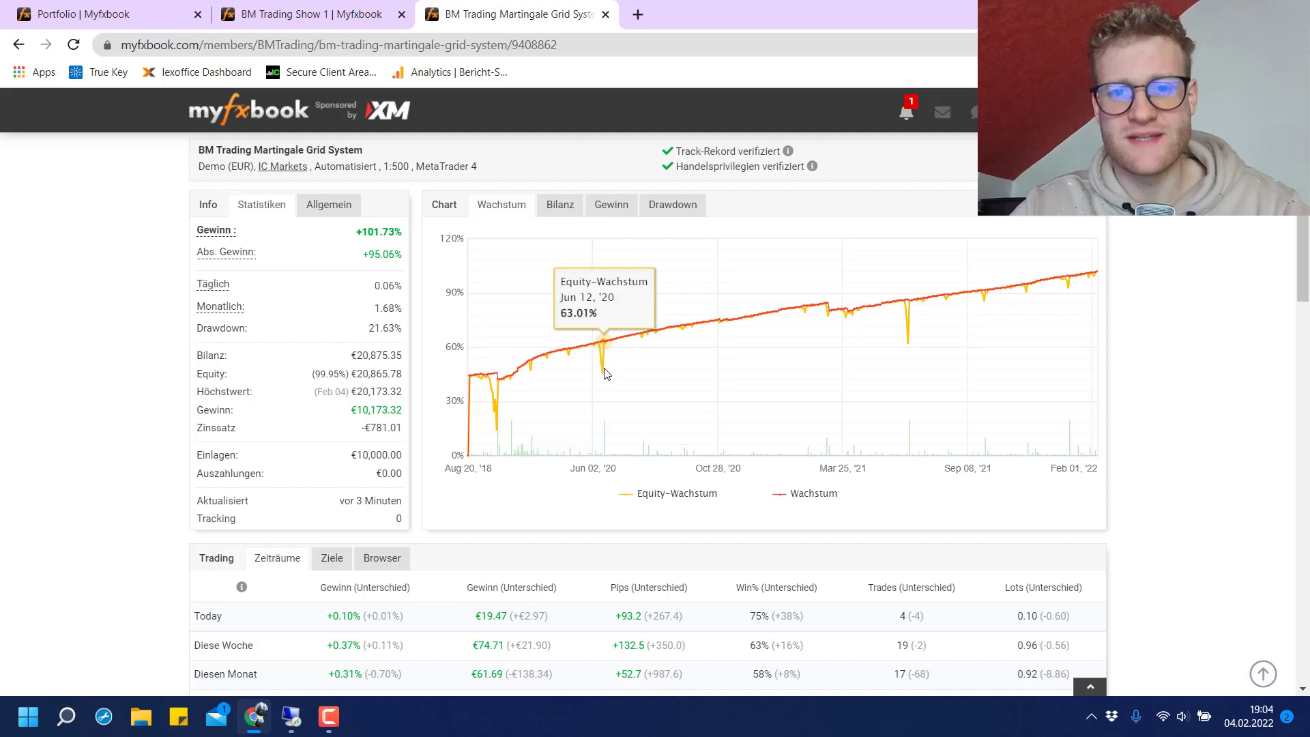
{"action": "mouse_move", "coordinate": [685, 383]}
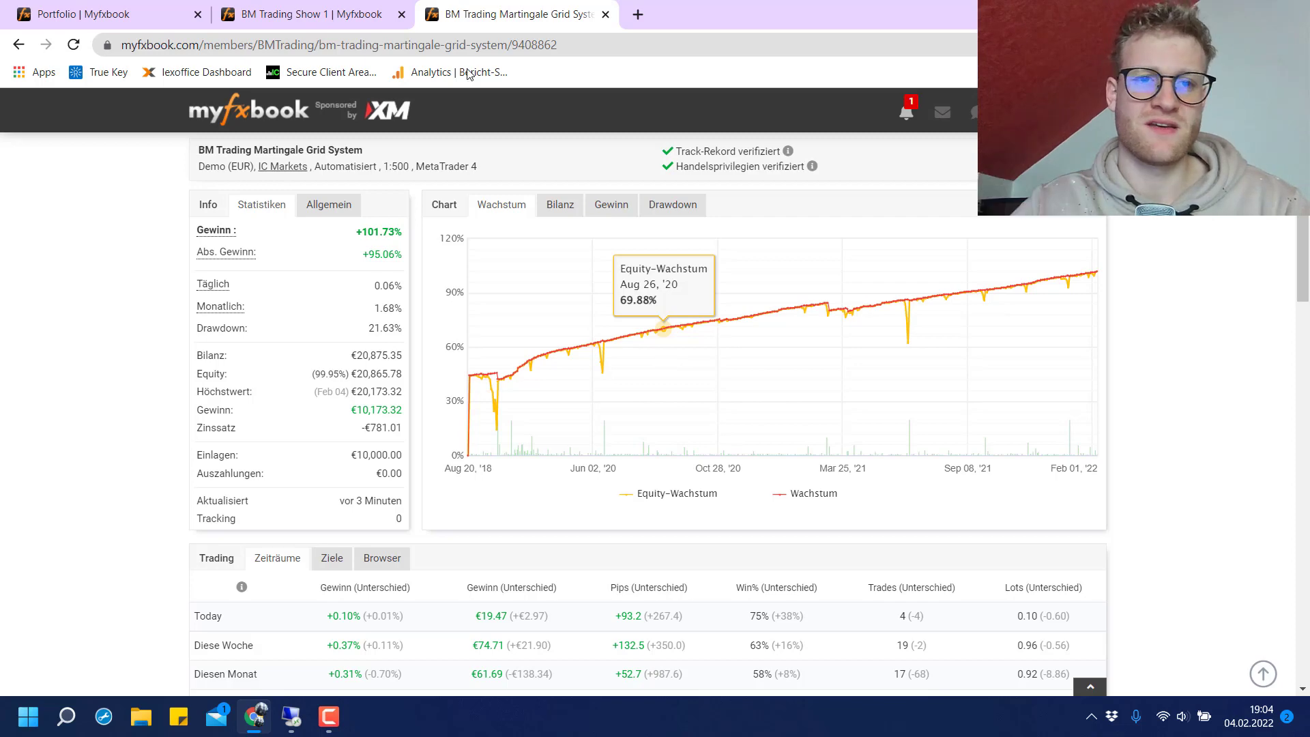
Toggle between the two account tabs and end on BM Trading Show 1's period results table.
{"action": "left_click", "coordinate": [300, 14]}
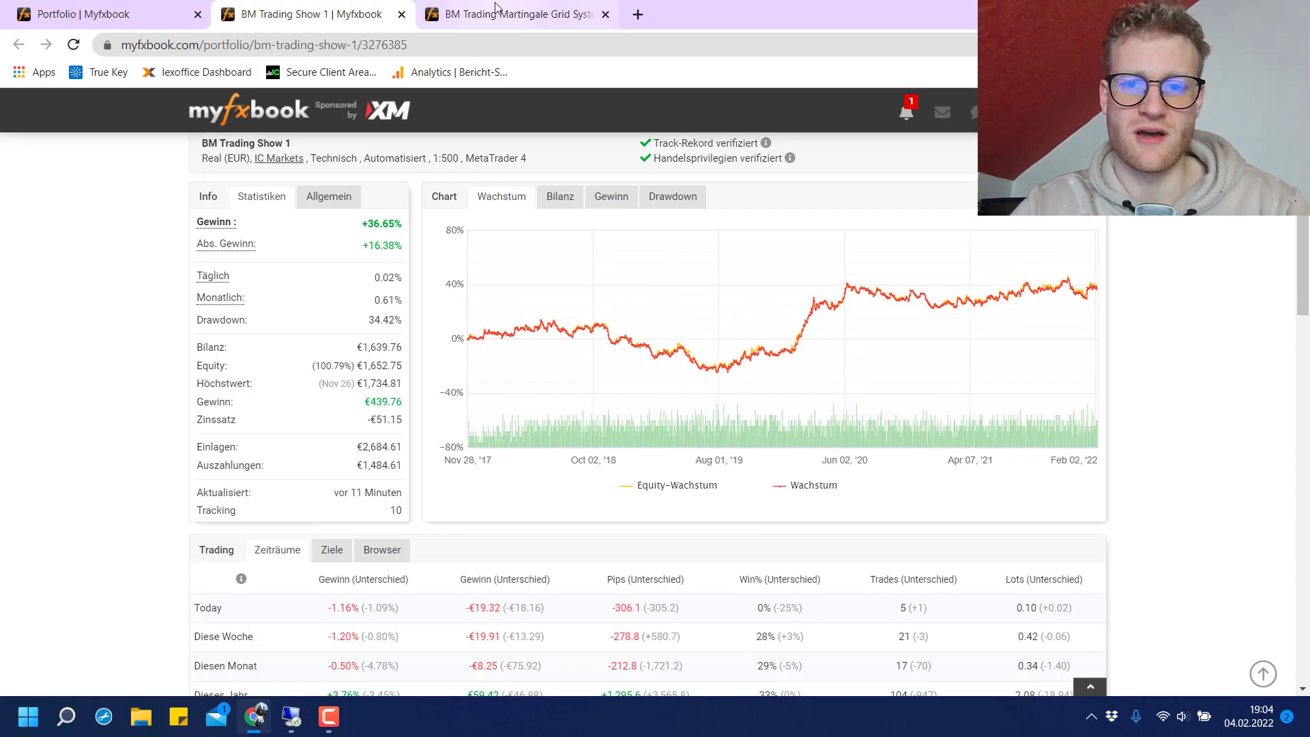
{"action": "left_click", "coordinate": [509, 14]}
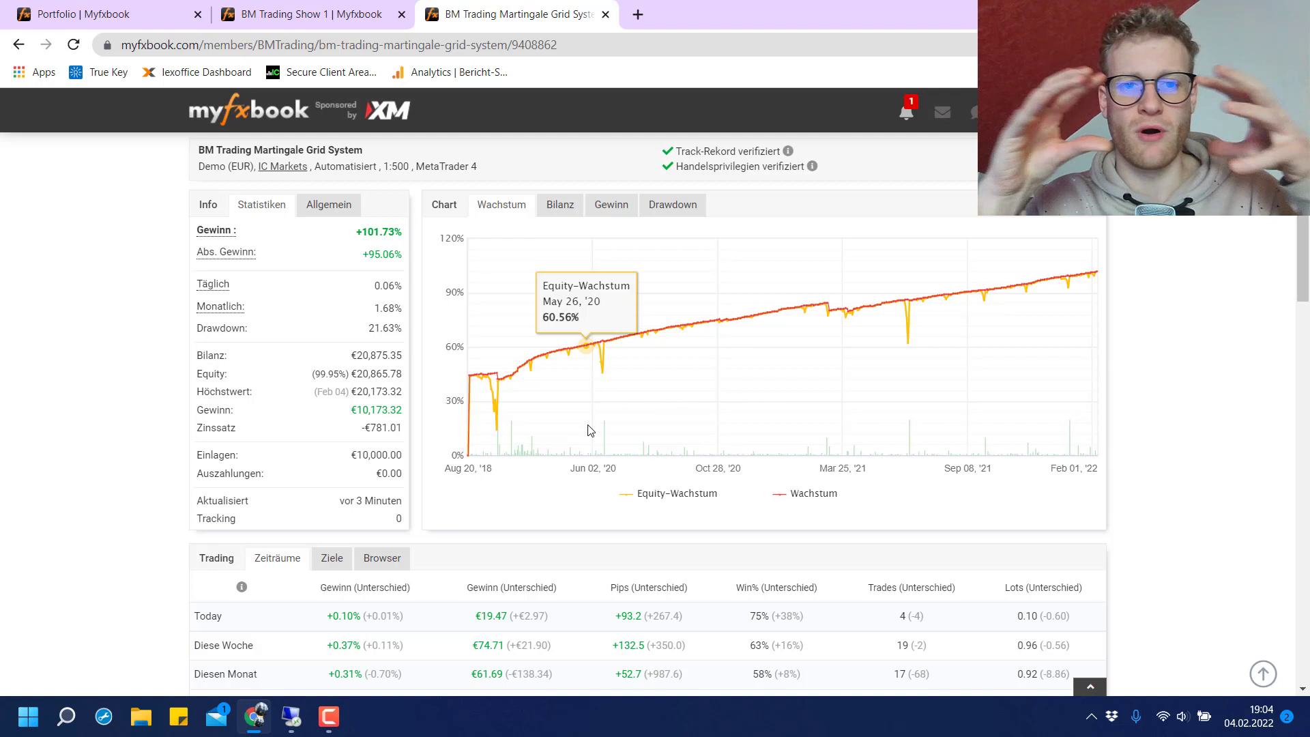
{"action": "left_click", "coordinate": [307, 14]}
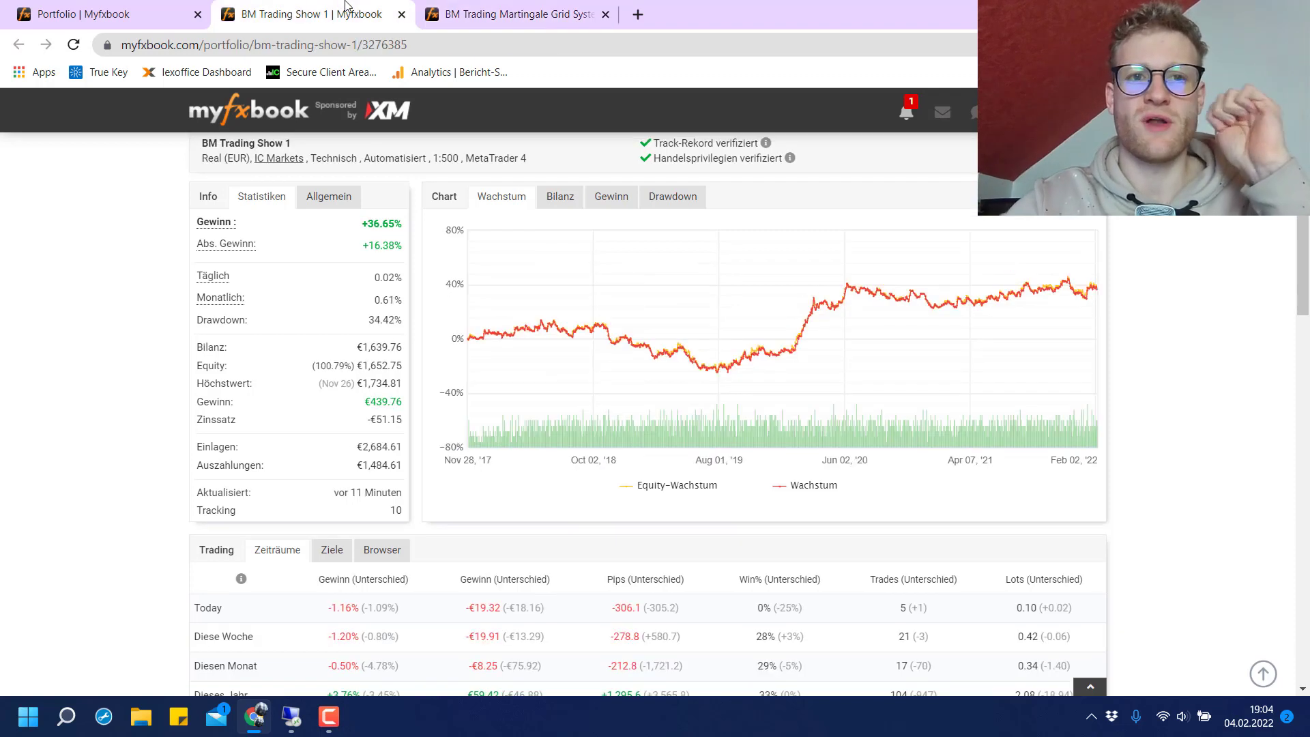
{"action": "mouse_move", "coordinate": [616, 458]}
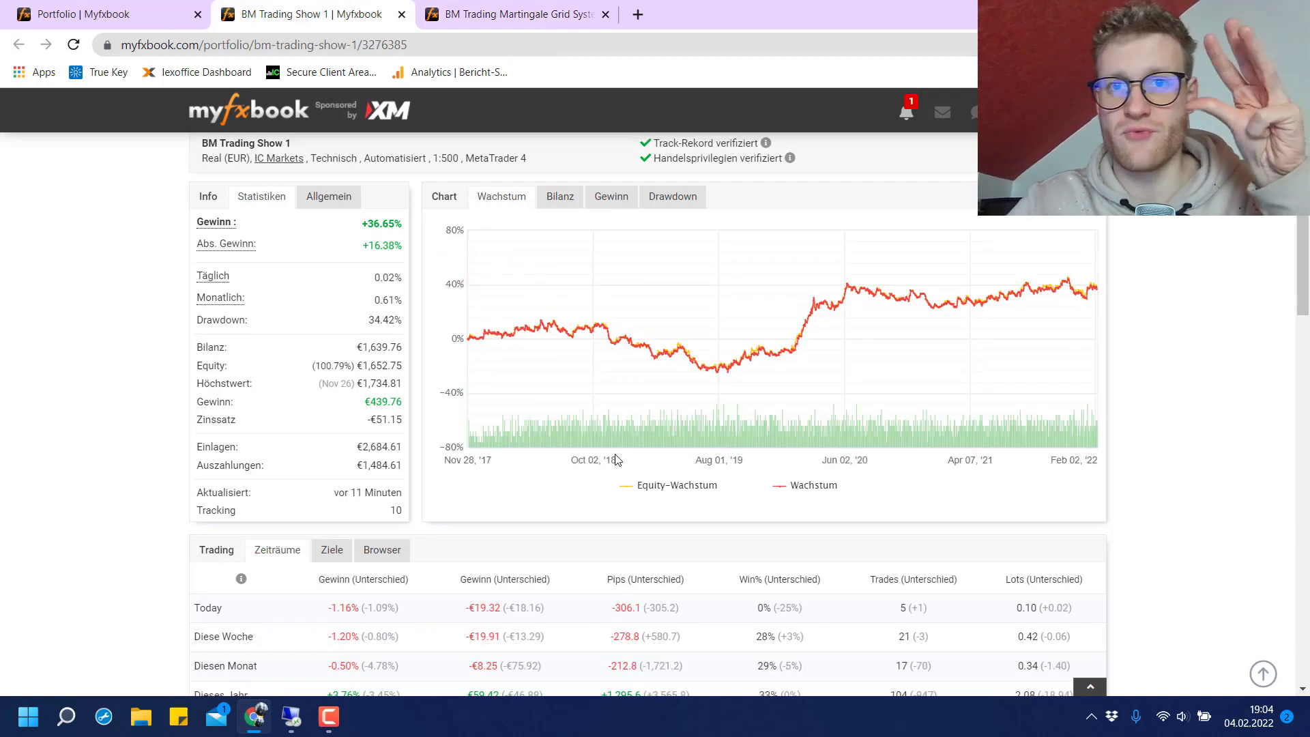
{"action": "mouse_move", "coordinate": [602, 499]}
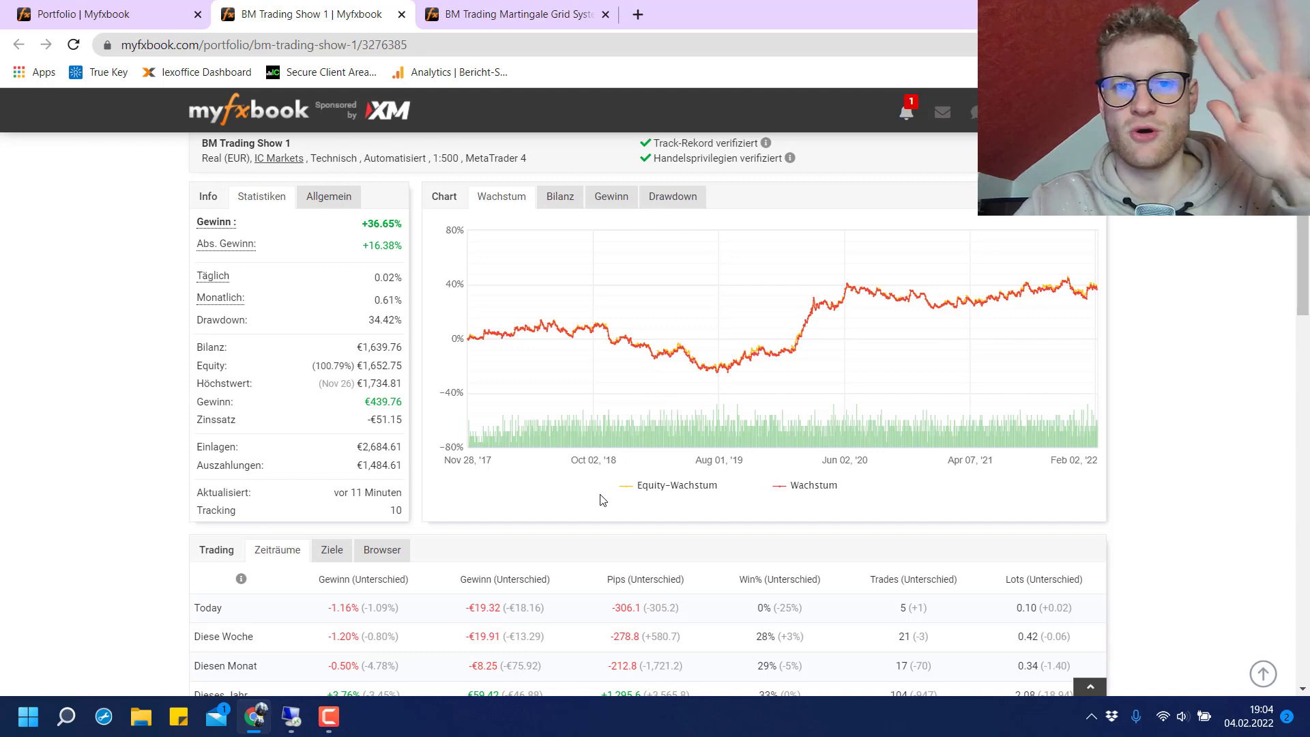
{"action": "left_click", "coordinate": [272, 717]}
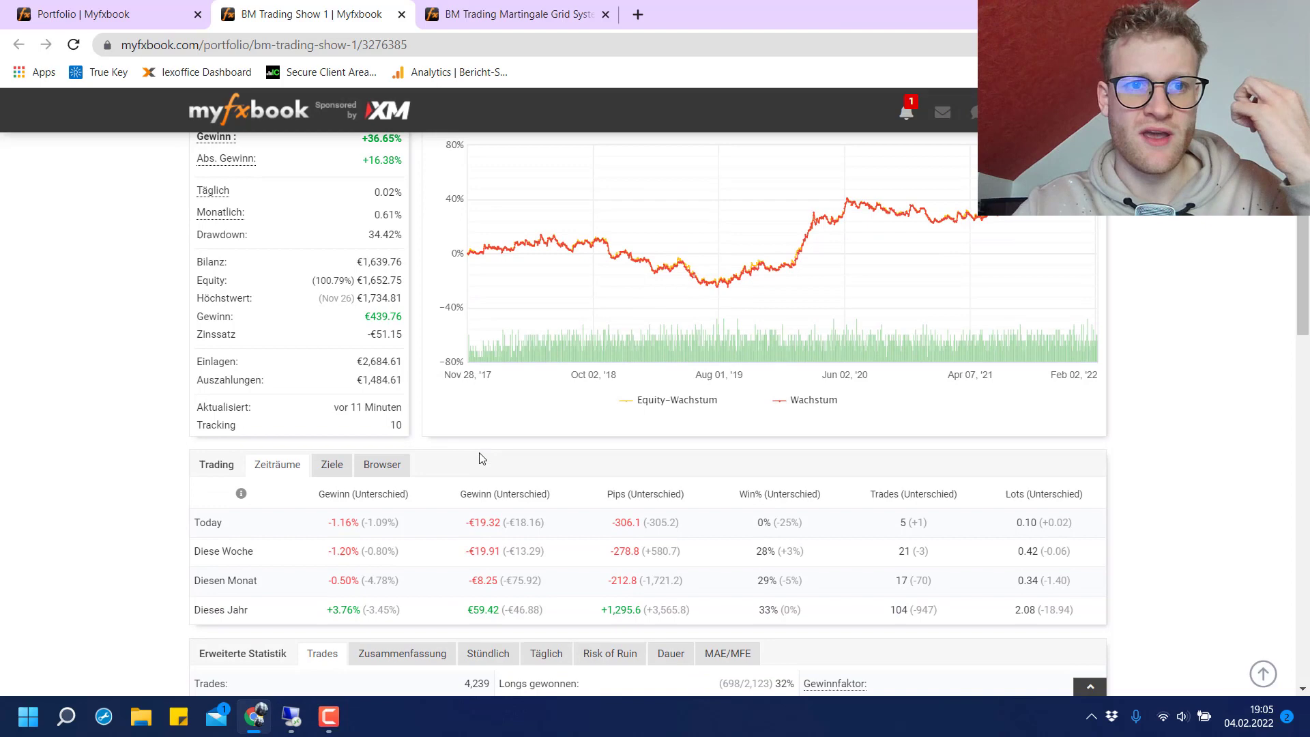
{"action": "scroll", "scroll_direction": "down", "scroll_amount": 3}
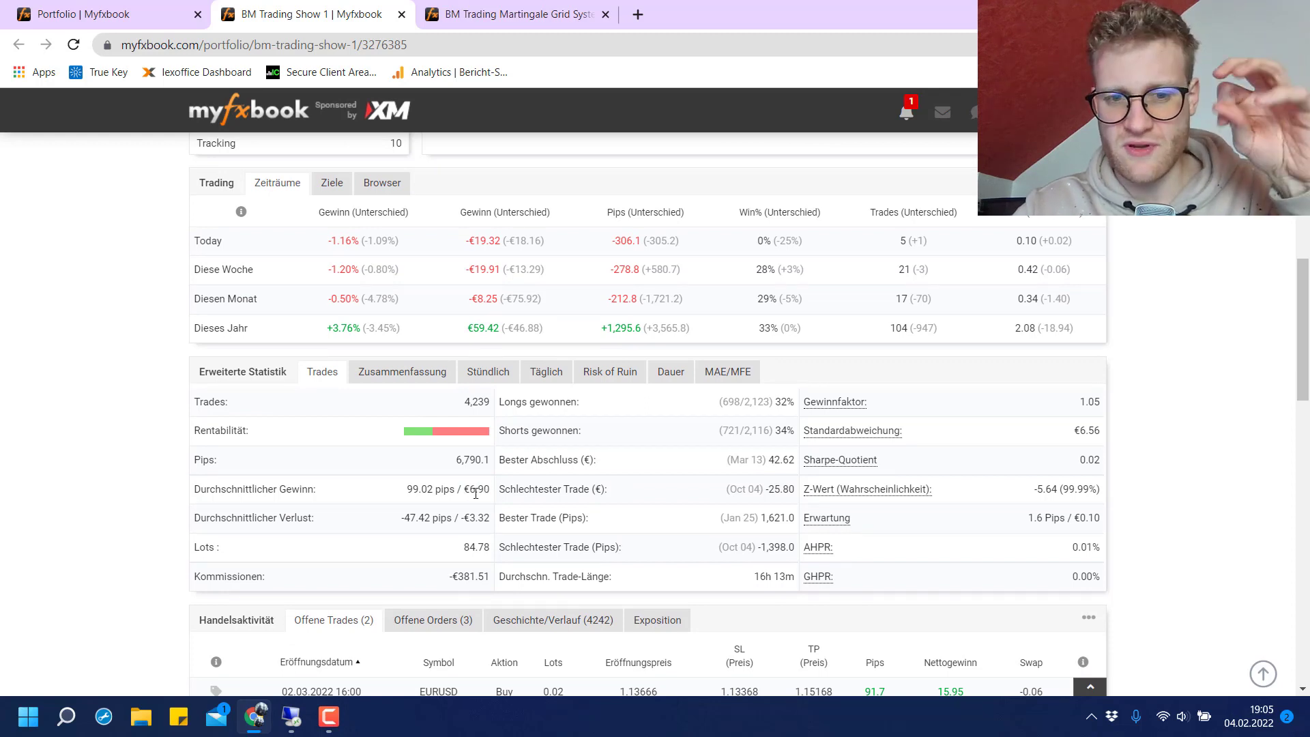
{"action": "double_click", "coordinate": [479, 517]}
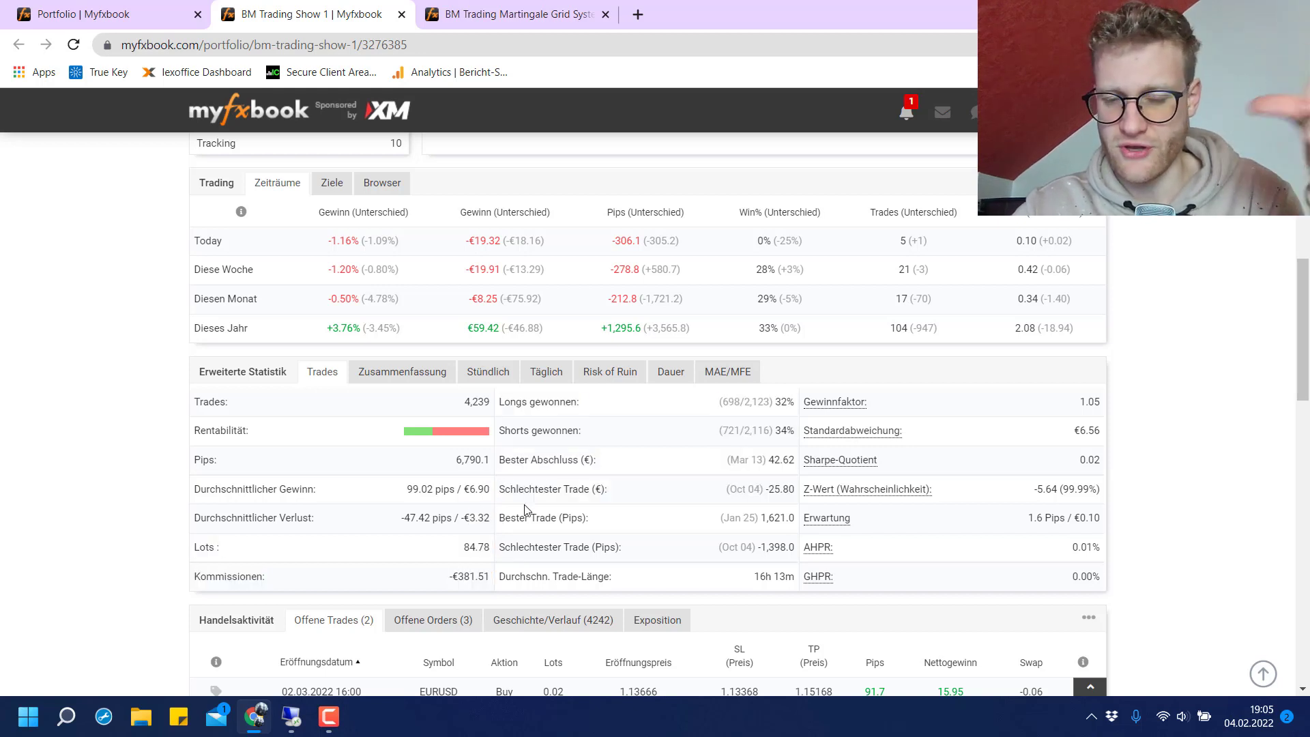
{"action": "mouse_move", "coordinate": [538, 514]}
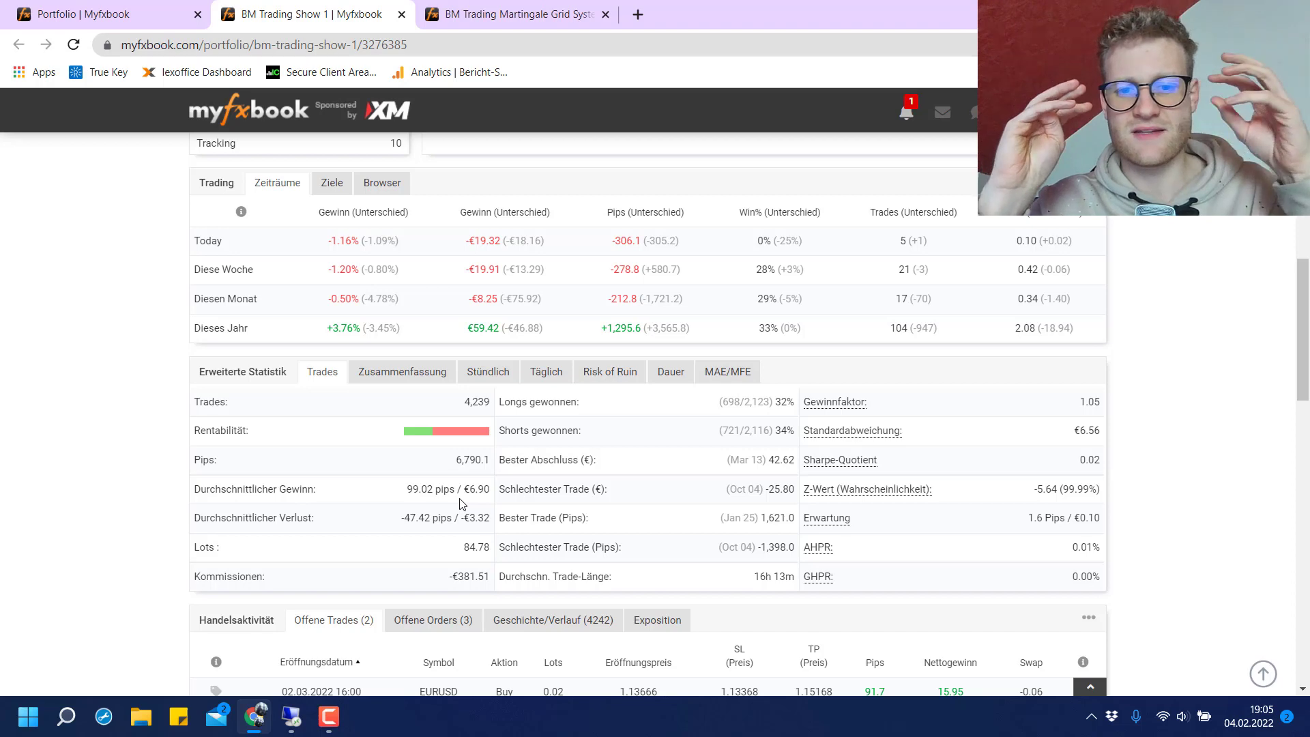
{"action": "mouse_move", "coordinate": [618, 429]}
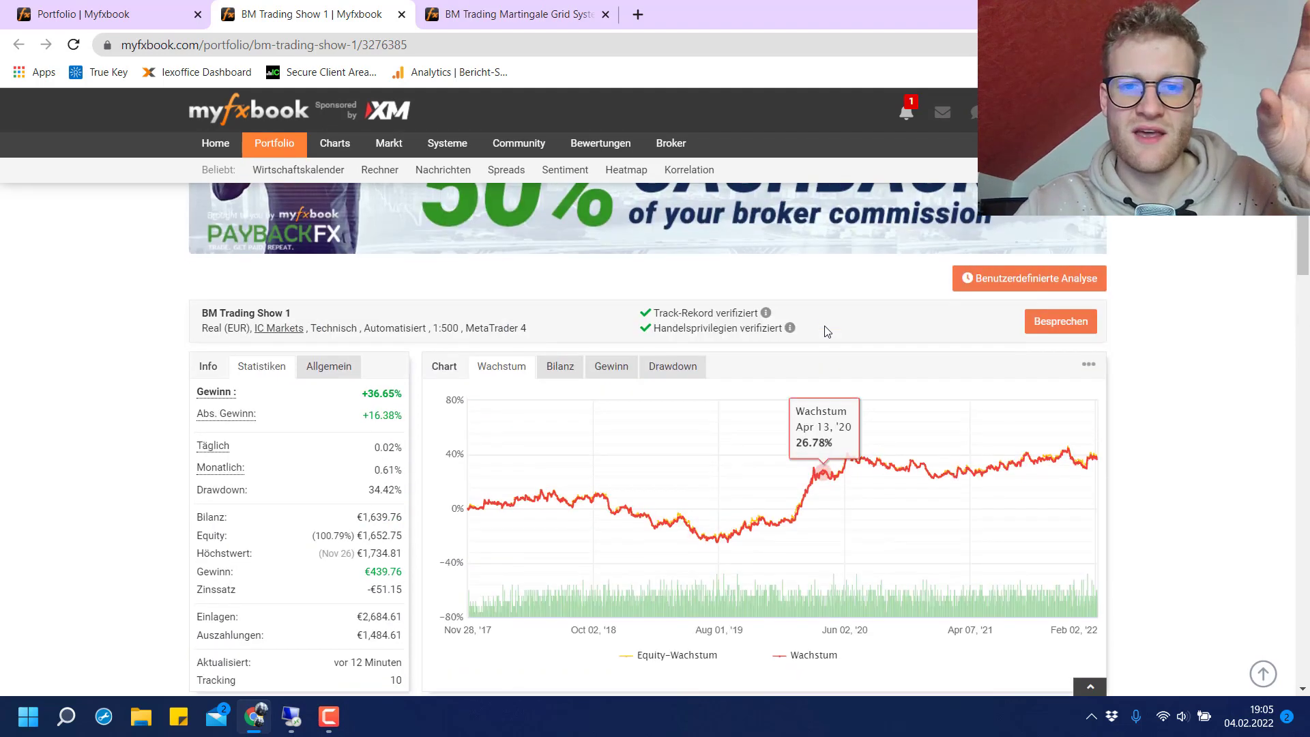
View the Martingale Grid System's Erweiterte Statistik (2,085 trades, profit factor 1.68).
{"action": "left_click", "coordinate": [515, 13]}
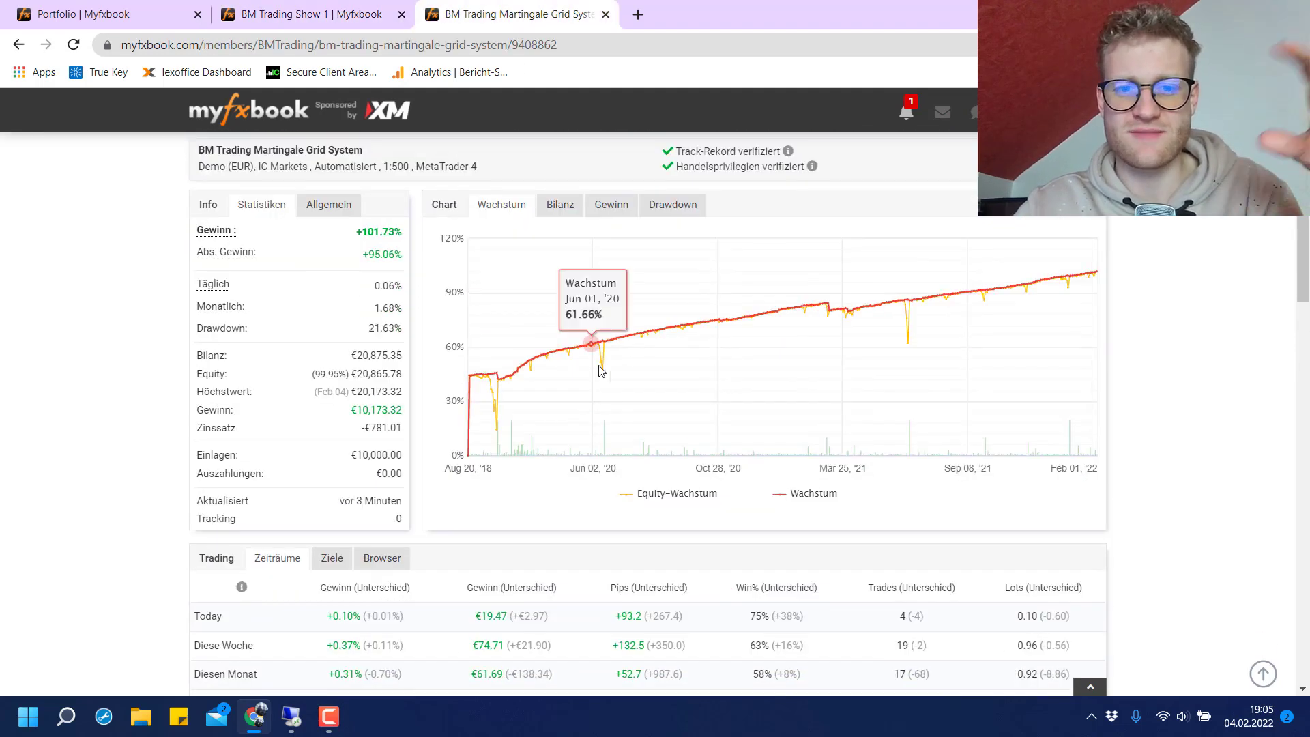
{"action": "scroll", "scroll_direction": "down", "scroll_amount": 3}
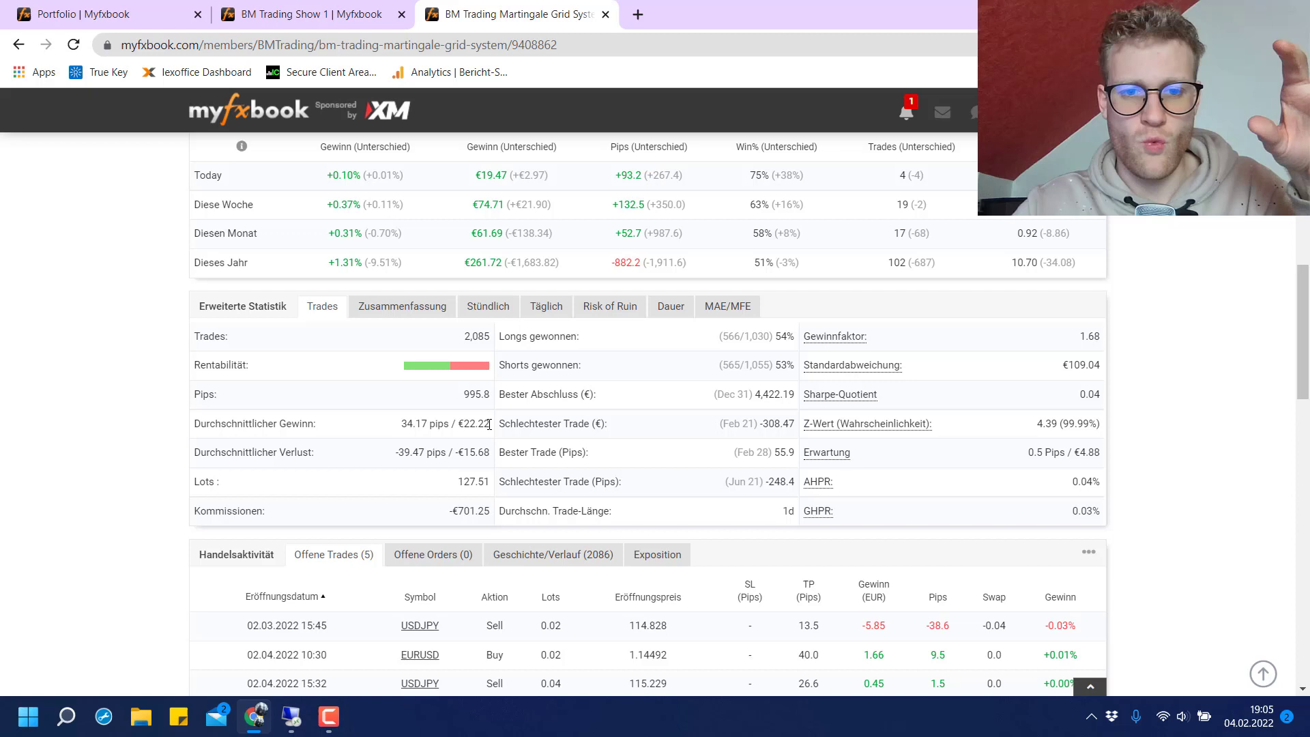
{"action": "double_click", "coordinate": [423, 423]}
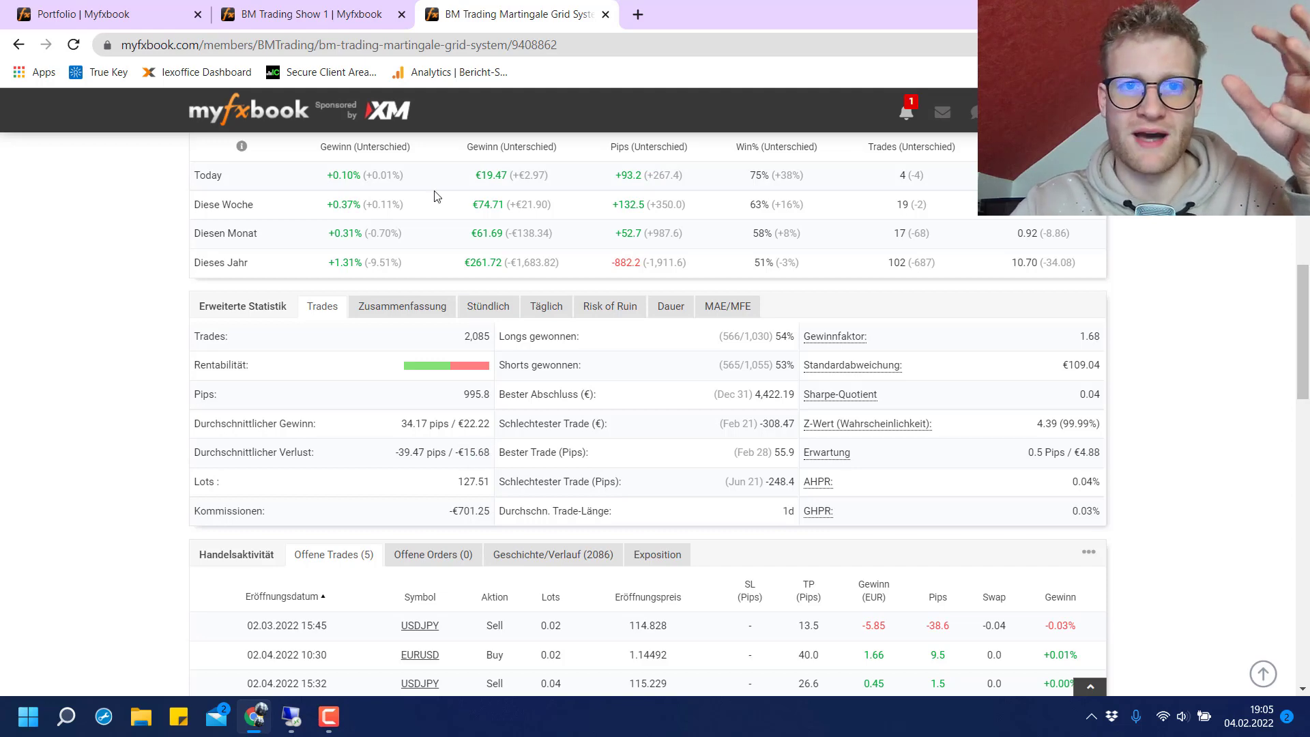
Return to BM Trading Show 1's statistics and mark its best trade figure 42.62.
{"action": "left_click", "coordinate": [310, 14]}
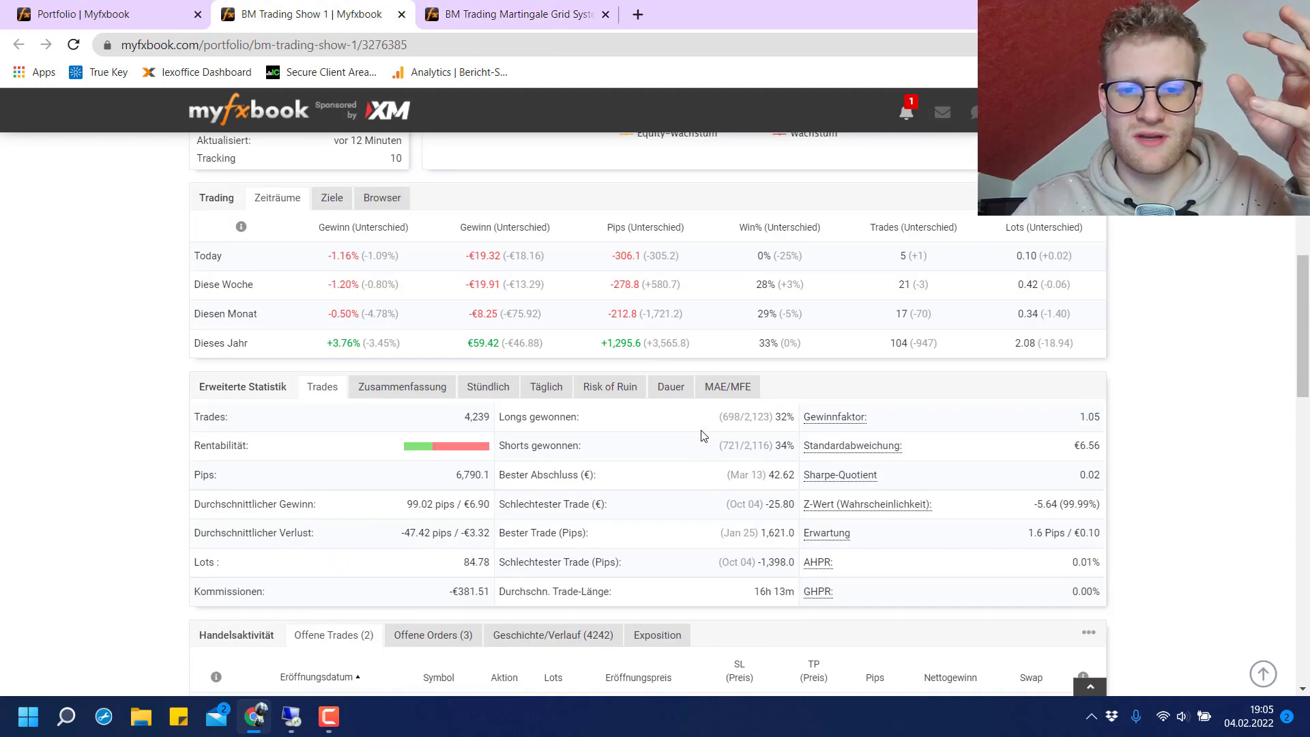
{"action": "scroll", "scroll_direction": "down", "scroll_amount": 3}
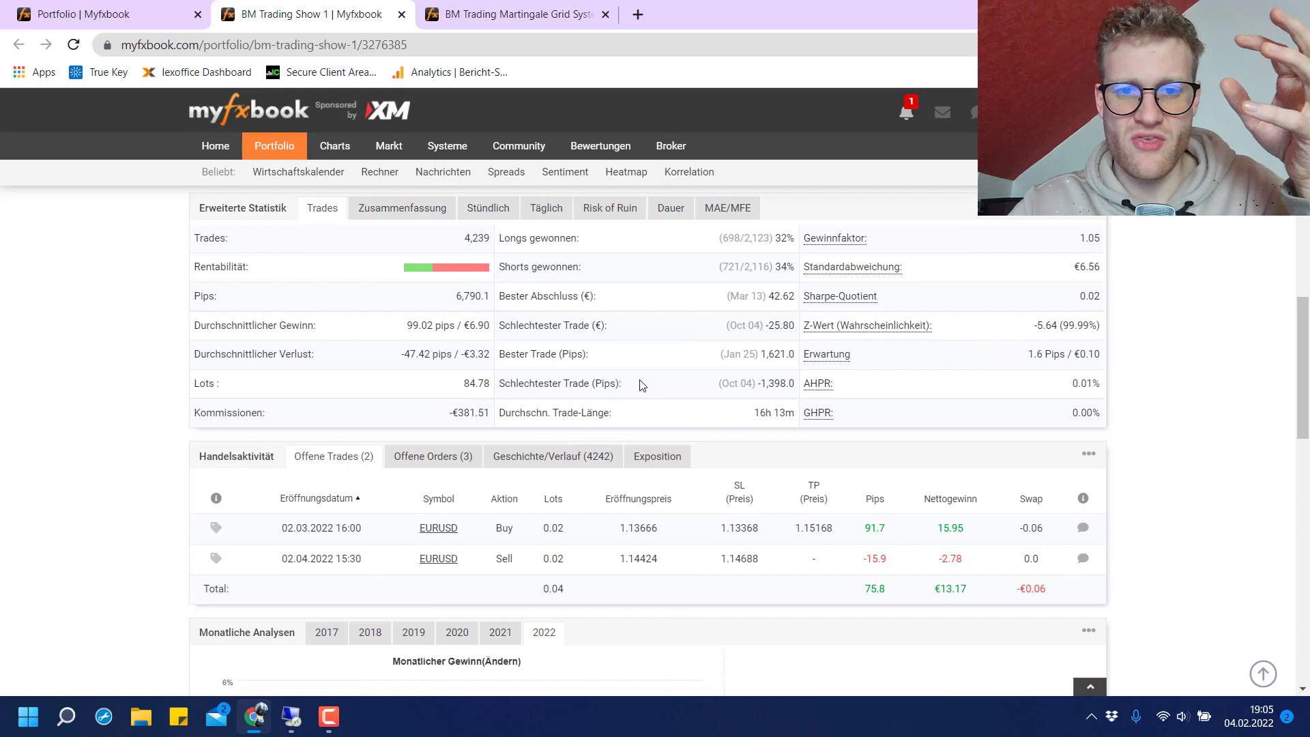
{"action": "mouse_move", "coordinate": [508, 324]}
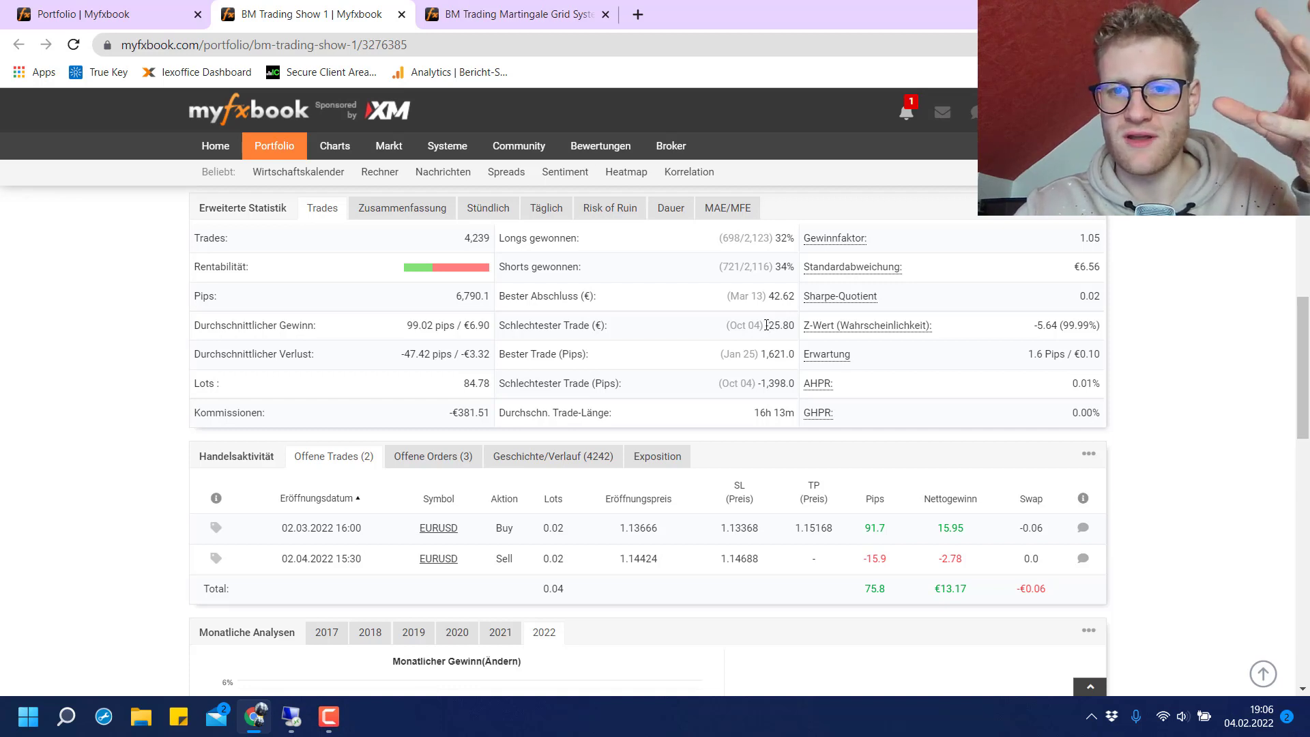
{"action": "double_click", "coordinate": [776, 325]}
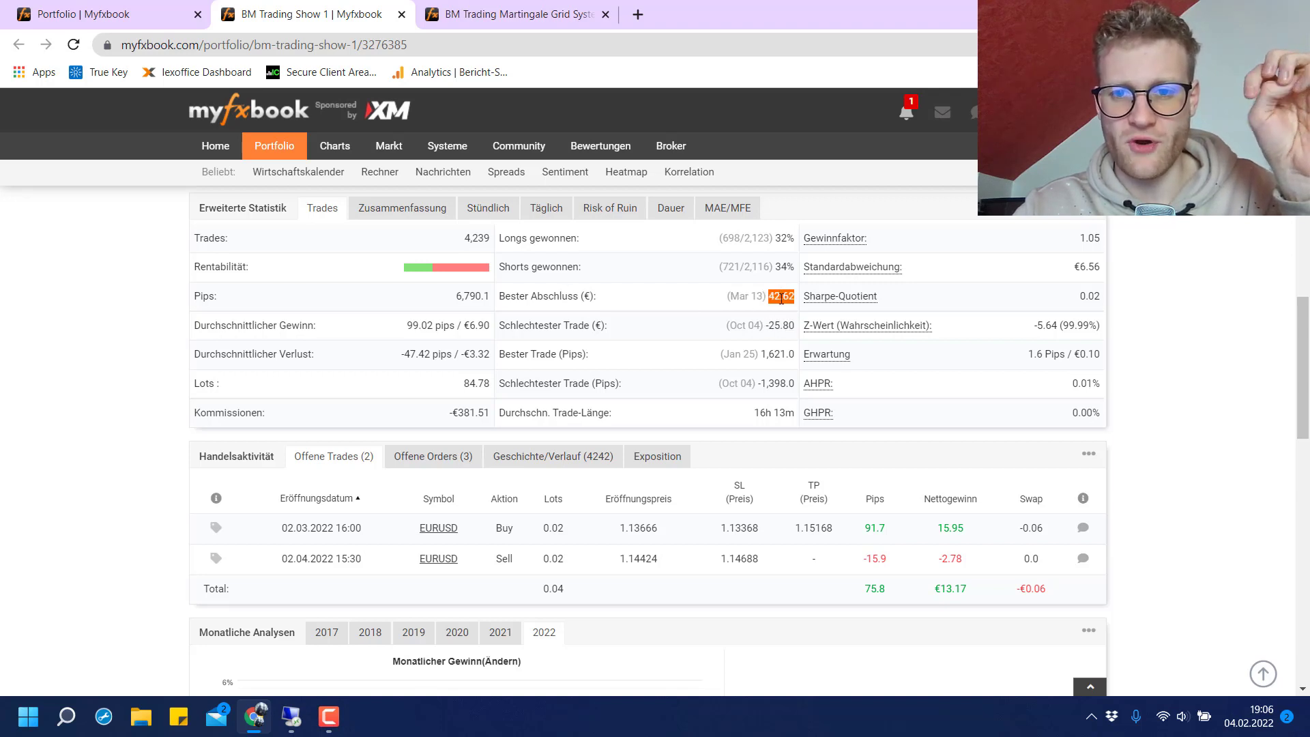
{"action": "mouse_move", "coordinate": [826, 353]}
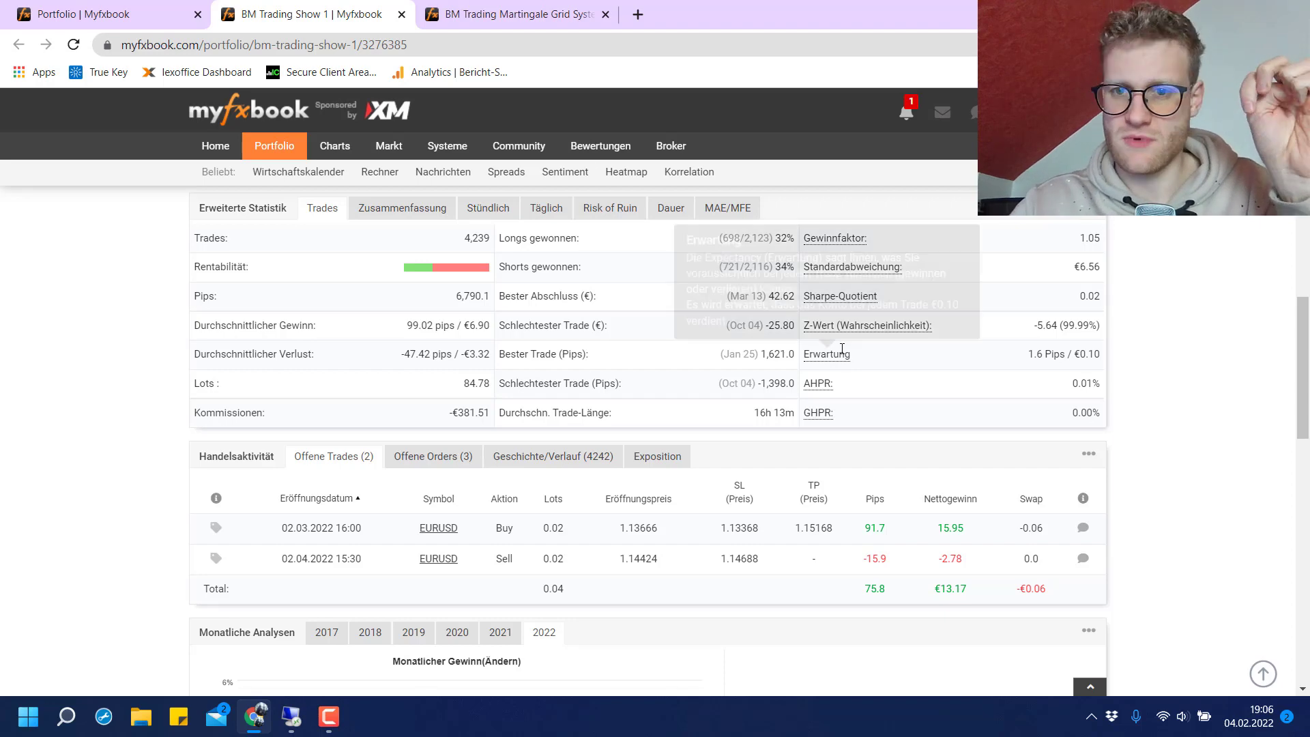
{"action": "mouse_move", "coordinate": [652, 6]}
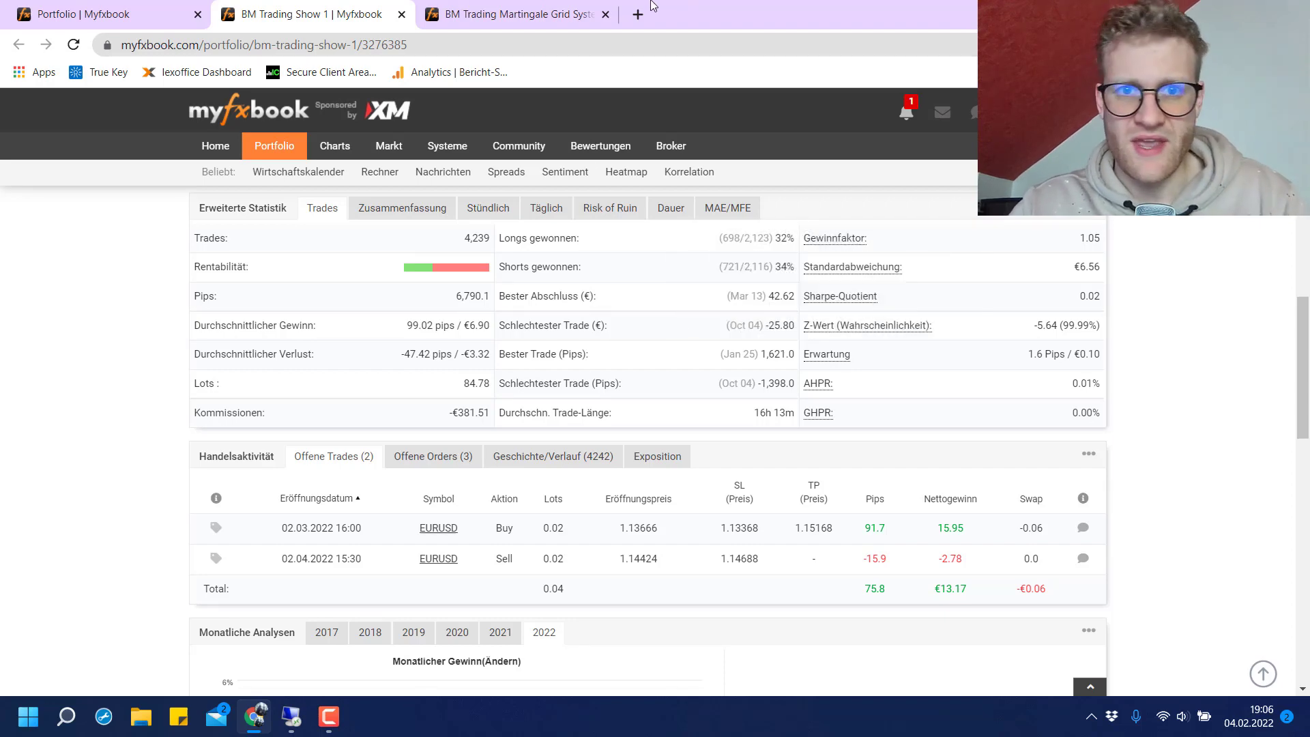
On the Martingale Grid System statistics, mark the best trade 4,422.19 and worst trade -308.47.
{"action": "left_click", "coordinate": [512, 14]}
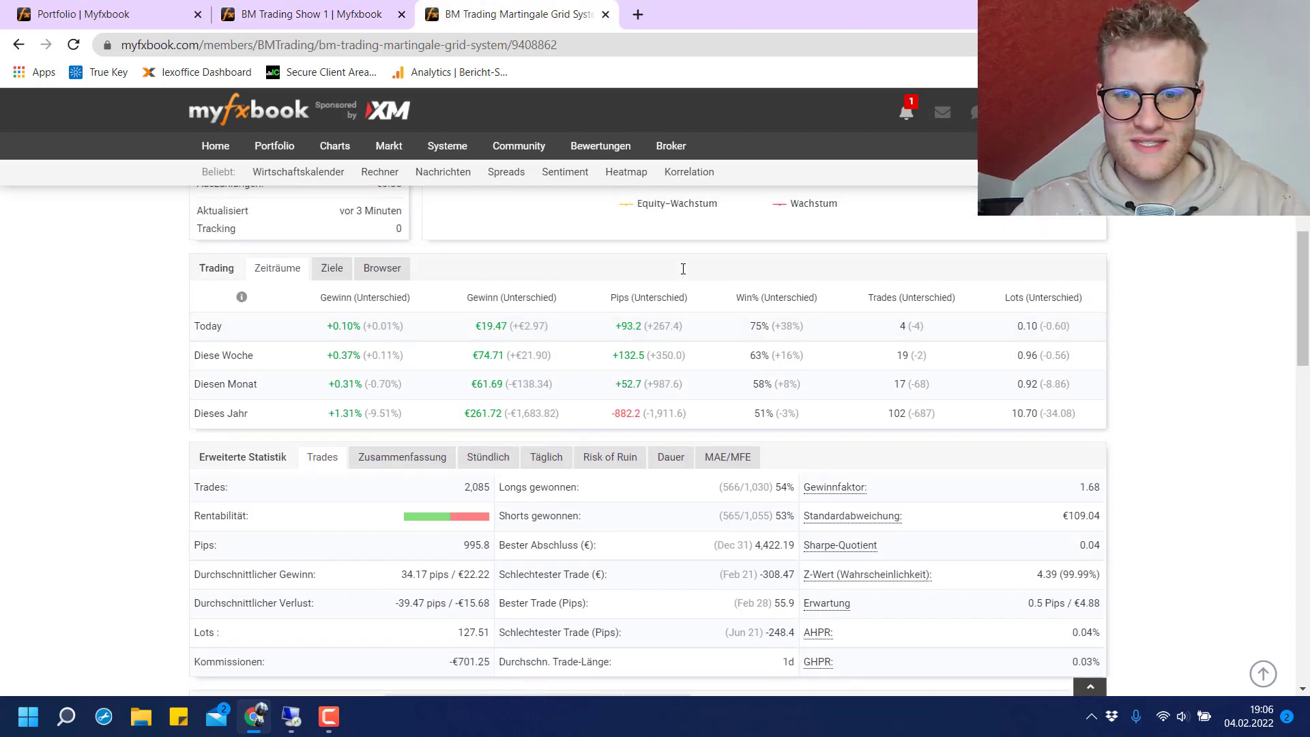
{"action": "scroll", "scroll_direction": "down", "scroll_amount": 3}
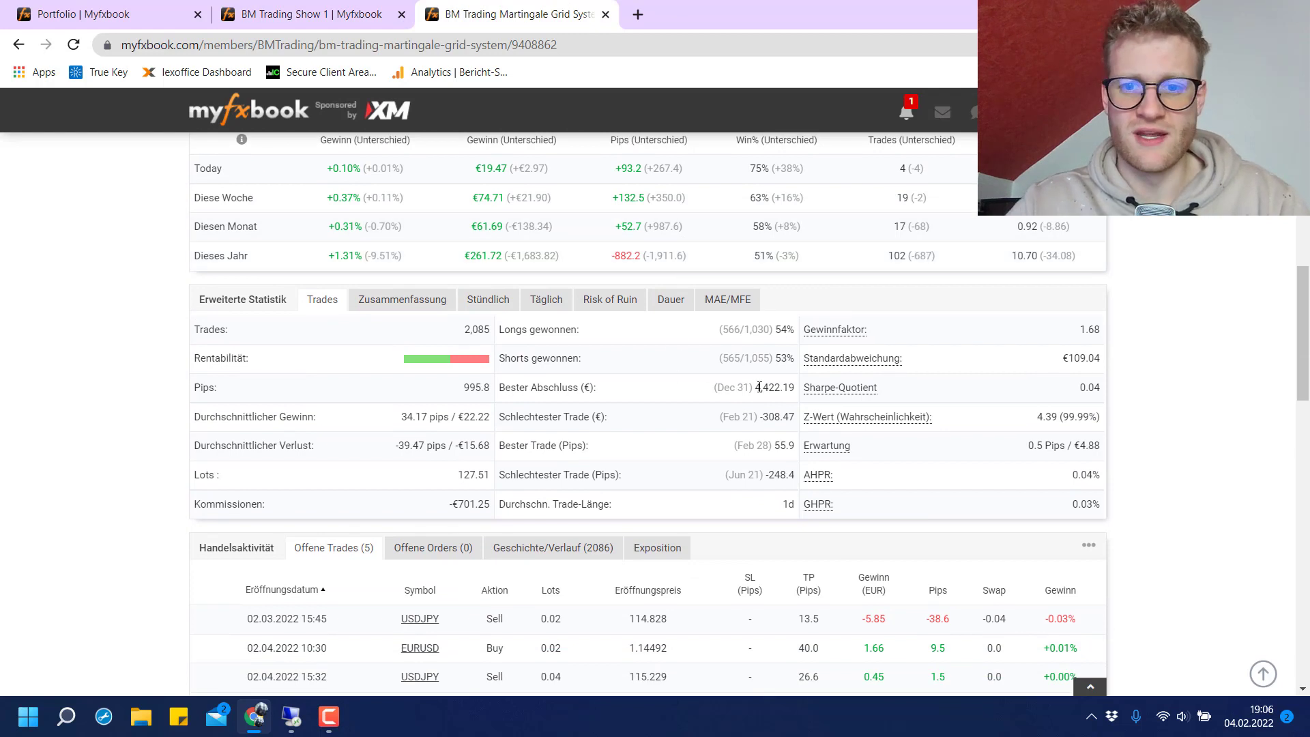
{"action": "double_click", "coordinate": [772, 386]}
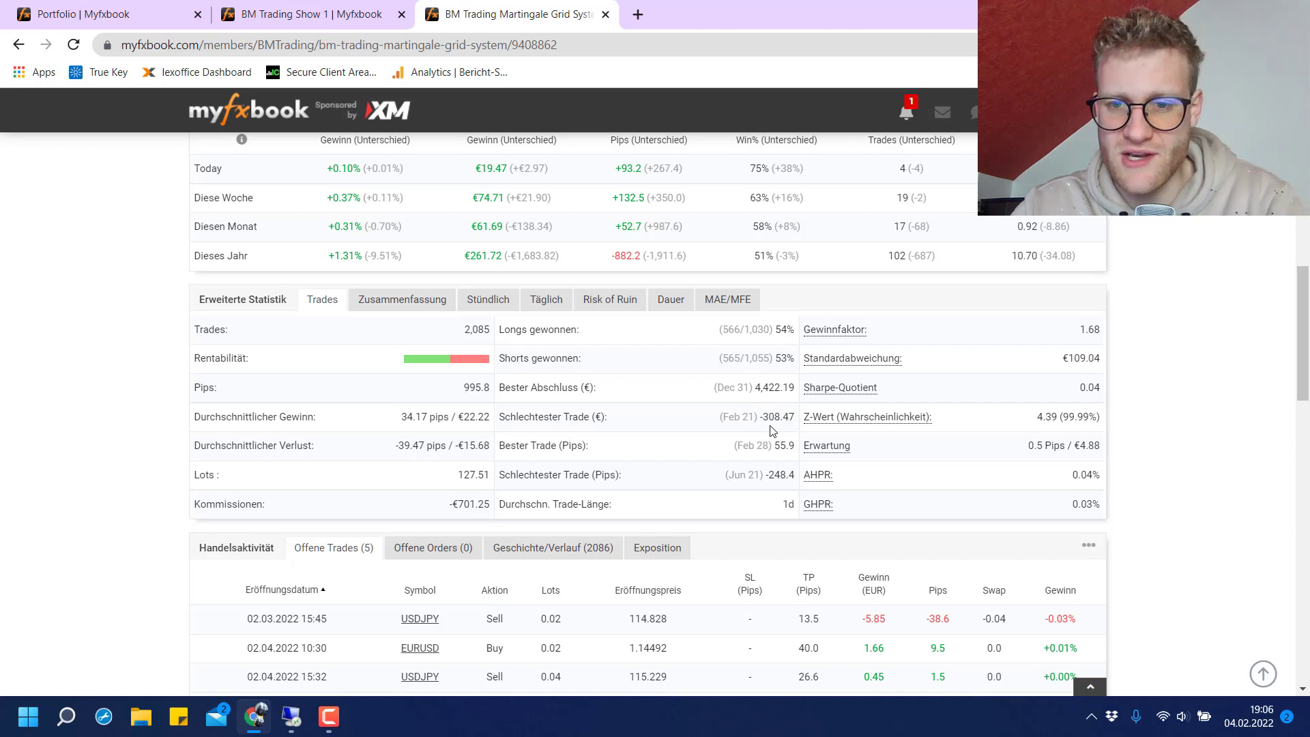
{"action": "double_click", "coordinate": [772, 416]}
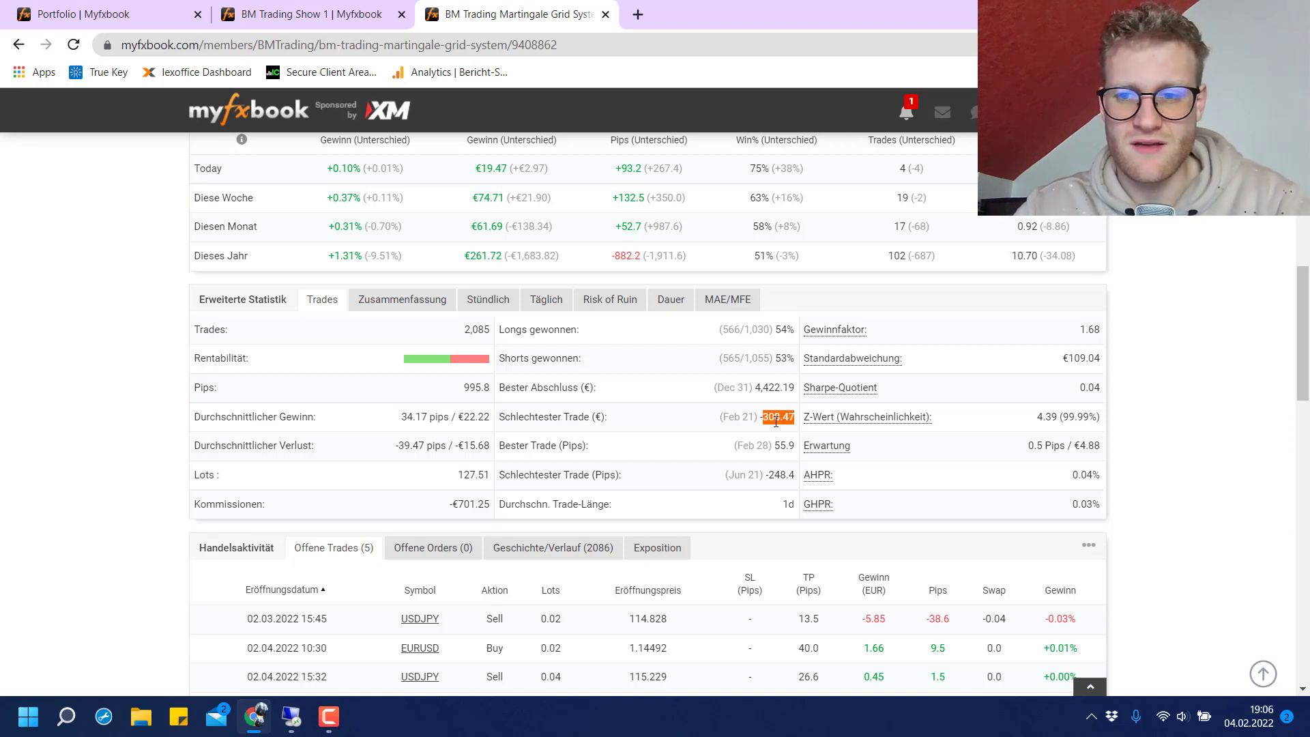
Sort the Martingale system's five Offene Trades by Gewinn (EUR), totaling −€8.87.
{"action": "scroll", "scroll_direction": "down", "scroll_amount": 3}
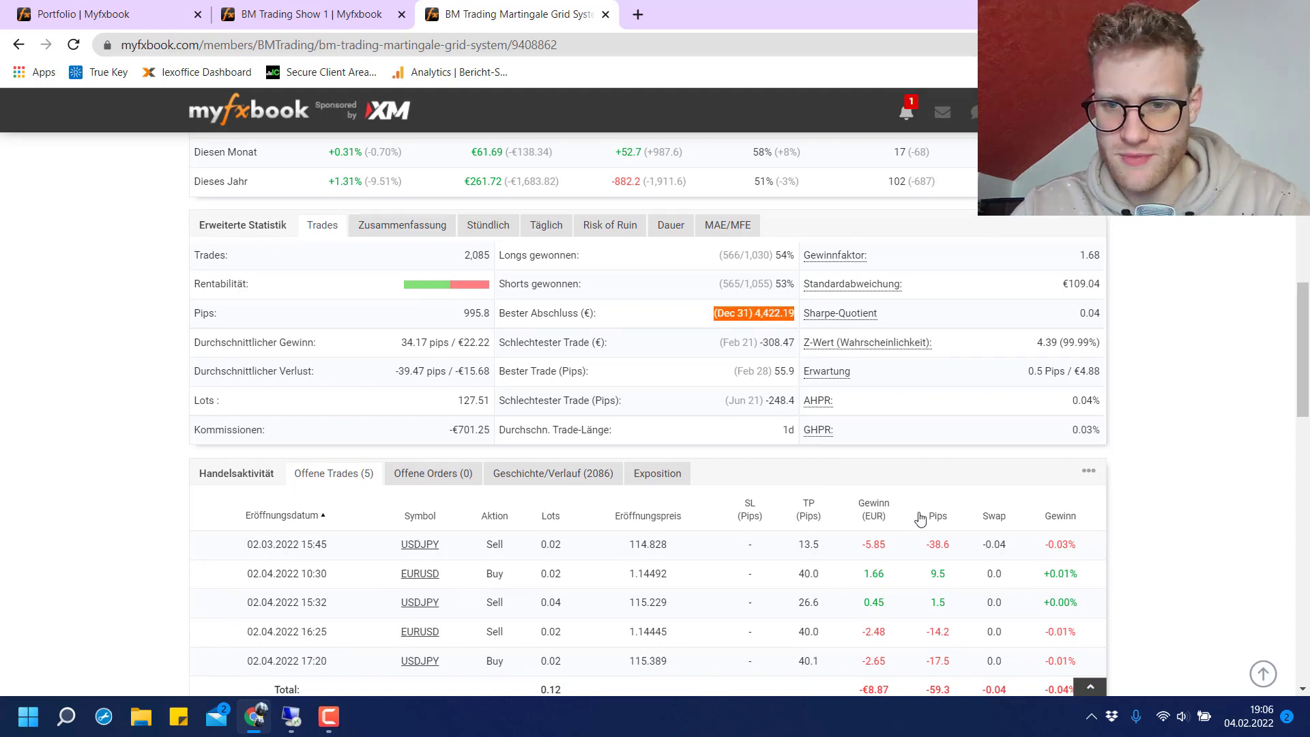
{"action": "left_click", "coordinate": [872, 509]}
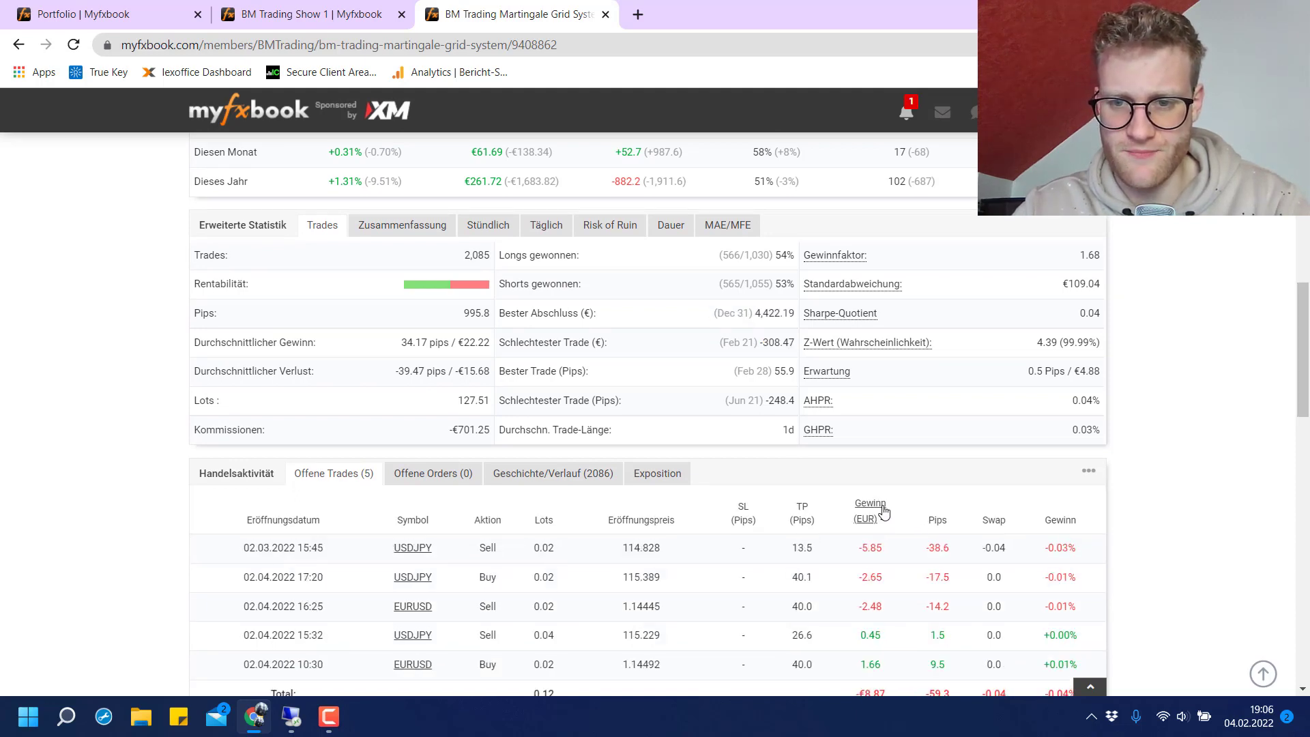
{"action": "scroll", "scroll_direction": "up", "scroll_amount": 3}
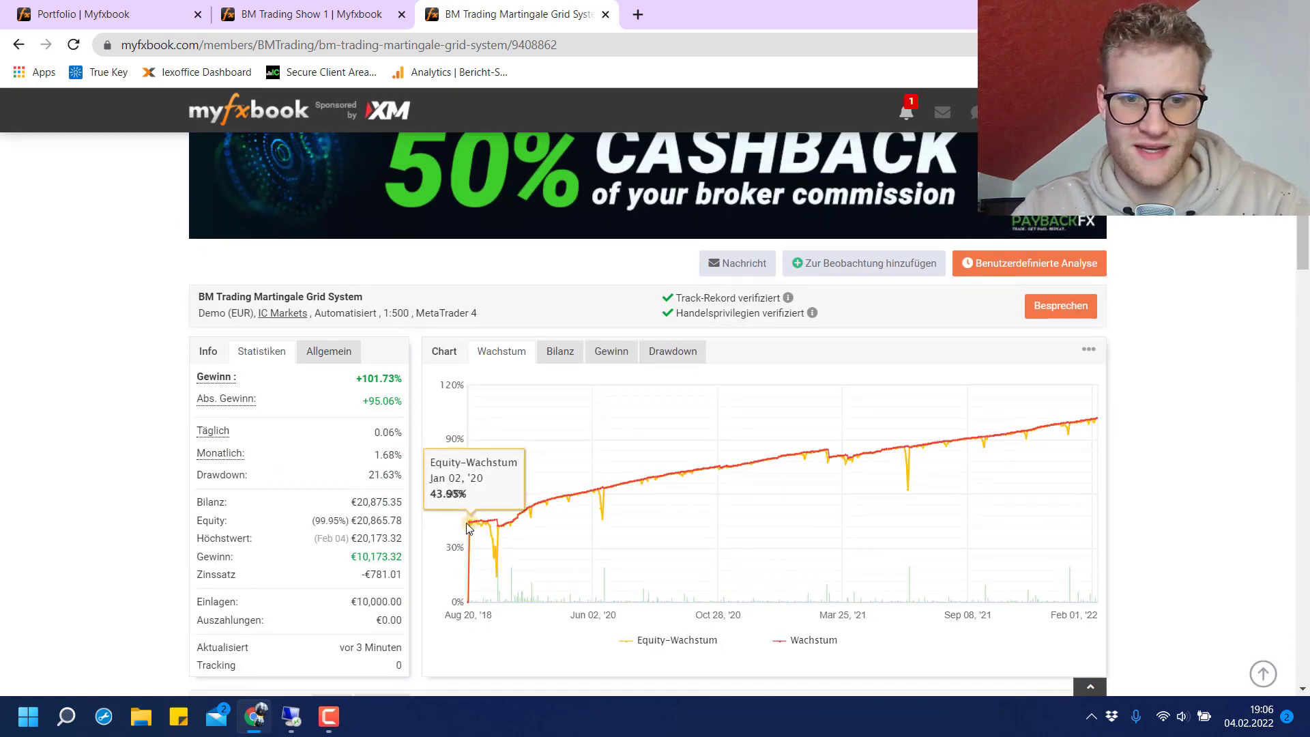
{"action": "scroll", "scroll_direction": "down", "scroll_amount": 3}
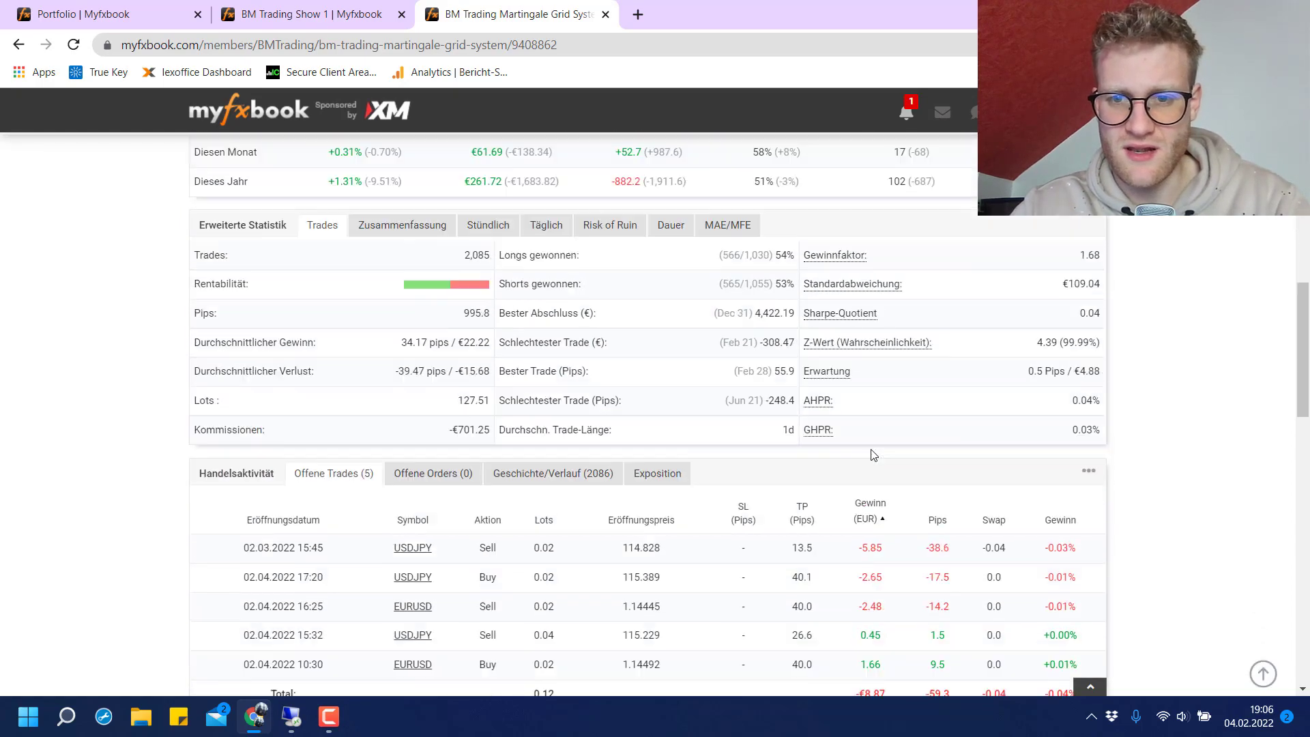
{"action": "scroll", "scroll_direction": "down", "scroll_amount": 3}
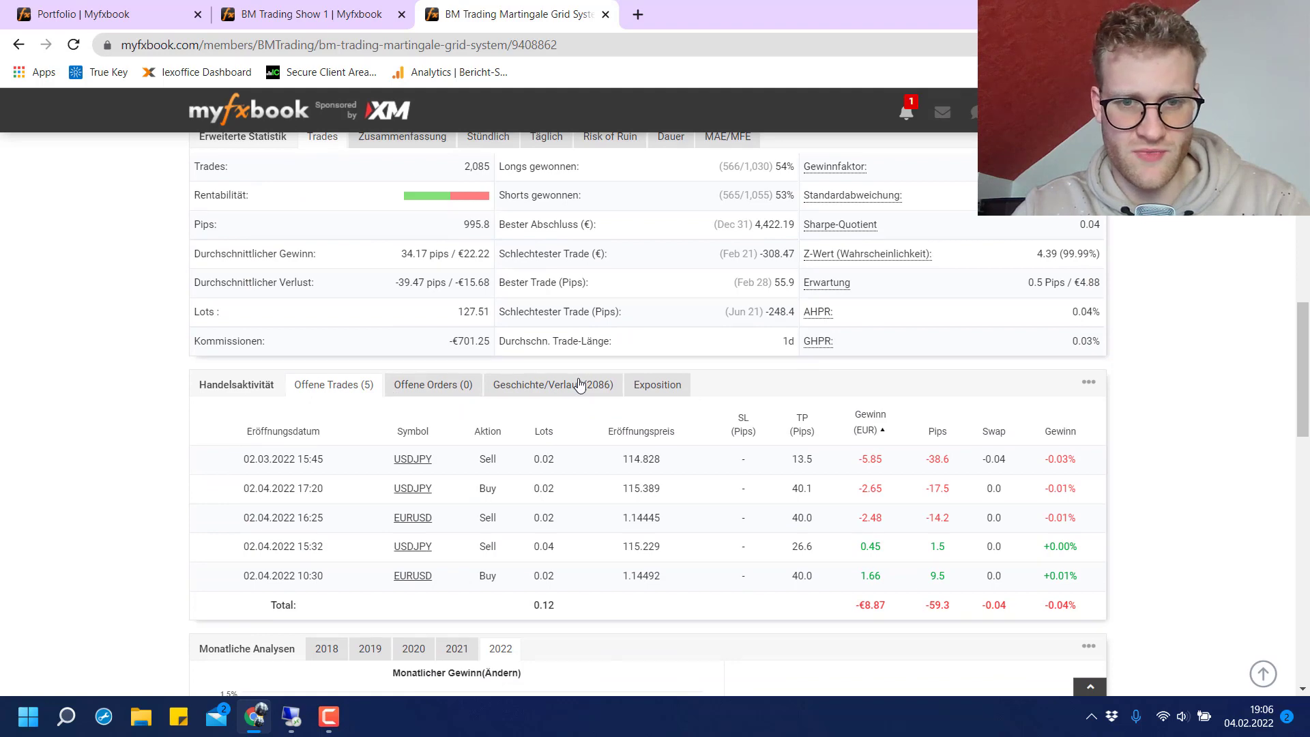
Show the Geschichte/Verlauf closed trades sorted by Gewinn (EUR), losses first then profits first.
{"action": "left_click", "coordinate": [553, 385]}
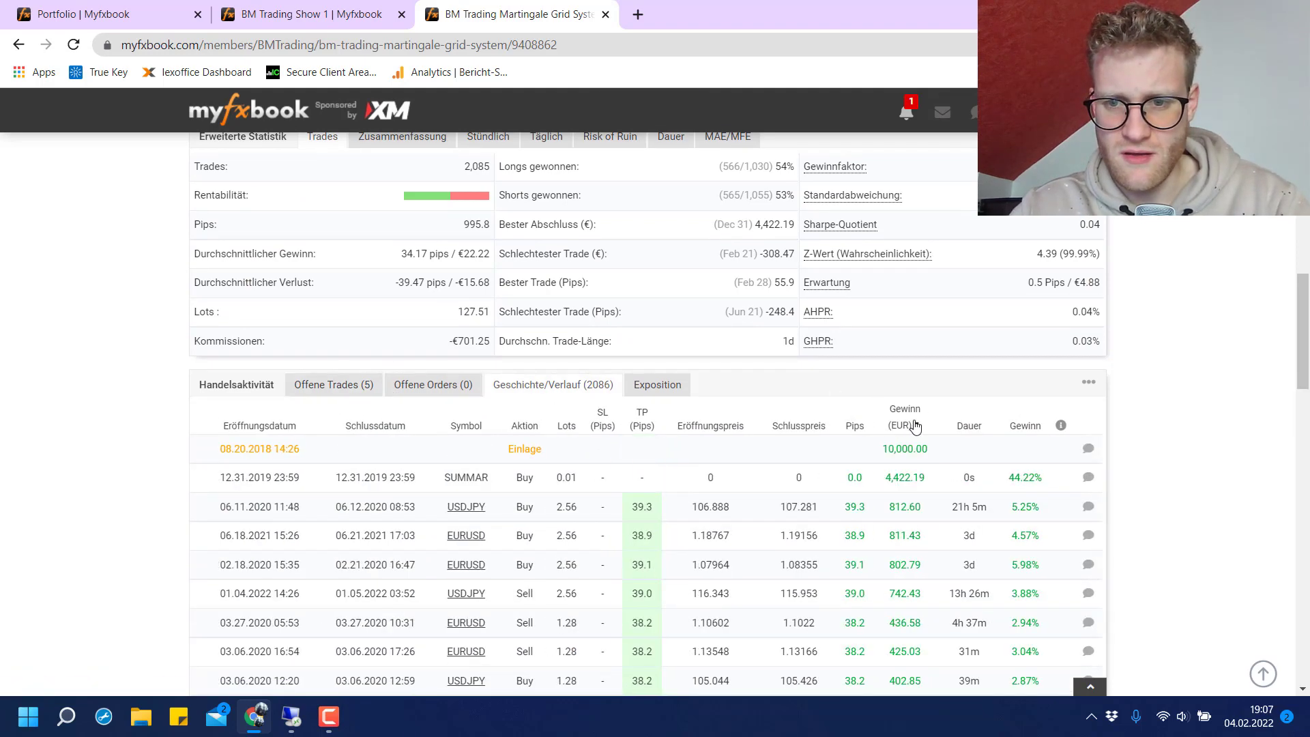
{"action": "mouse_move", "coordinate": [904, 421]}
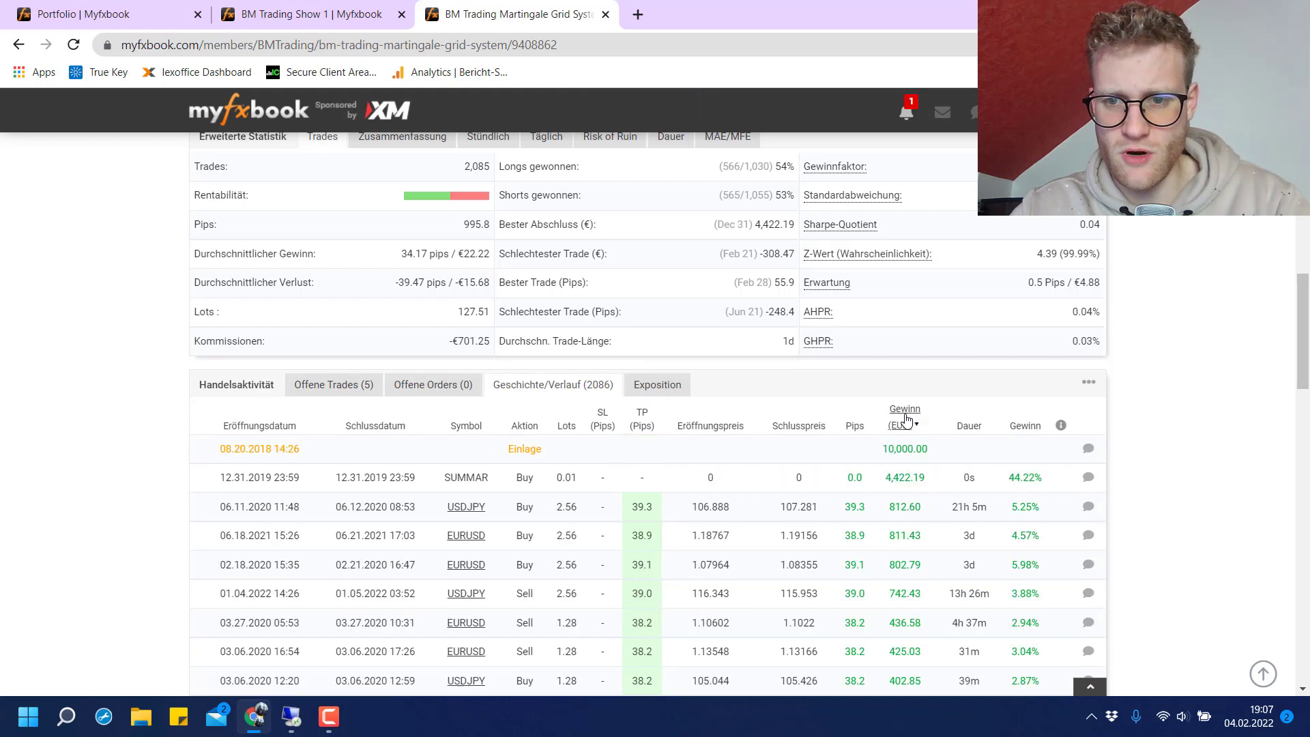
{"action": "left_click", "coordinate": [904, 413]}
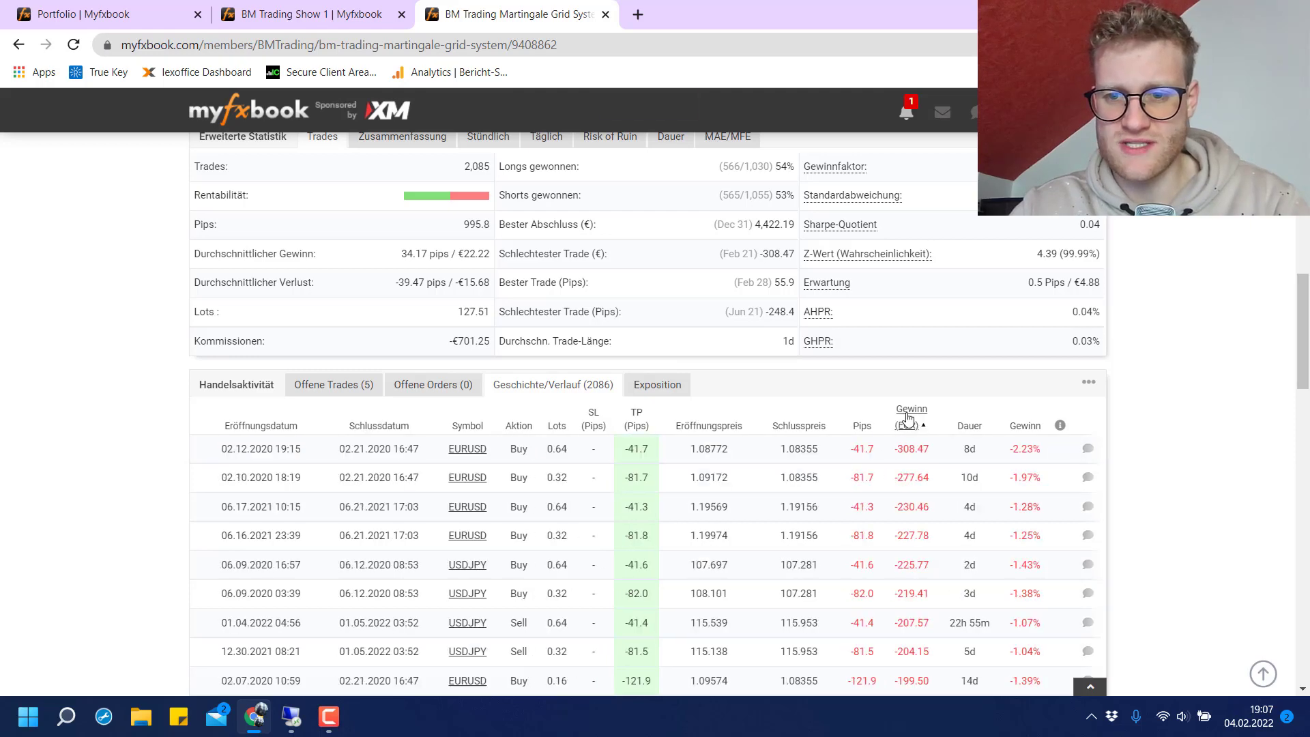
{"action": "left_click", "coordinate": [911, 413]}
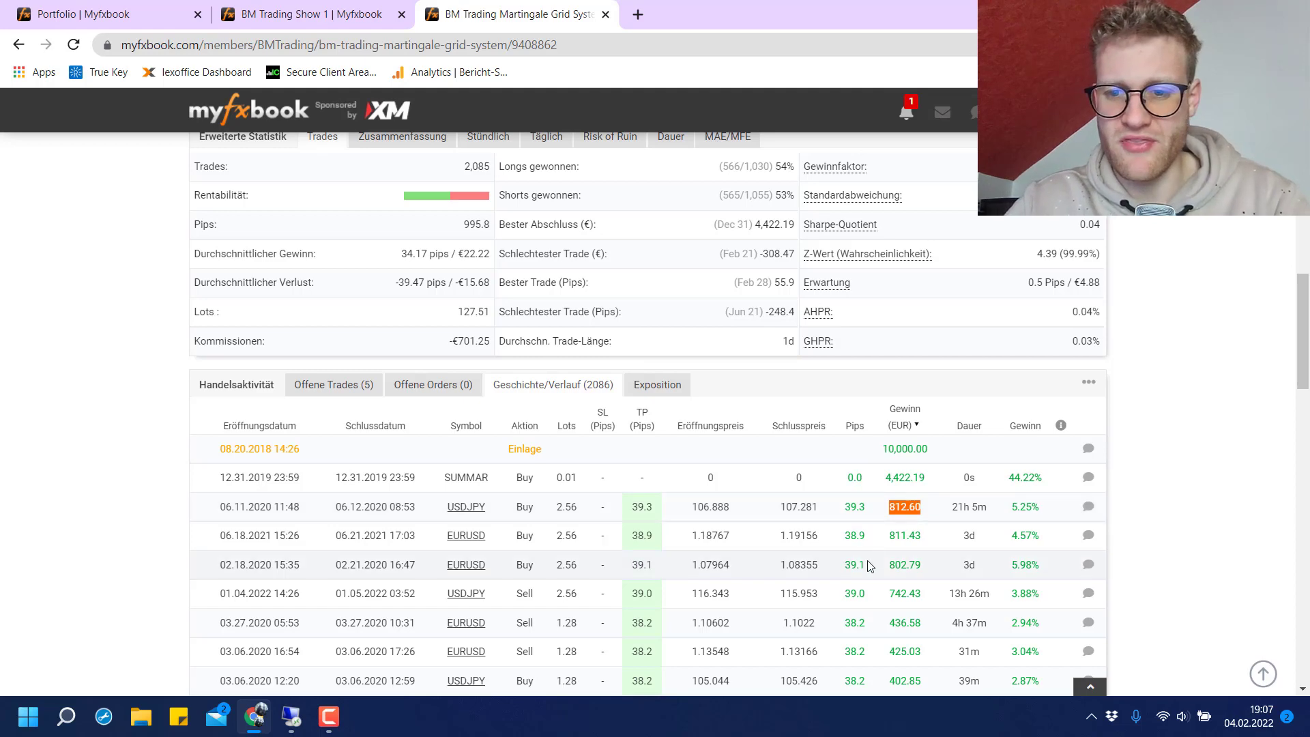
{"action": "scroll", "scroll_direction": "down", "scroll_amount": 3}
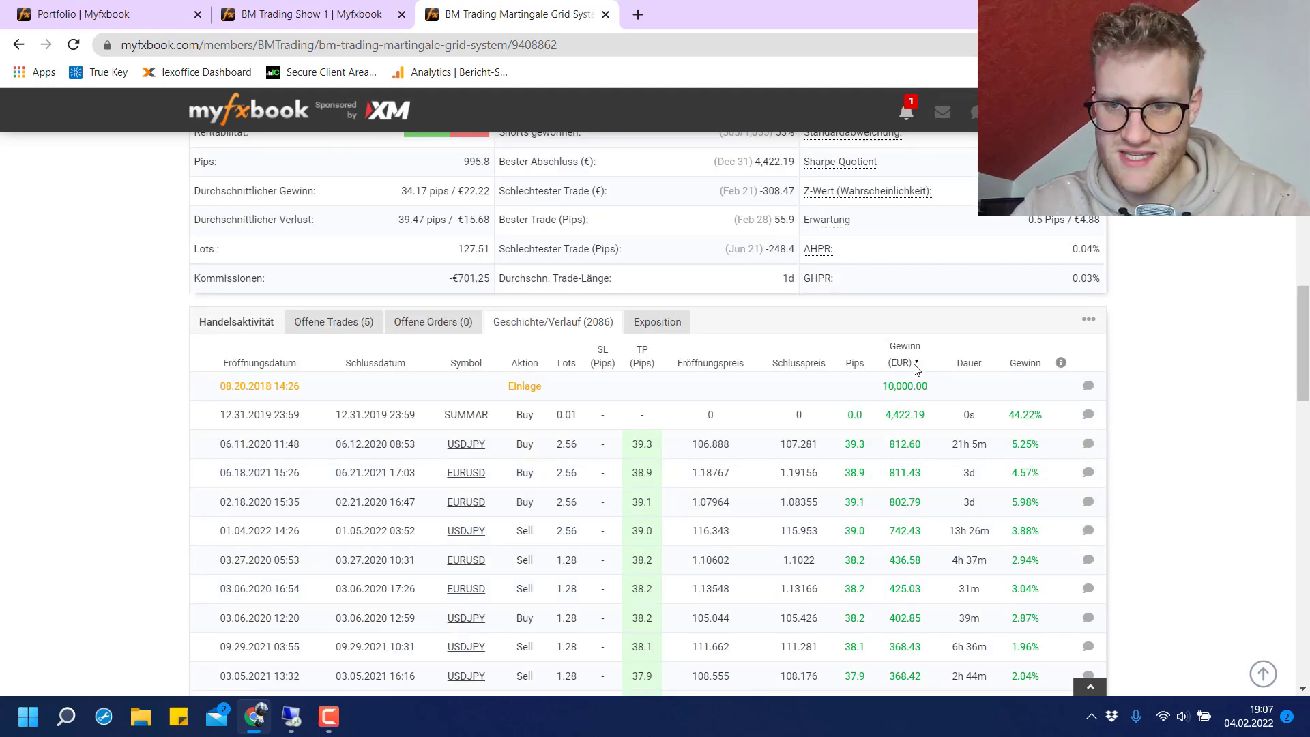
Re-sort the history with largest losses first and scroll back to the growth chart.
{"action": "left_click", "coordinate": [905, 363]}
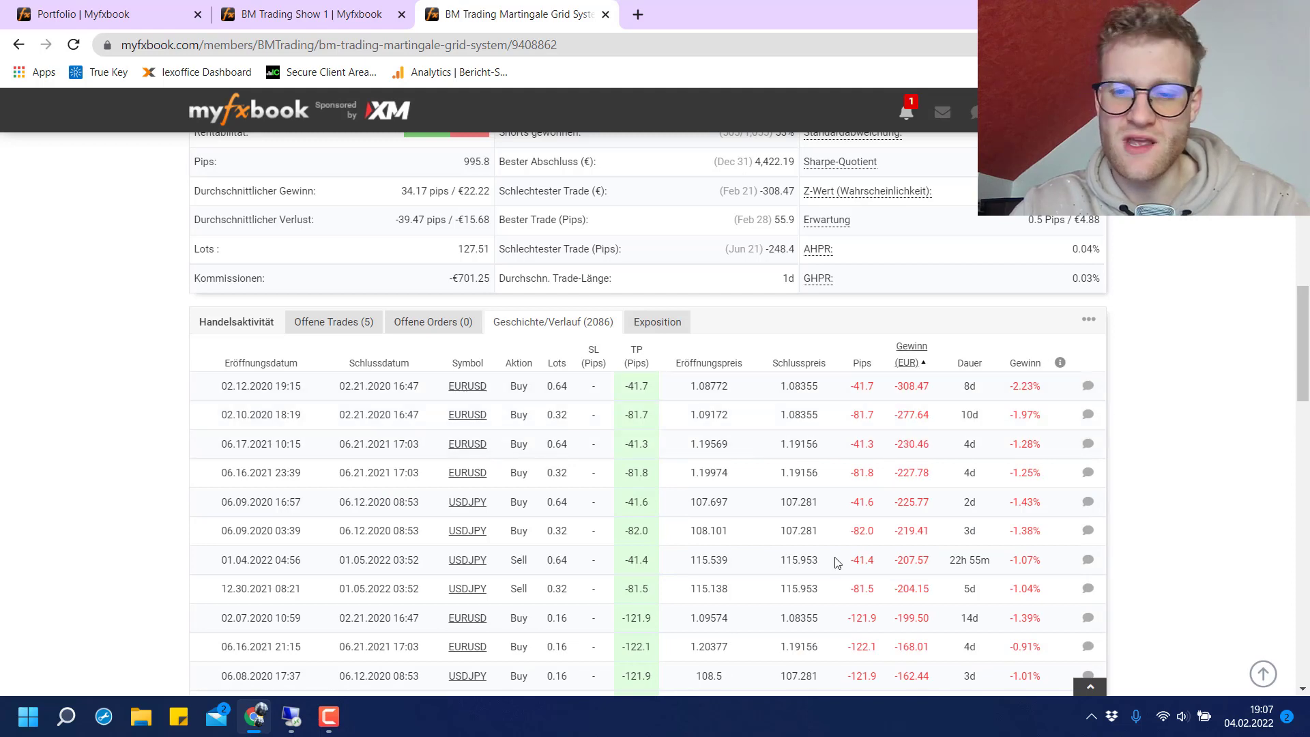
{"action": "scroll", "scroll_direction": "up", "scroll_amount": 3}
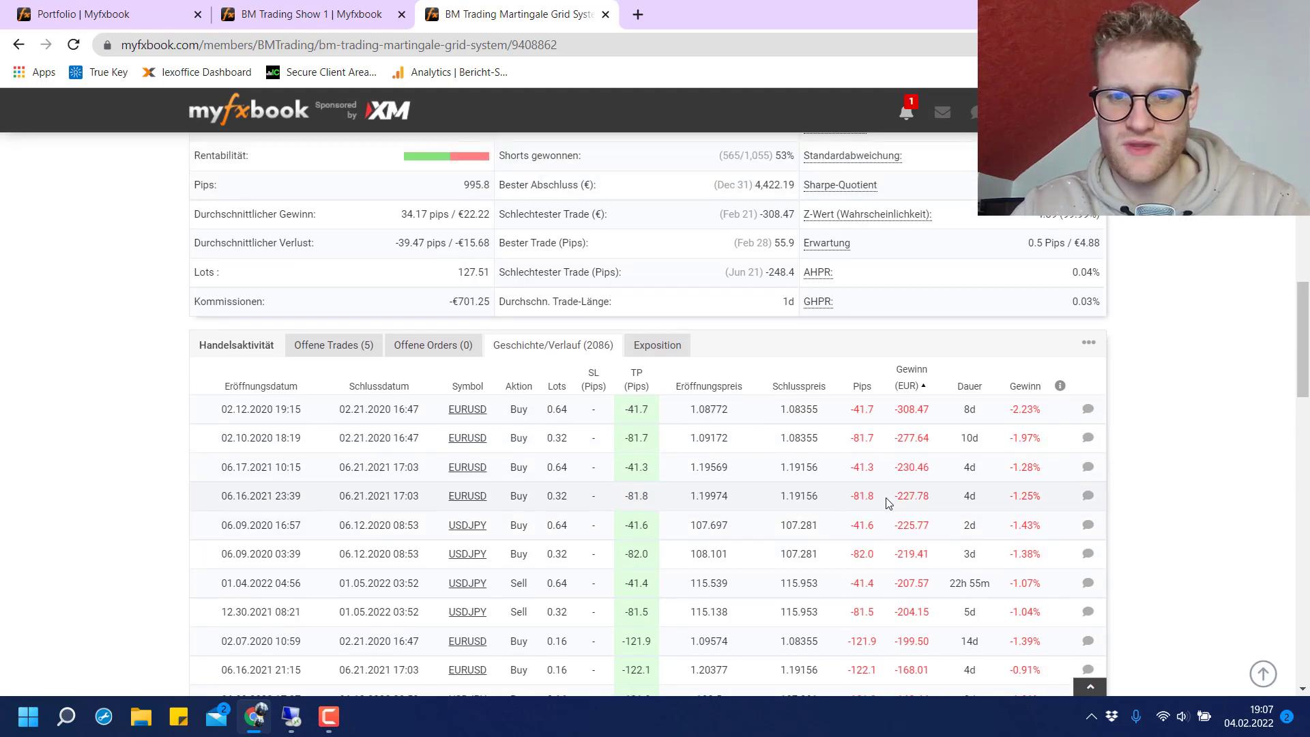
{"action": "scroll", "scroll_direction": "up", "scroll_amount": 3}
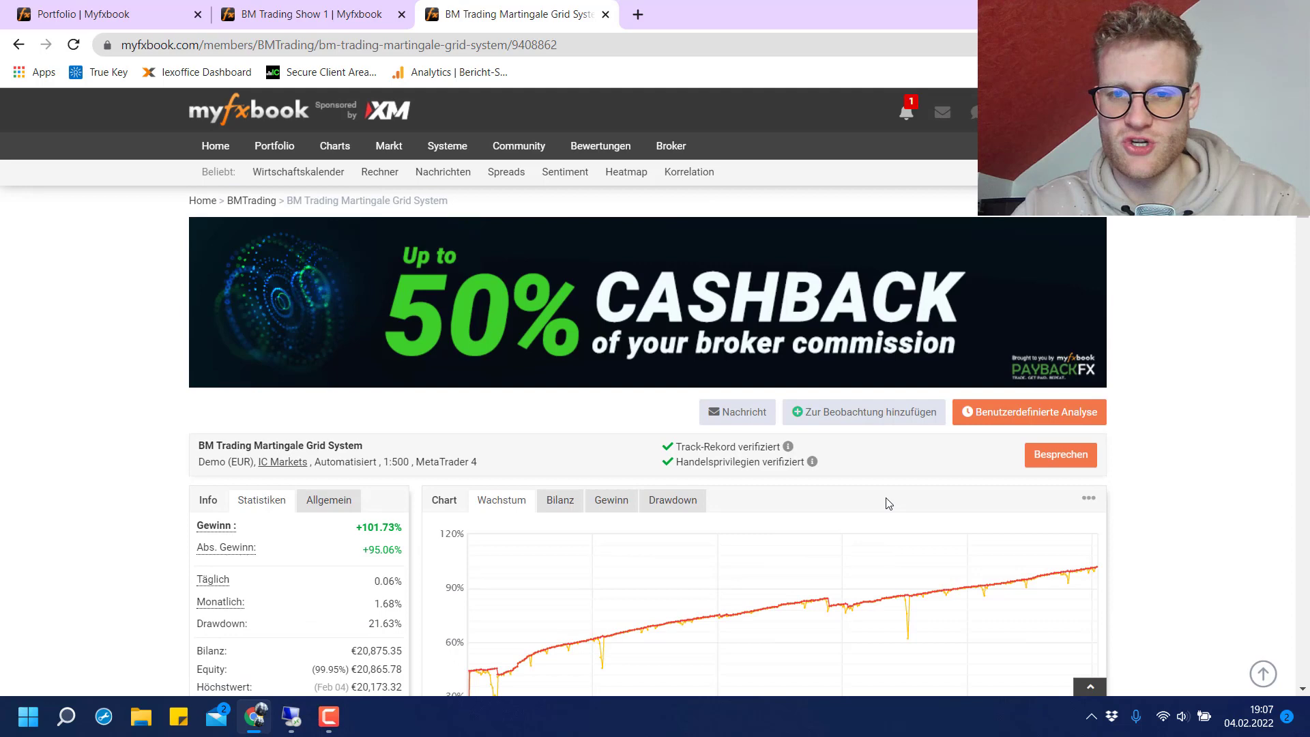
{"action": "scroll", "scroll_direction": "down", "scroll_amount": 3}
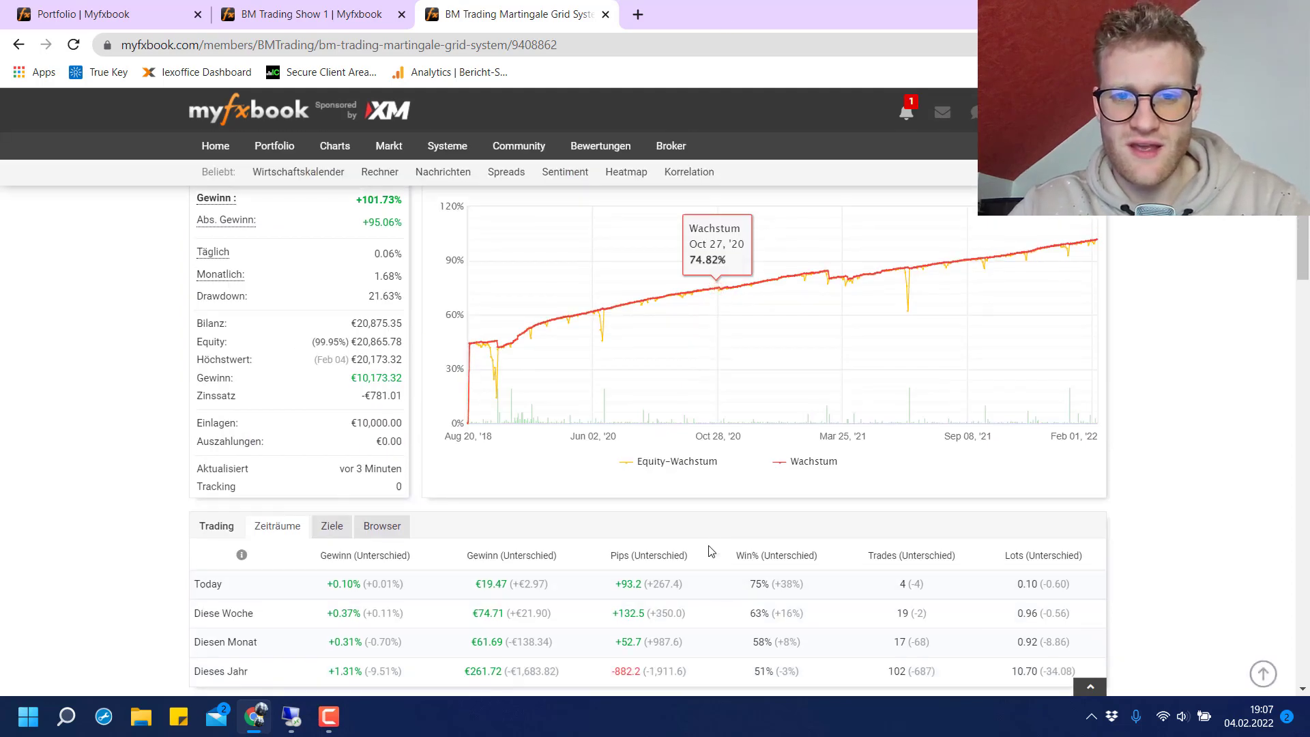
{"action": "mouse_move", "coordinate": [603, 337]}
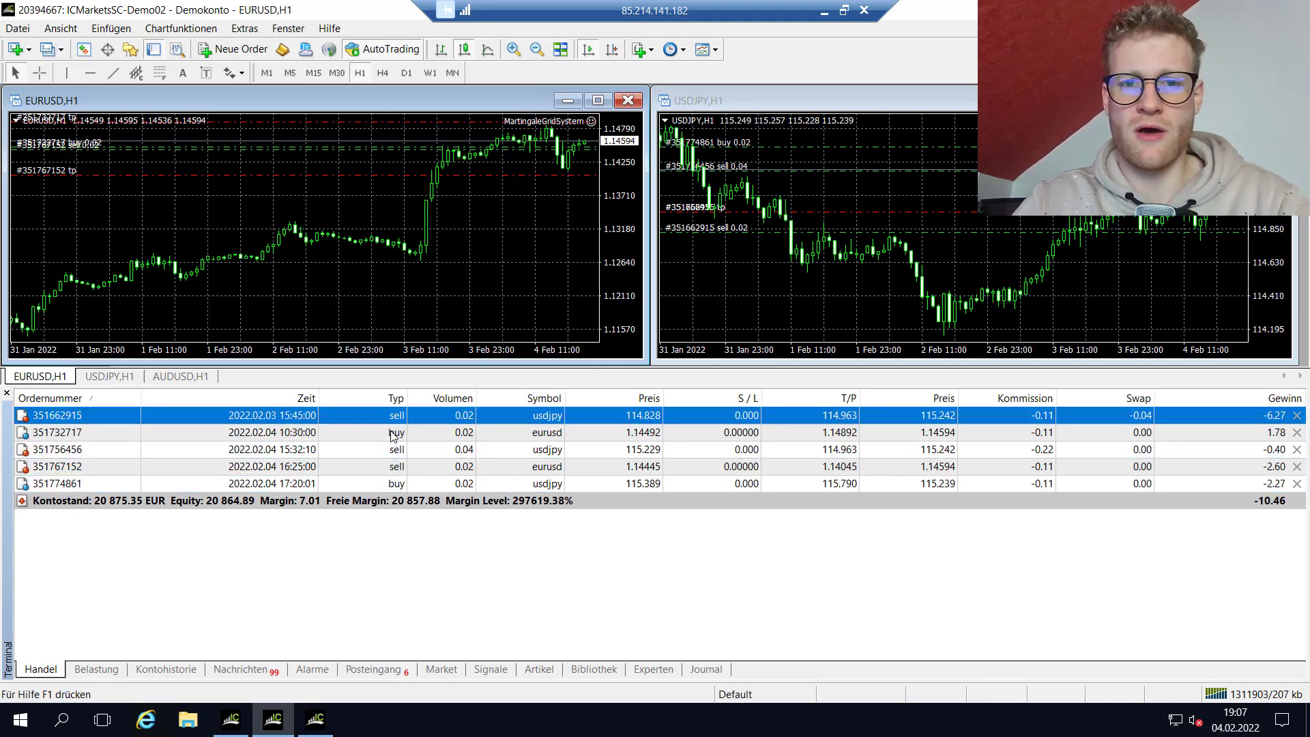
Focus the USDJPY H1 chart in MetaTrader 4 alongside the open Martingale trades.
{"action": "left_click", "coordinate": [109, 377]}
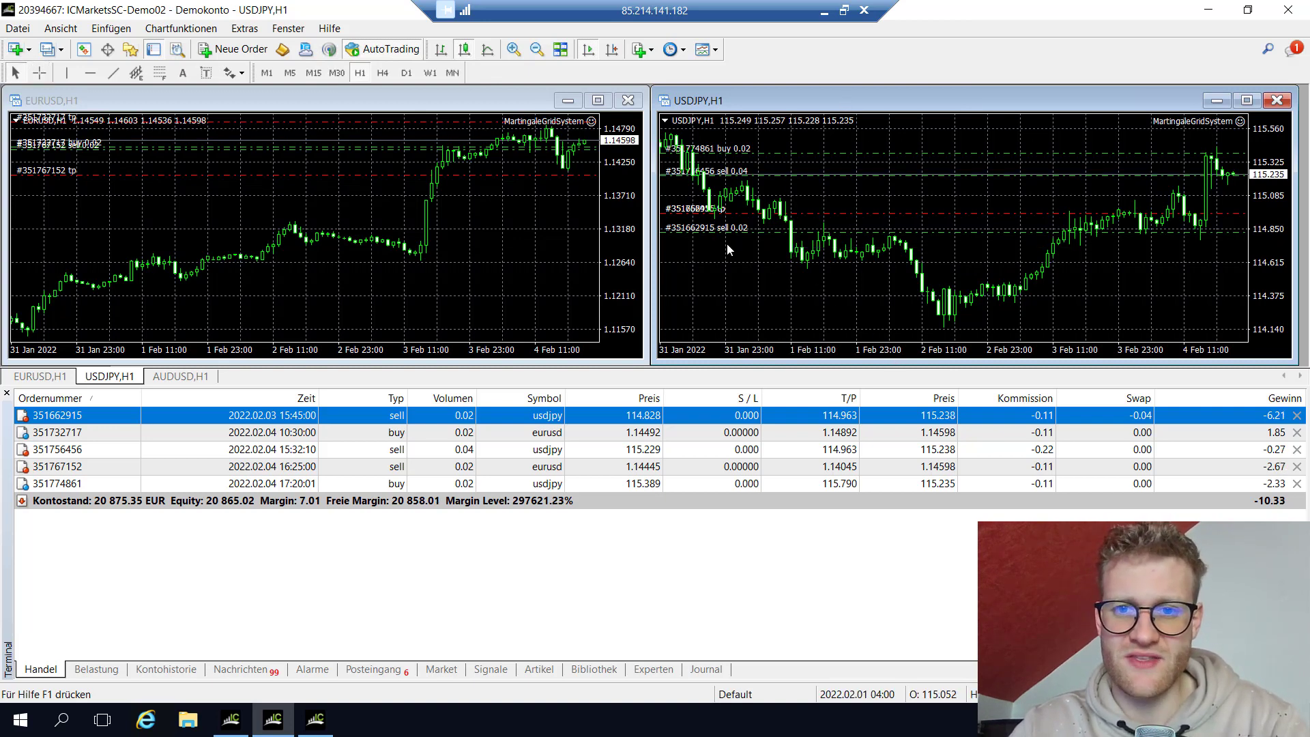
{"action": "mouse_move", "coordinate": [732, 229]}
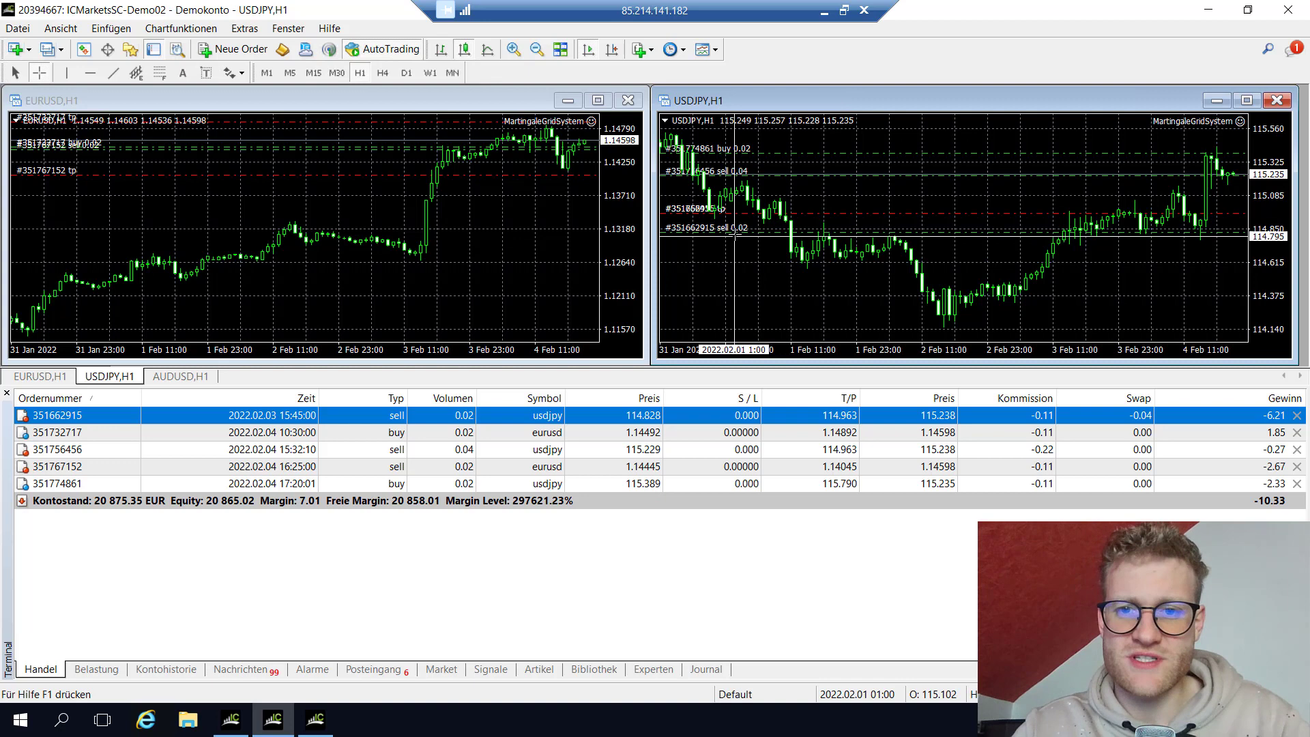
{"action": "mouse_move", "coordinate": [736, 232]}
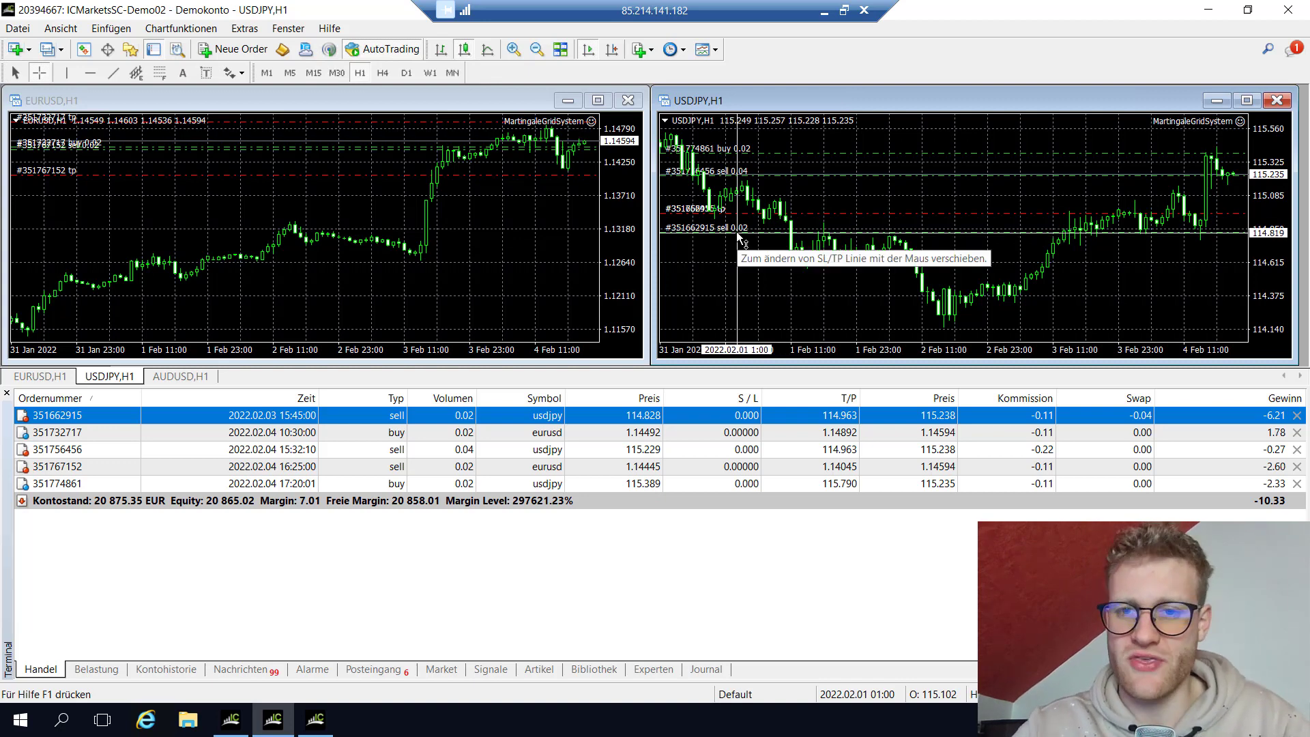
{"action": "mouse_move", "coordinate": [752, 181]}
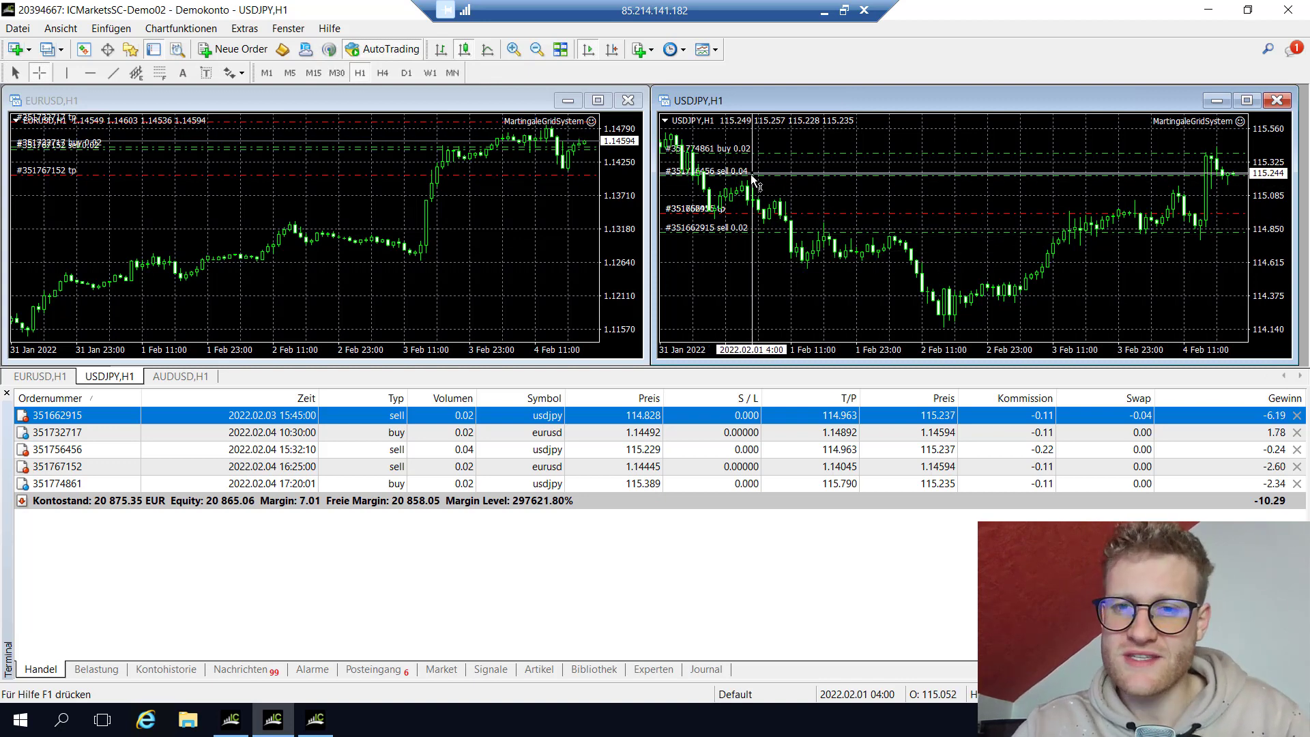
{"action": "mouse_move", "coordinate": [750, 181]}
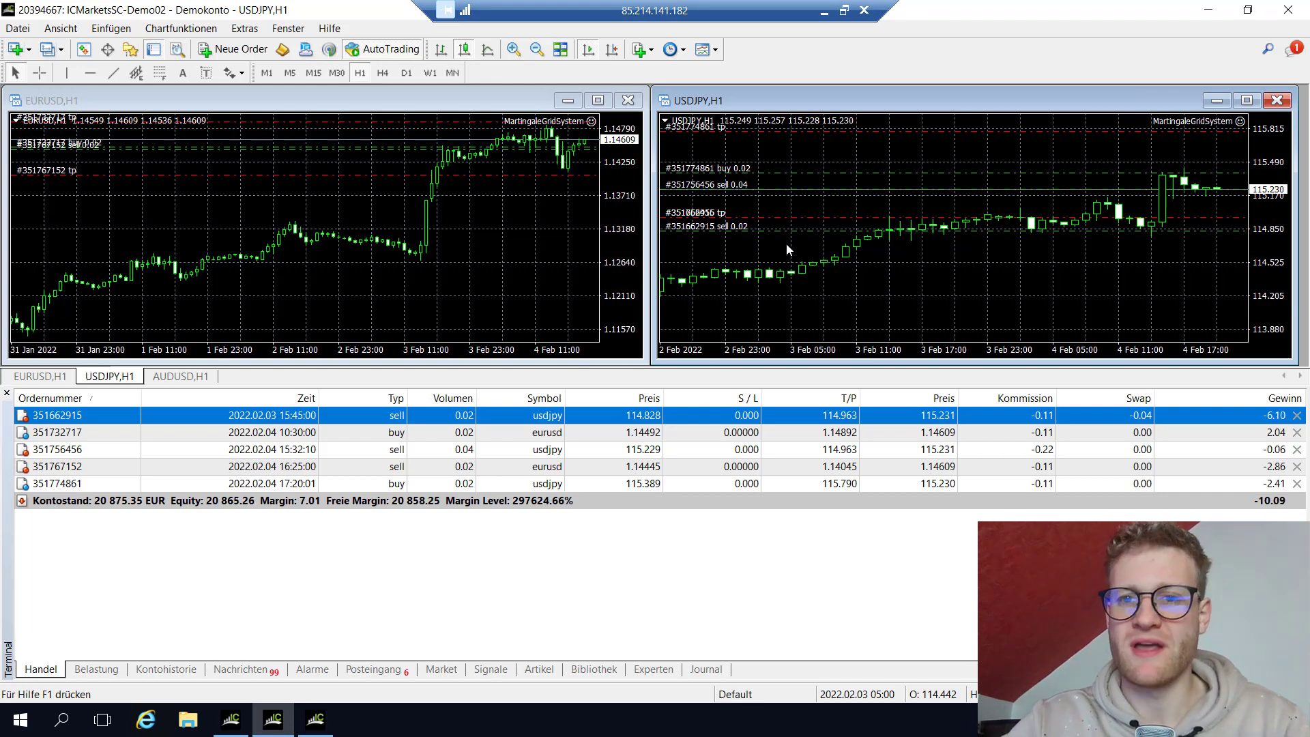
{"action": "mouse_move", "coordinate": [740, 197]}
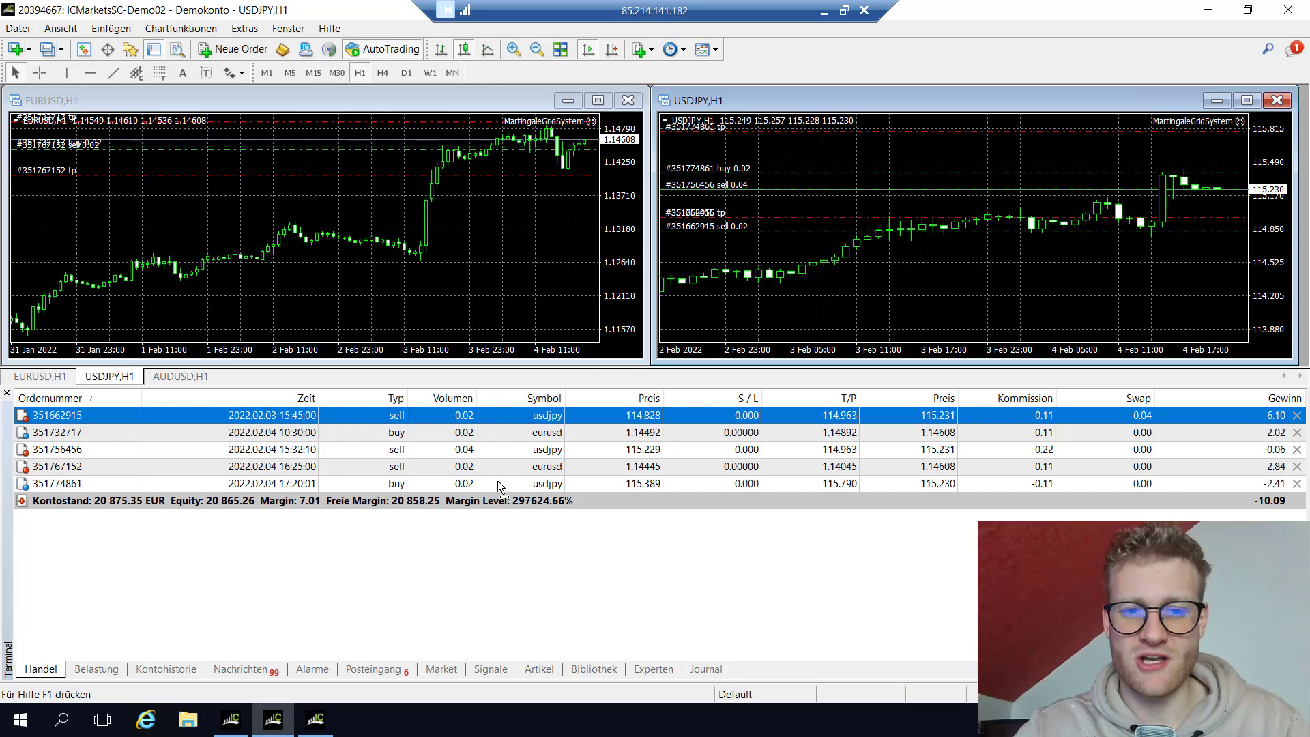
{"action": "mouse_move", "coordinate": [761, 247]}
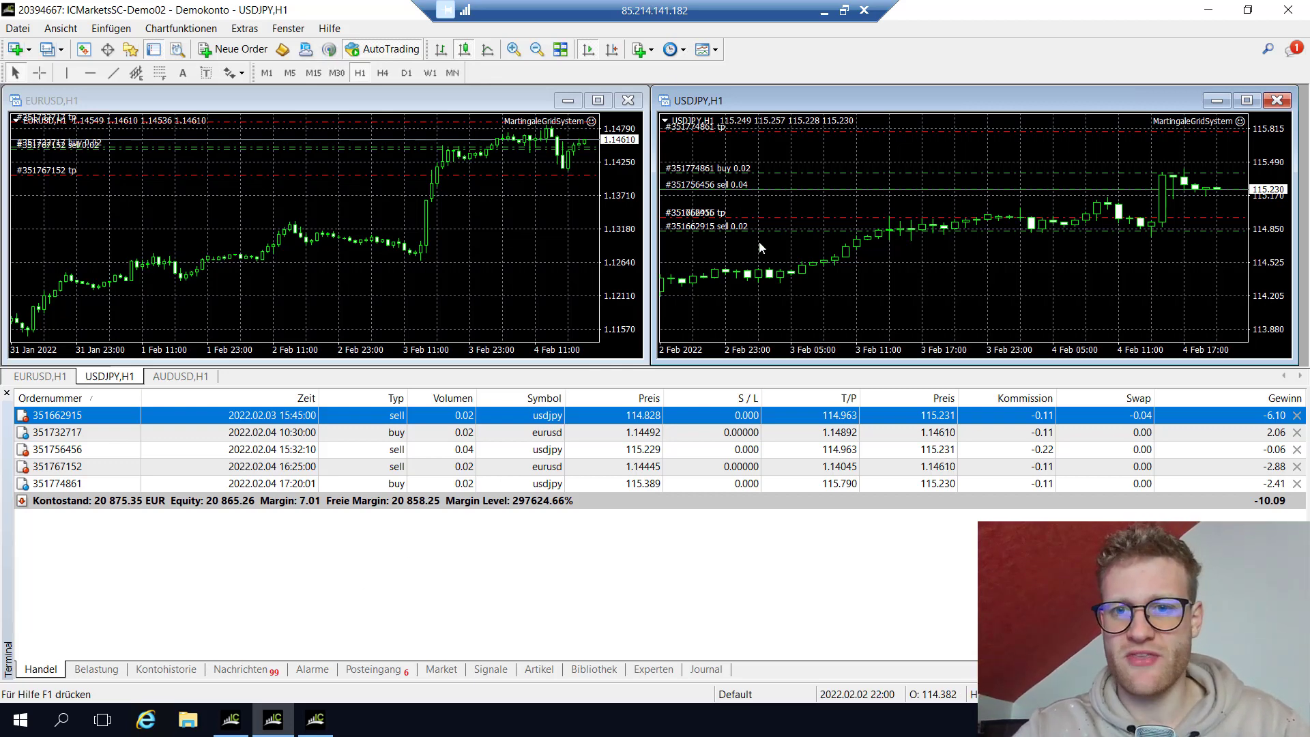
{"action": "mouse_move", "coordinate": [815, 307]}
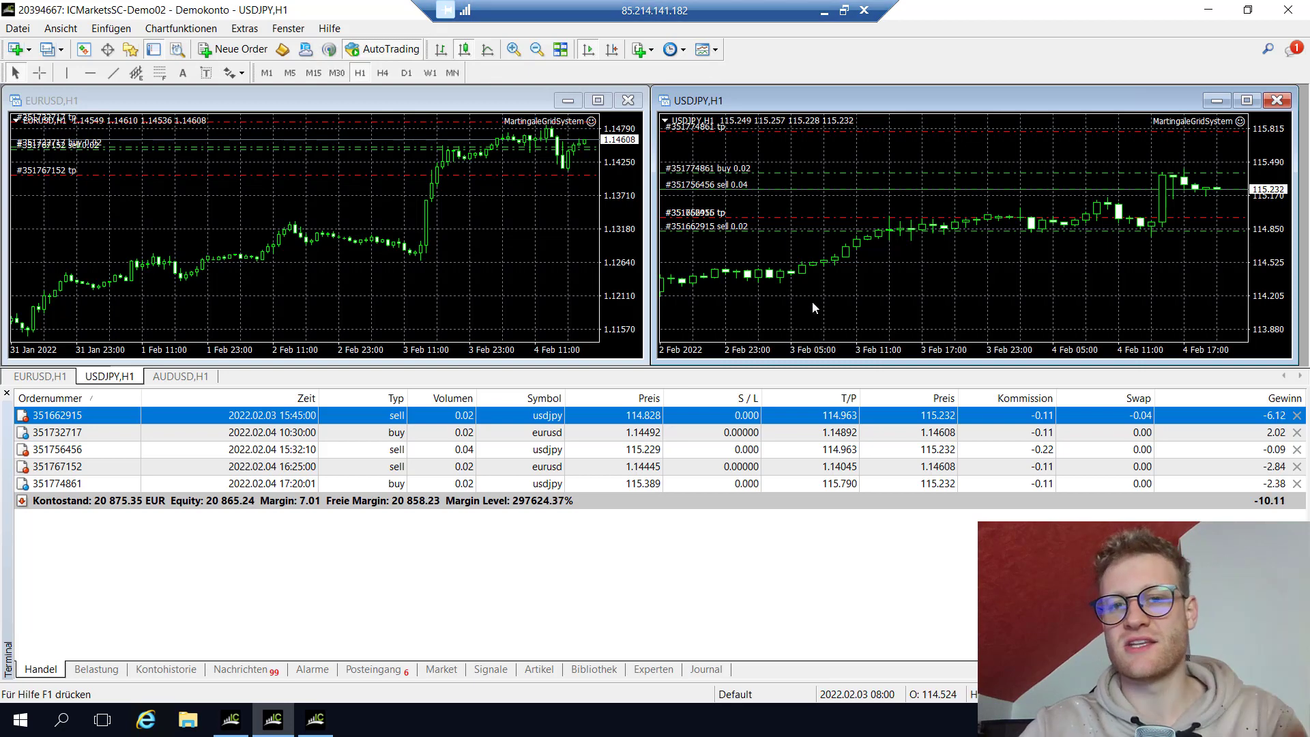
{"action": "mouse_move", "coordinate": [786, 164]}
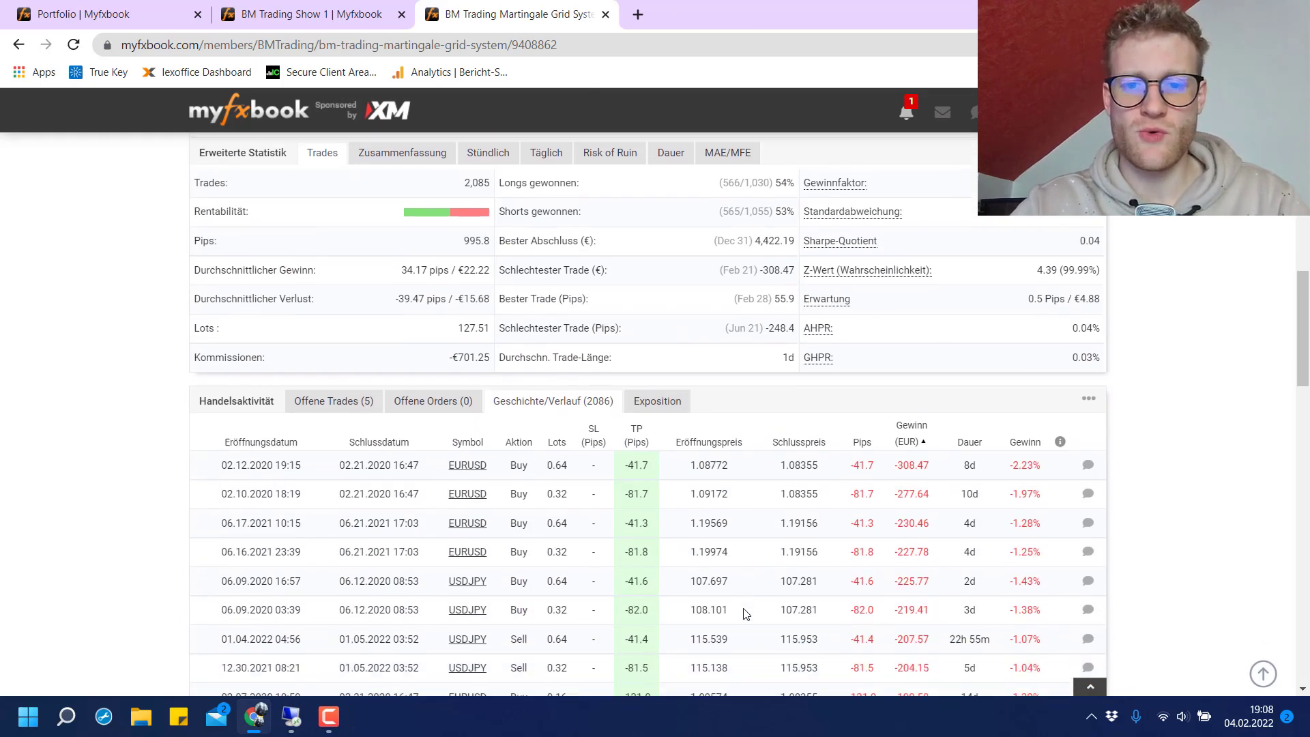
Sort the Martingale trade history by Lots descending and highlight the top 2.56-lot trade.
{"action": "scroll", "scroll_direction": "down", "scroll_amount": 3}
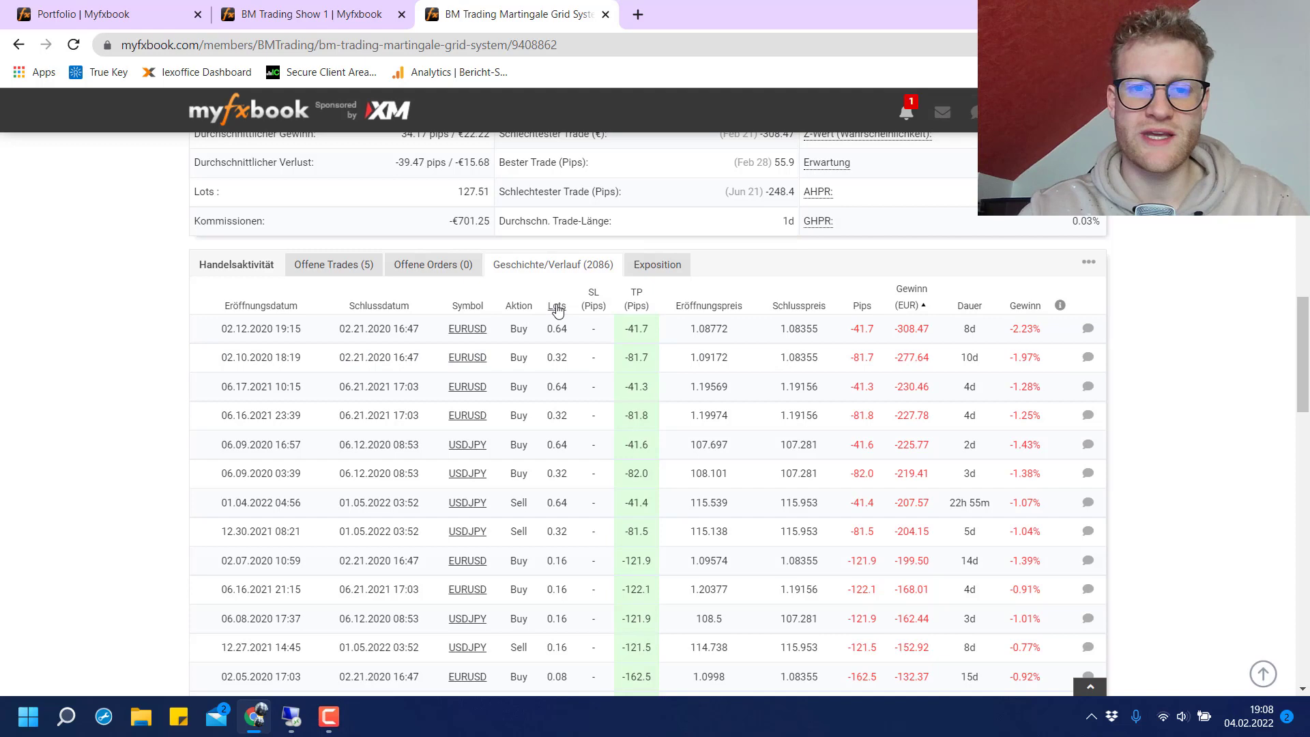
{"action": "left_click", "coordinate": [557, 302]}
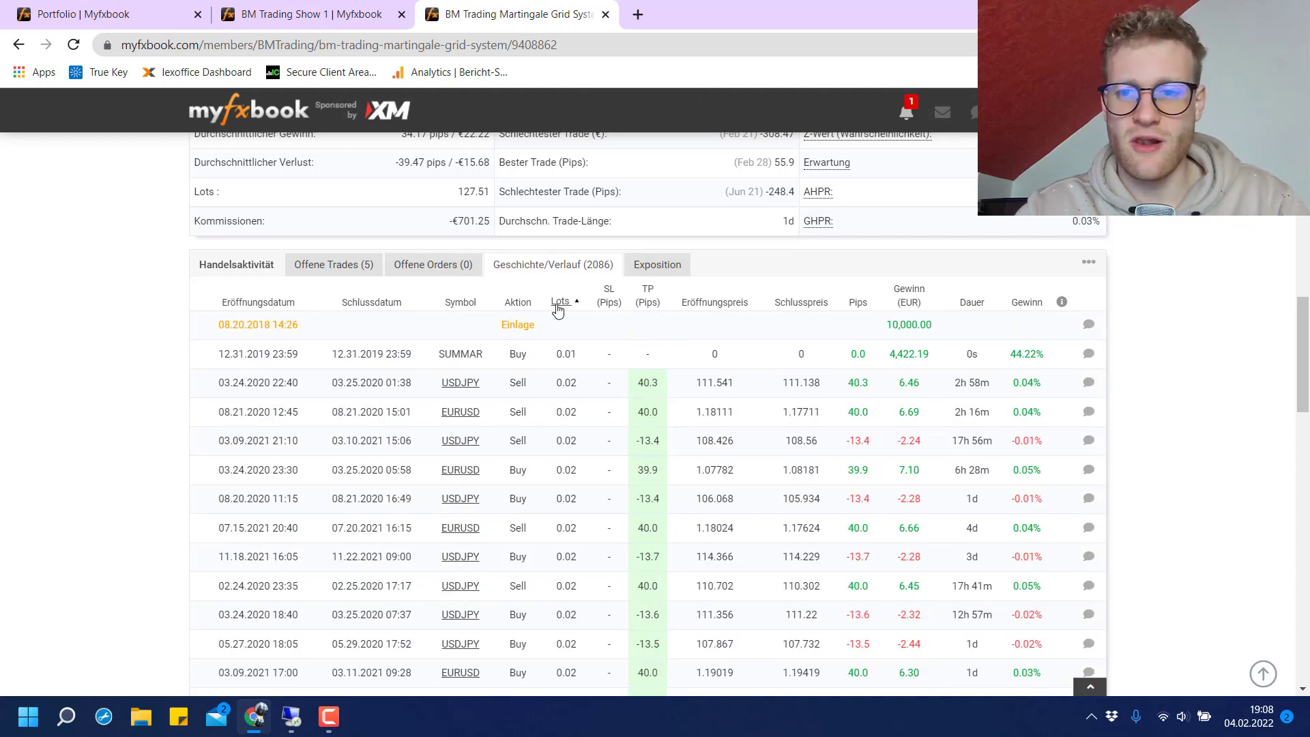
{"action": "left_click", "coordinate": [560, 301]}
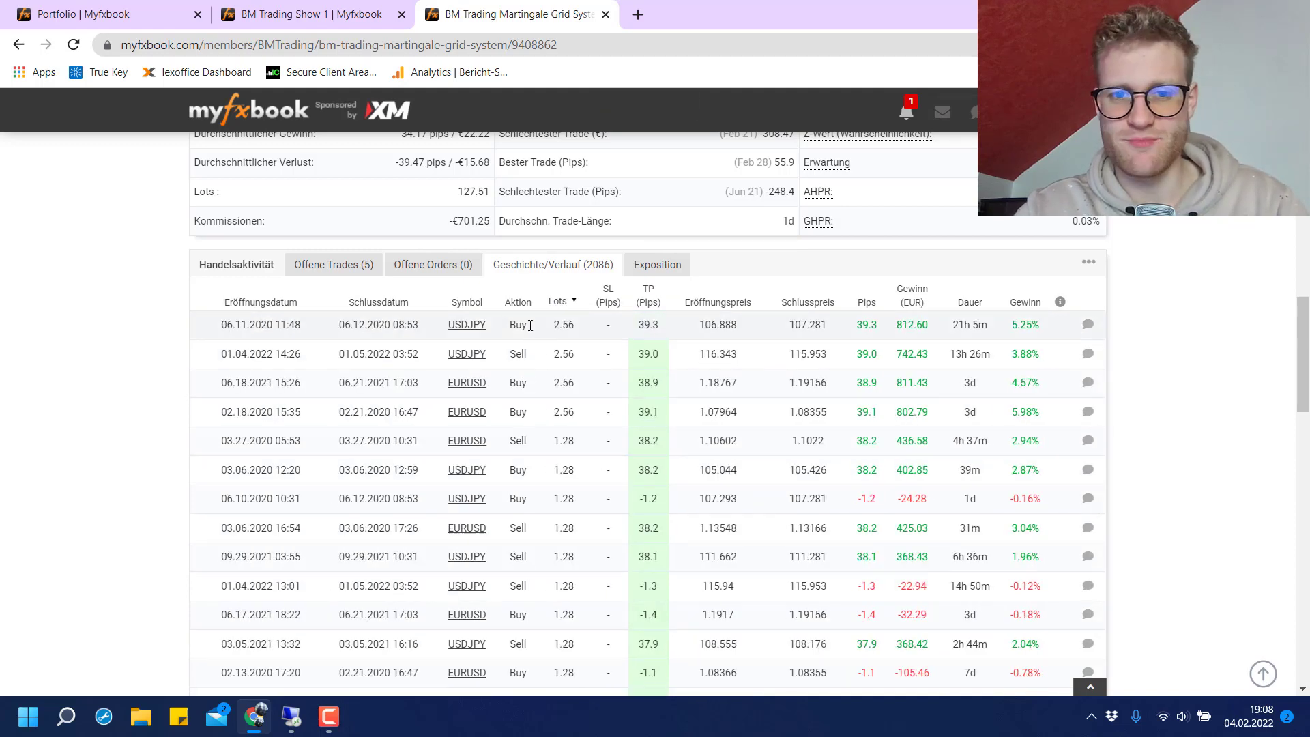
{"action": "double_click", "coordinate": [564, 325]}
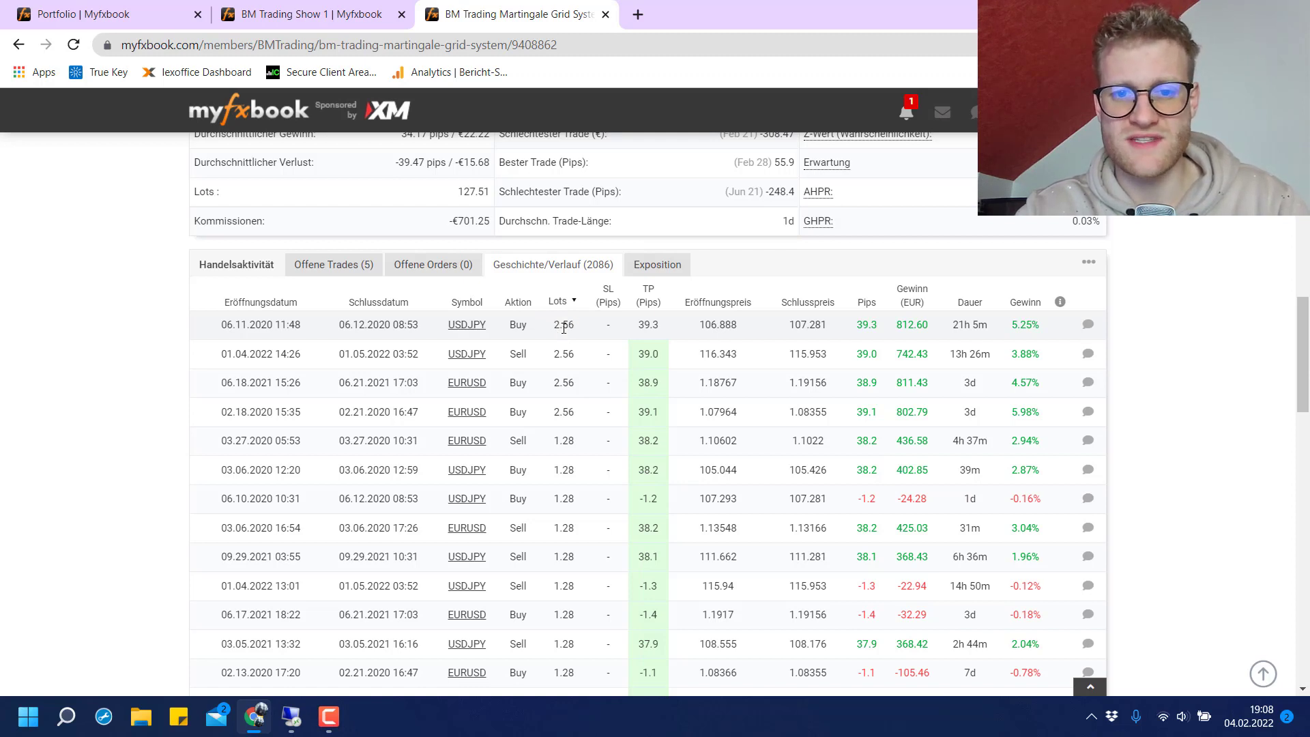
{"action": "double_click", "coordinate": [563, 325]}
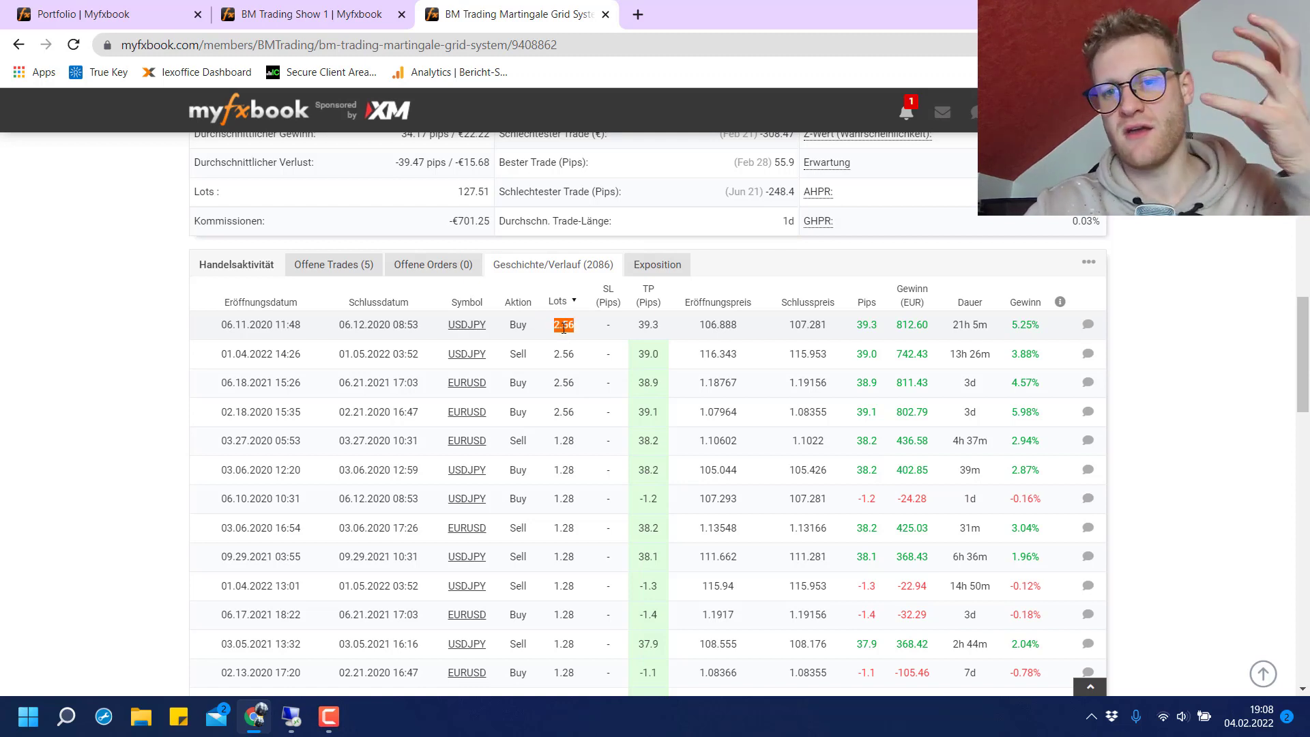
{"action": "scroll", "scroll_direction": "up", "scroll_amount": 3}
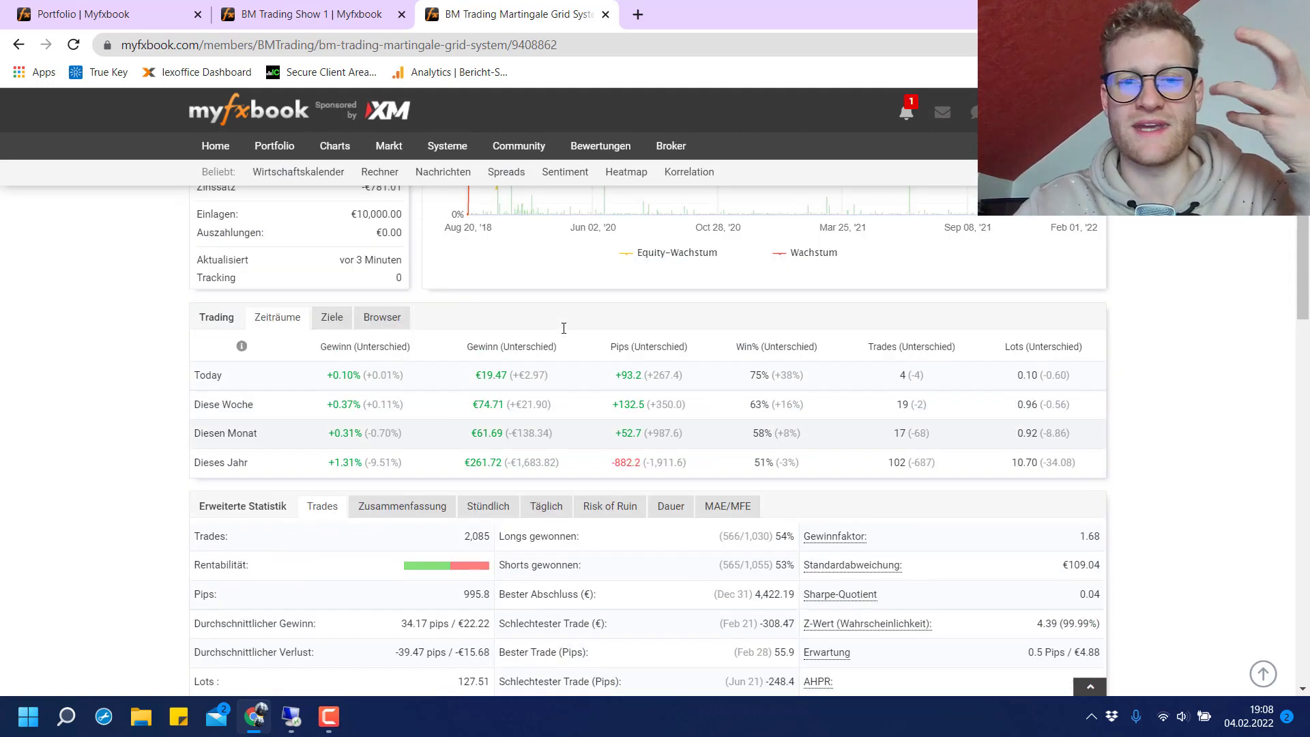
{"action": "scroll", "scroll_direction": "up", "scroll_amount": 3}
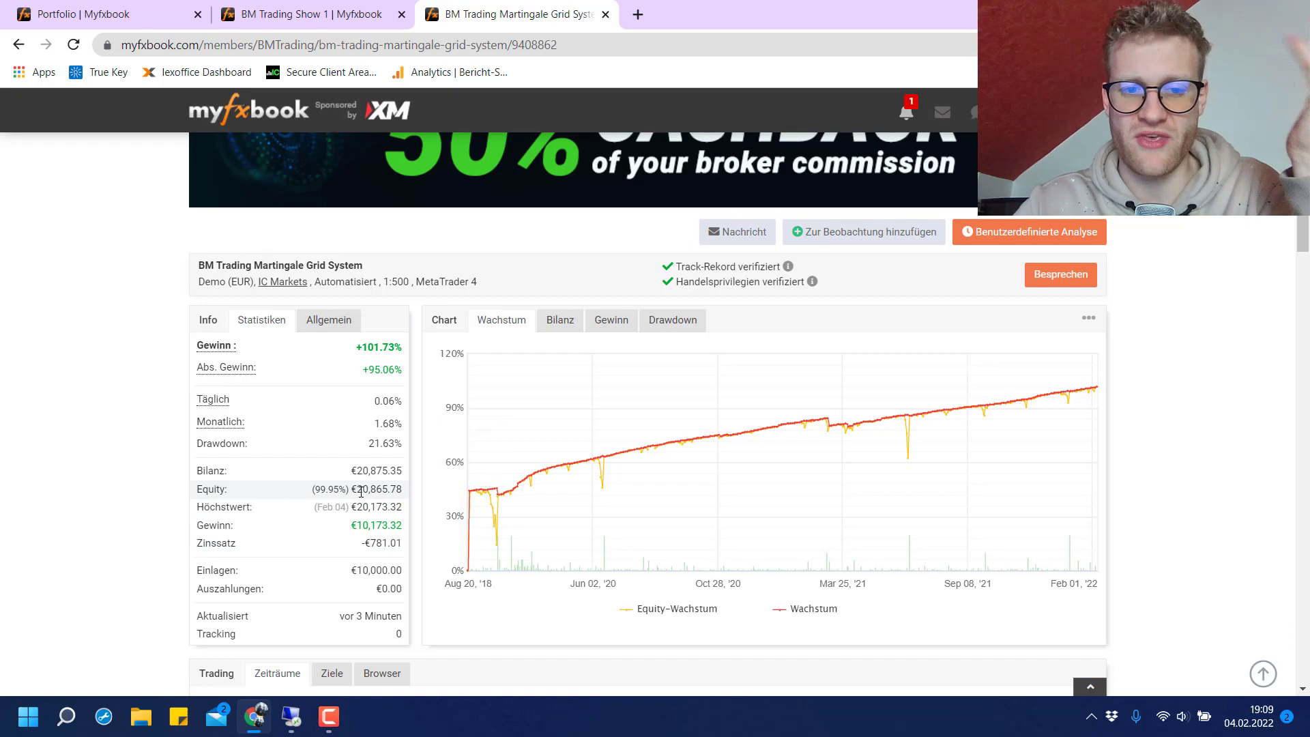
{"action": "scroll", "scroll_direction": "down", "scroll_amount": 3}
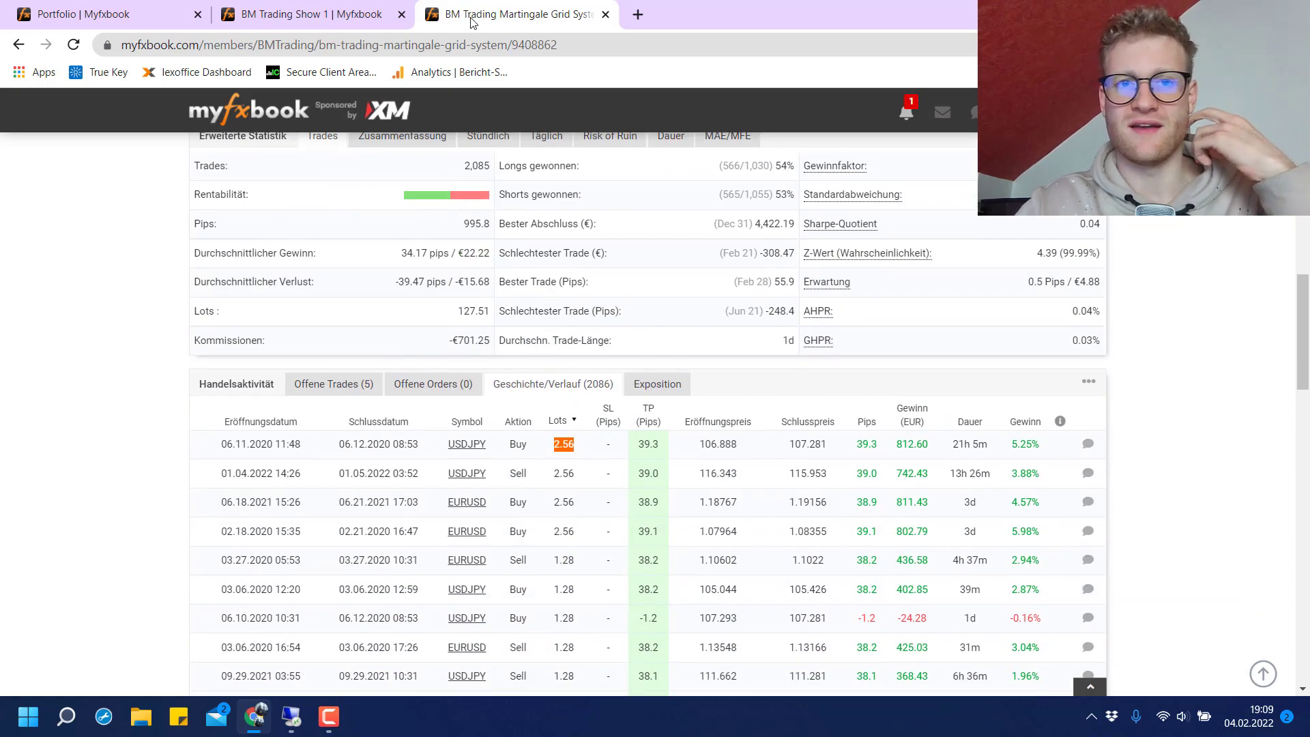
Sort BM Trading Show 1's Geschichte/Verlauf by Lots, showing only 0.02-lot trades.
{"action": "left_click", "coordinate": [307, 14]}
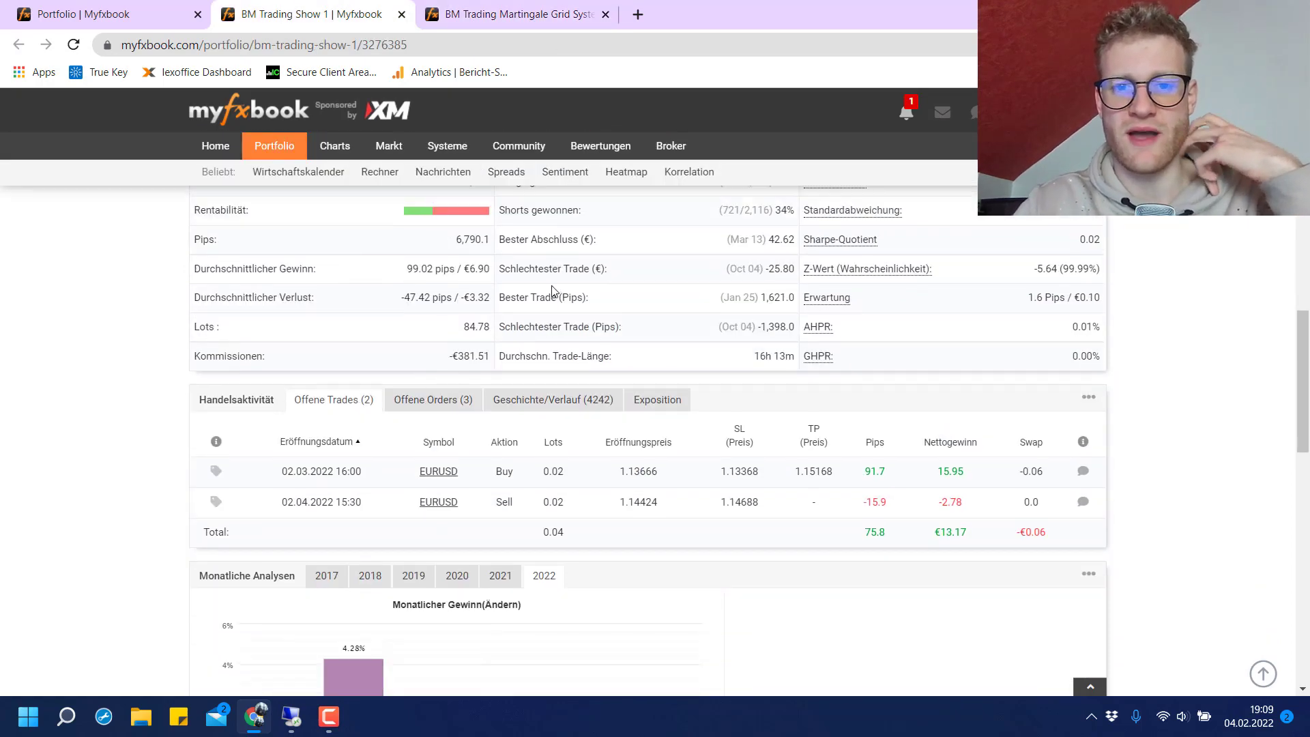
{"action": "scroll", "scroll_direction": "down", "scroll_amount": 3}
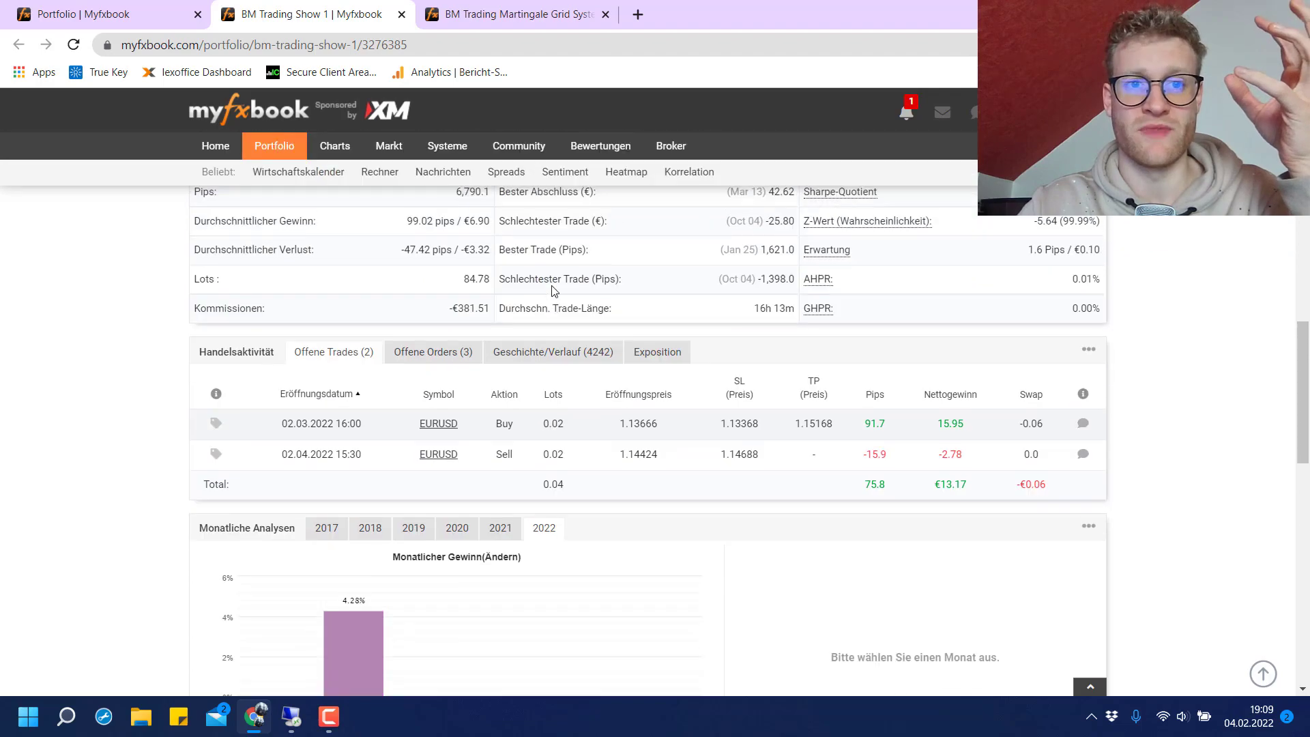
{"action": "scroll", "scroll_direction": "up", "scroll_amount": 3}
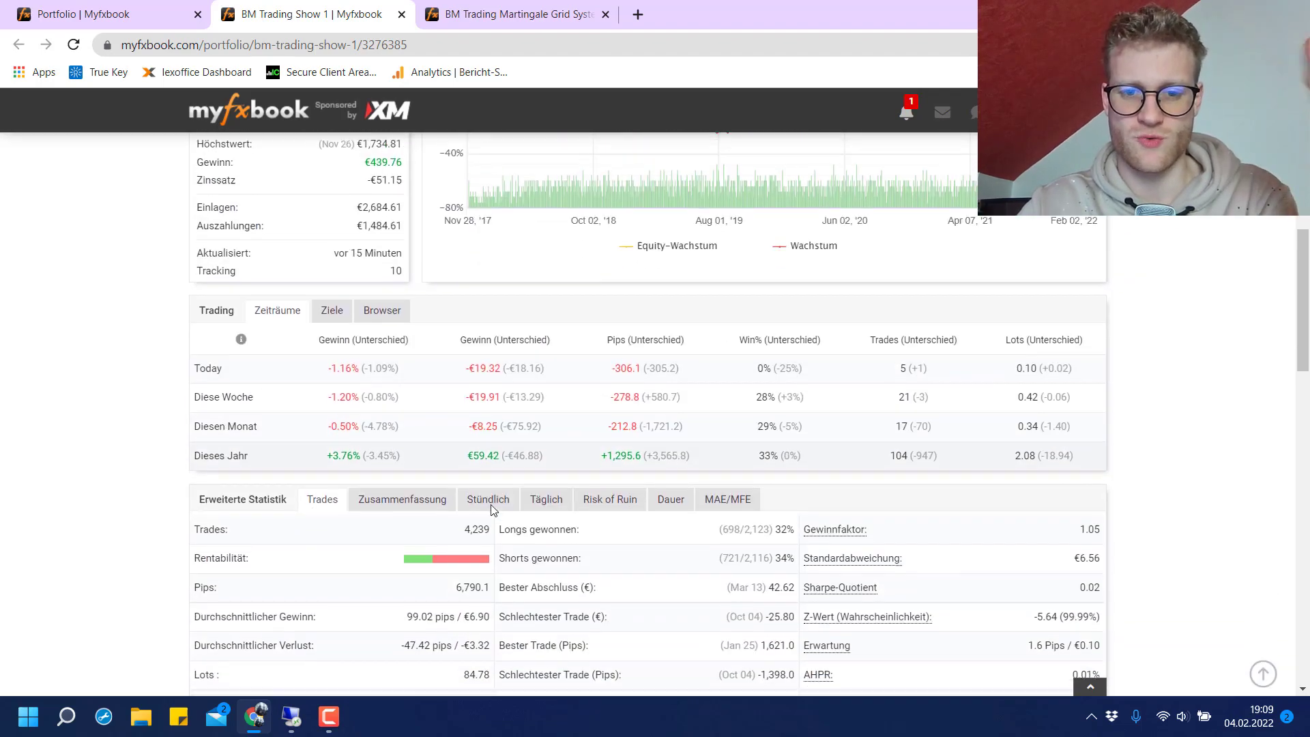
{"action": "scroll", "scroll_direction": "down", "scroll_amount": 3}
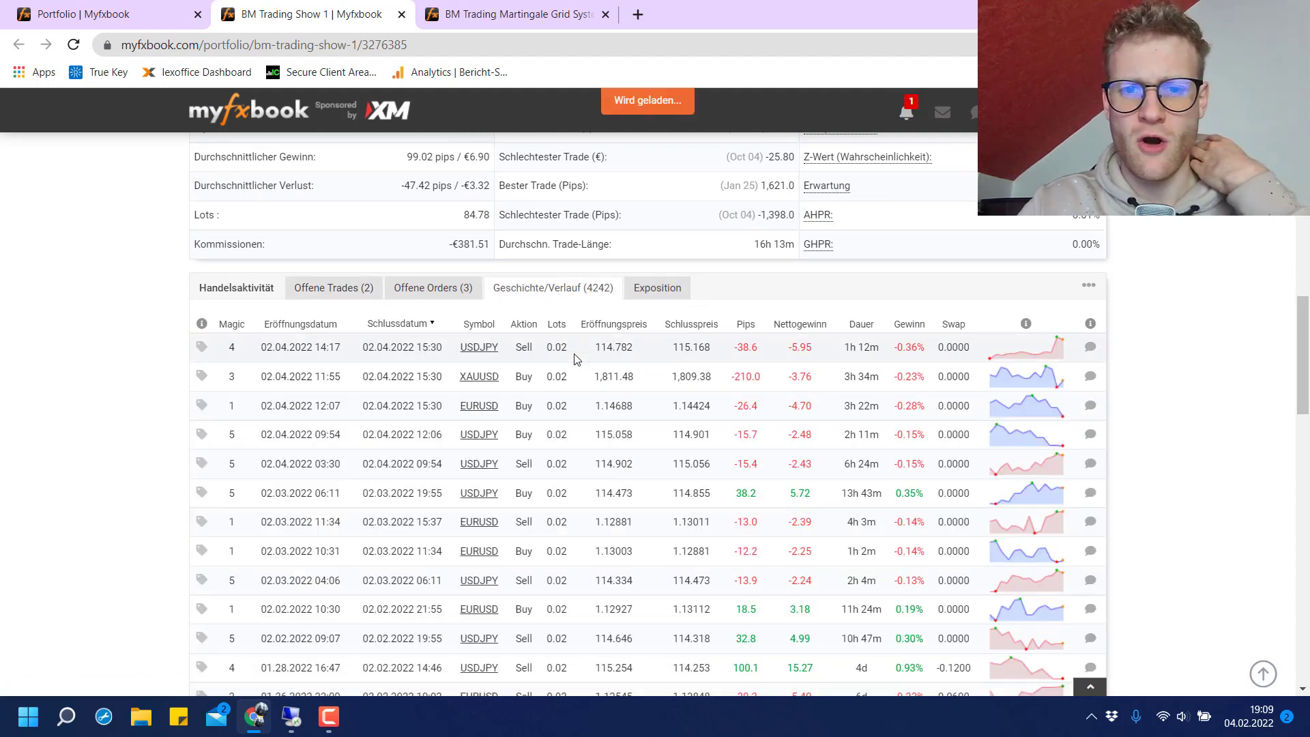
{"action": "left_click", "coordinate": [569, 323]}
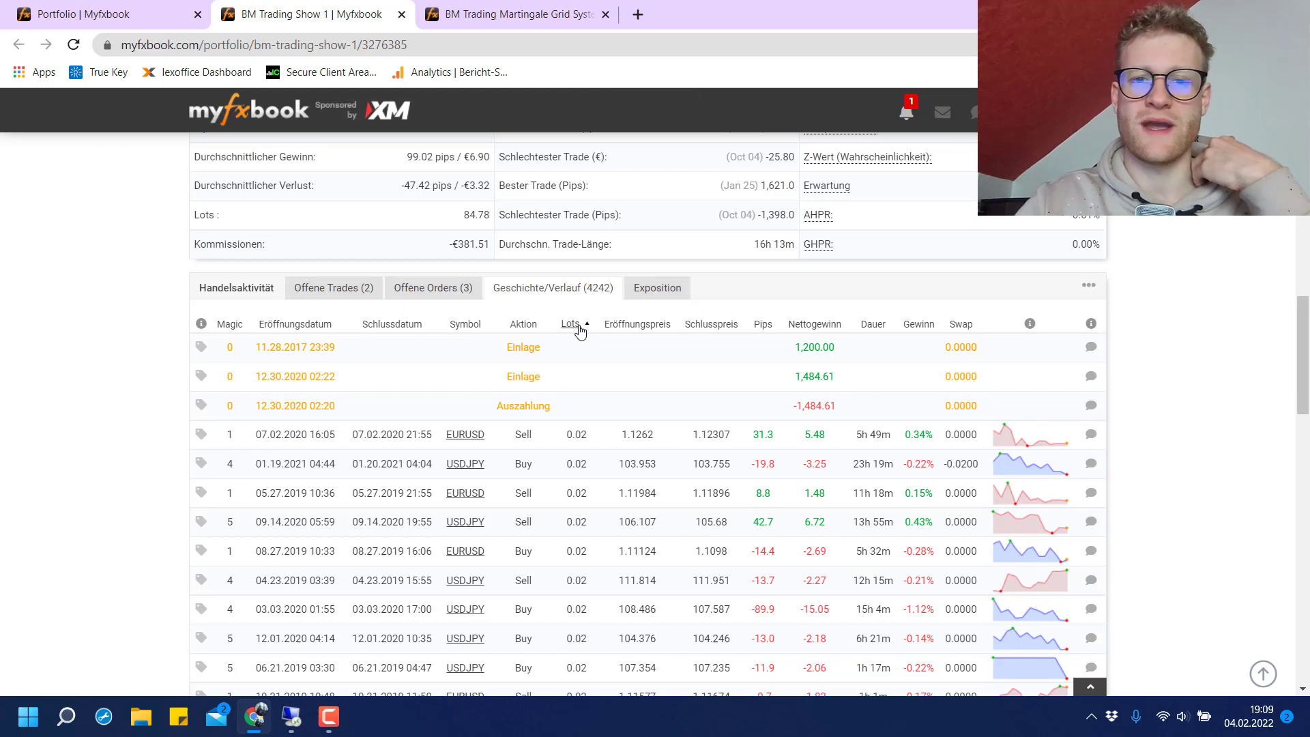
{"action": "mouse_move", "coordinate": [589, 445]}
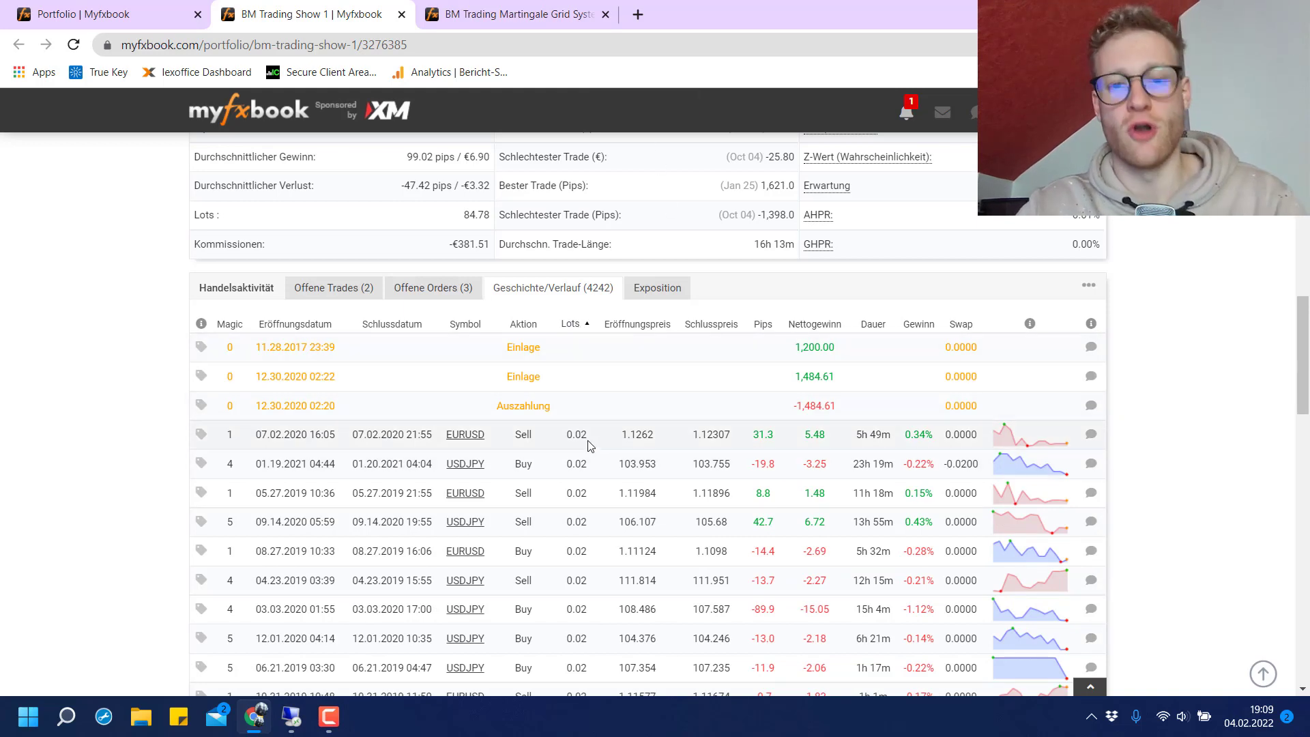
Review BM Trading Show 1's chart, then return to the Martingale Grid System page.
{"action": "scroll", "scroll_direction": "up", "scroll_amount": 3}
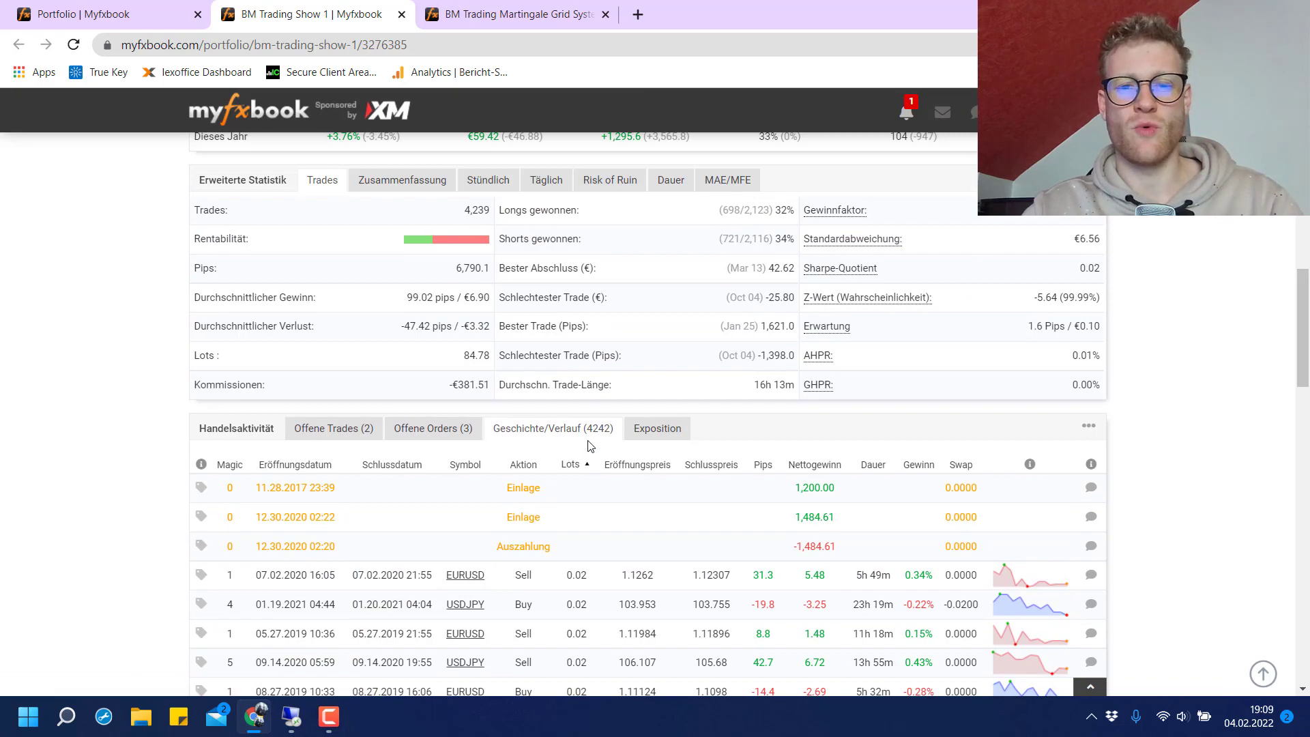
{"action": "scroll", "scroll_direction": "down", "scroll_amount": 3}
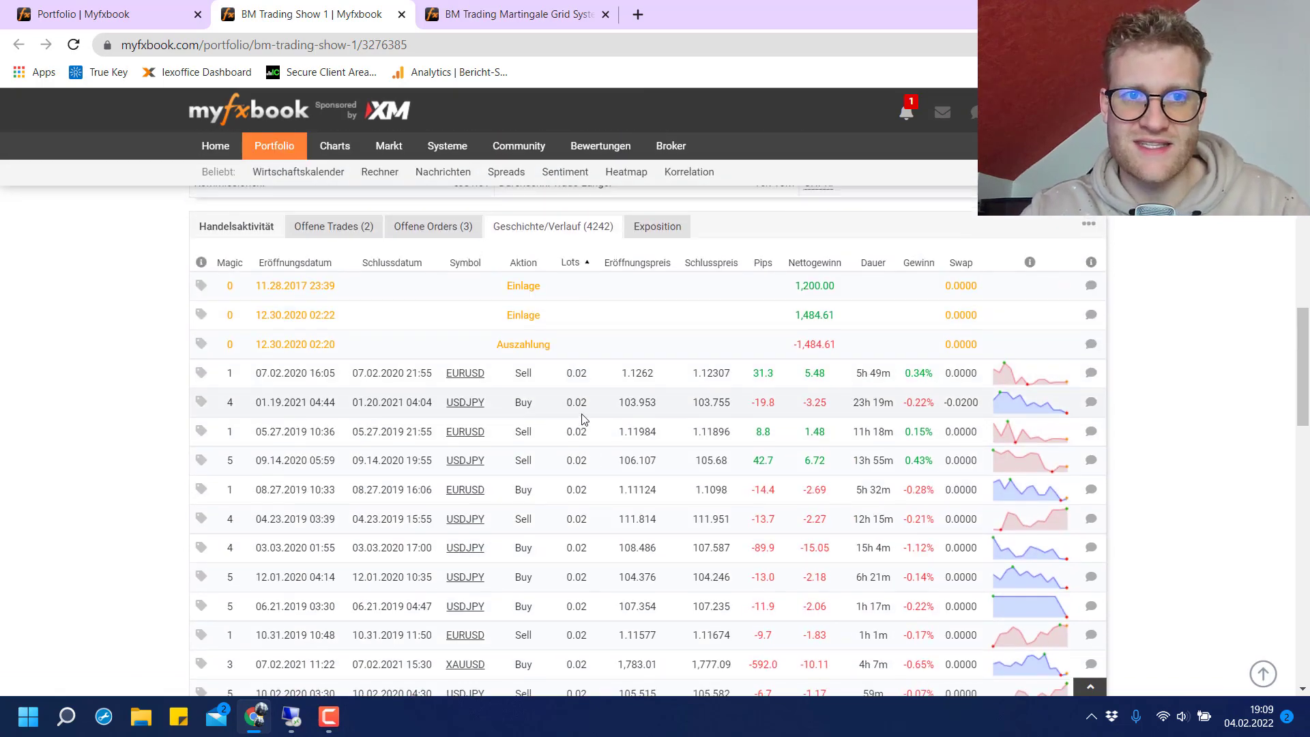
{"action": "scroll", "scroll_direction": "up", "scroll_amount": 3}
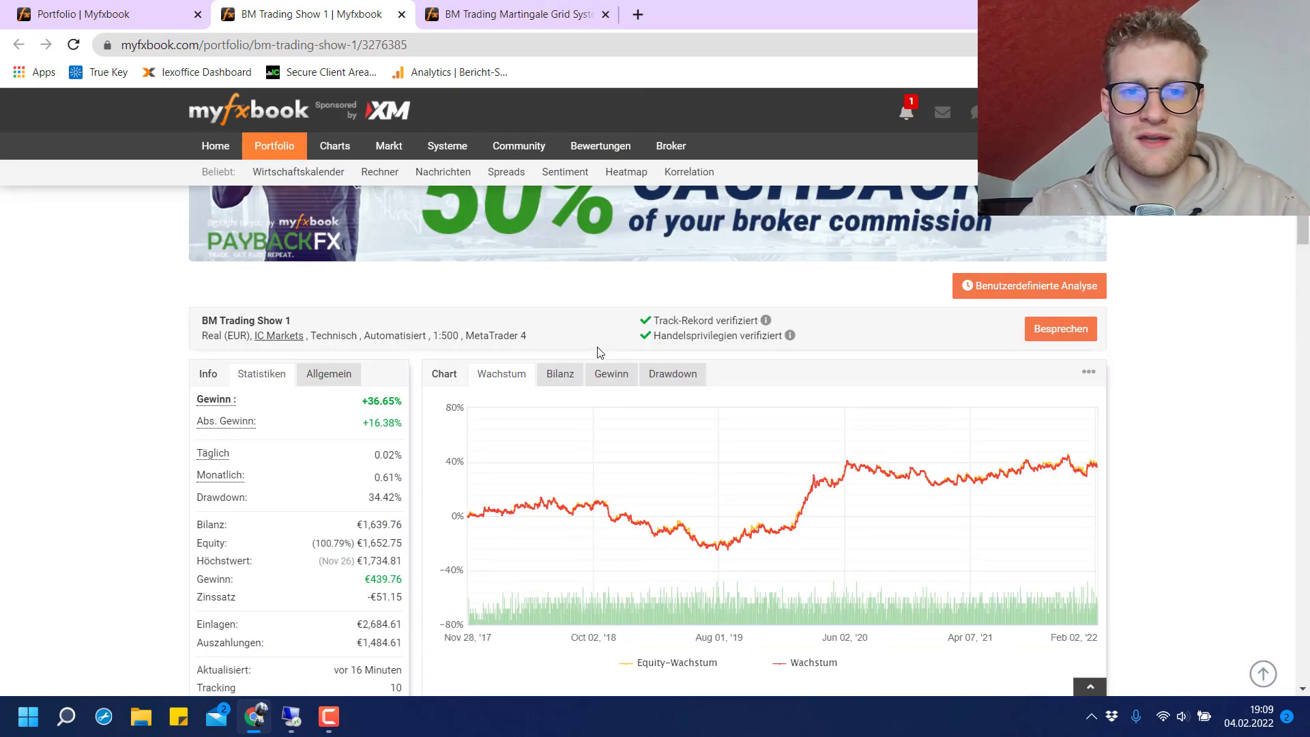
{"action": "mouse_move", "coordinate": [601, 501]}
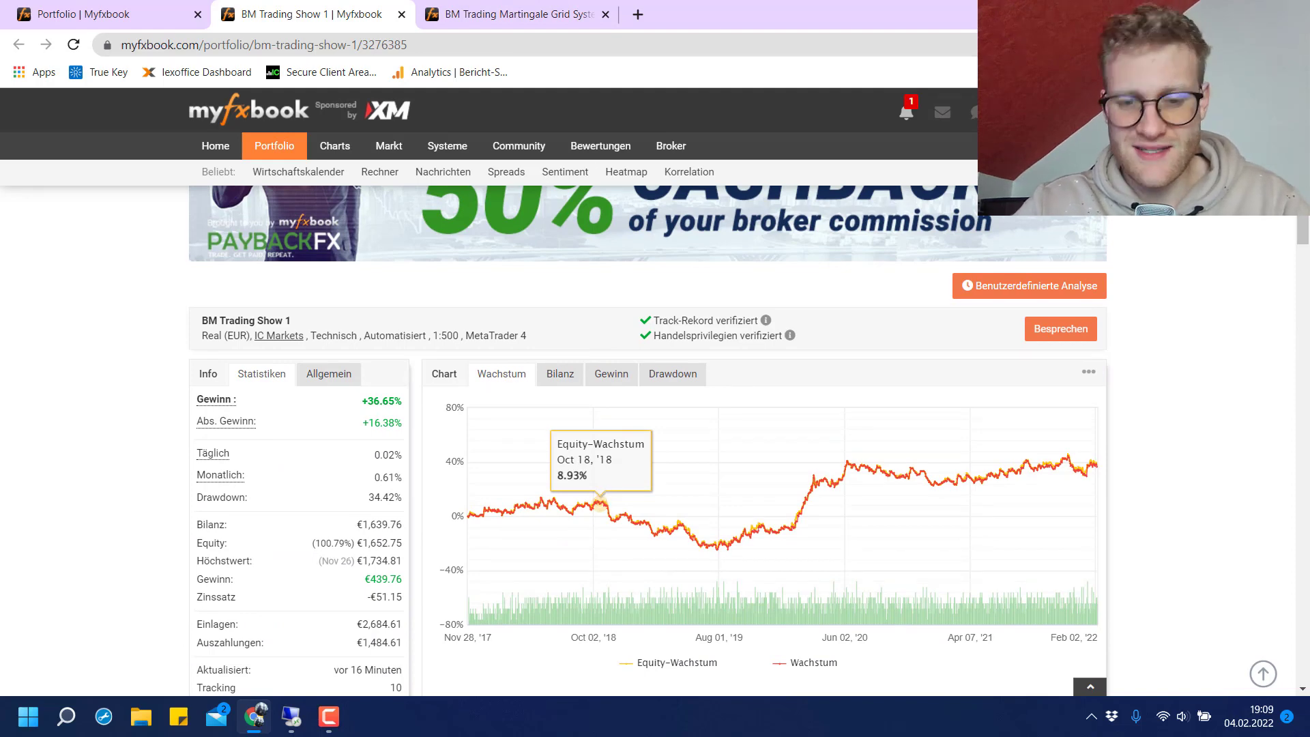
{"action": "mouse_move", "coordinate": [699, 524]}
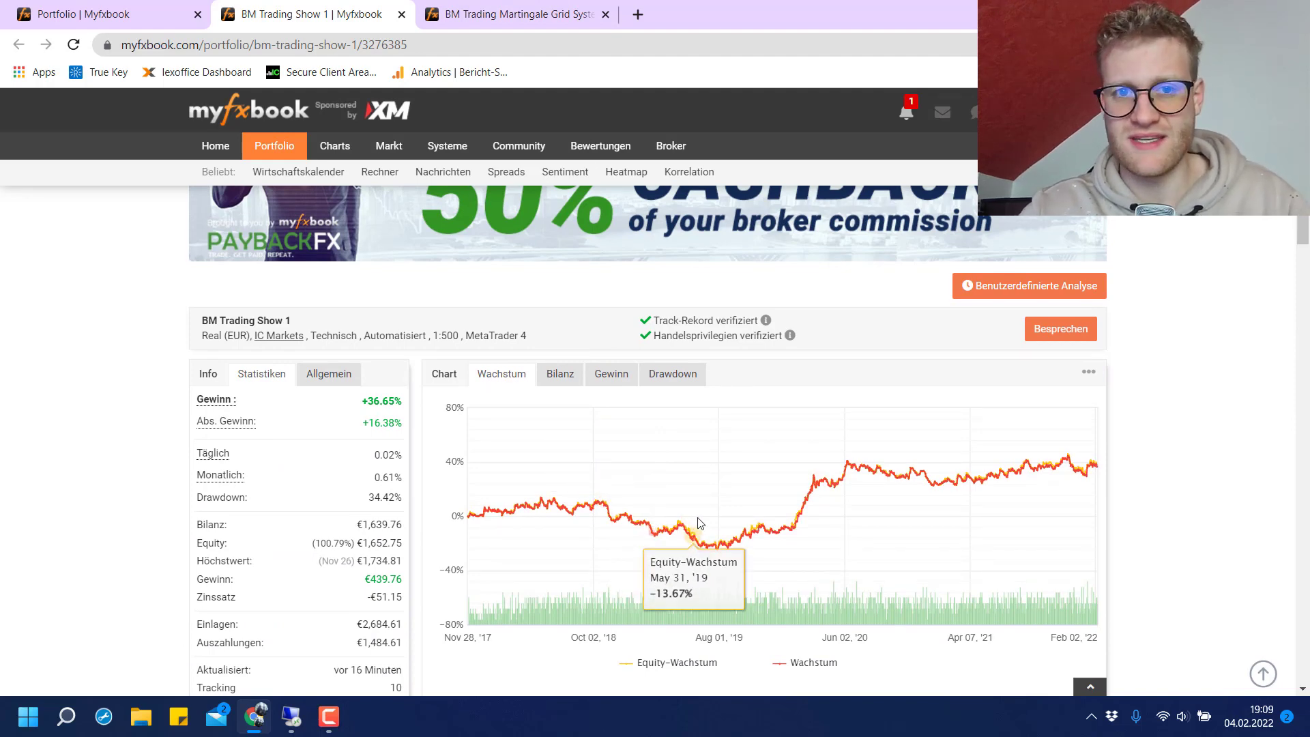
{"action": "left_click", "coordinate": [509, 14]}
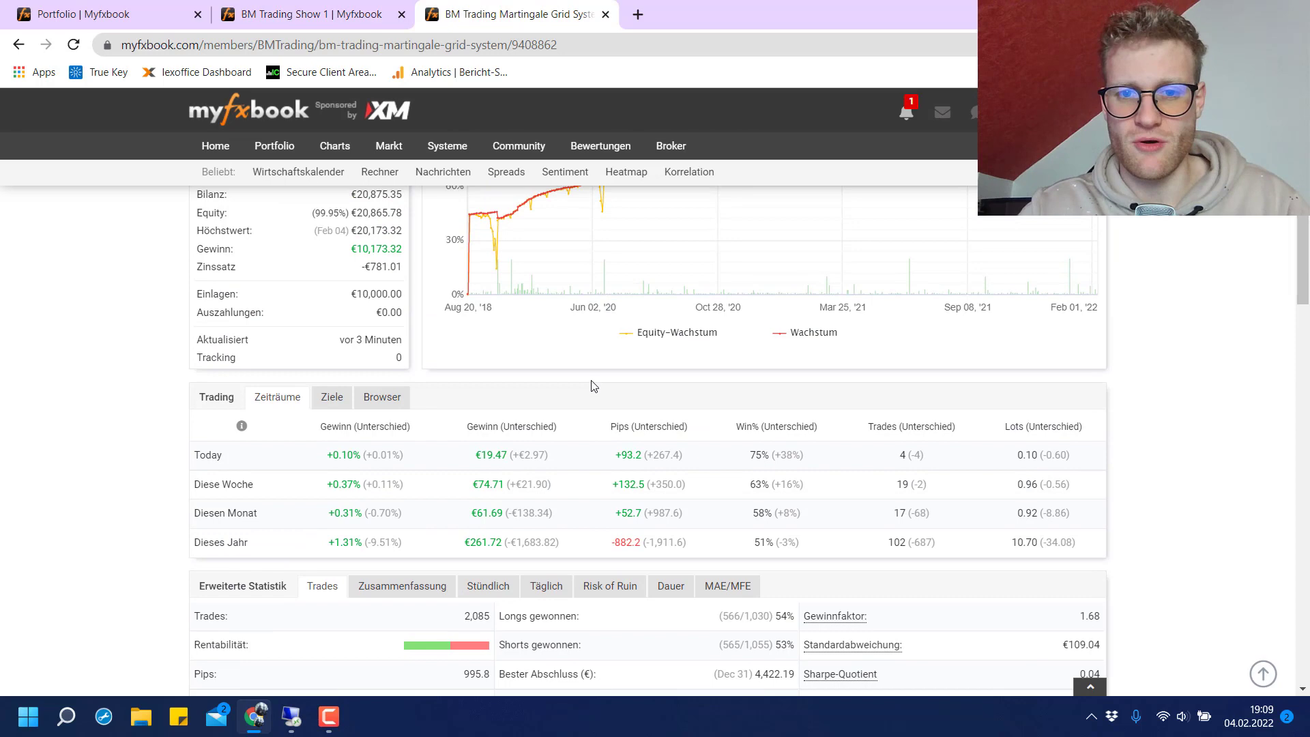
Scroll from the Martingale growth chart down to its Erweiterte Statistik and Handelsaktivität table.
{"action": "scroll", "scroll_direction": "up", "scroll_amount": 3}
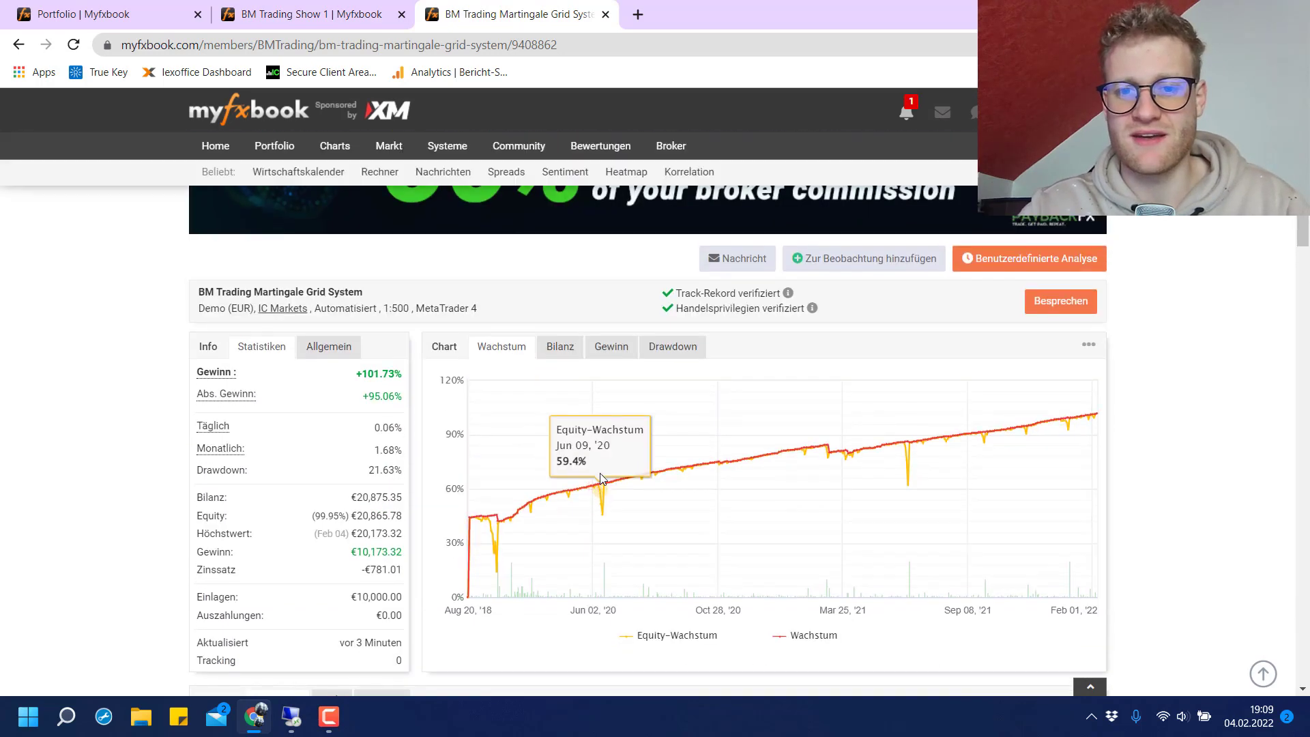
{"action": "mouse_move", "coordinate": [604, 488]}
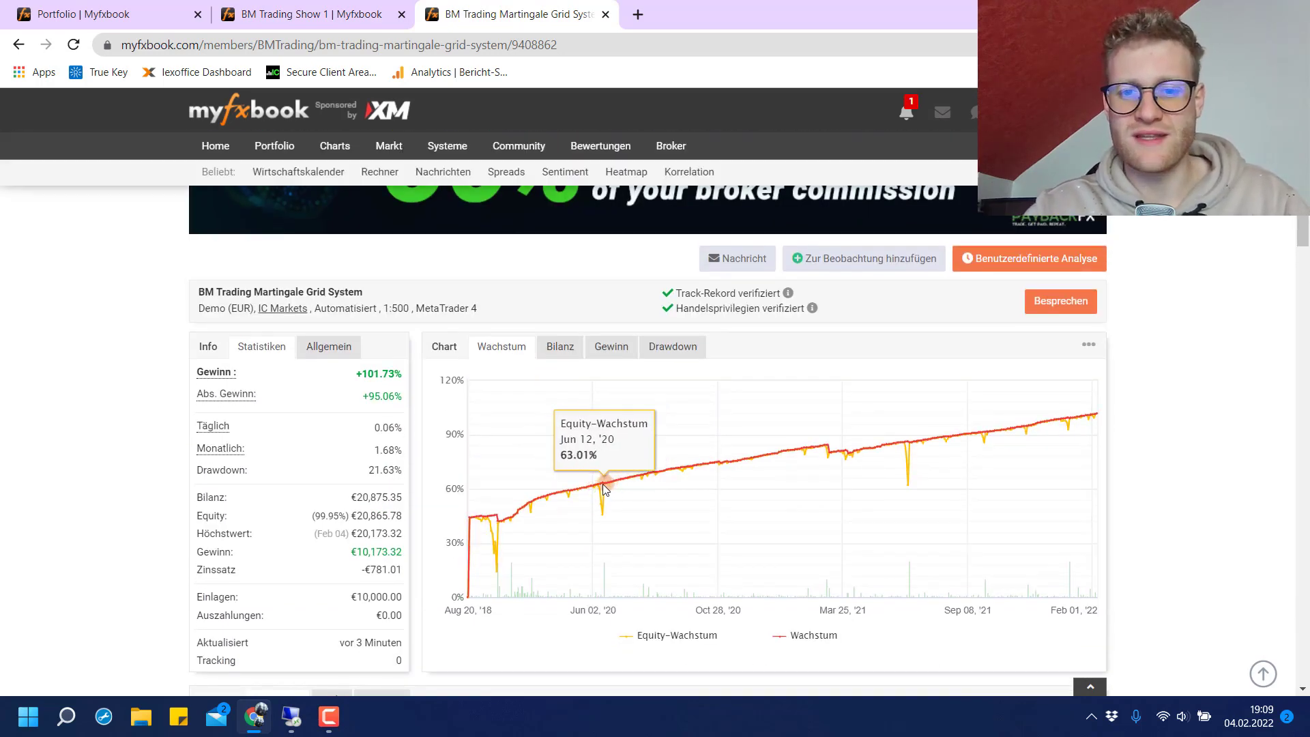
{"action": "mouse_move", "coordinate": [603, 487]}
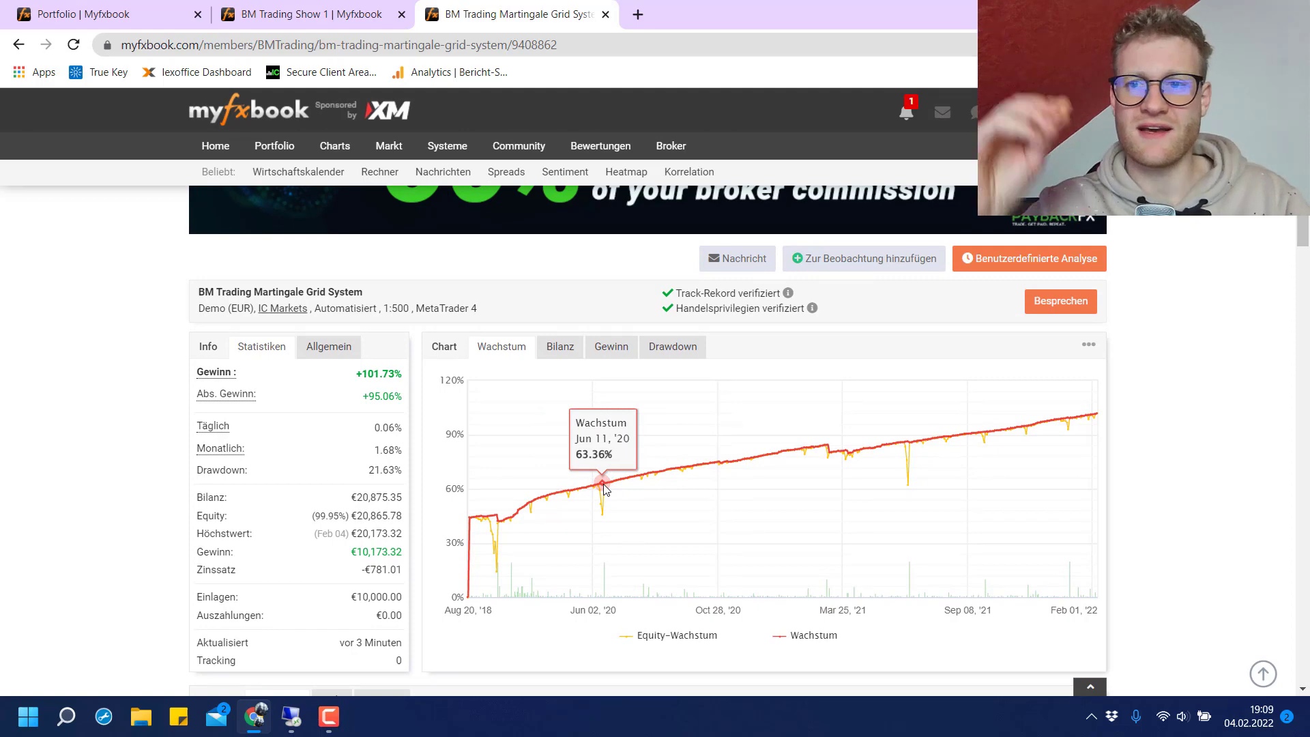
{"action": "mouse_move", "coordinate": [669, 483]}
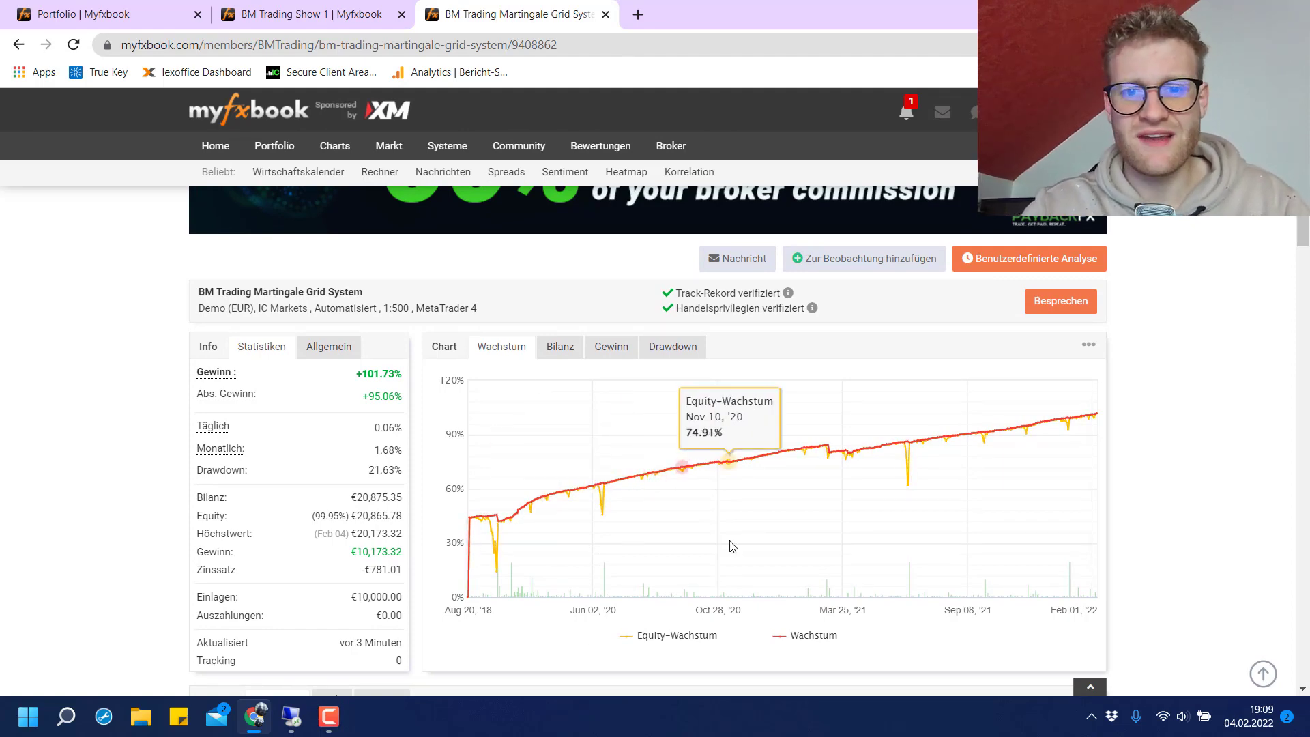
{"action": "mouse_move", "coordinate": [721, 465]}
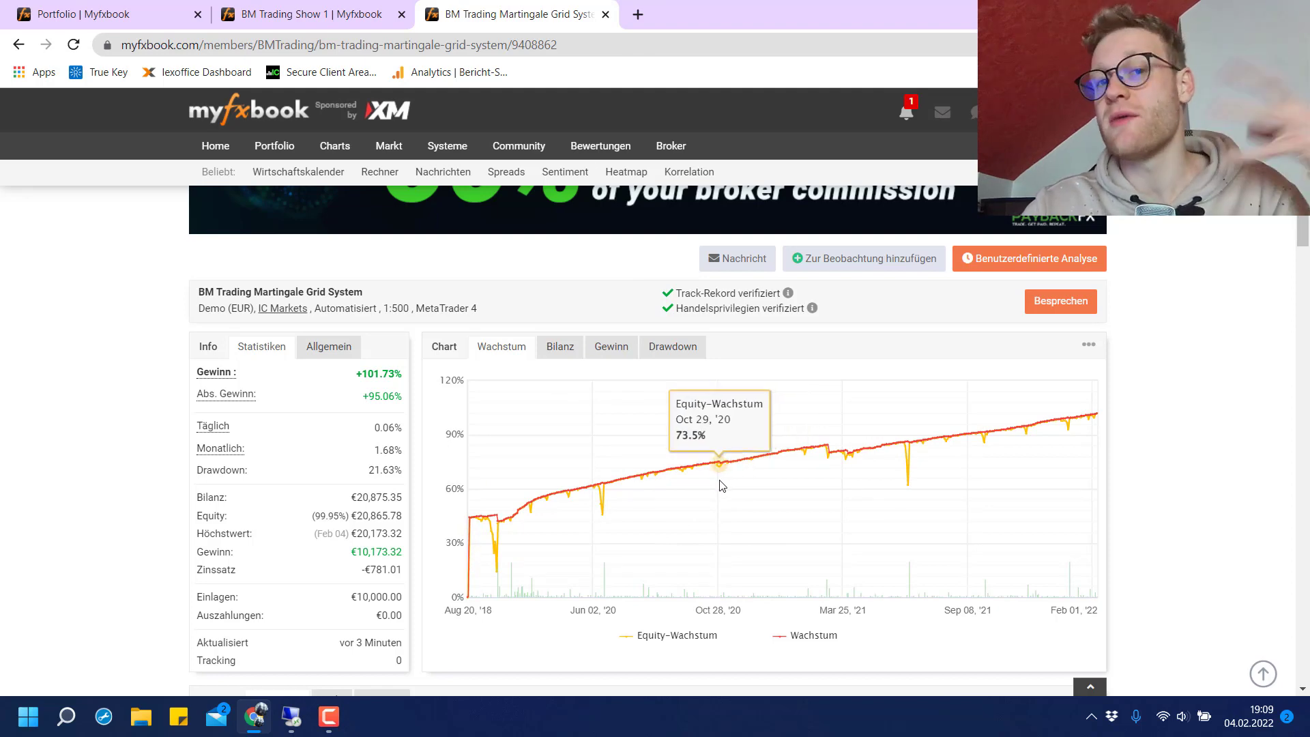
{"action": "scroll", "scroll_direction": "down", "scroll_amount": 3}
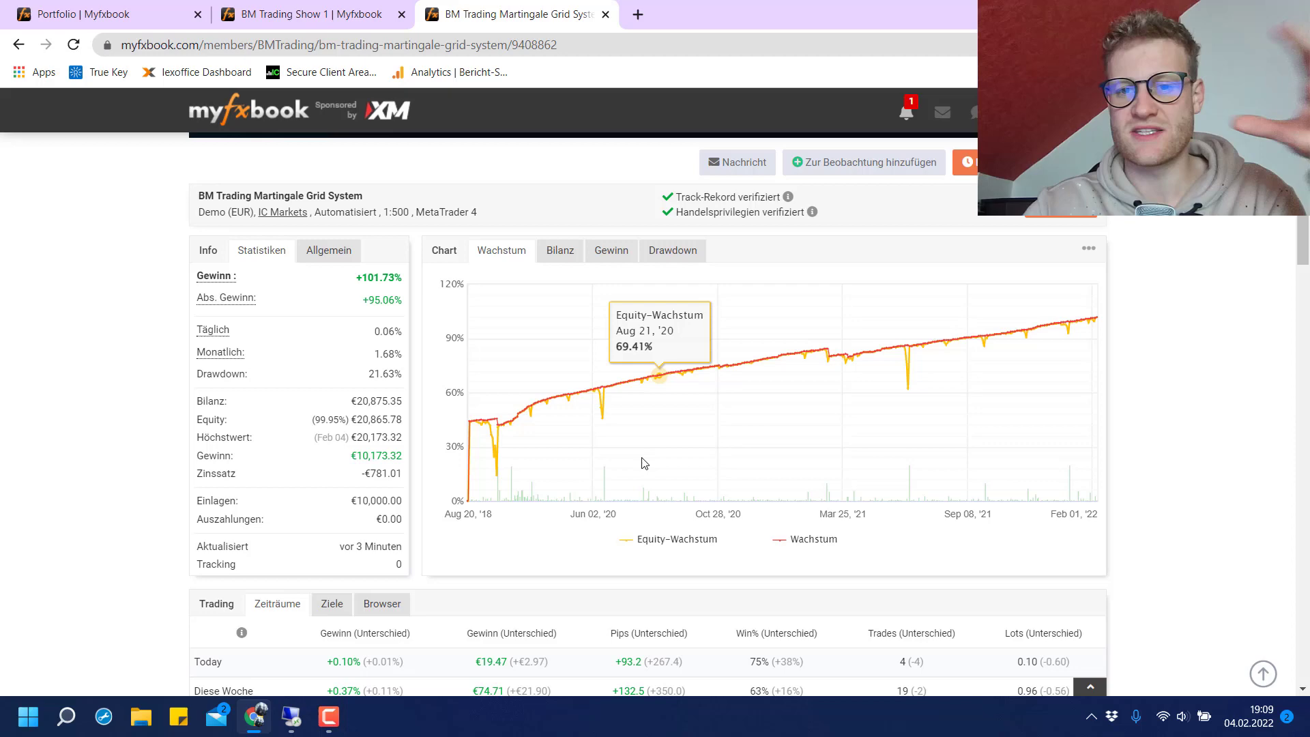
{"action": "mouse_move", "coordinate": [663, 405]}
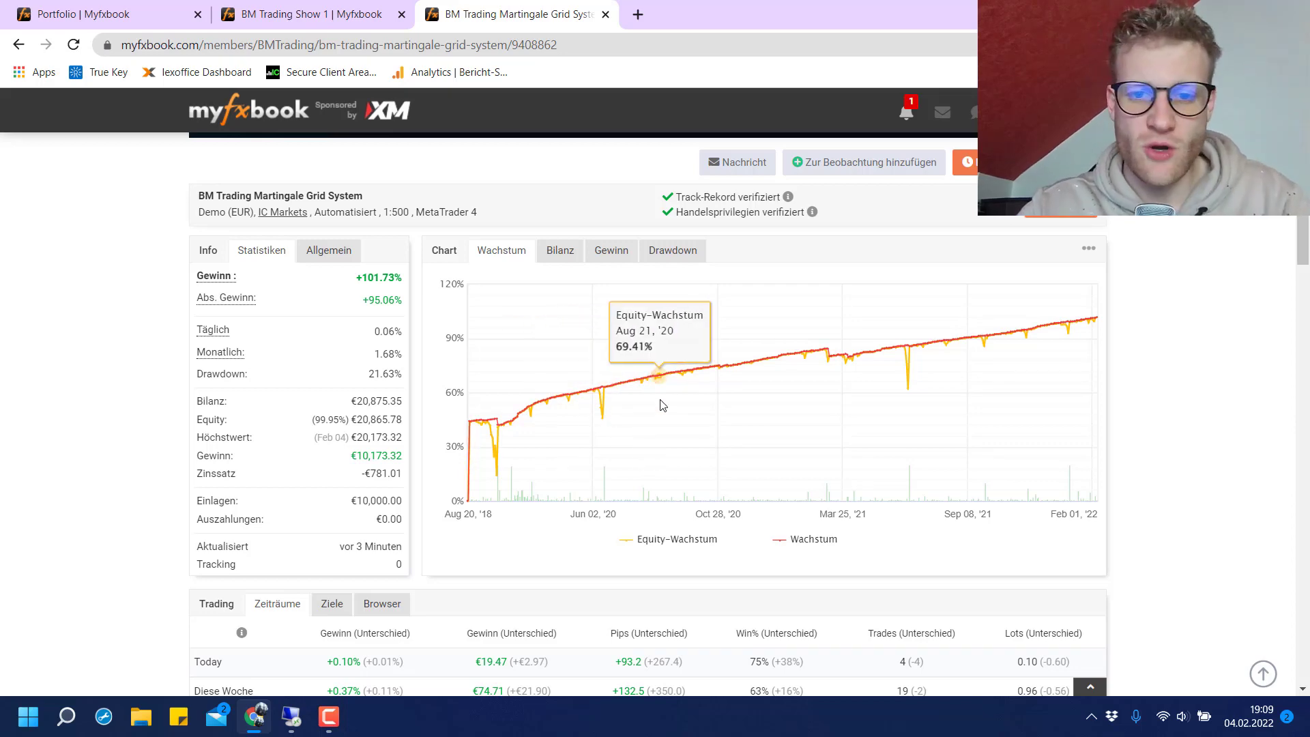
{"action": "scroll", "scroll_direction": "down", "scroll_amount": 3}
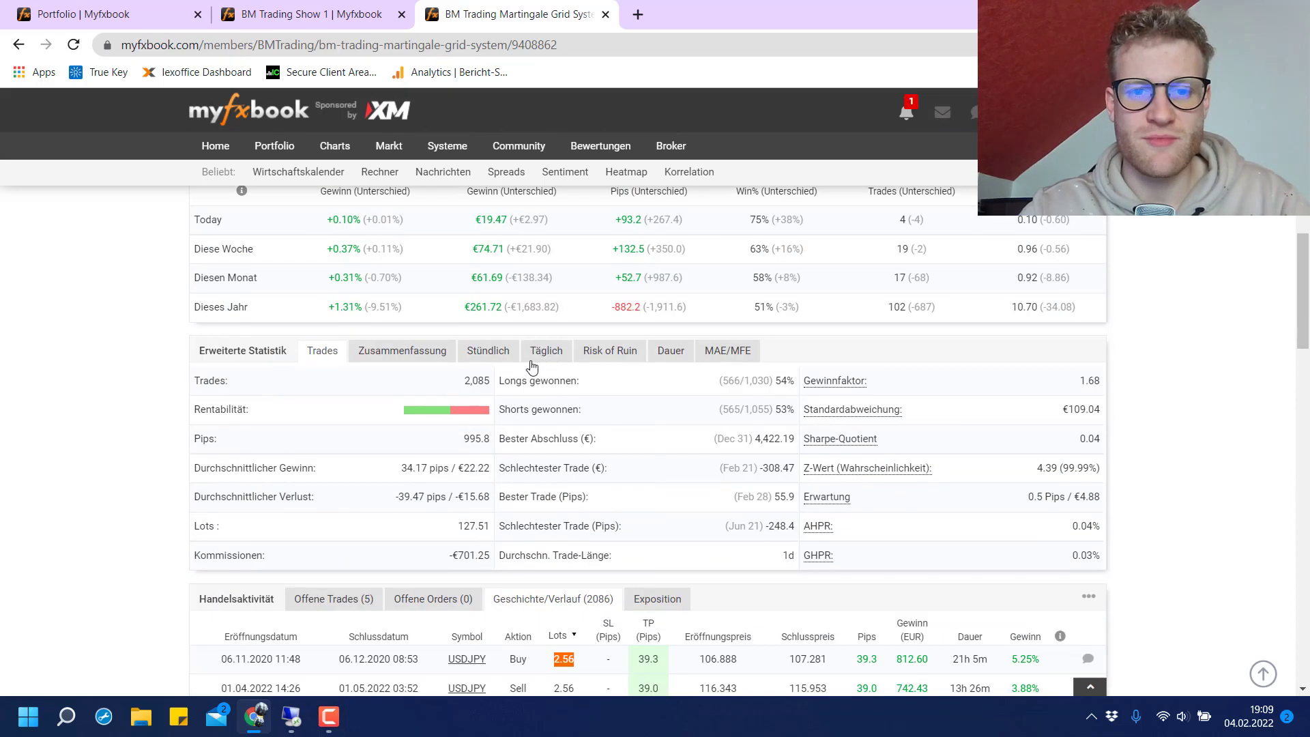
Highlight the 2.56 lot size of the top trade, then scroll back to the growth chart.
{"action": "scroll", "scroll_direction": "down", "scroll_amount": 3}
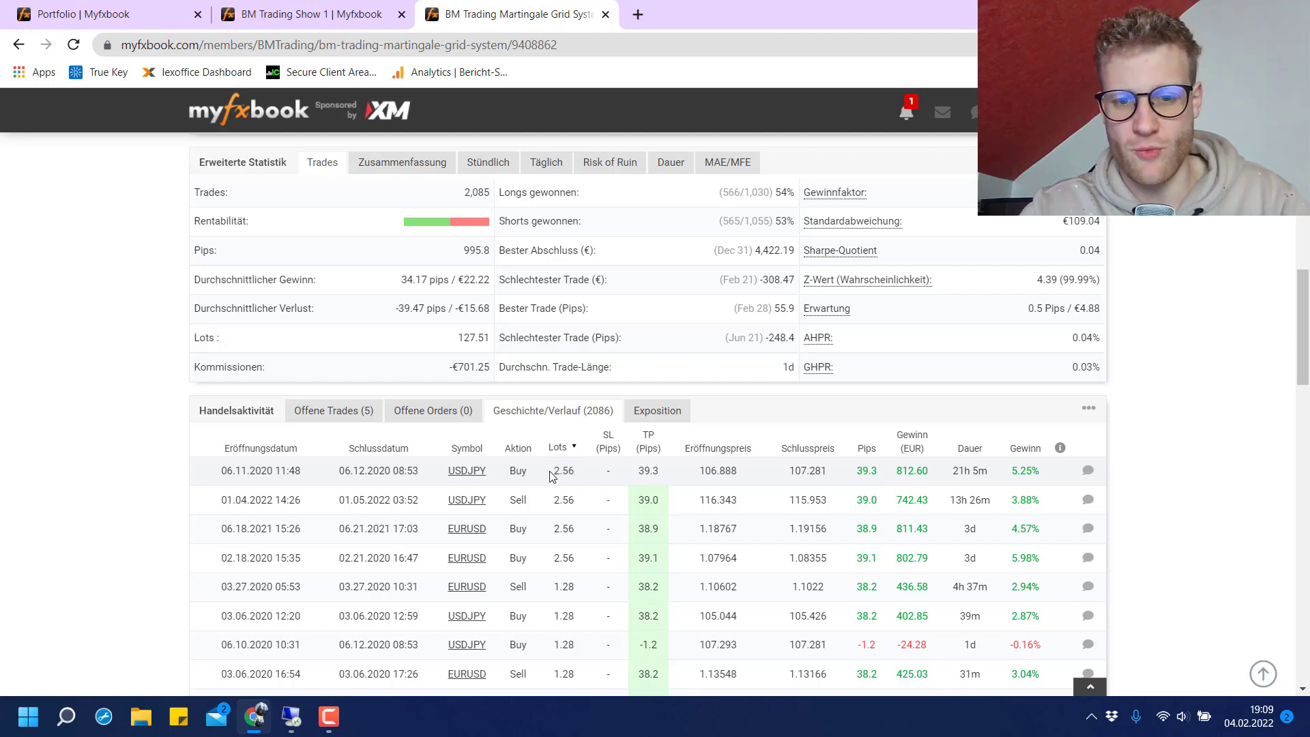
{"action": "double_click", "coordinate": [562, 471]}
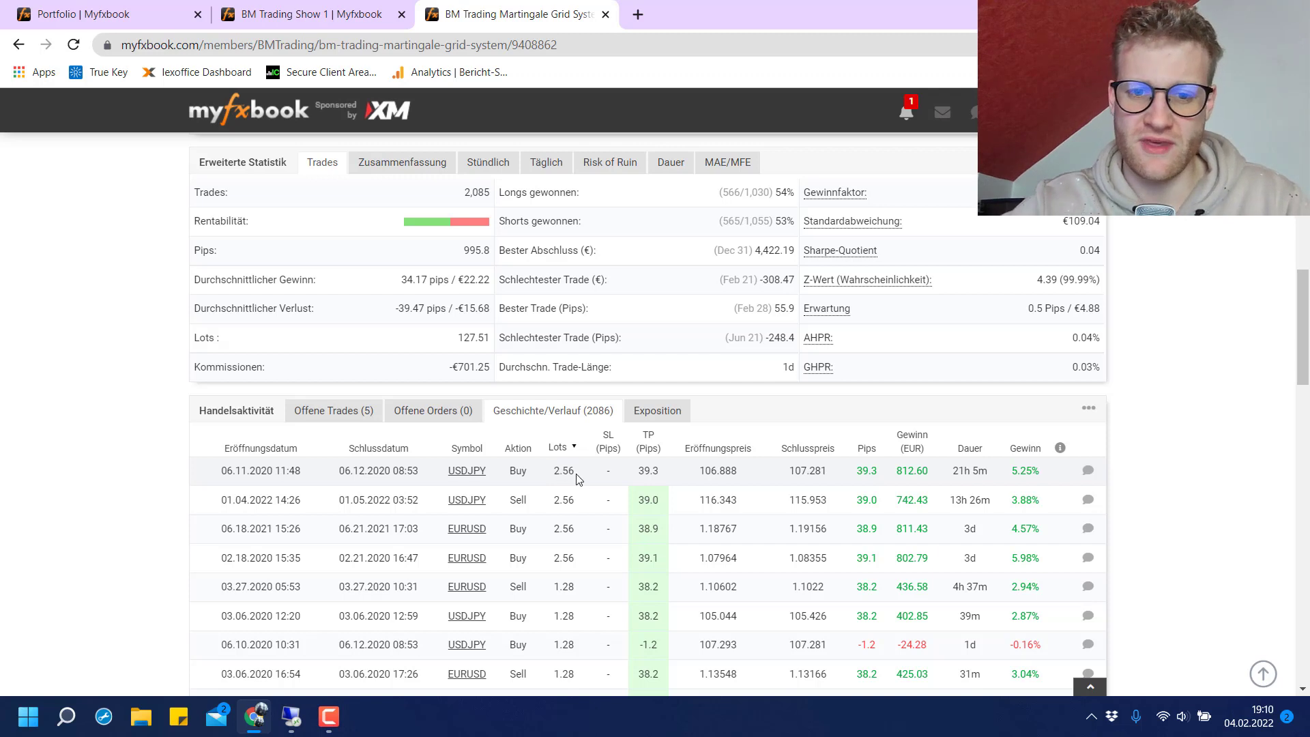
{"action": "mouse_move", "coordinate": [561, 553]}
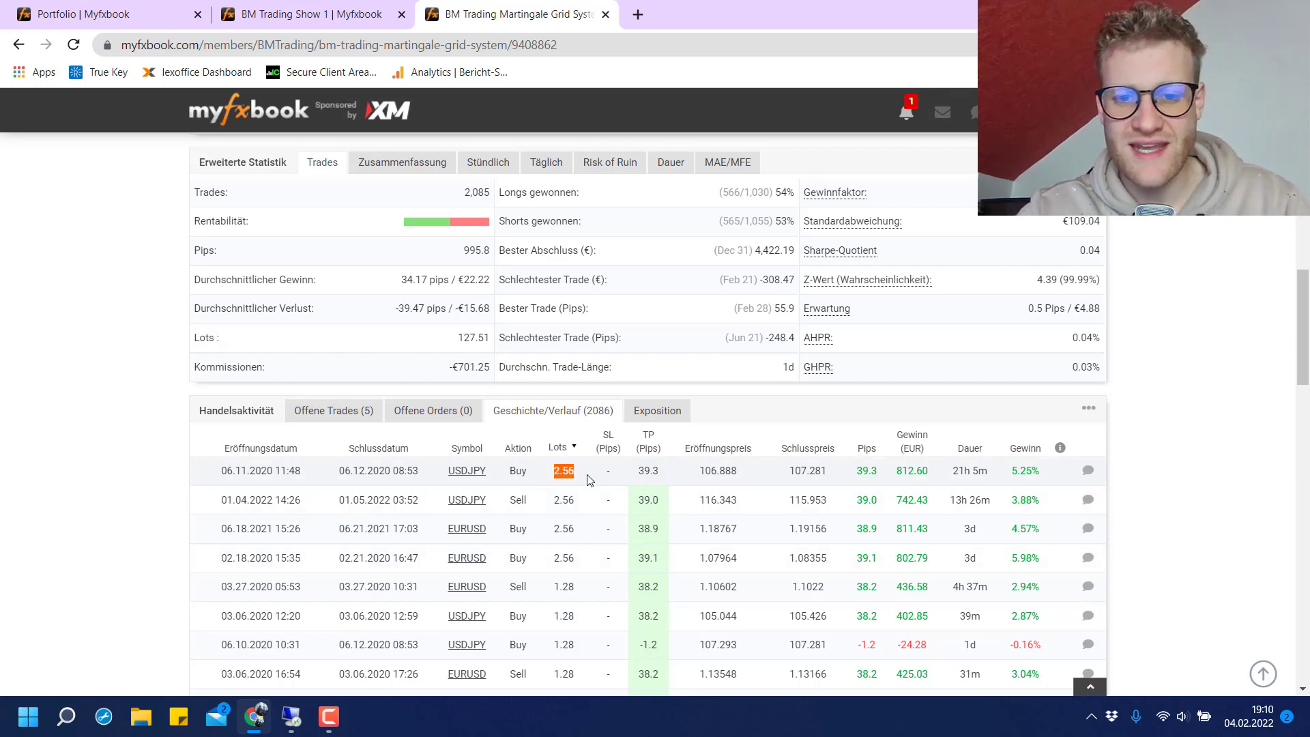
{"action": "mouse_move", "coordinate": [558, 471]}
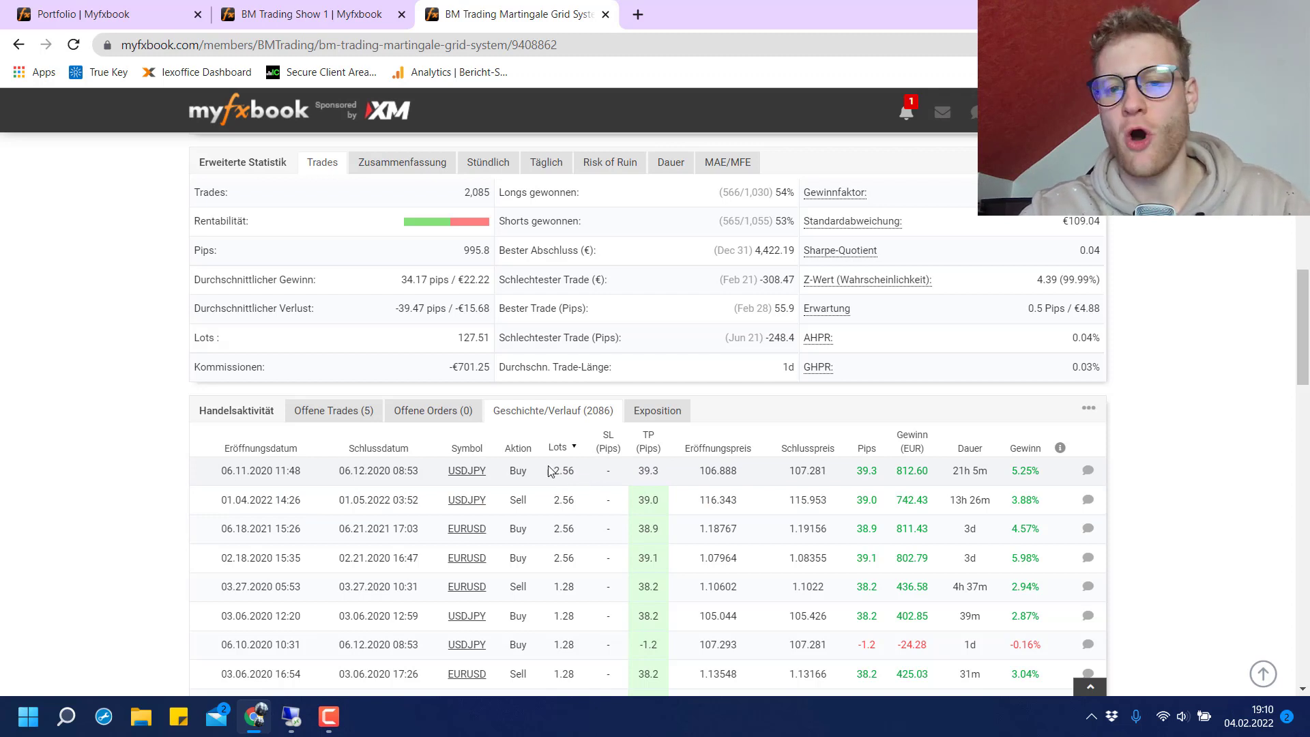
{"action": "mouse_move", "coordinate": [576, 481]}
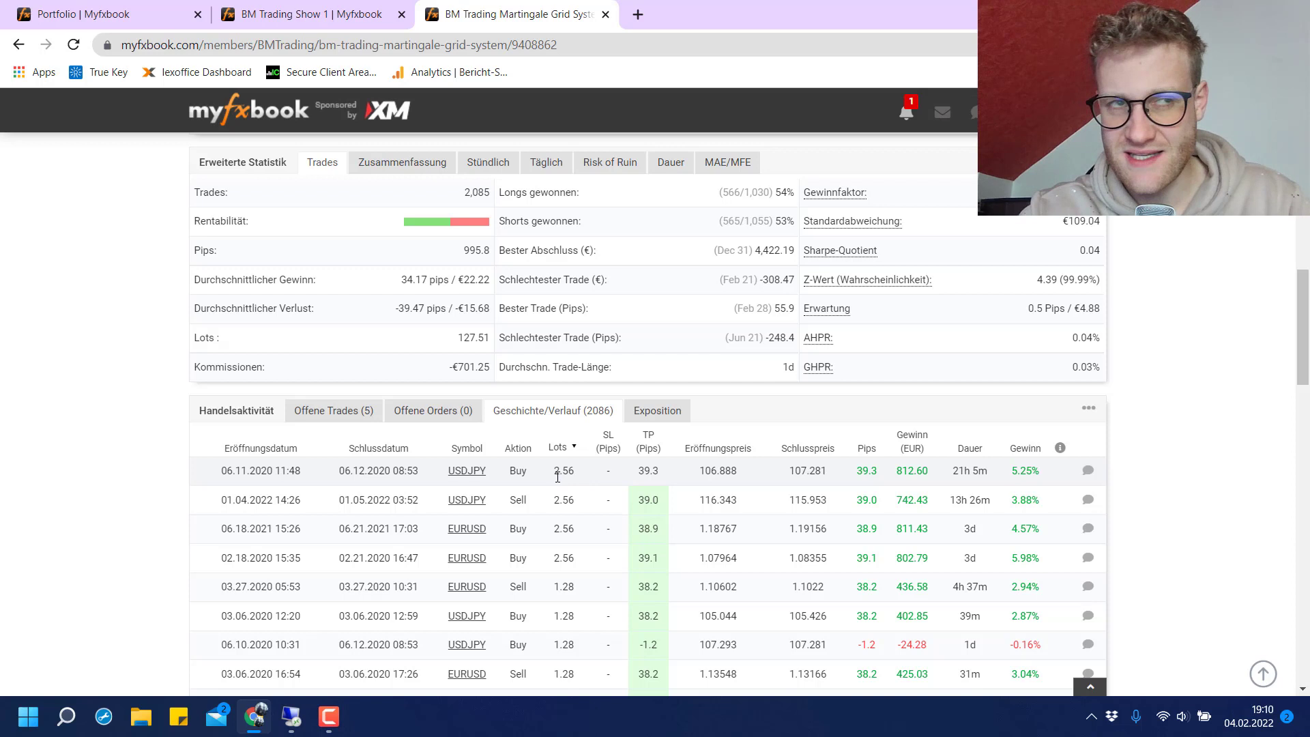
{"action": "mouse_move", "coordinate": [542, 469]}
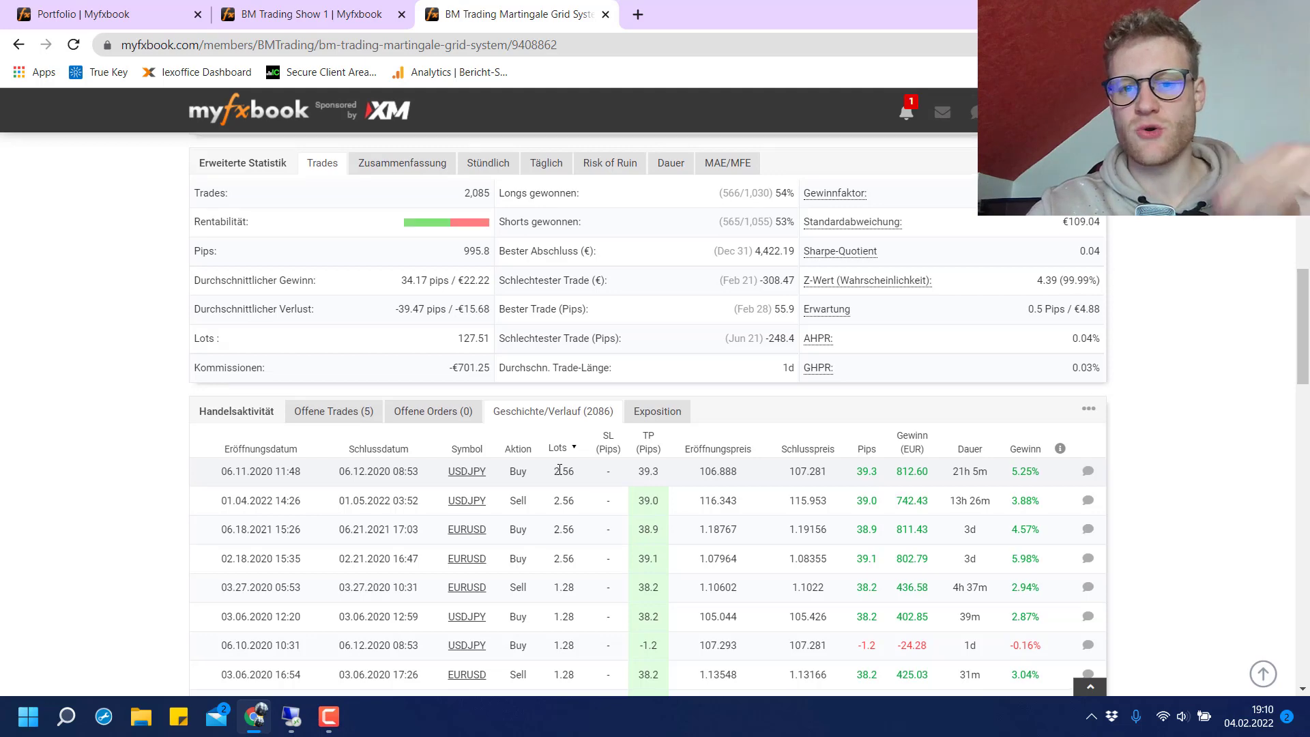
{"action": "scroll", "scroll_direction": "up", "scroll_amount": 3}
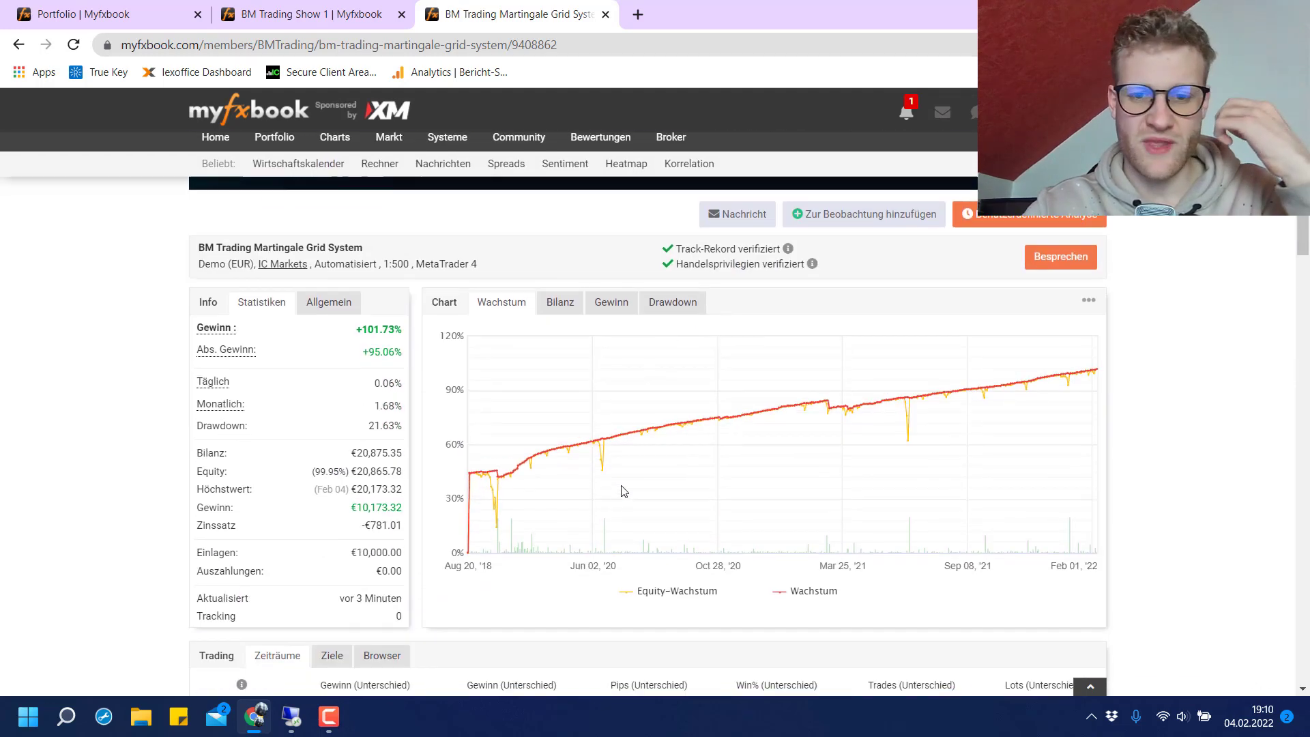
{"action": "left_click", "coordinate": [673, 301]}
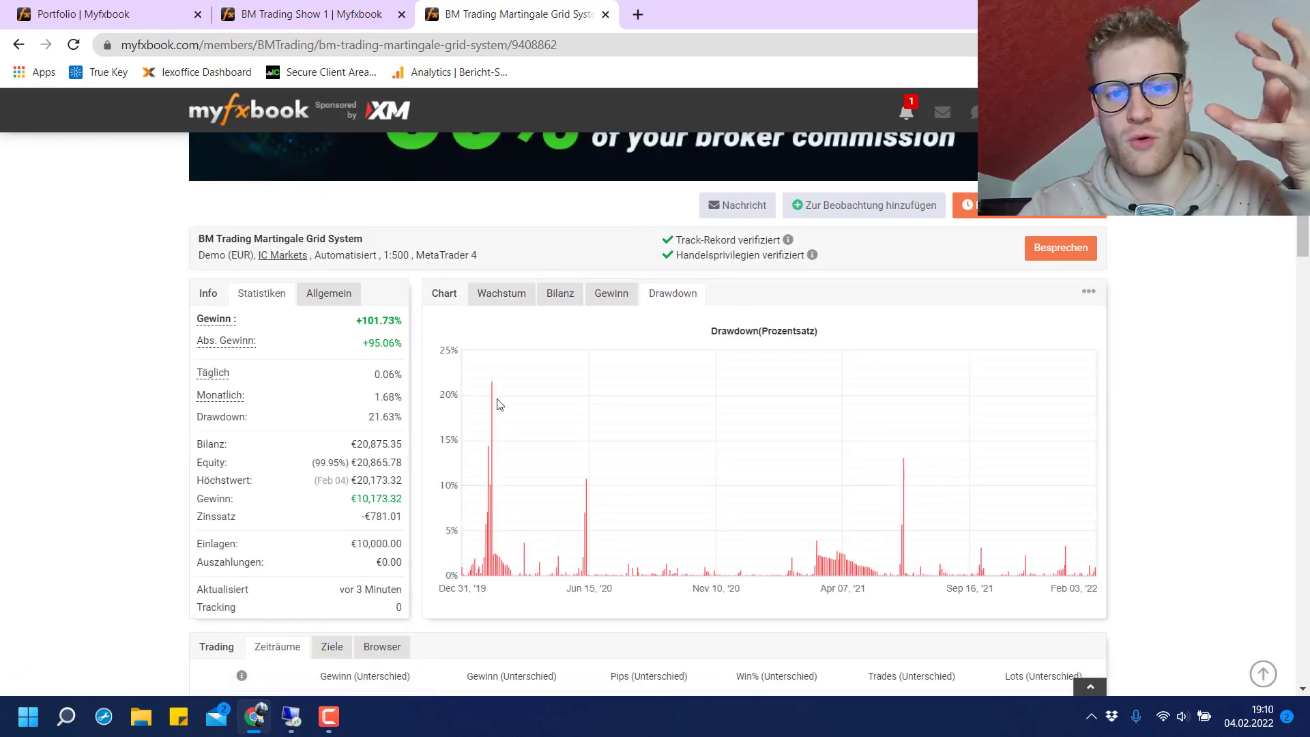
{"action": "mouse_move", "coordinate": [495, 404]}
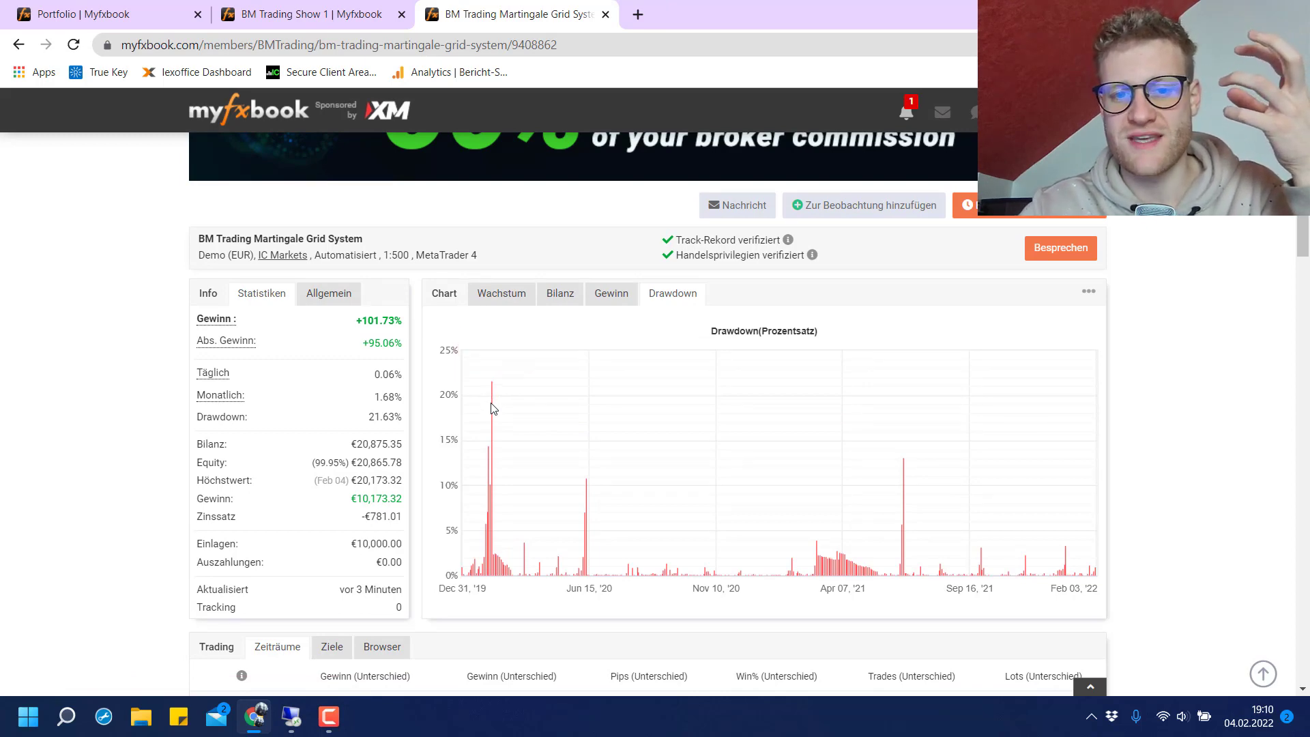
{"action": "scroll", "scroll_direction": "down", "scroll_amount": 3}
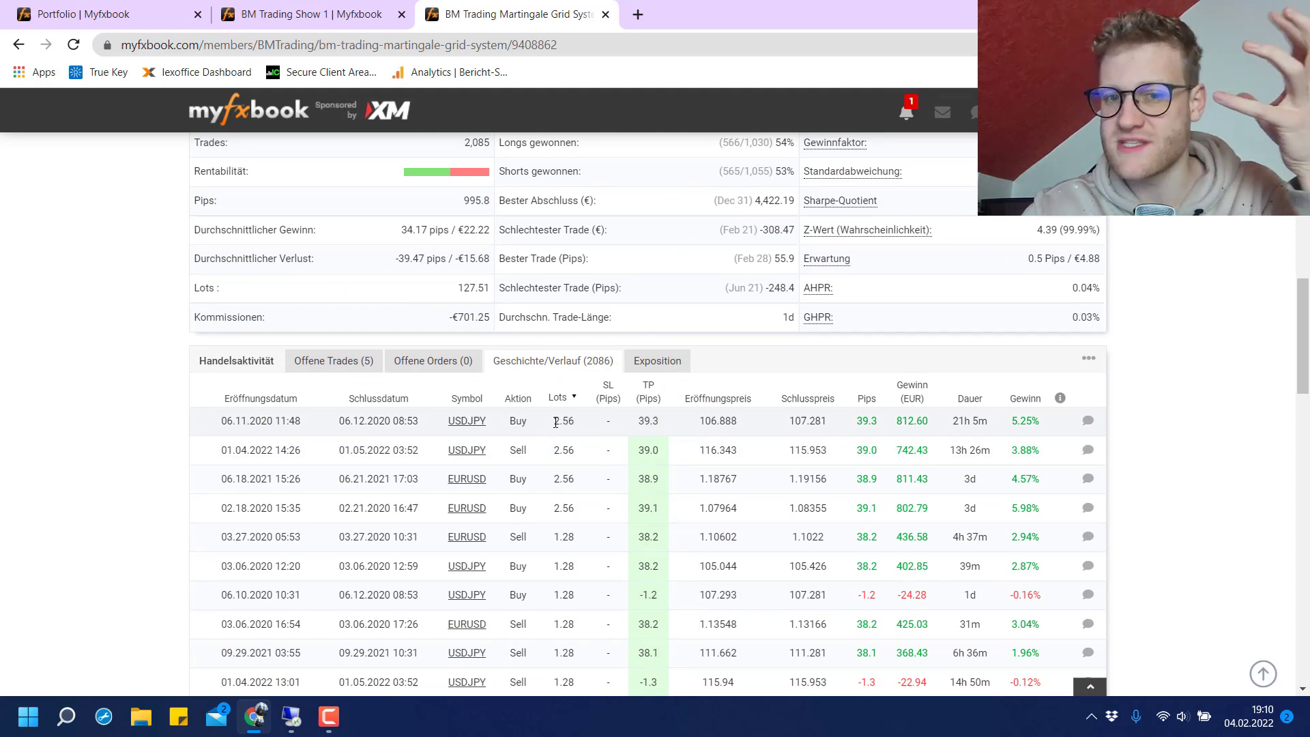
{"action": "scroll", "scroll_direction": "up", "scroll_amount": 3}
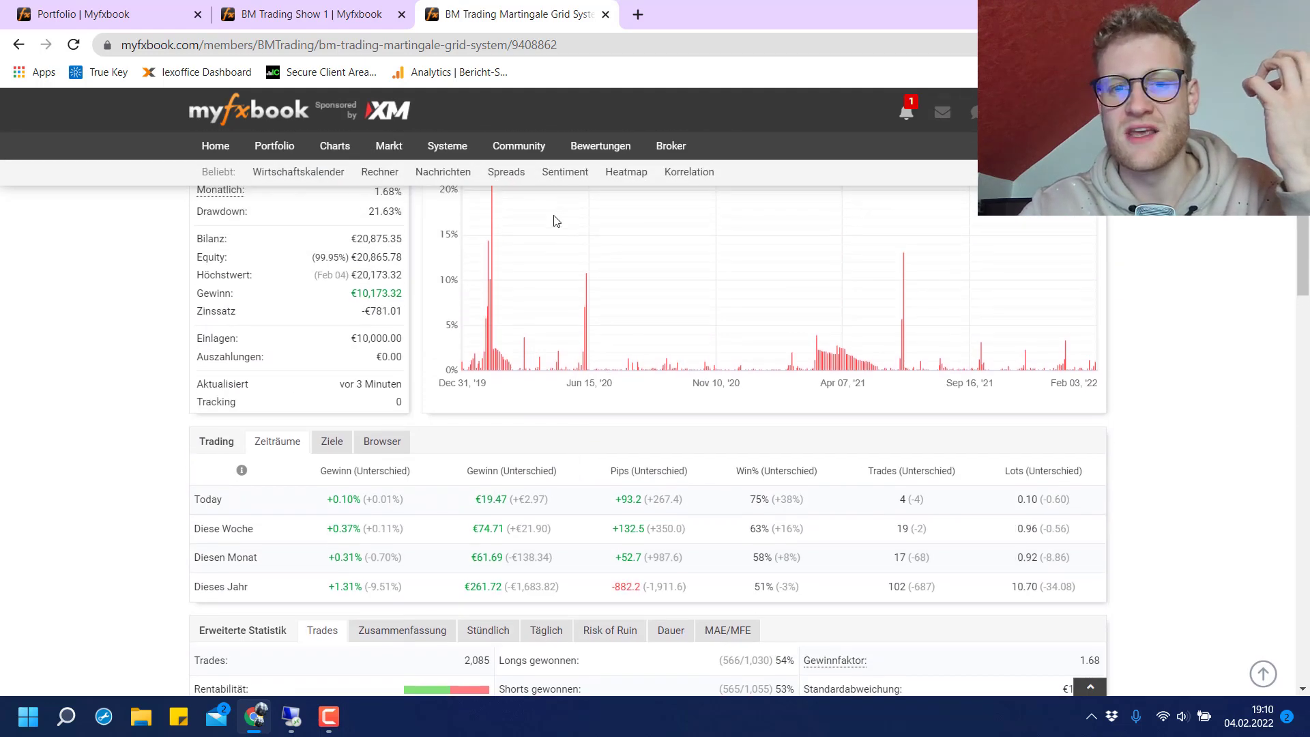
{"action": "scroll", "scroll_direction": "up", "scroll_amount": 3}
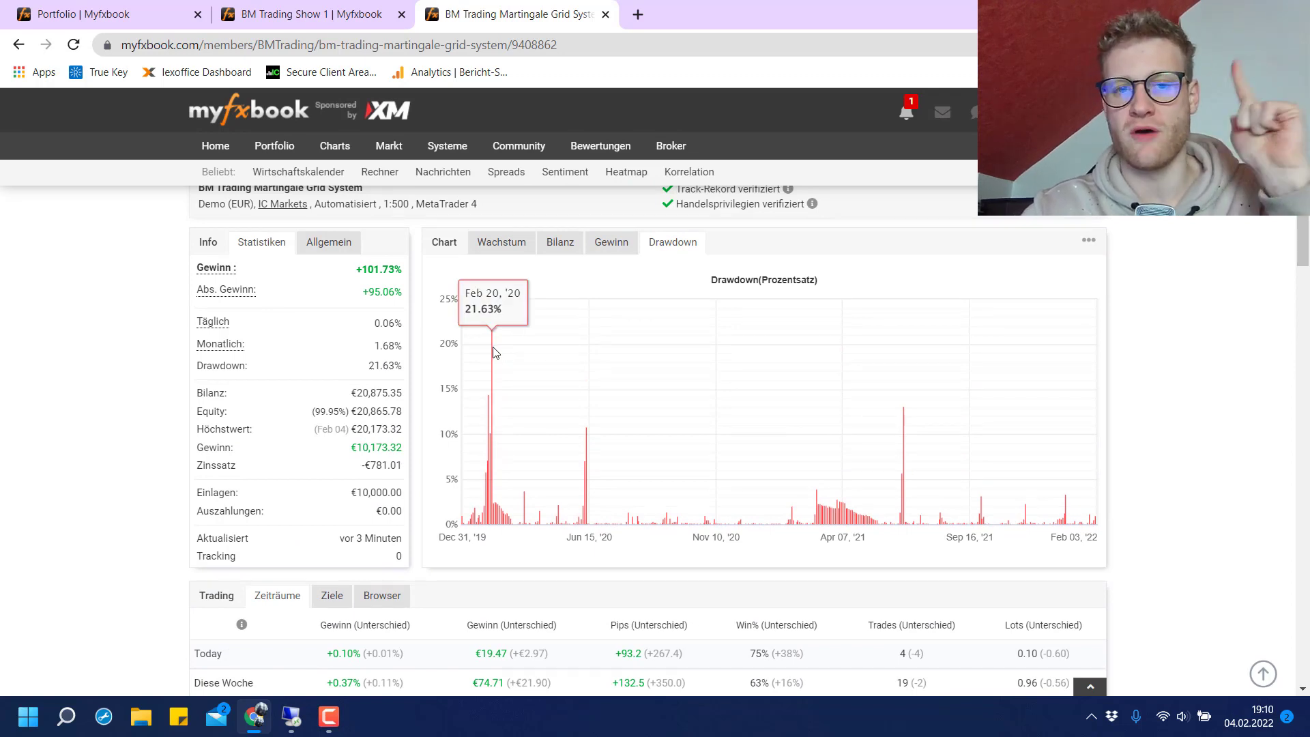
{"action": "mouse_move", "coordinate": [616, 257]}
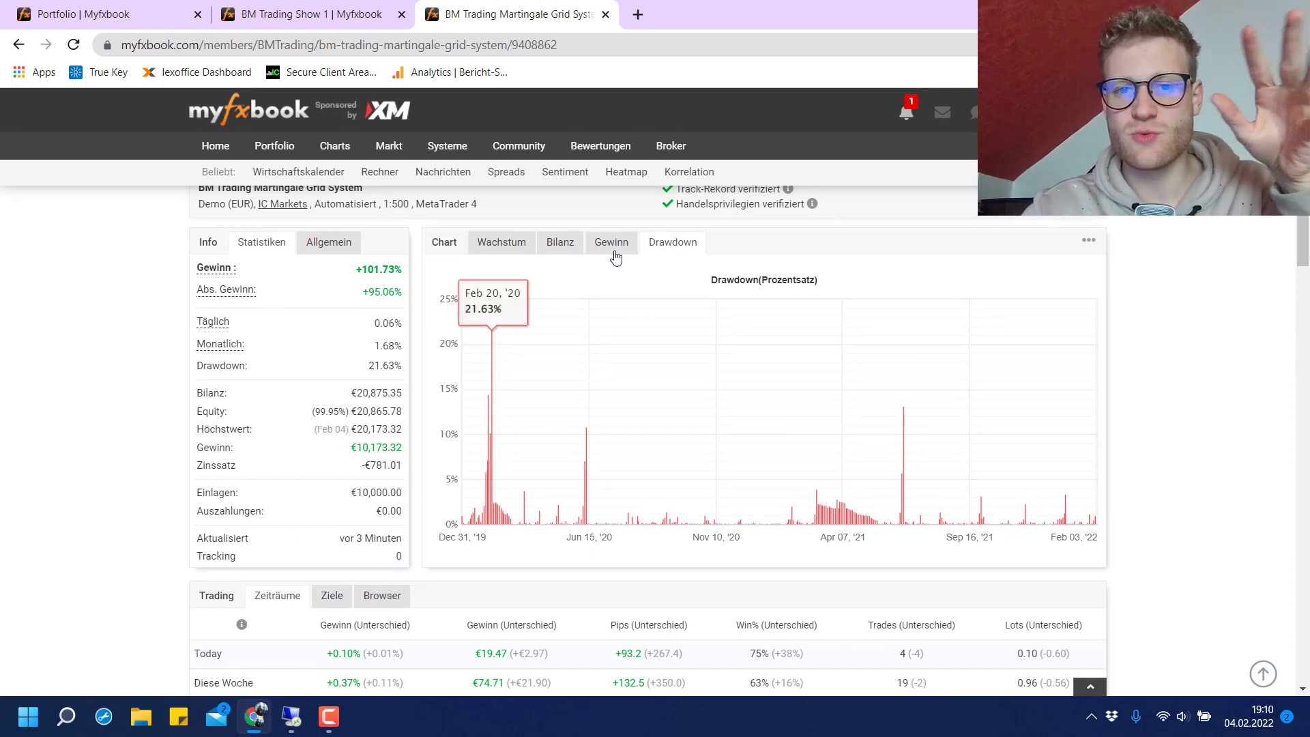
{"action": "left_click", "coordinate": [501, 243]}
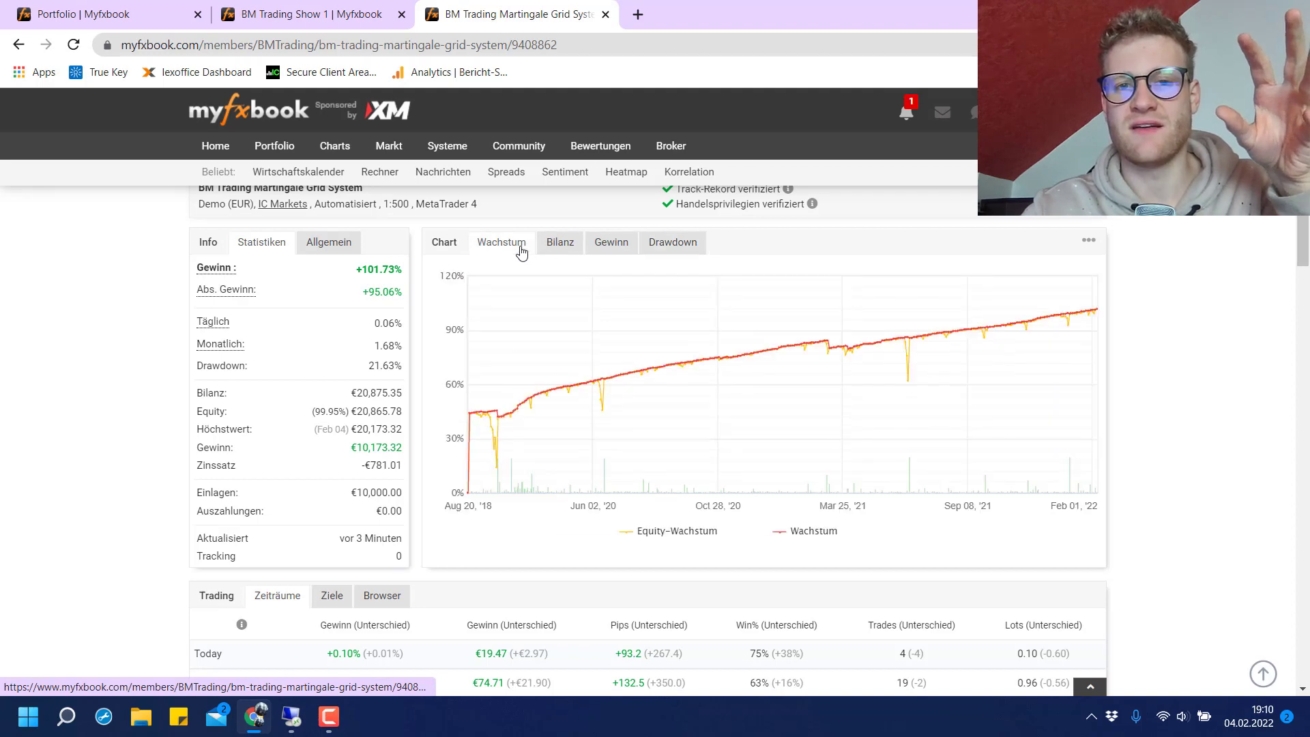
{"action": "mouse_move", "coordinate": [528, 393]}
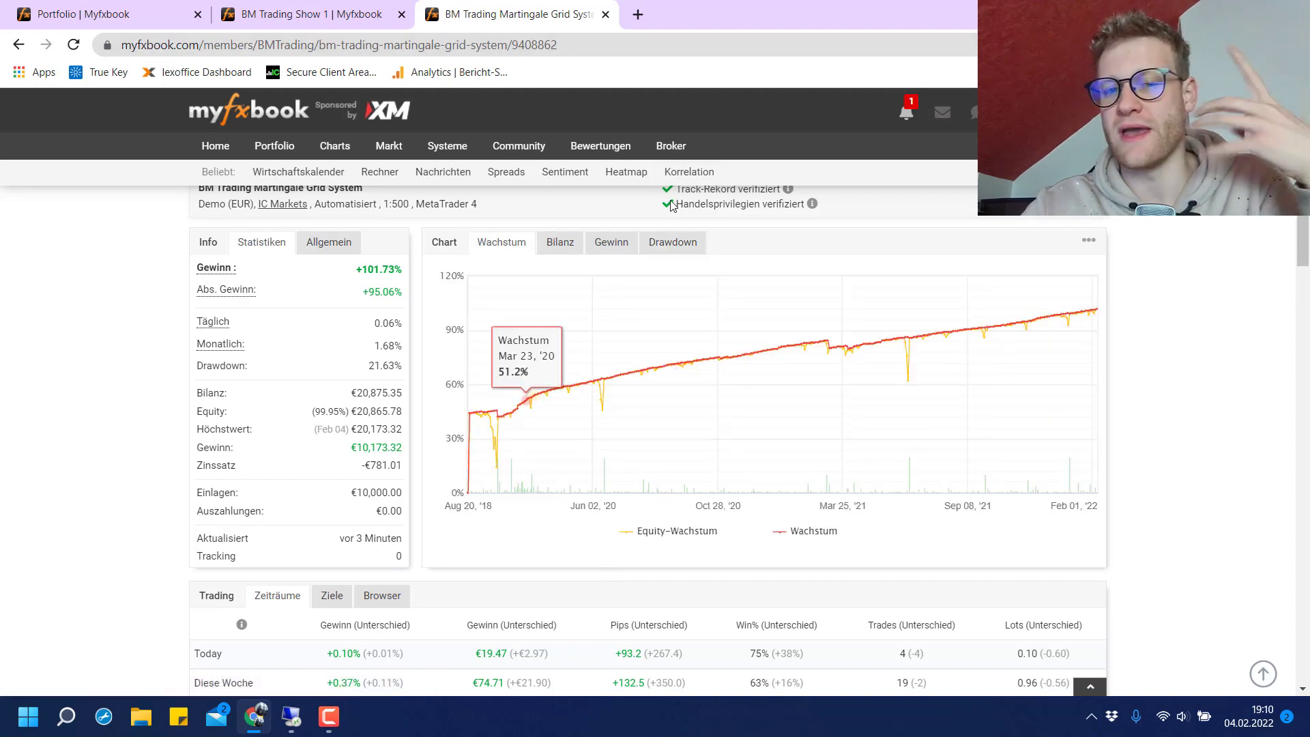
{"action": "mouse_move", "coordinate": [622, 596]}
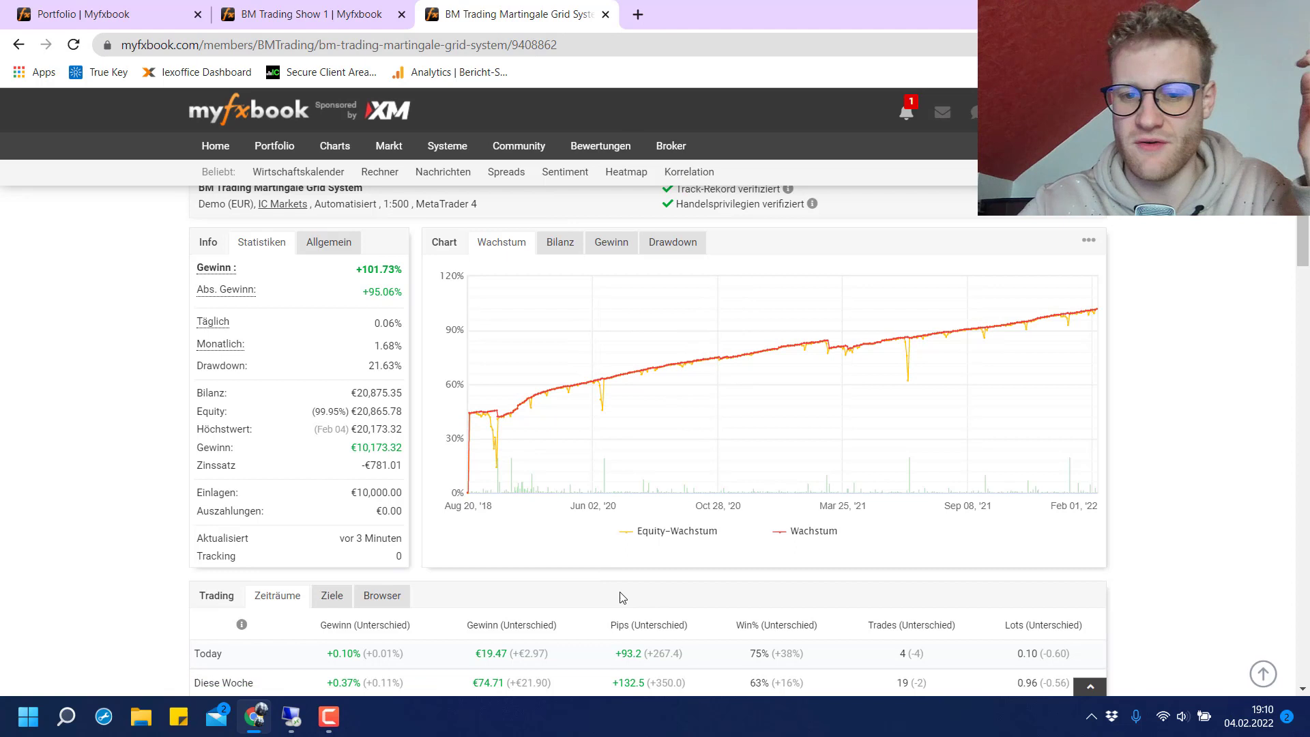
{"action": "mouse_move", "coordinate": [488, 422]}
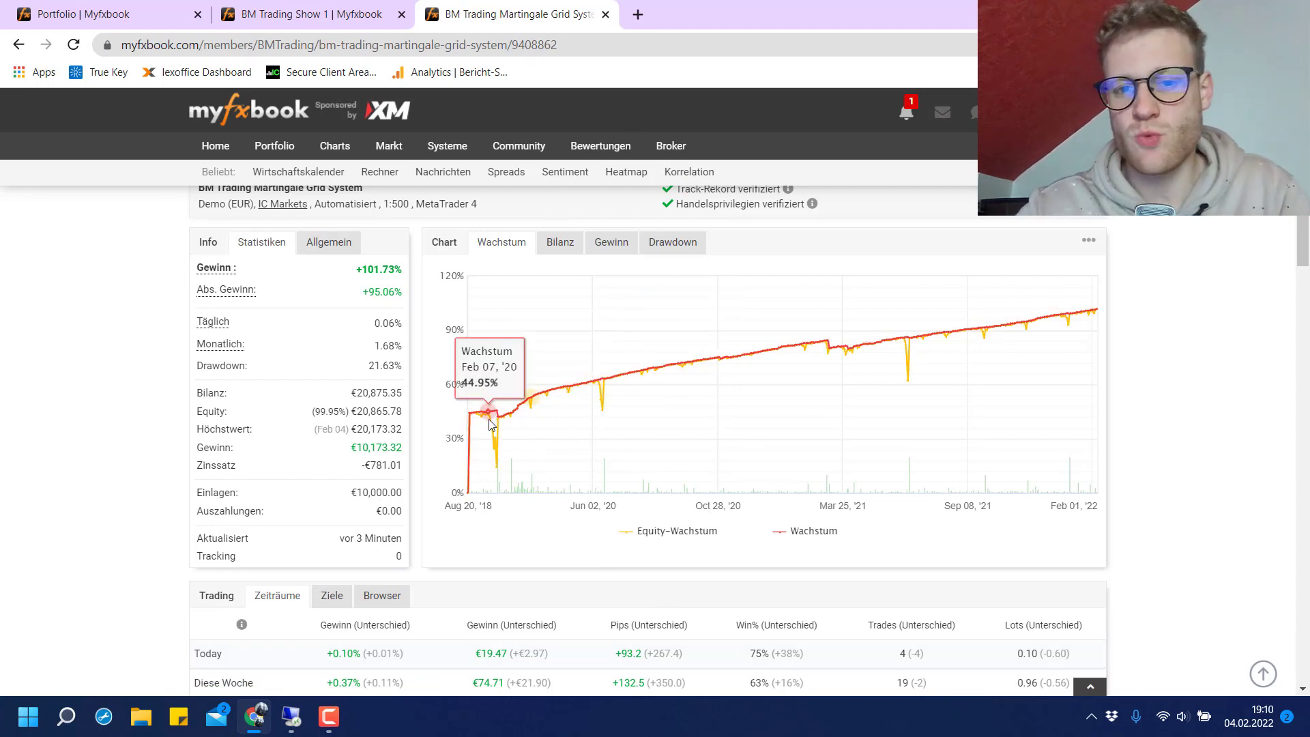
{"action": "mouse_move", "coordinate": [777, 348]}
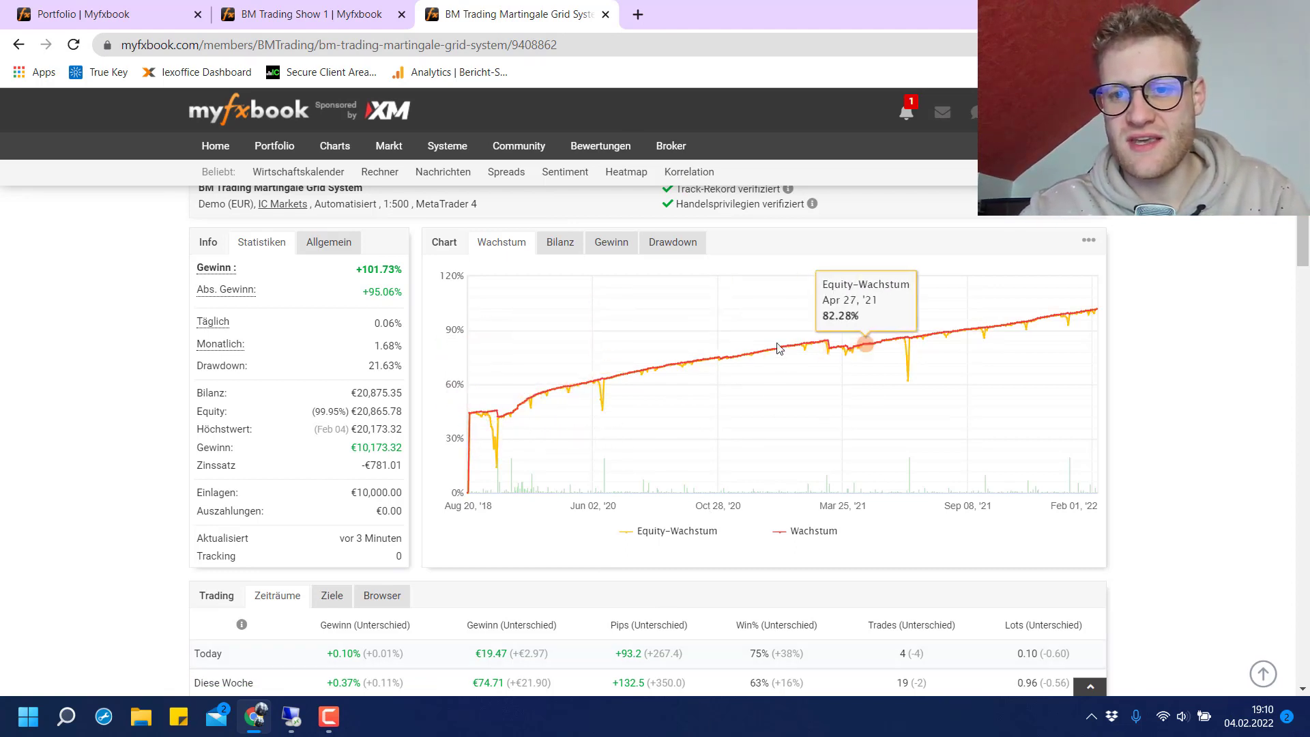
{"action": "mouse_move", "coordinate": [738, 359]}
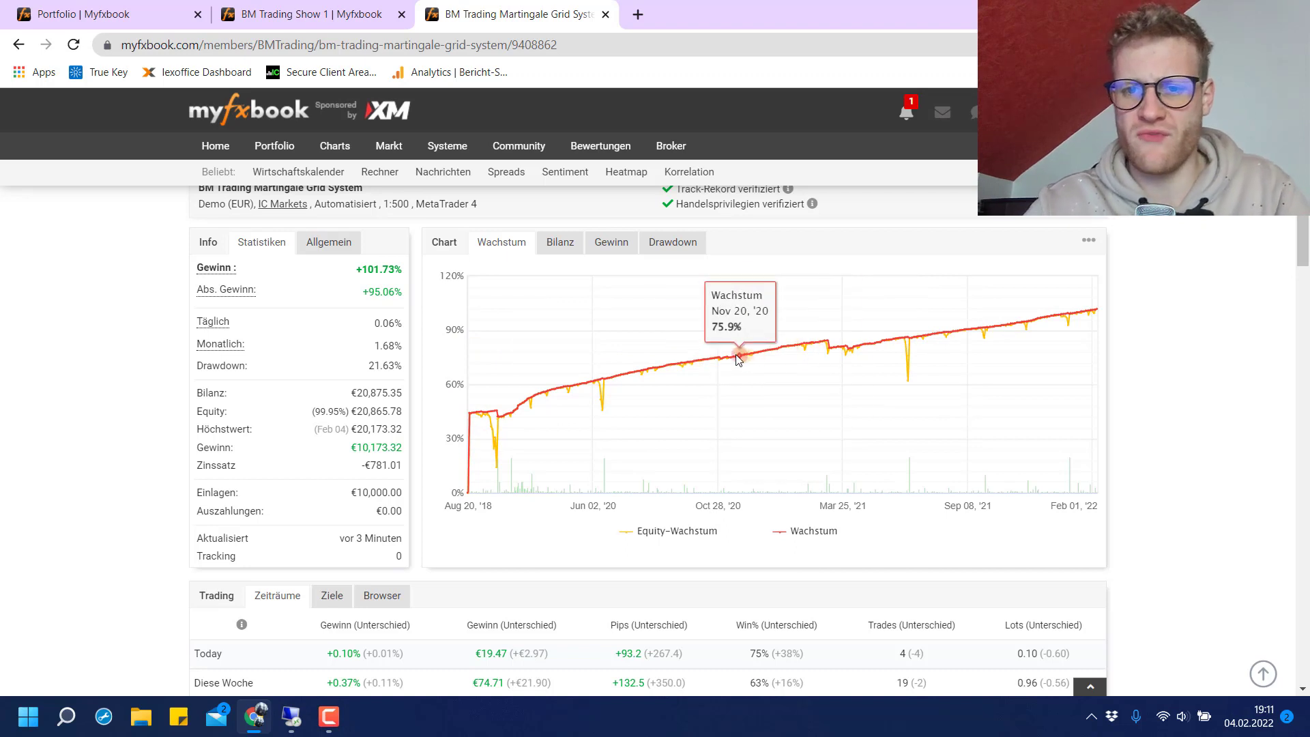
{"action": "mouse_move", "coordinate": [734, 359]}
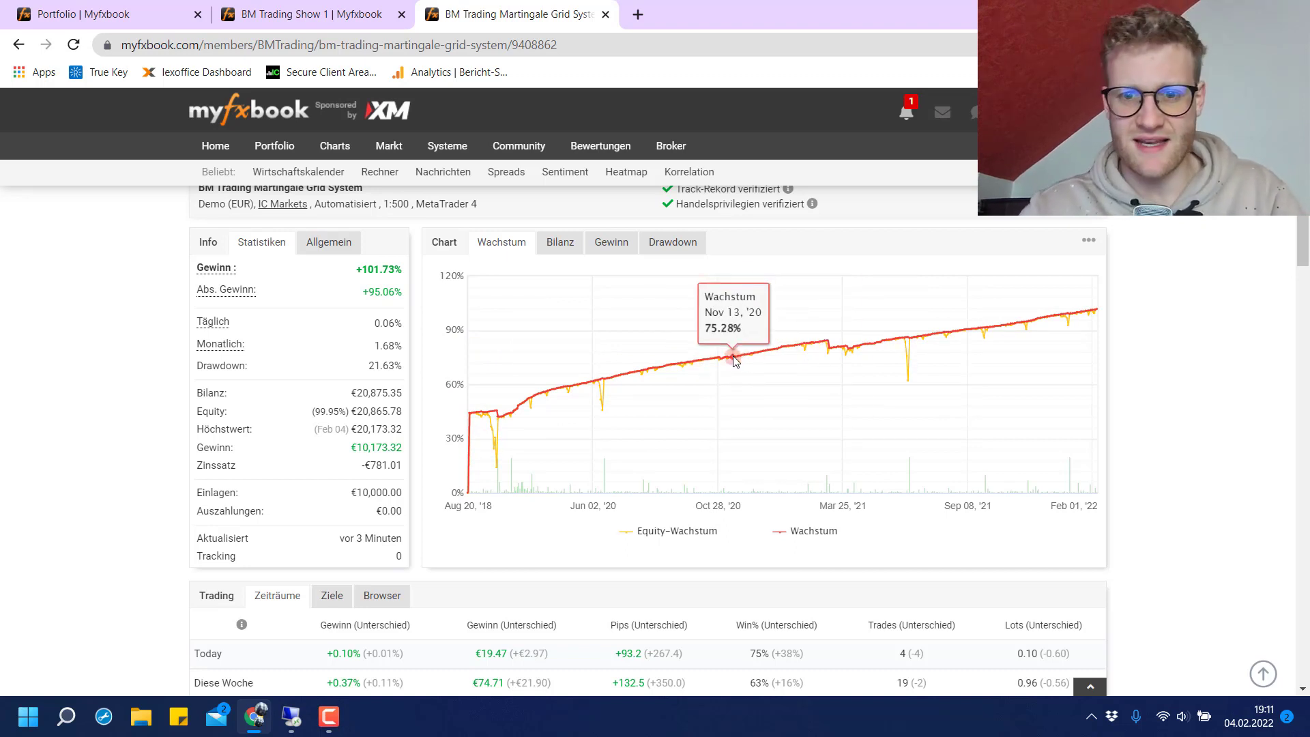
{"action": "mouse_move", "coordinate": [1103, 322]}
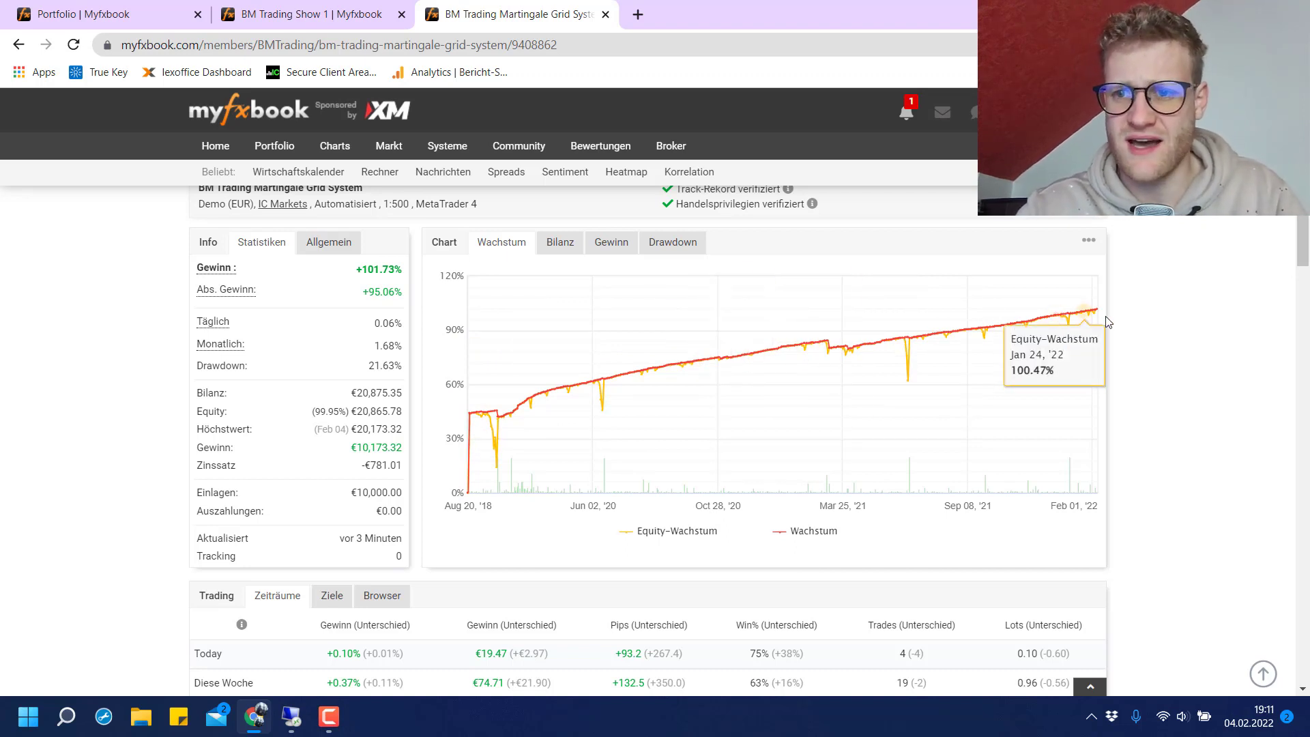
{"action": "mouse_move", "coordinate": [497, 491]}
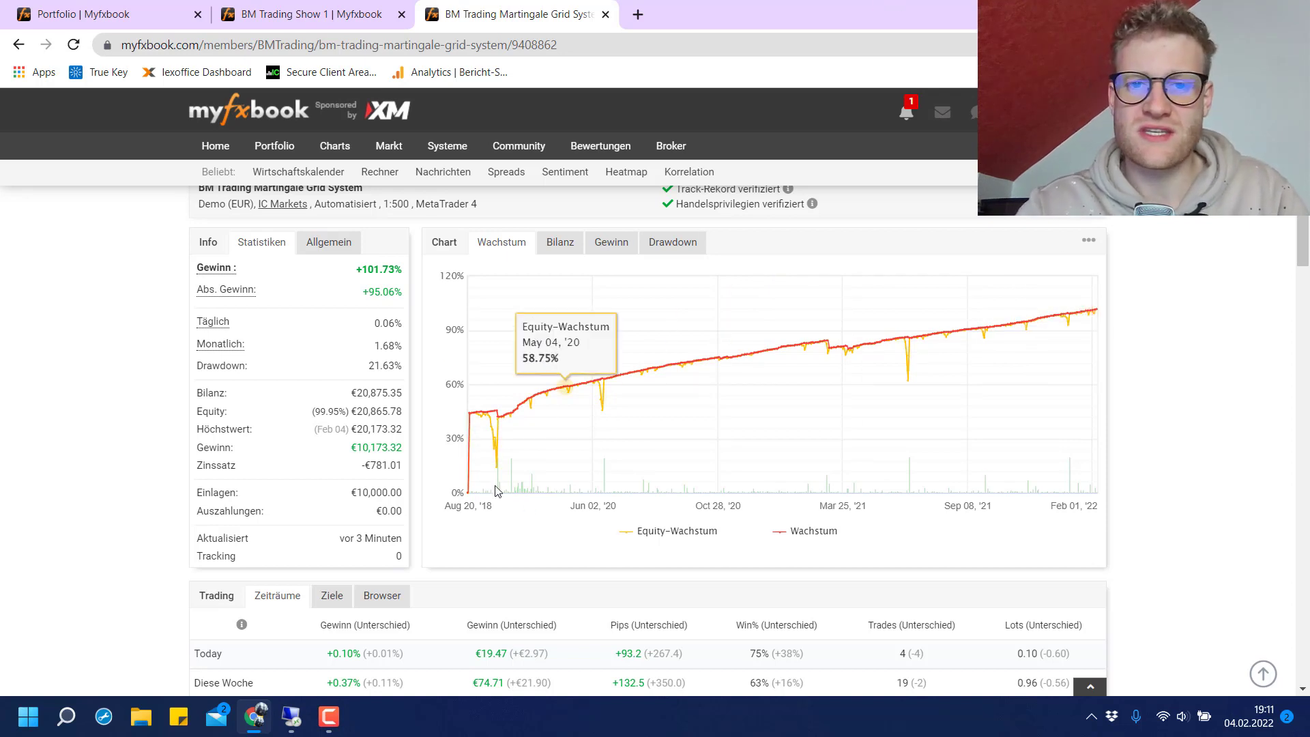
{"action": "mouse_move", "coordinate": [509, 429]}
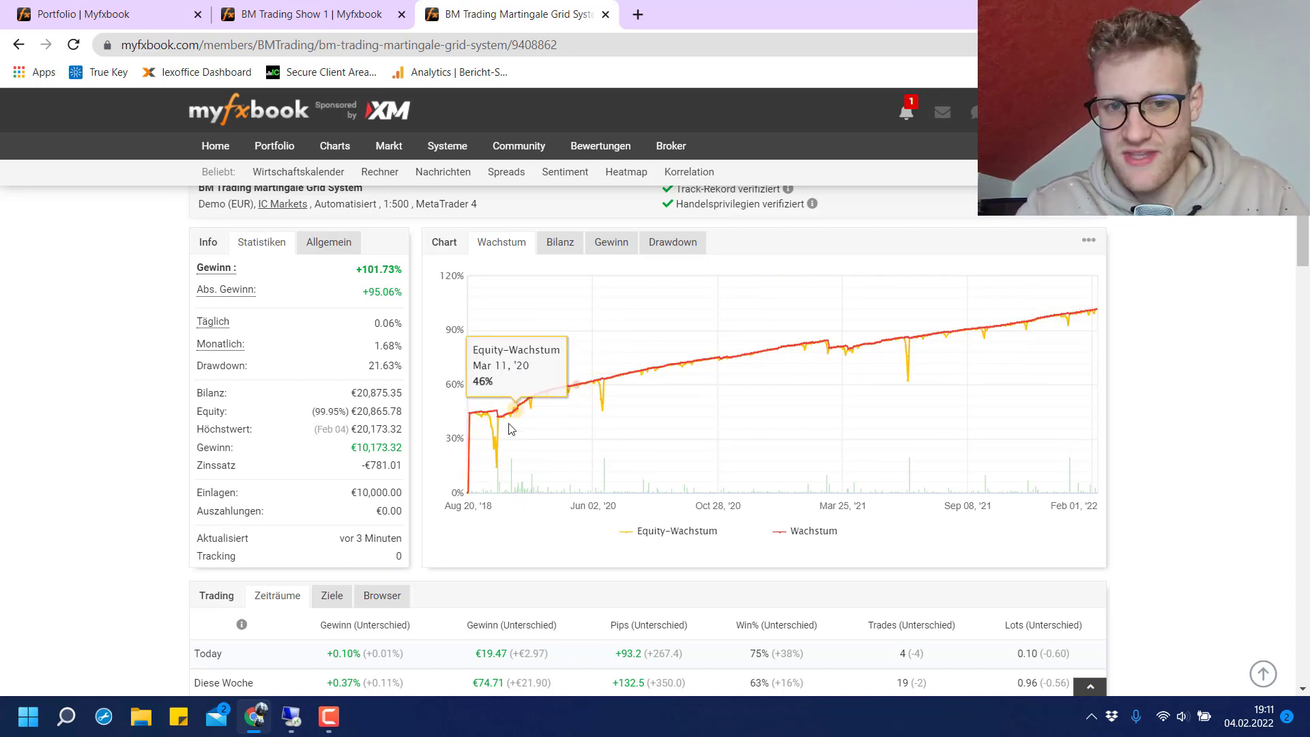
{"action": "mouse_move", "coordinate": [799, 344]}
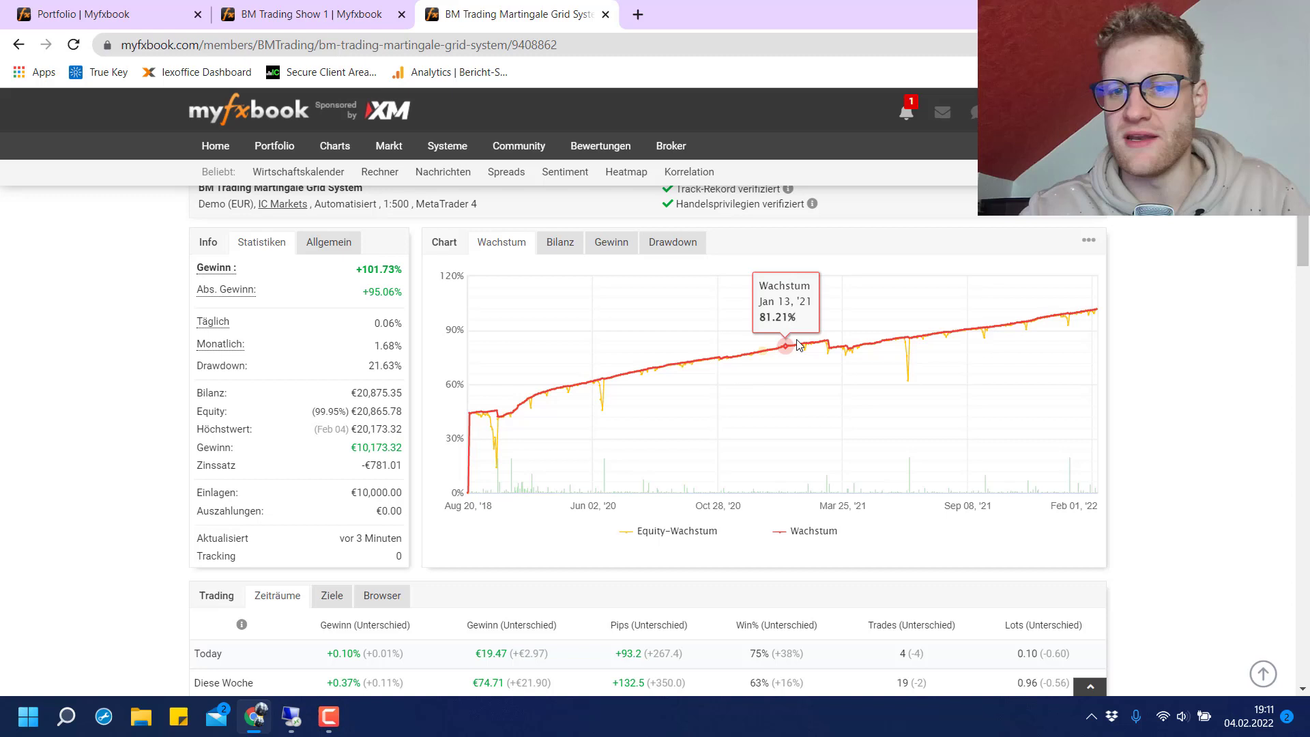
{"action": "mouse_move", "coordinate": [913, 343]}
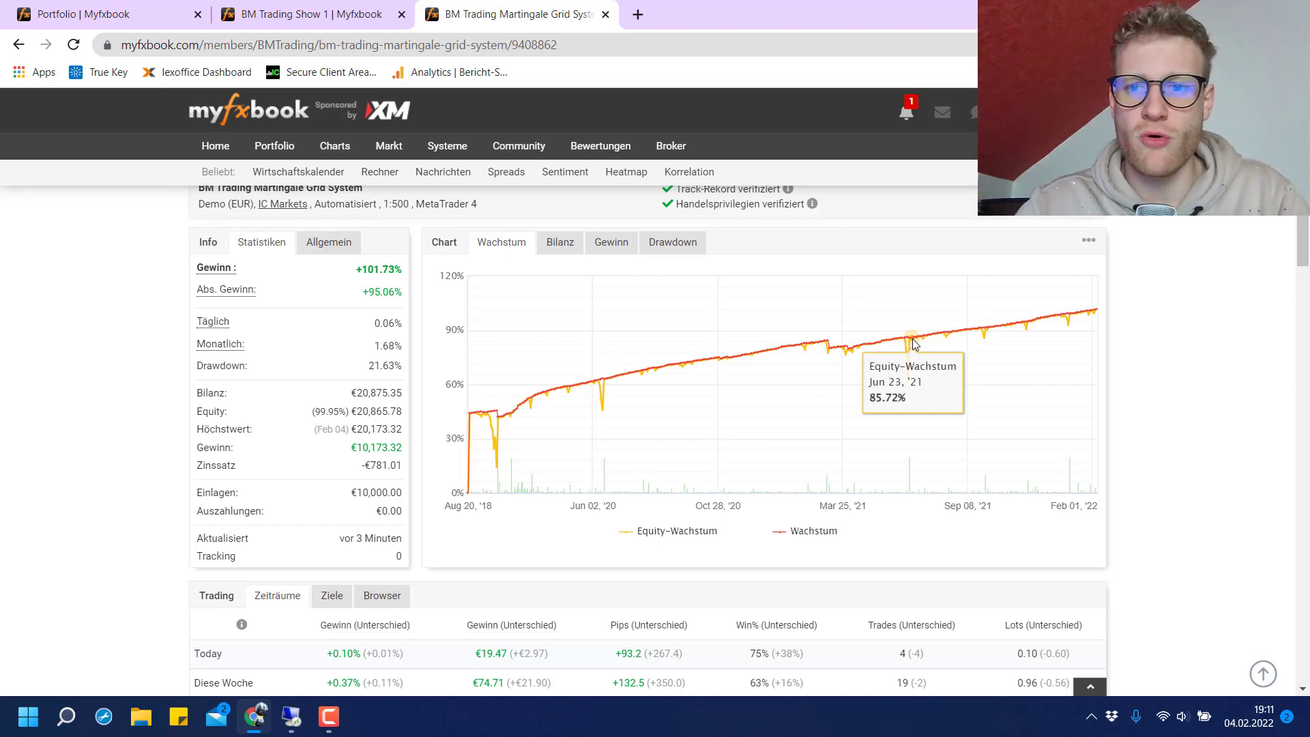
{"action": "mouse_move", "coordinate": [712, 355]}
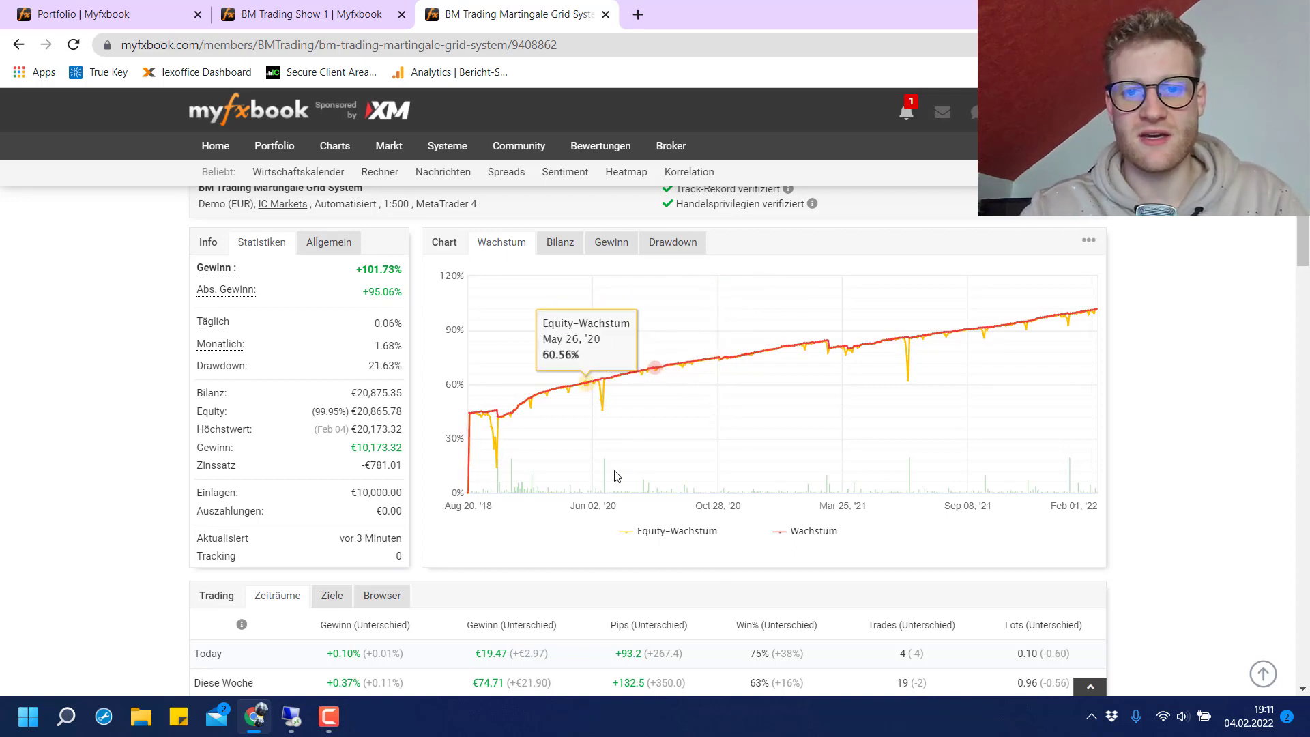
{"action": "mouse_move", "coordinate": [602, 401]}
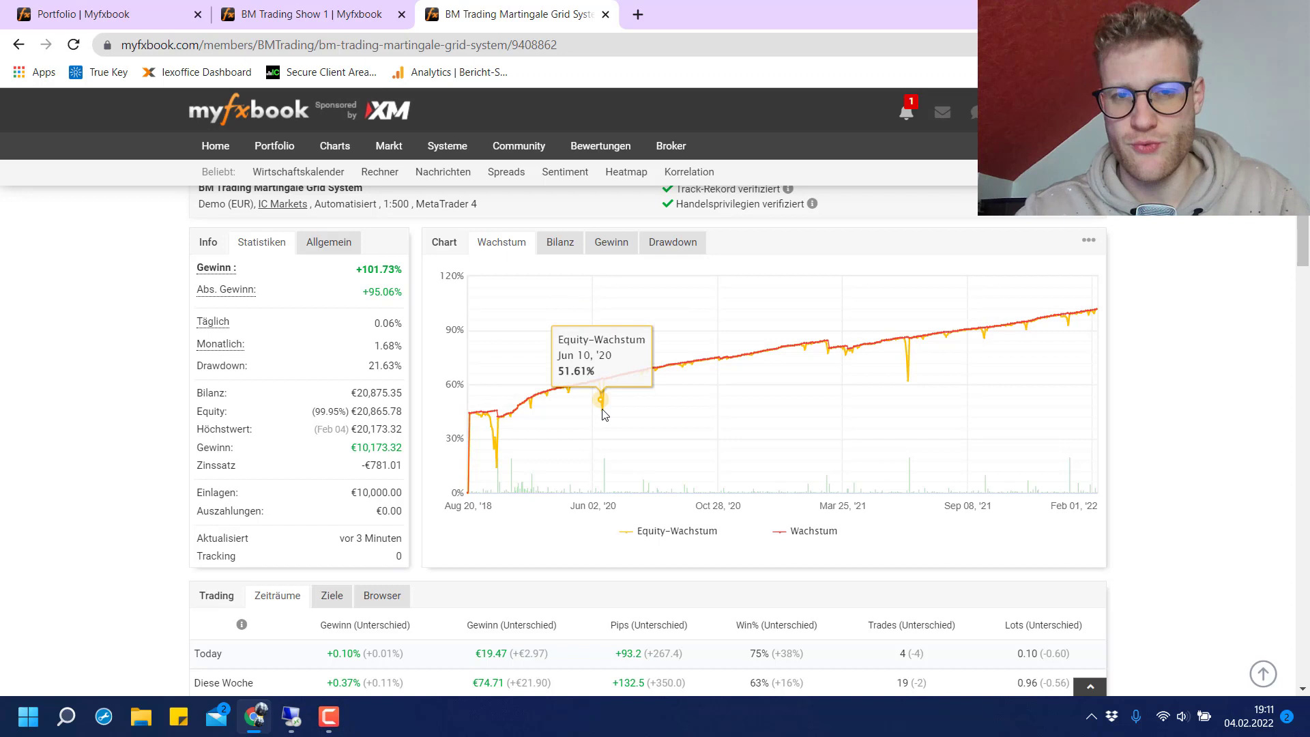
{"action": "mouse_move", "coordinate": [602, 381]}
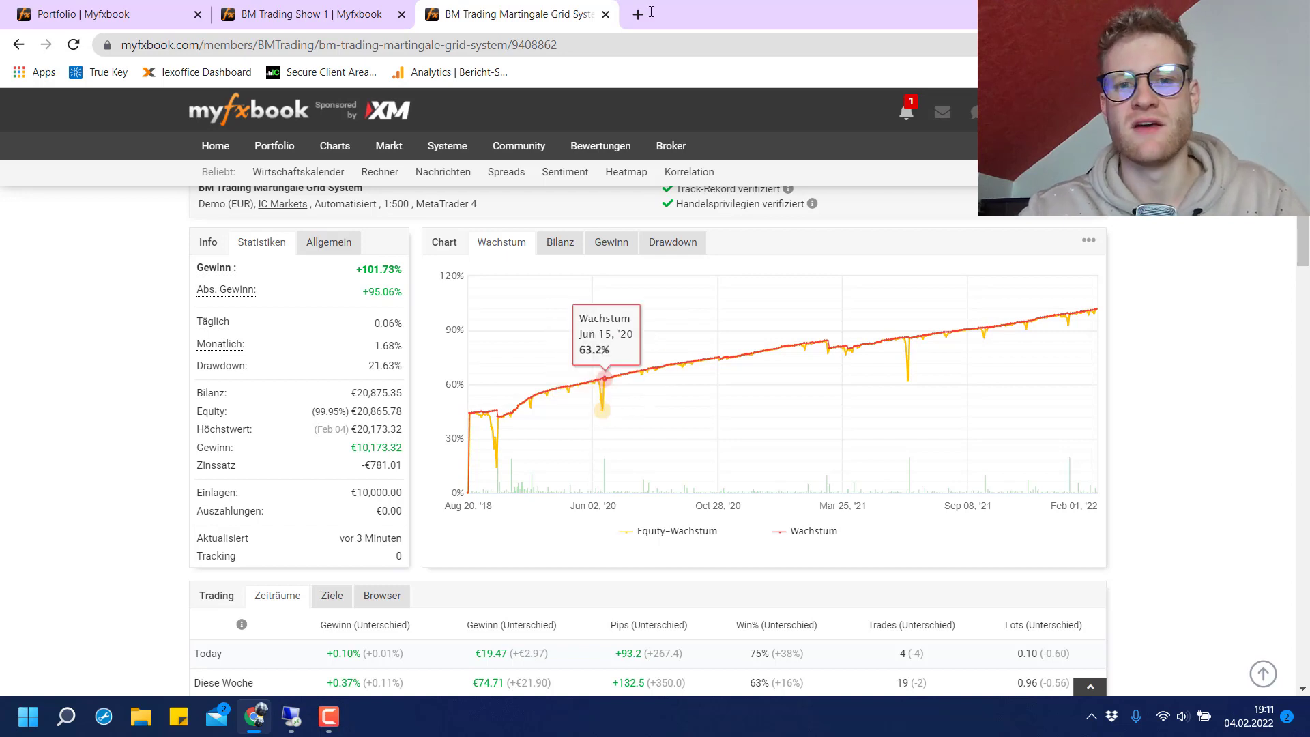
{"action": "mouse_move", "coordinate": [1152, 382]}
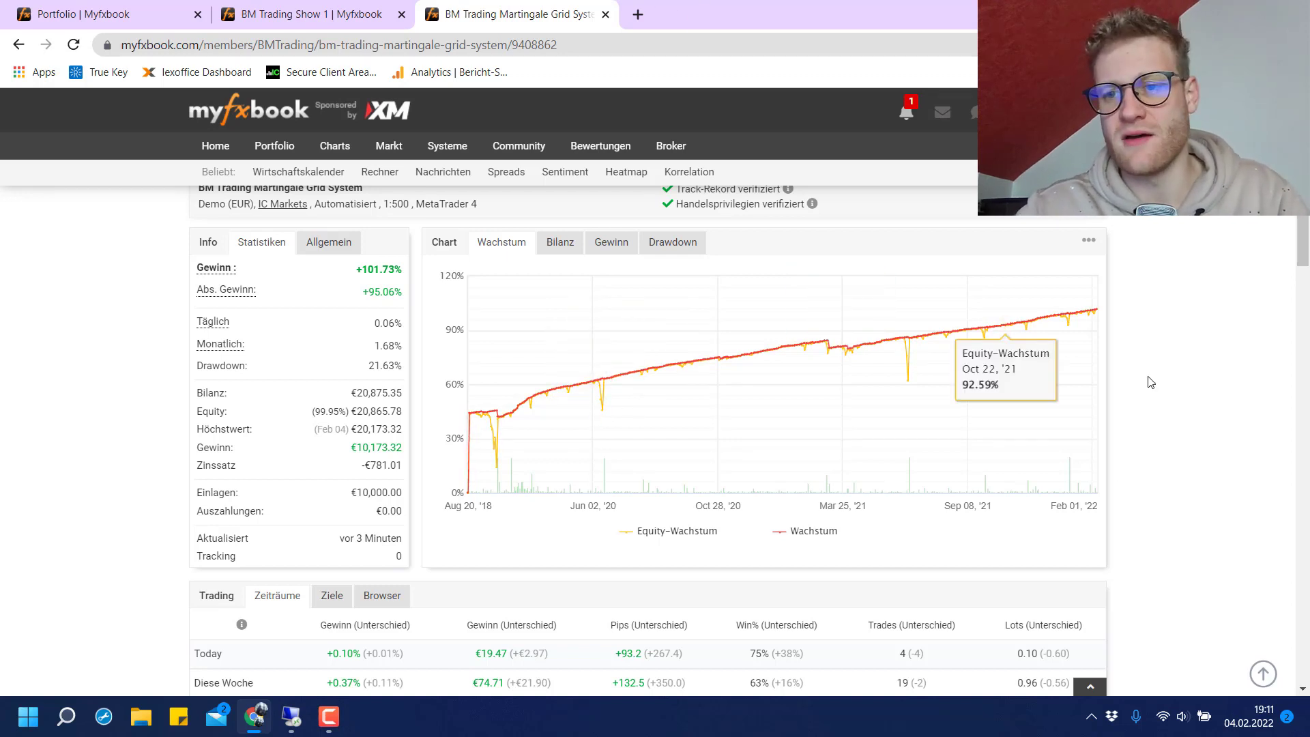
{"action": "mouse_move", "coordinate": [798, 242]}
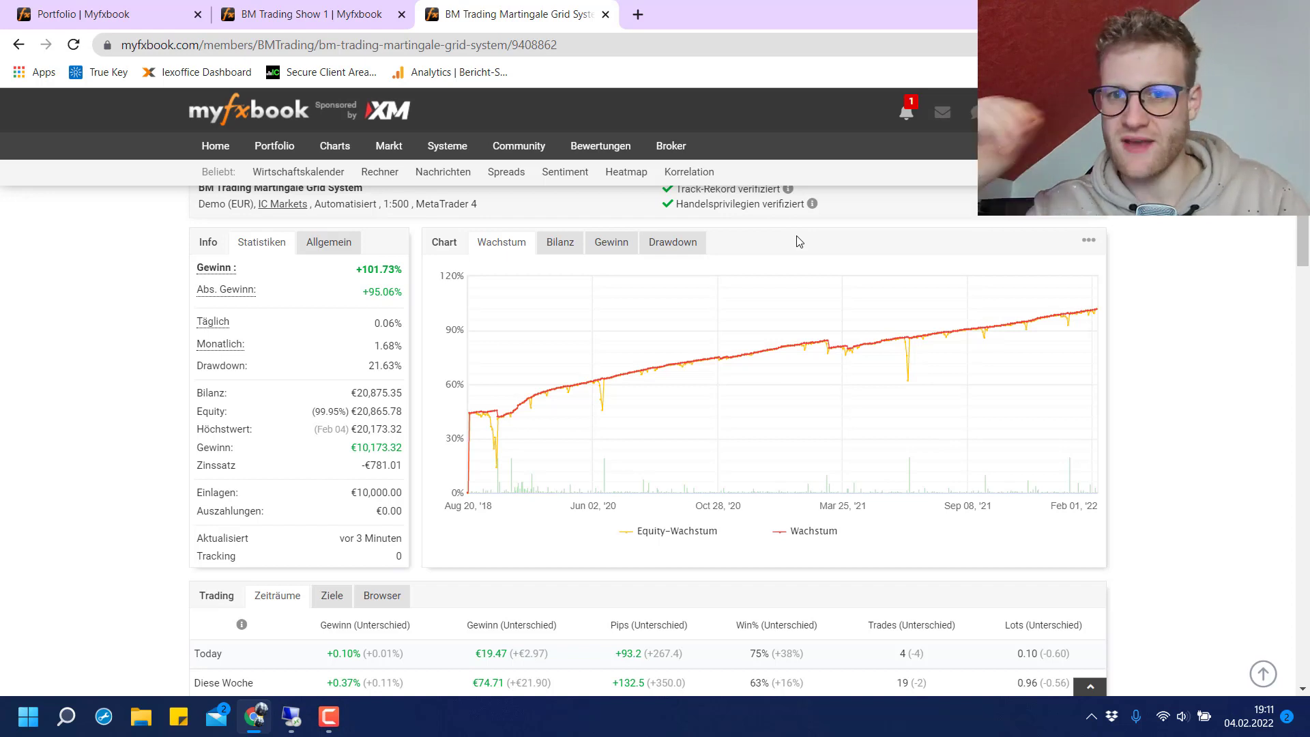
{"action": "mouse_move", "coordinate": [607, 90]}
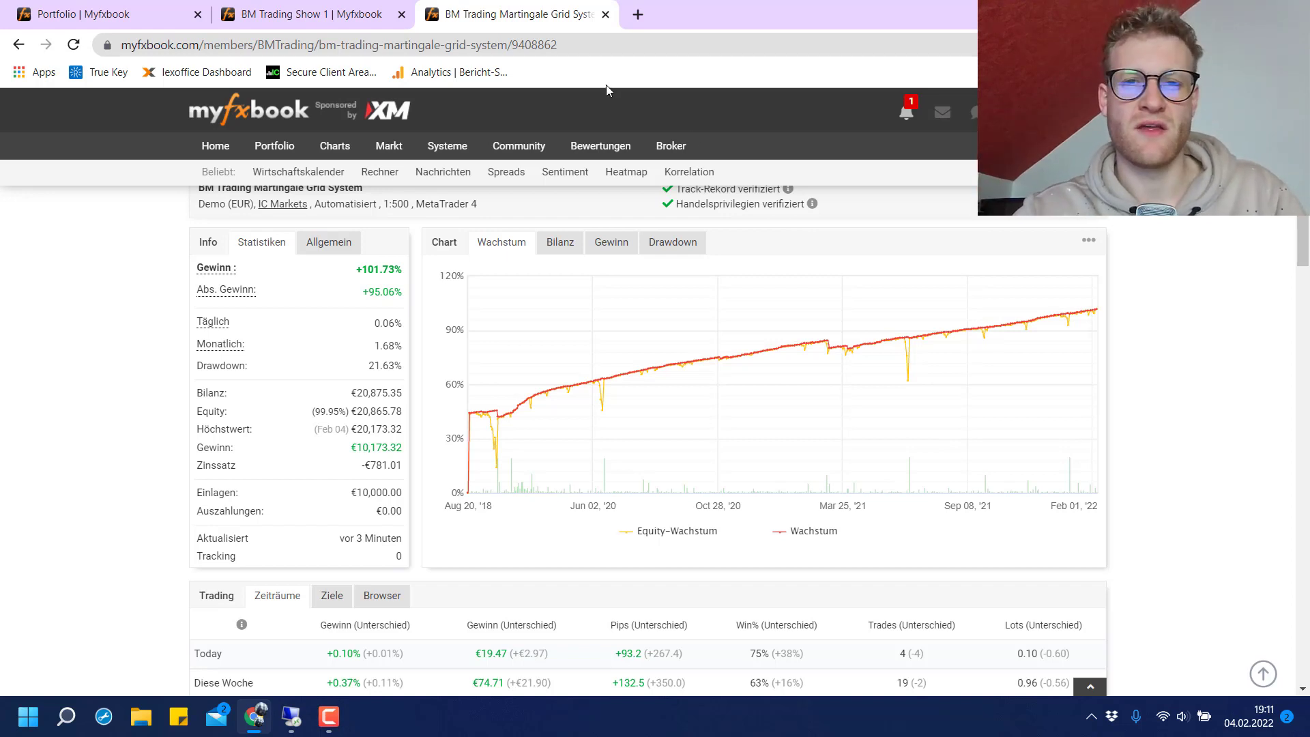
{"action": "mouse_move", "coordinate": [720, 358]}
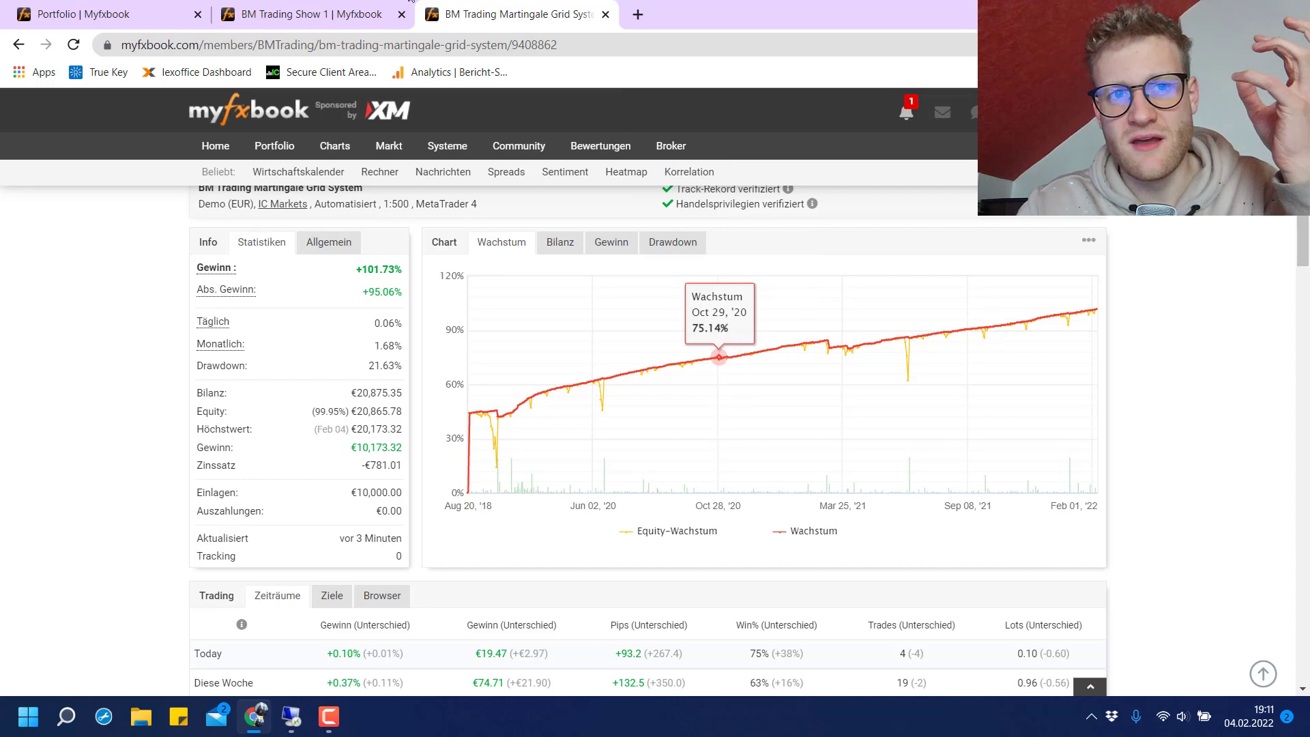
{"action": "left_click", "coordinate": [310, 14]}
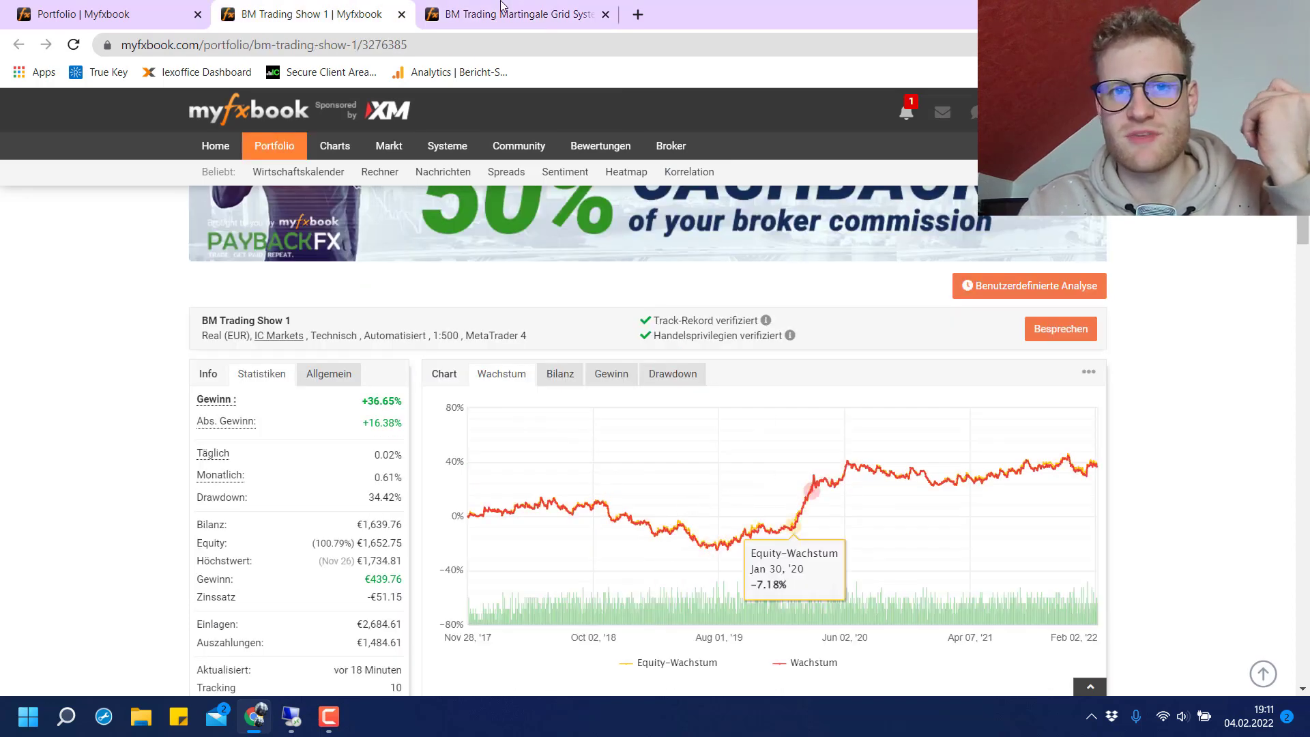
{"action": "left_click", "coordinate": [512, 14]}
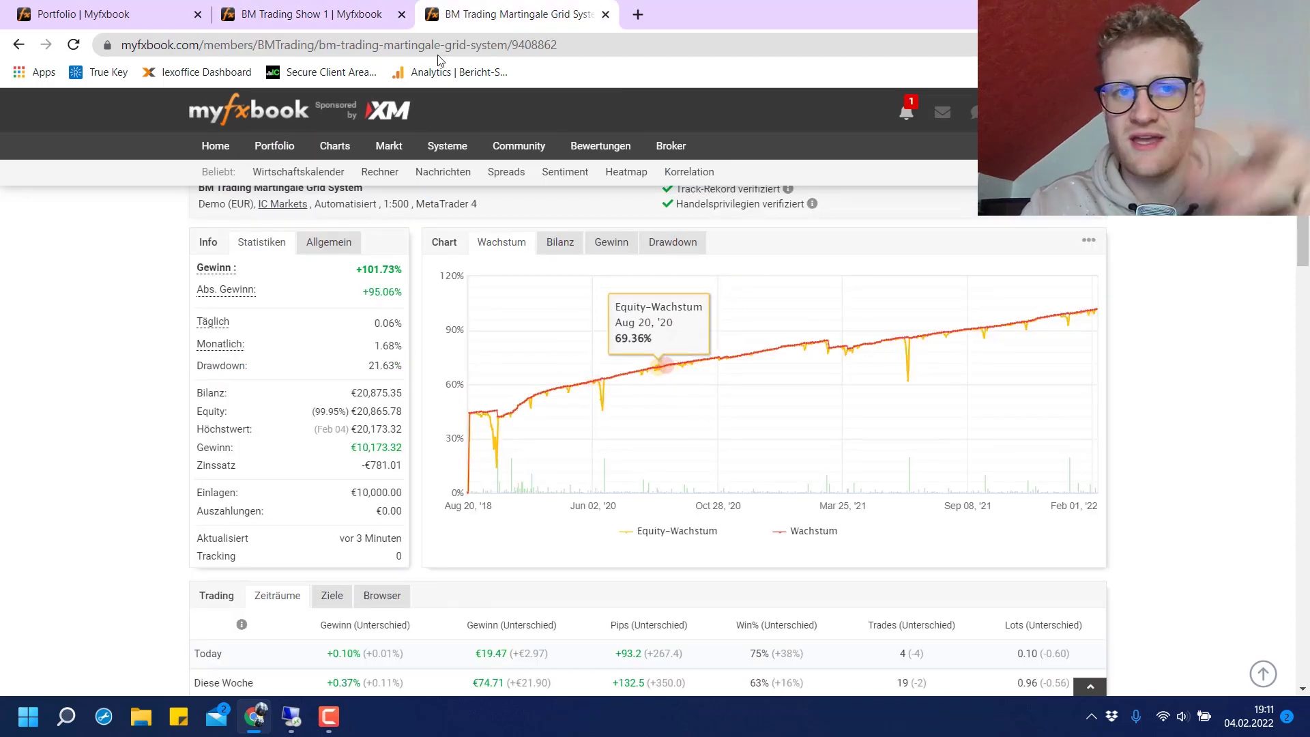
{"action": "left_click", "coordinate": [518, 147]}
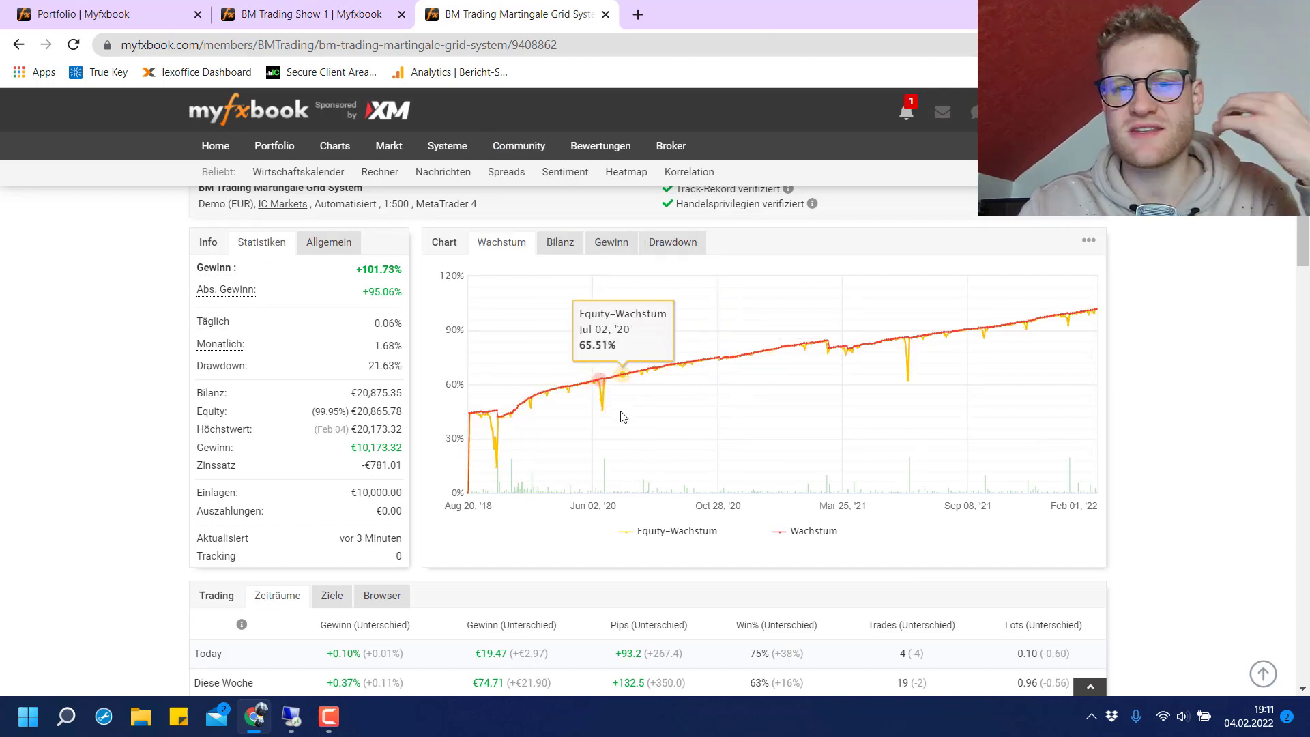
{"action": "mouse_move", "coordinate": [606, 410]}
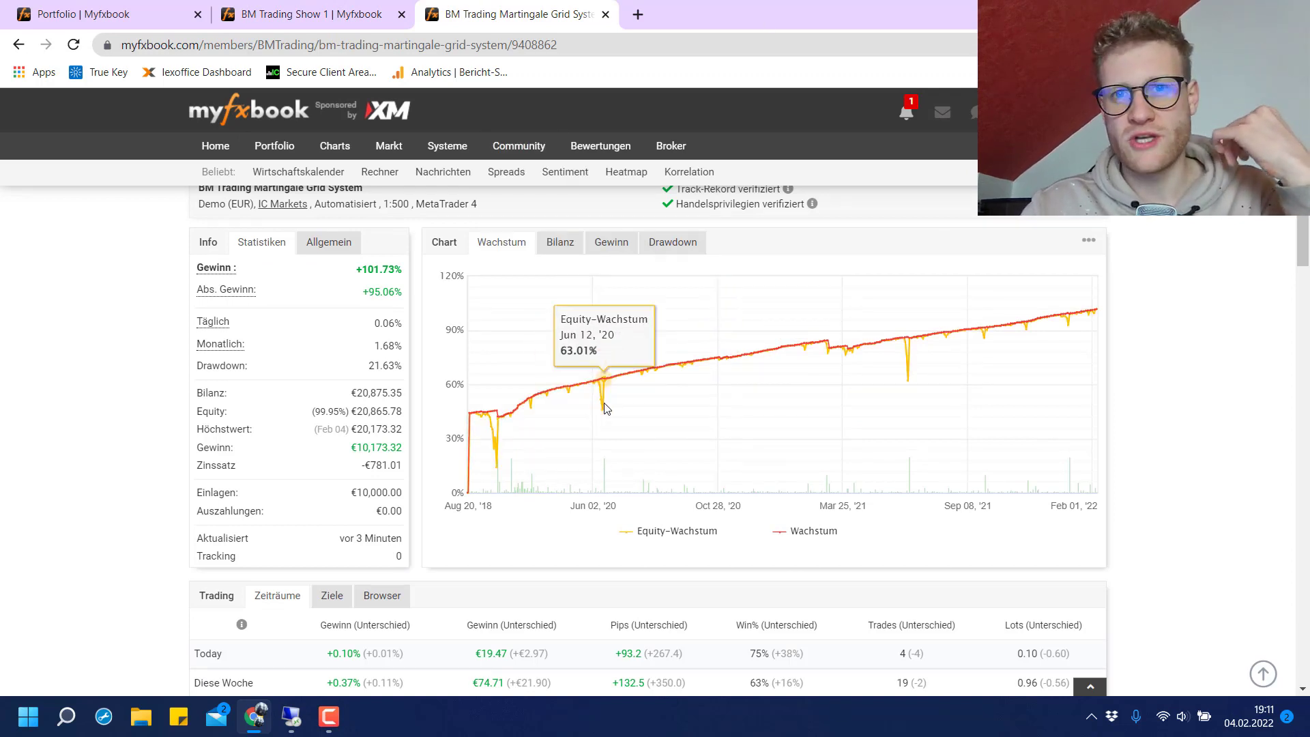
{"action": "mouse_move", "coordinate": [603, 412]}
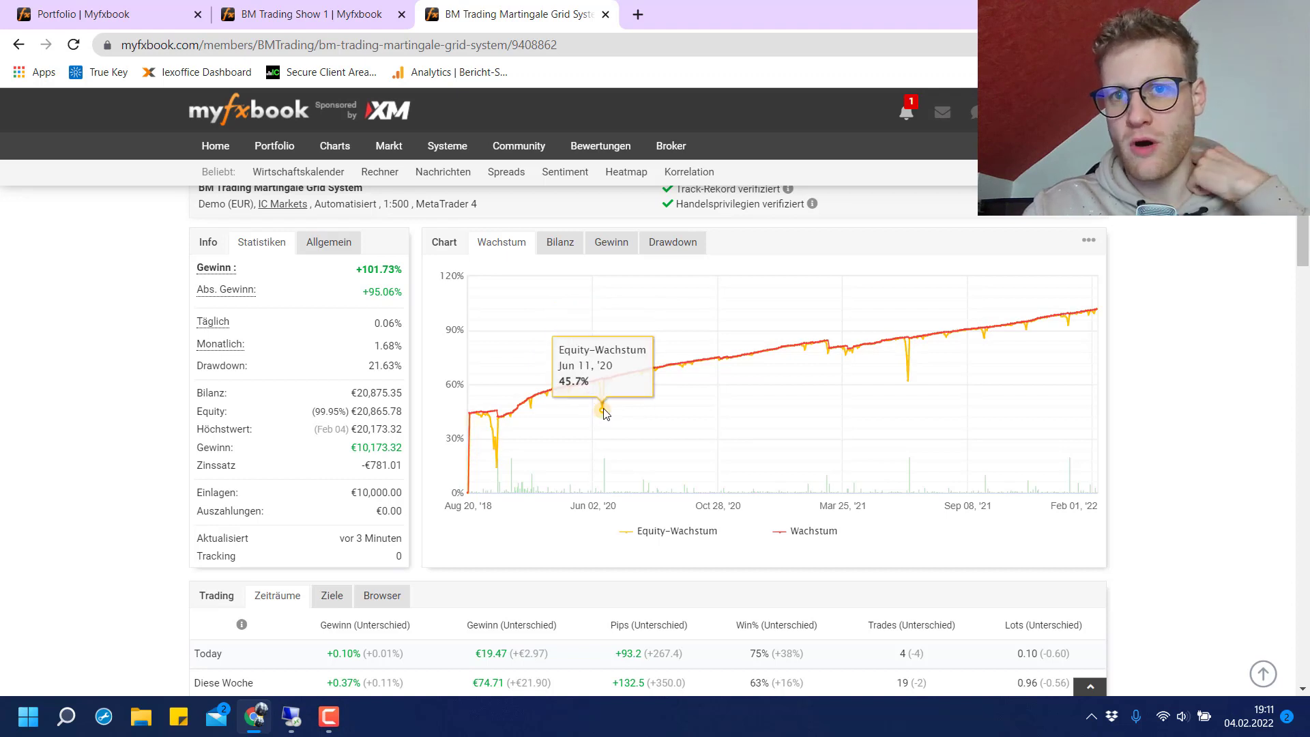
{"action": "mouse_move", "coordinate": [909, 359]}
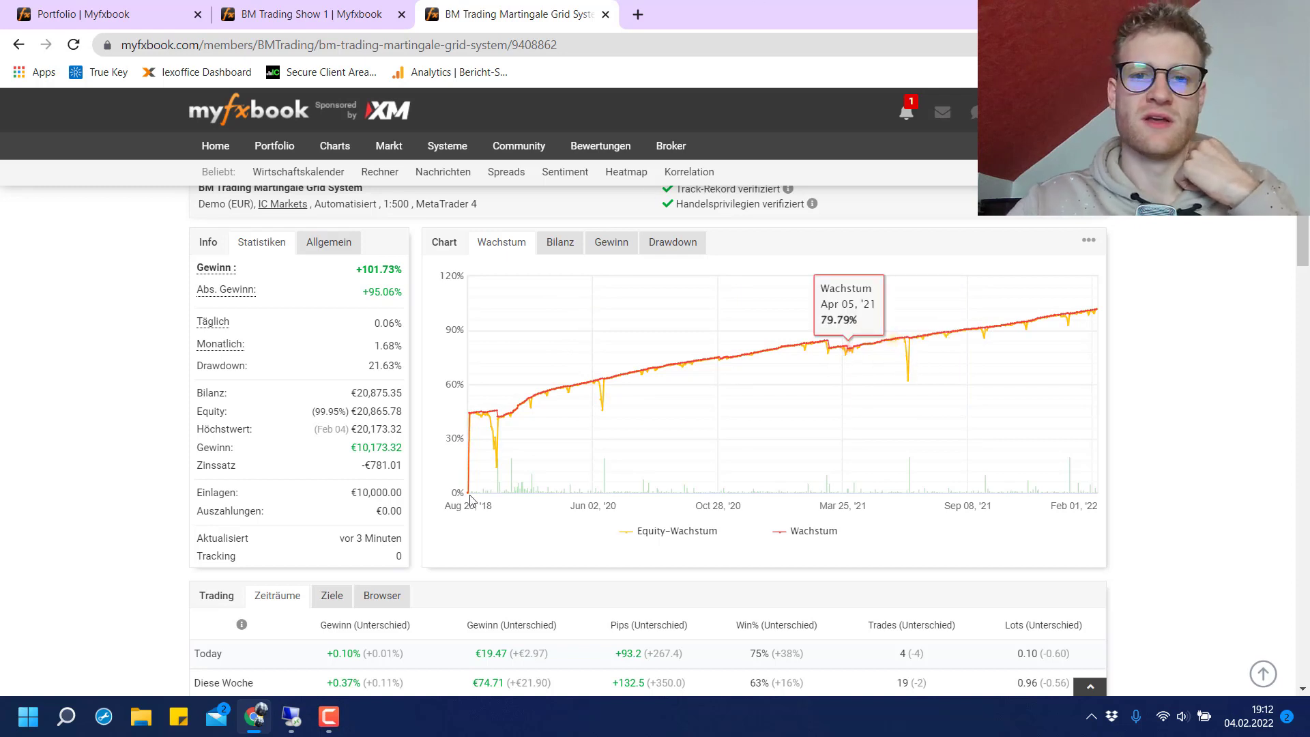
{"action": "mouse_move", "coordinate": [601, 571]}
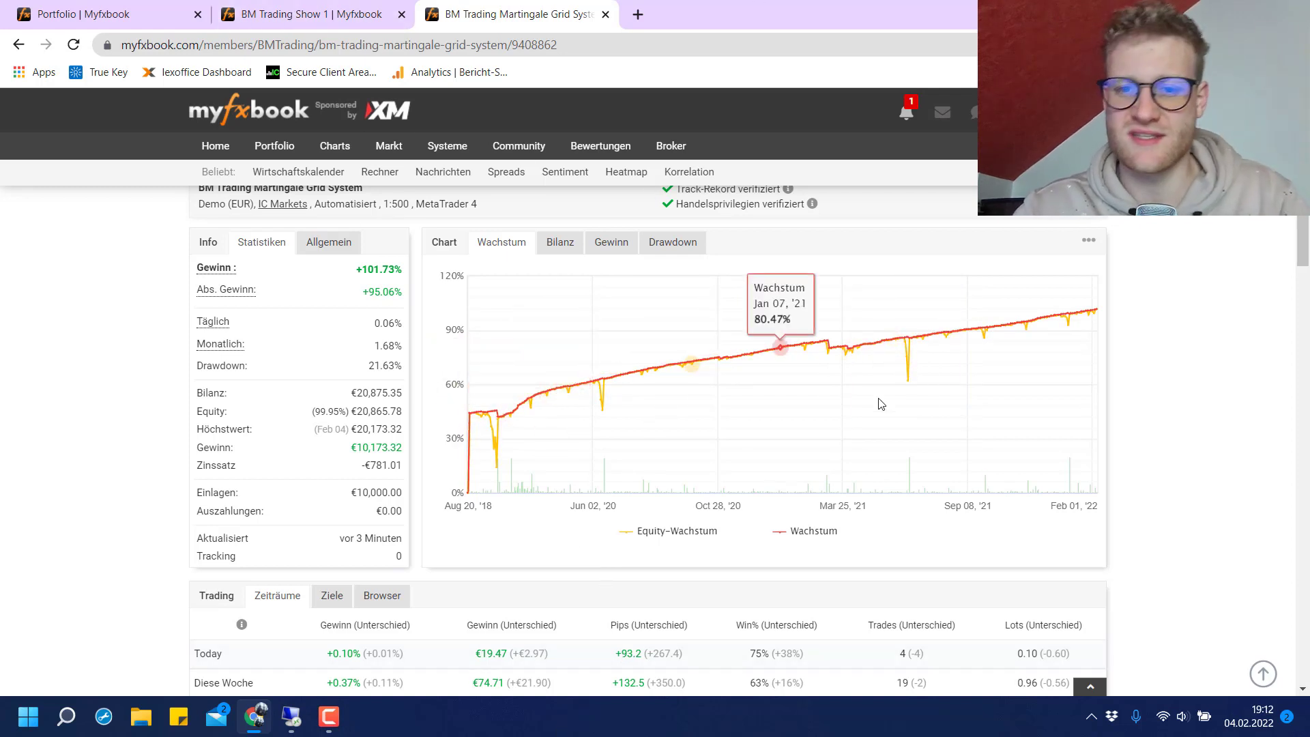
{"action": "mouse_move", "coordinate": [611, 366]}
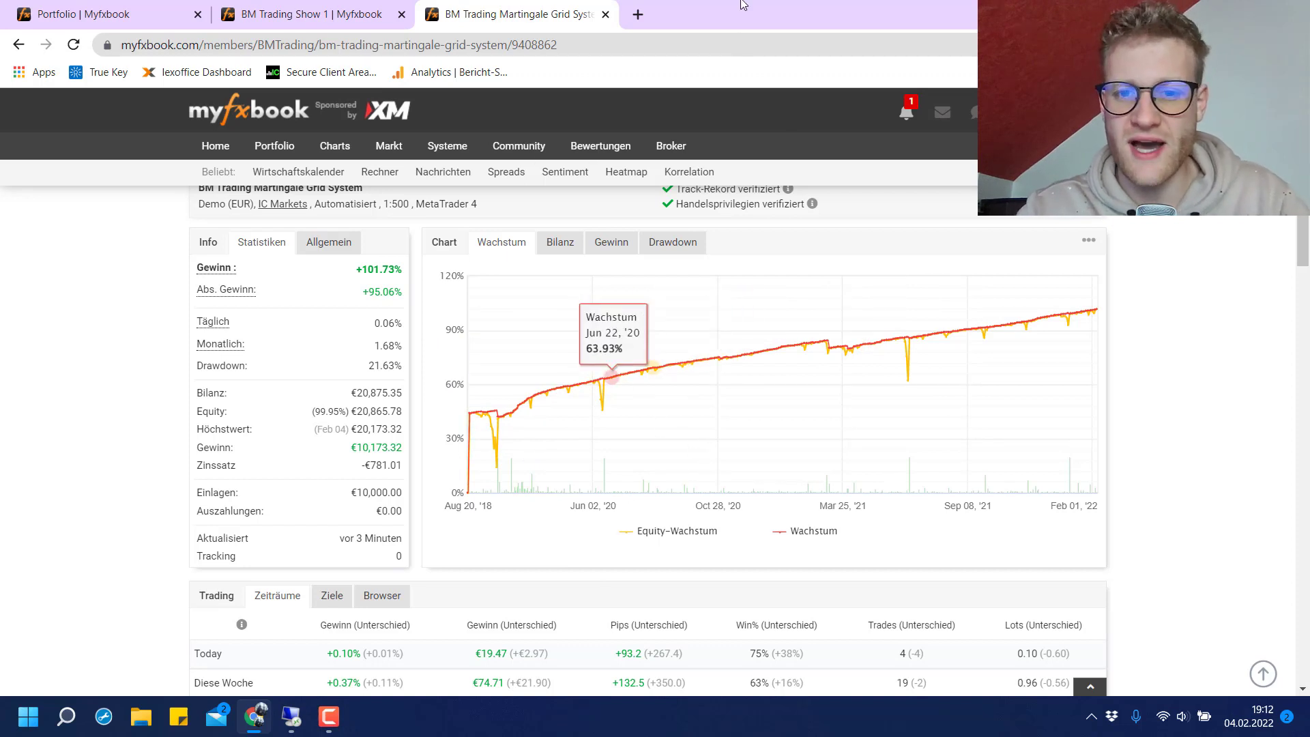
{"action": "mouse_move", "coordinate": [710, 357]}
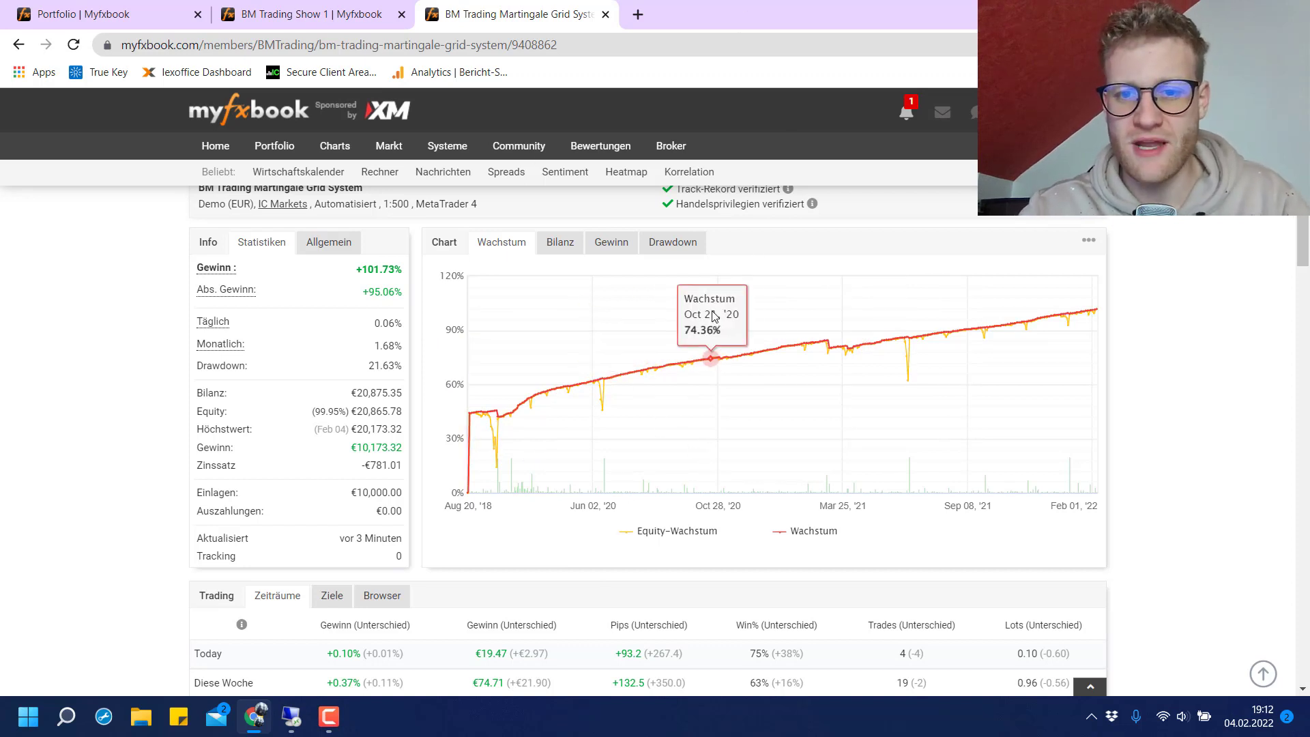
{"action": "mouse_move", "coordinate": [622, 357]}
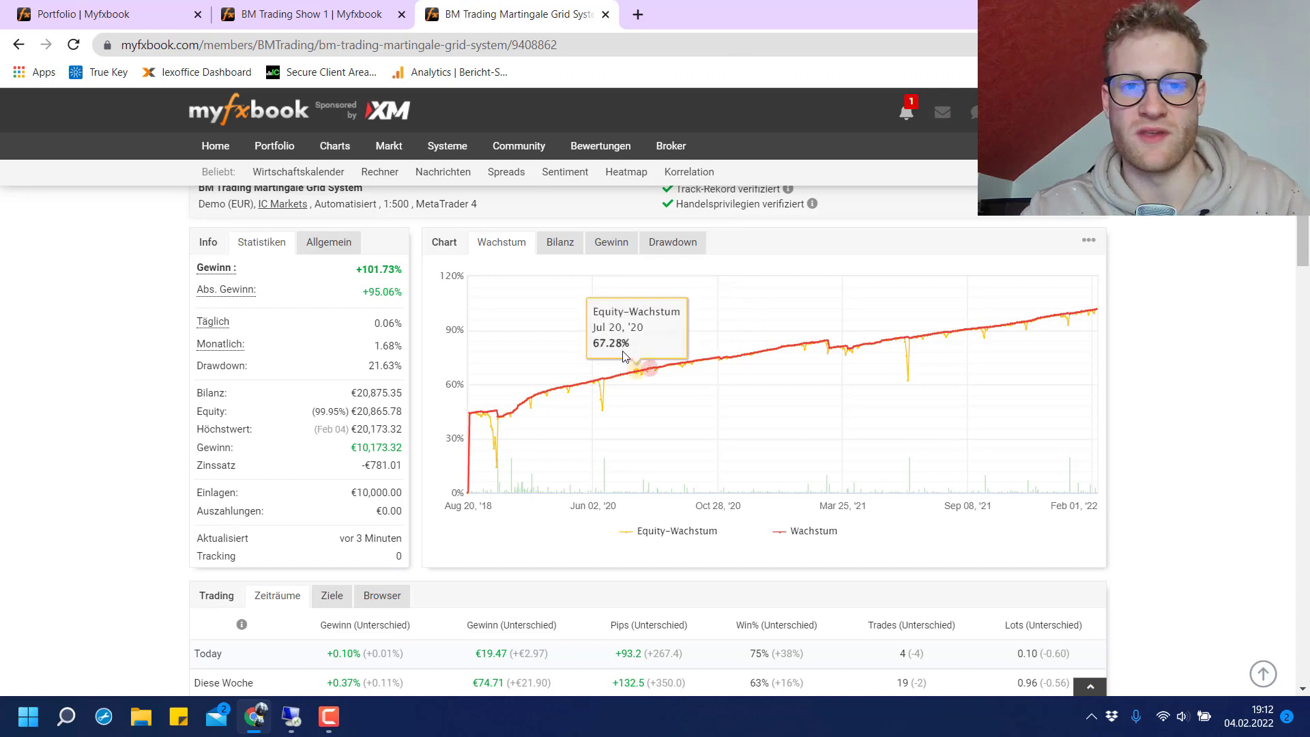
{"action": "mouse_move", "coordinate": [835, 336]}
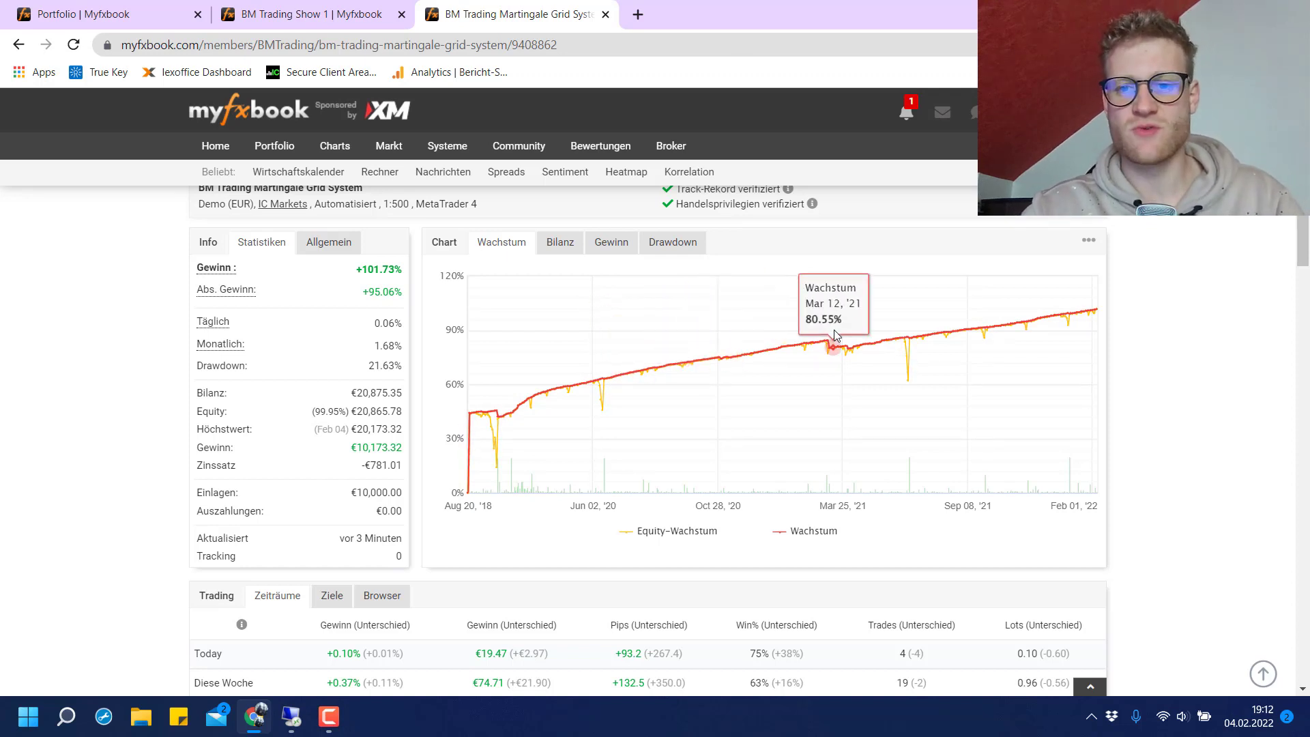
{"action": "mouse_move", "coordinate": [826, 351]}
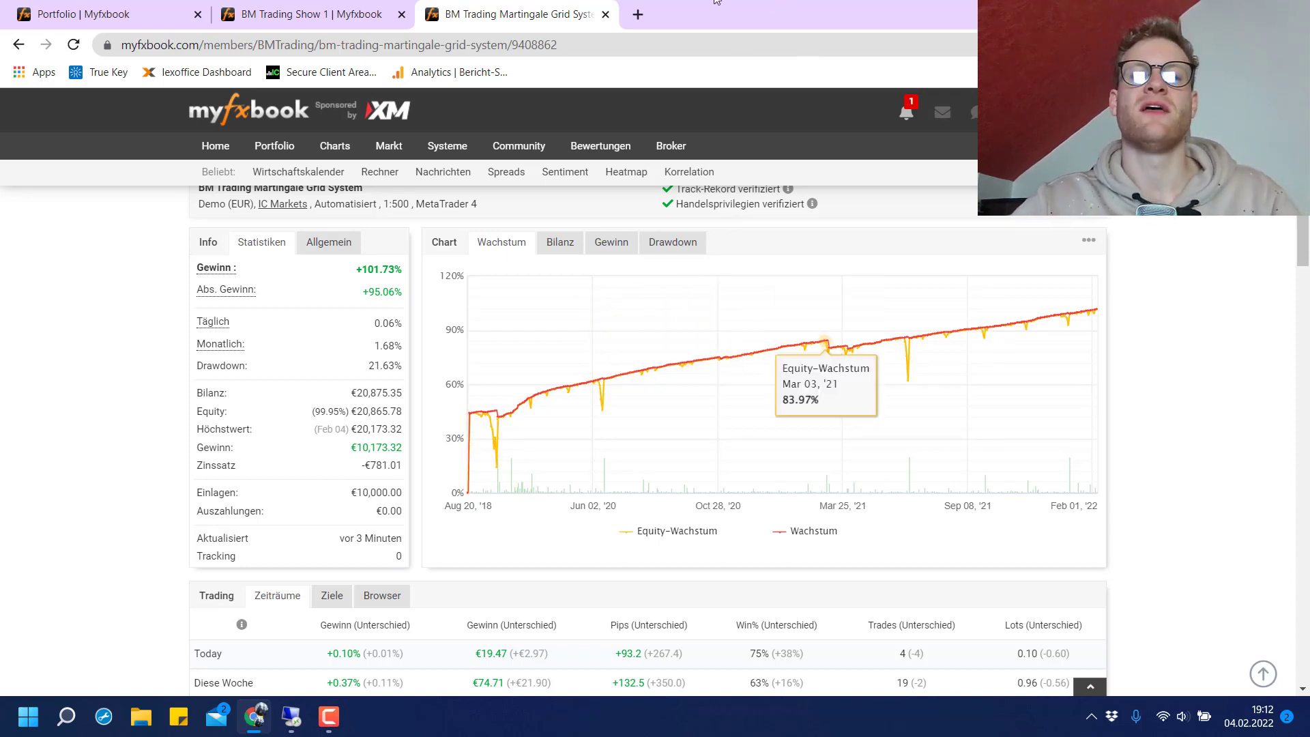
{"action": "mouse_move", "coordinate": [476, 409]}
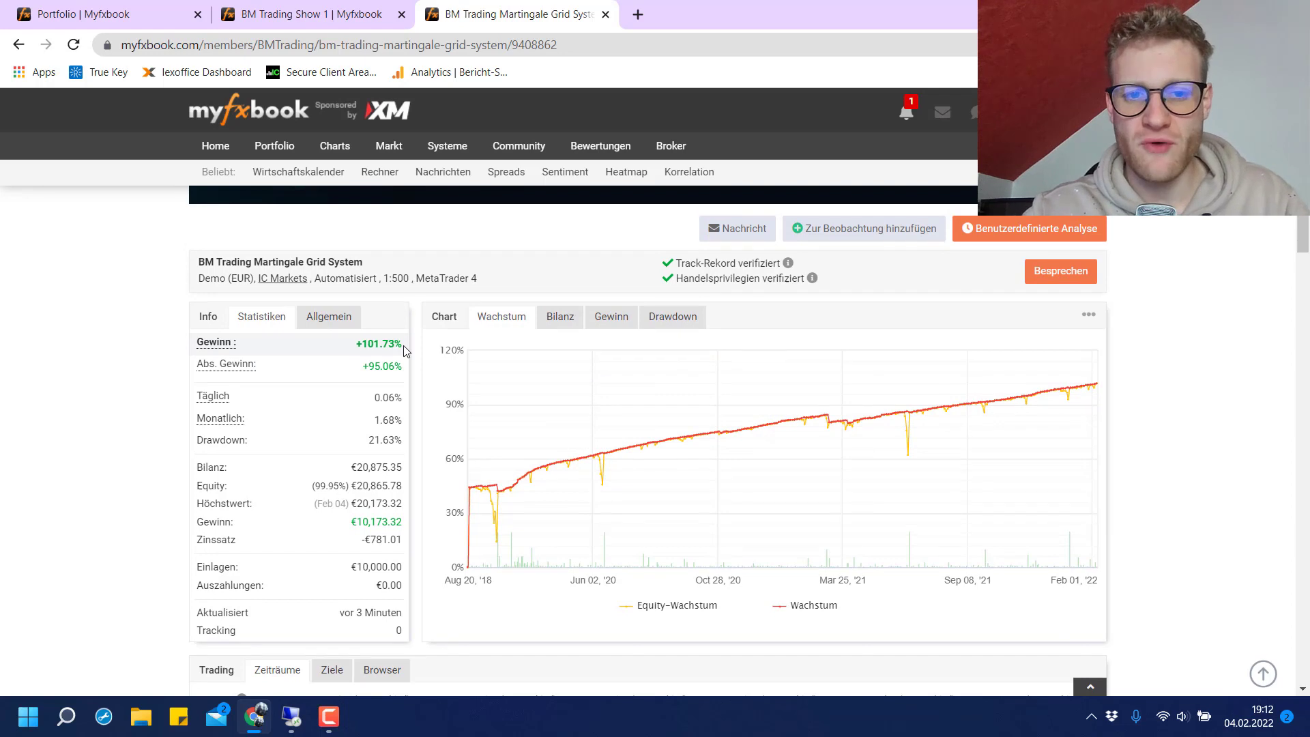
{"action": "mouse_move", "coordinate": [622, 452]}
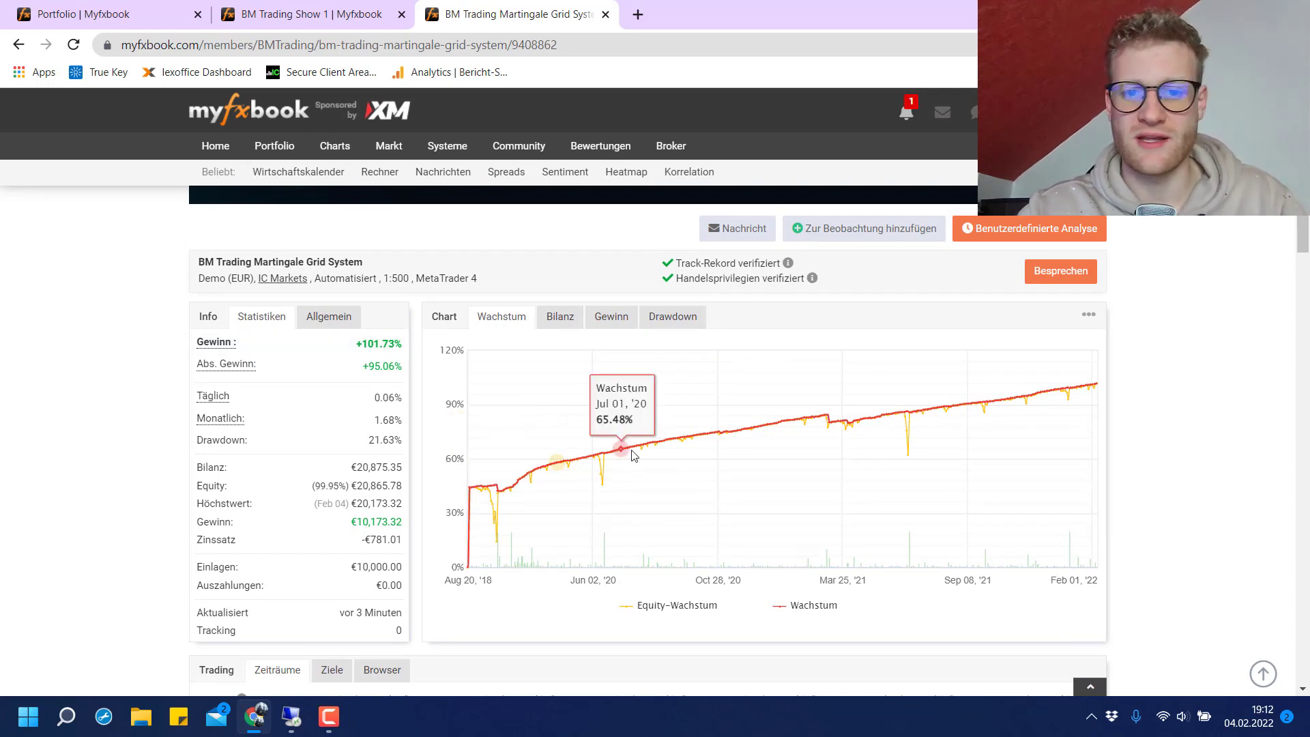
{"action": "mouse_move", "coordinate": [631, 453]}
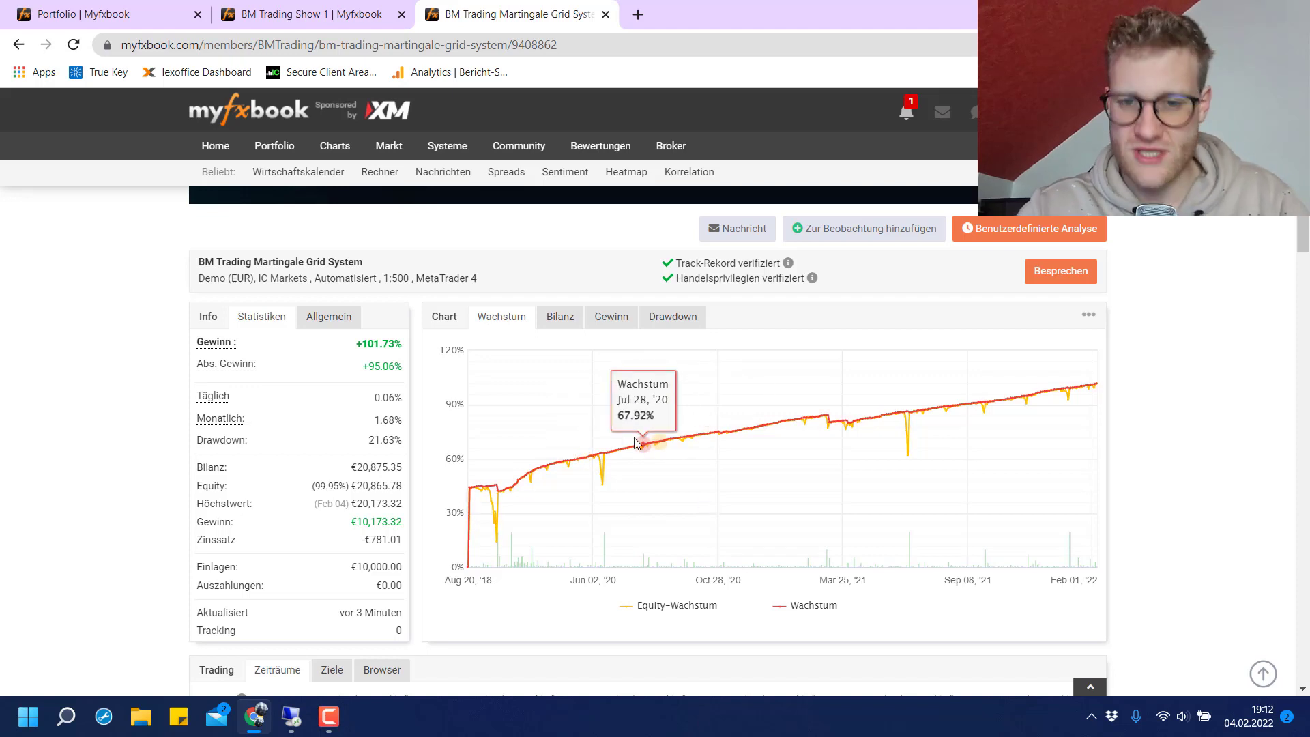
{"action": "mouse_move", "coordinate": [535, 471]}
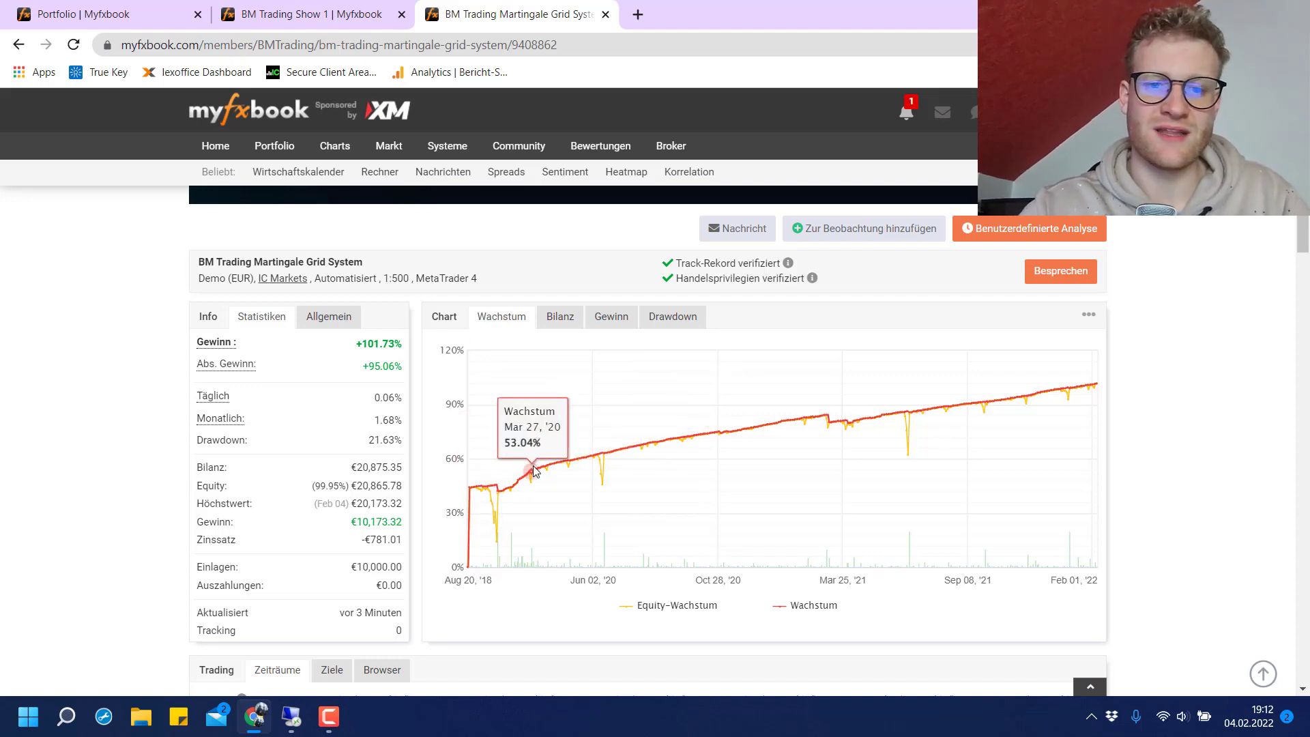
{"action": "mouse_move", "coordinate": [768, 445]}
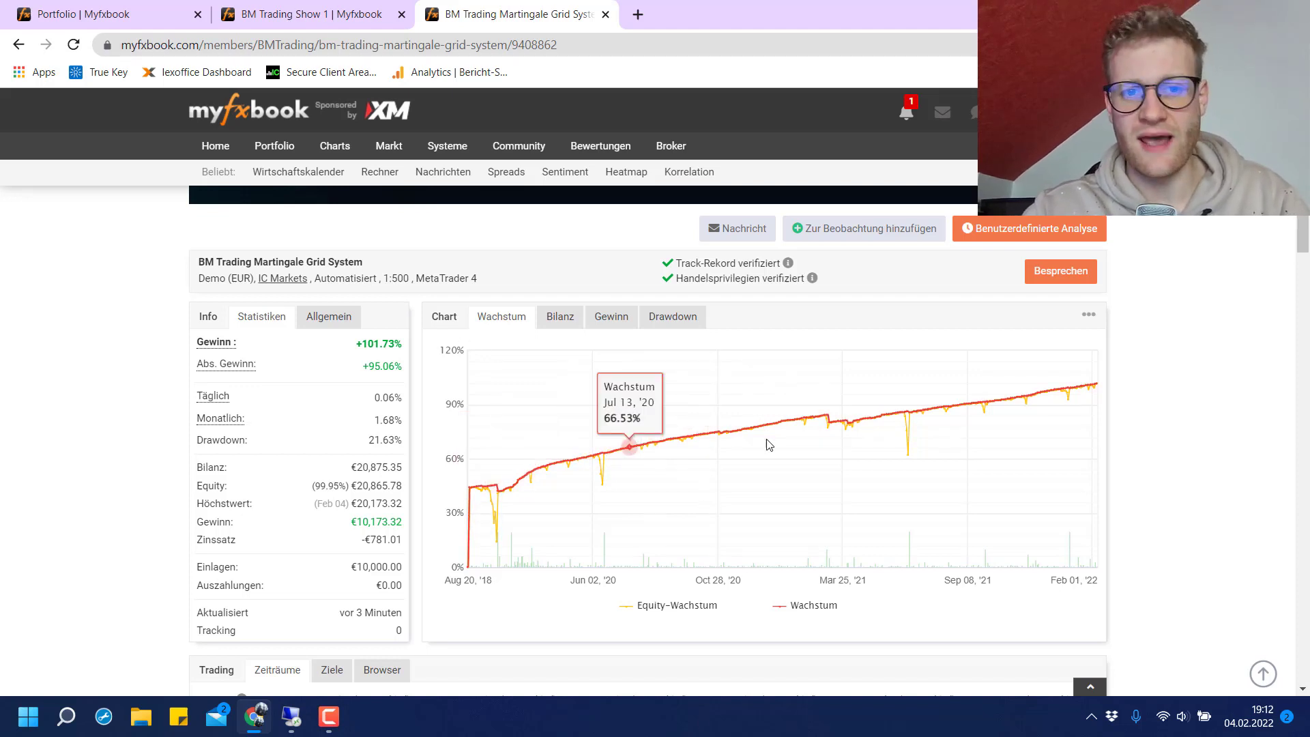
{"action": "mouse_move", "coordinate": [643, 457]}
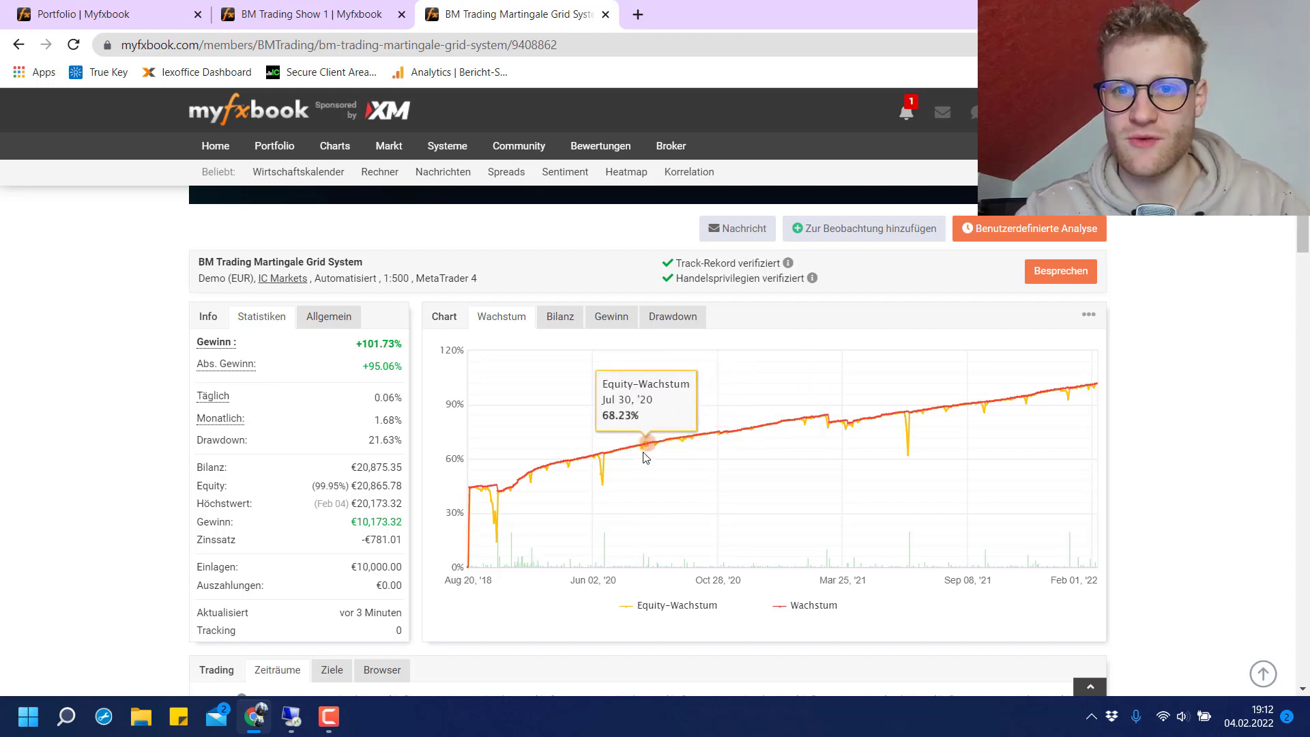
{"action": "mouse_move", "coordinate": [625, 453]}
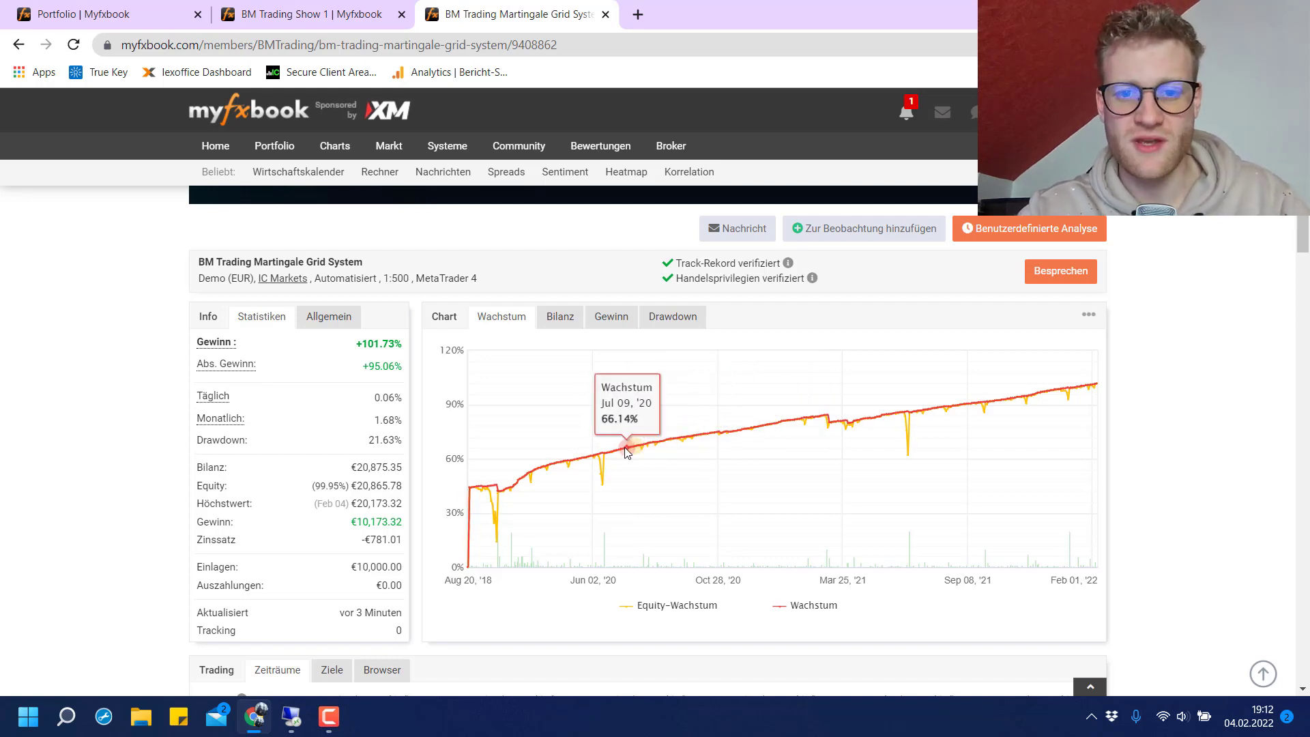
{"action": "mouse_move", "coordinate": [669, 459]}
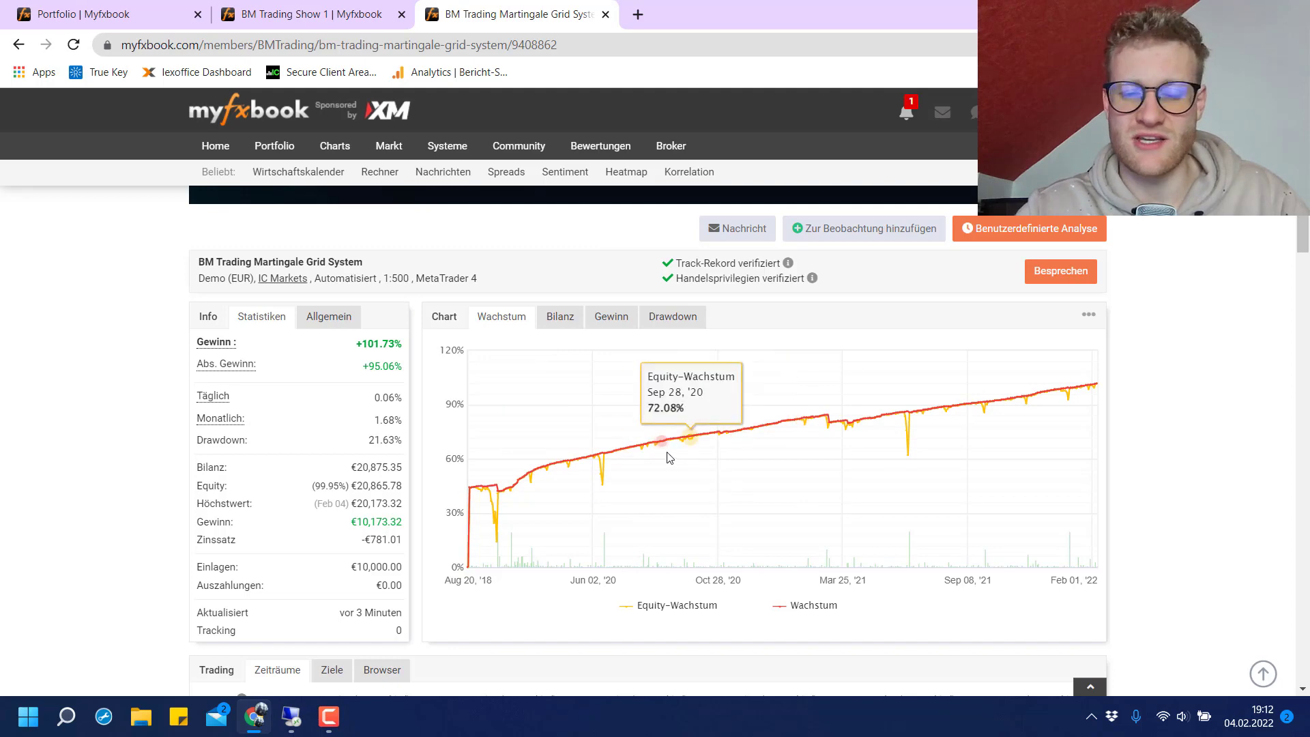
Flip between the two account pages and land on BM Trading Show 1's growth chart.
{"action": "left_click", "coordinate": [284, 14]}
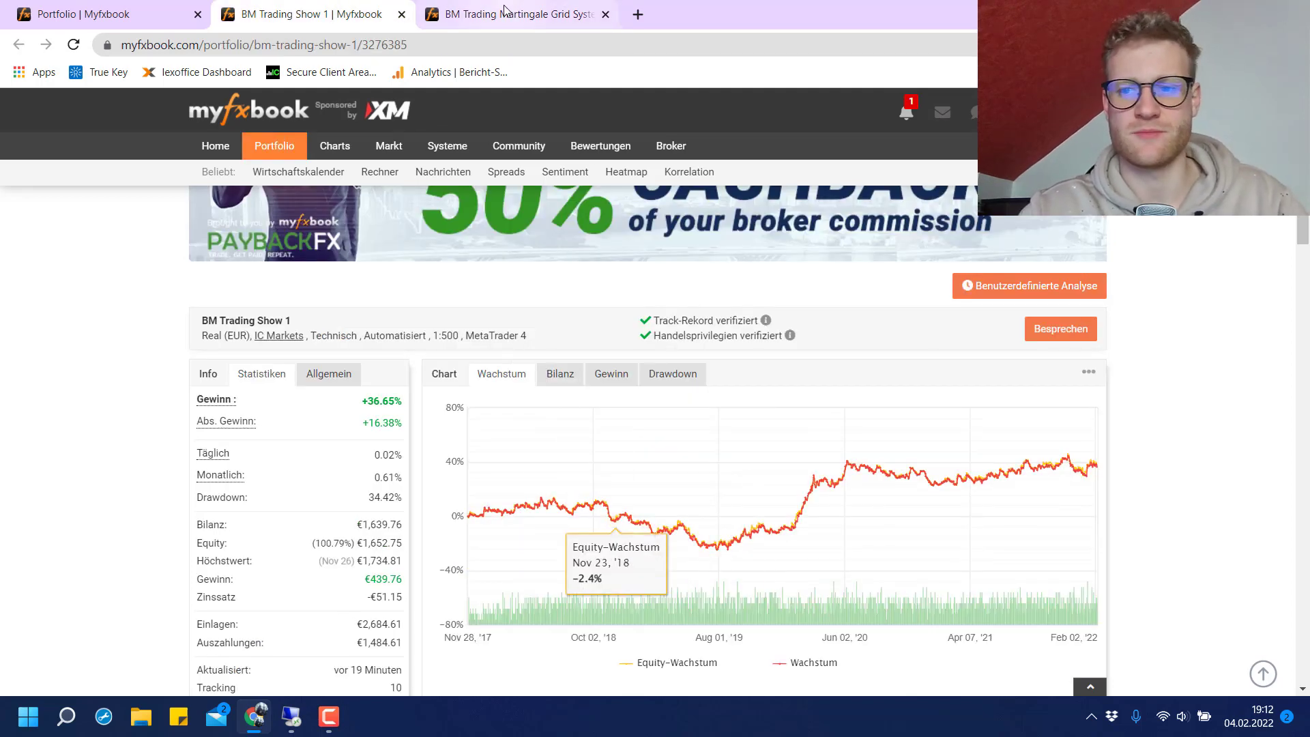
{"action": "left_click", "coordinate": [509, 14]}
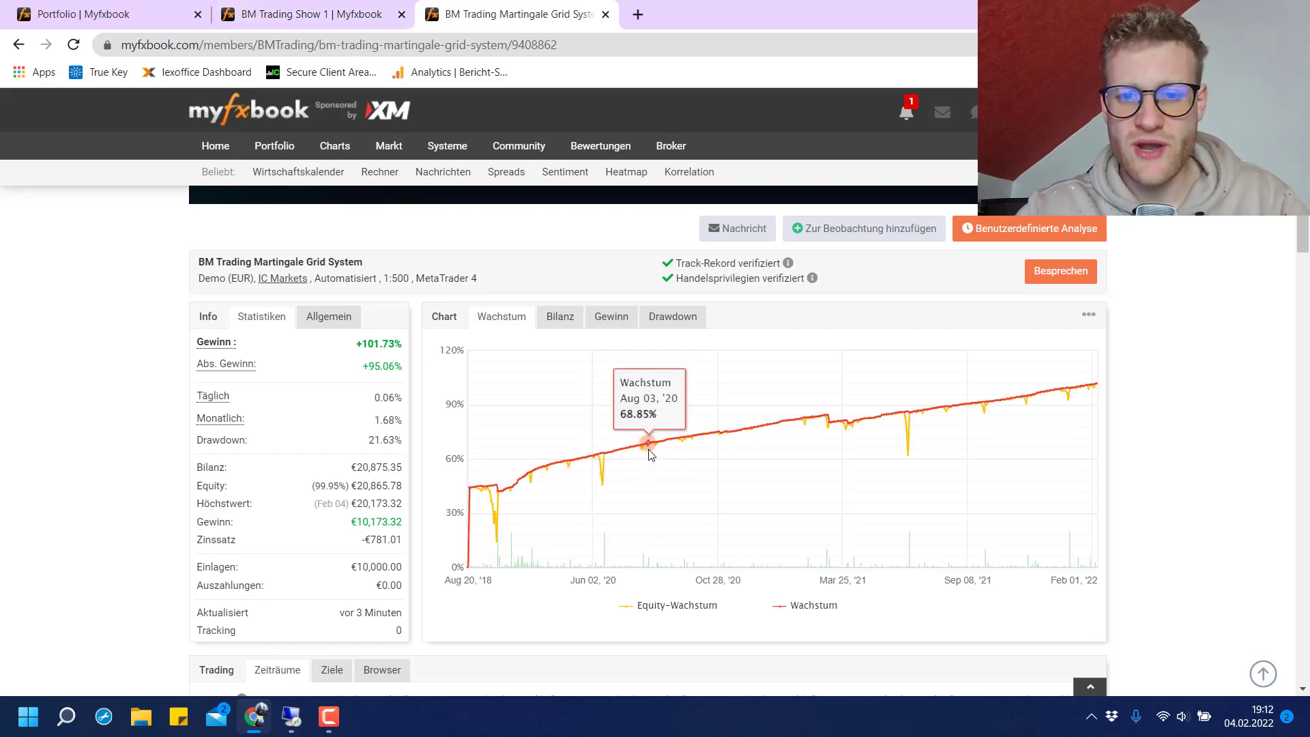
{"action": "mouse_move", "coordinate": [792, 433]}
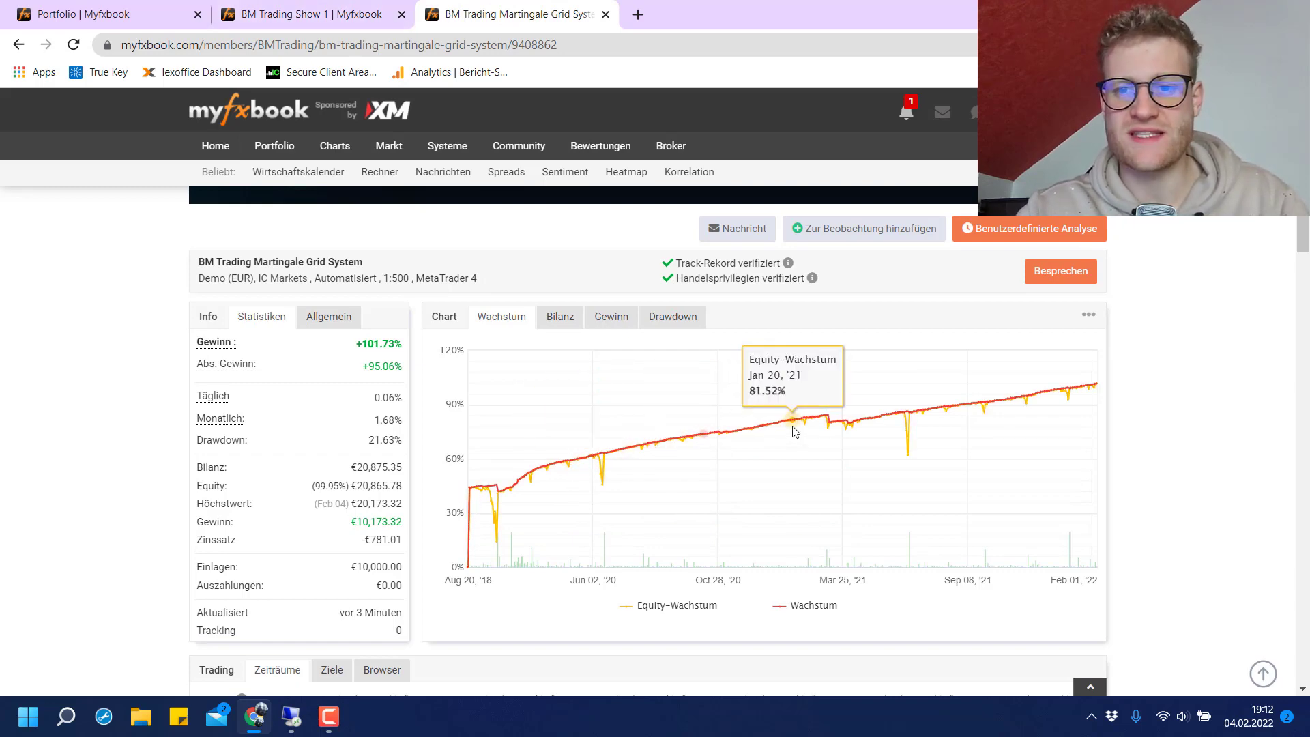
{"action": "left_click", "coordinate": [310, 13]}
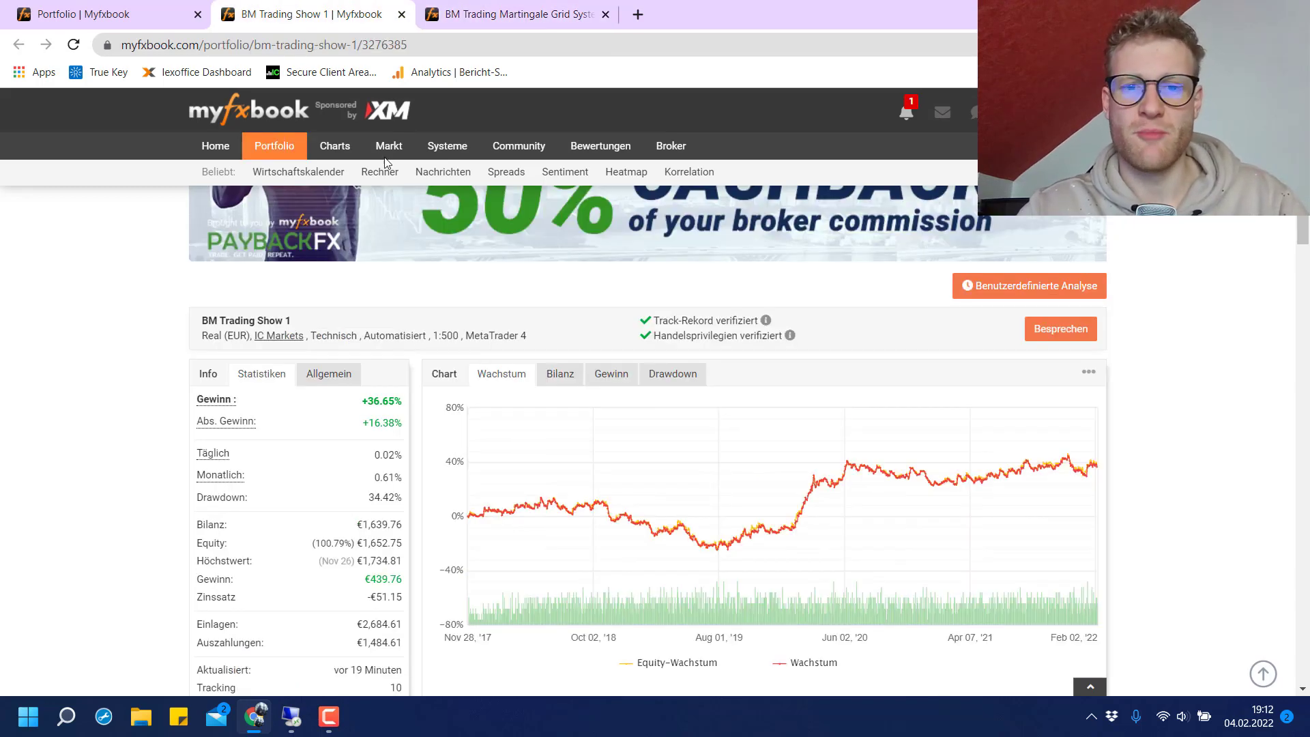
{"action": "mouse_move", "coordinate": [658, 513]}
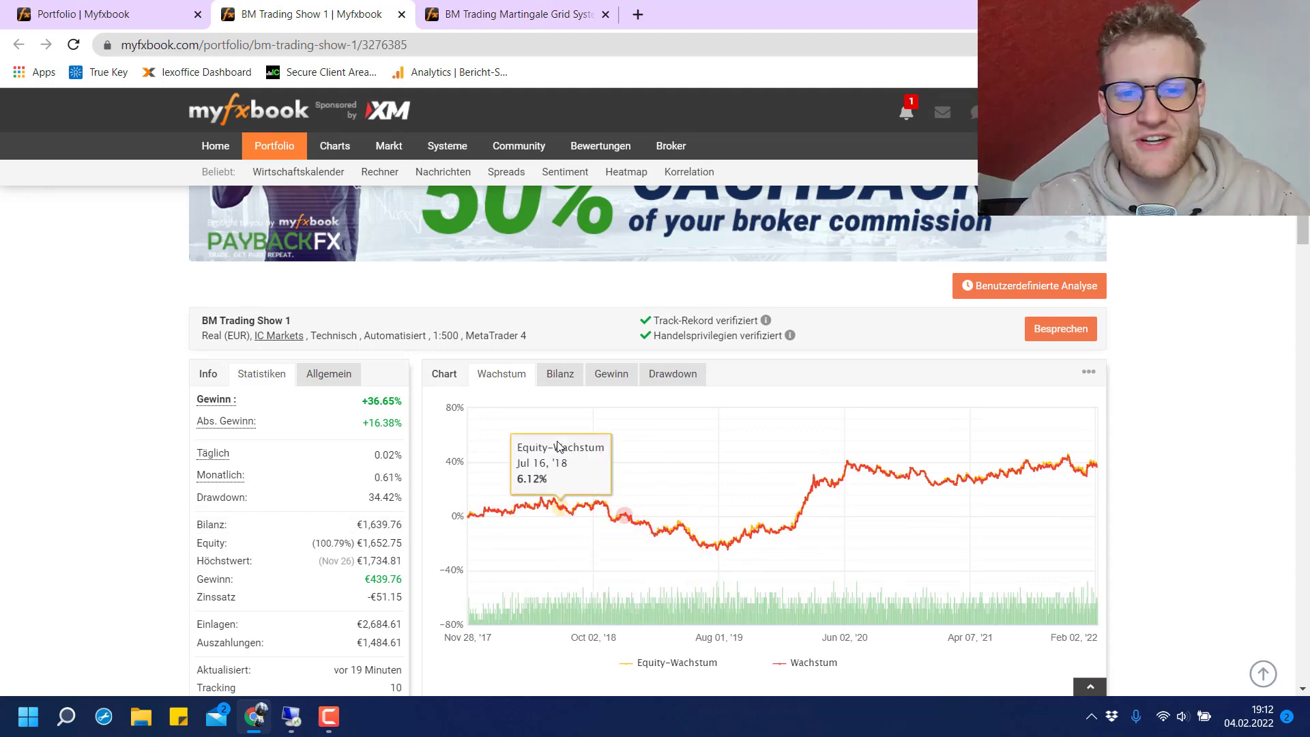
{"action": "mouse_move", "coordinate": [625, 467]}
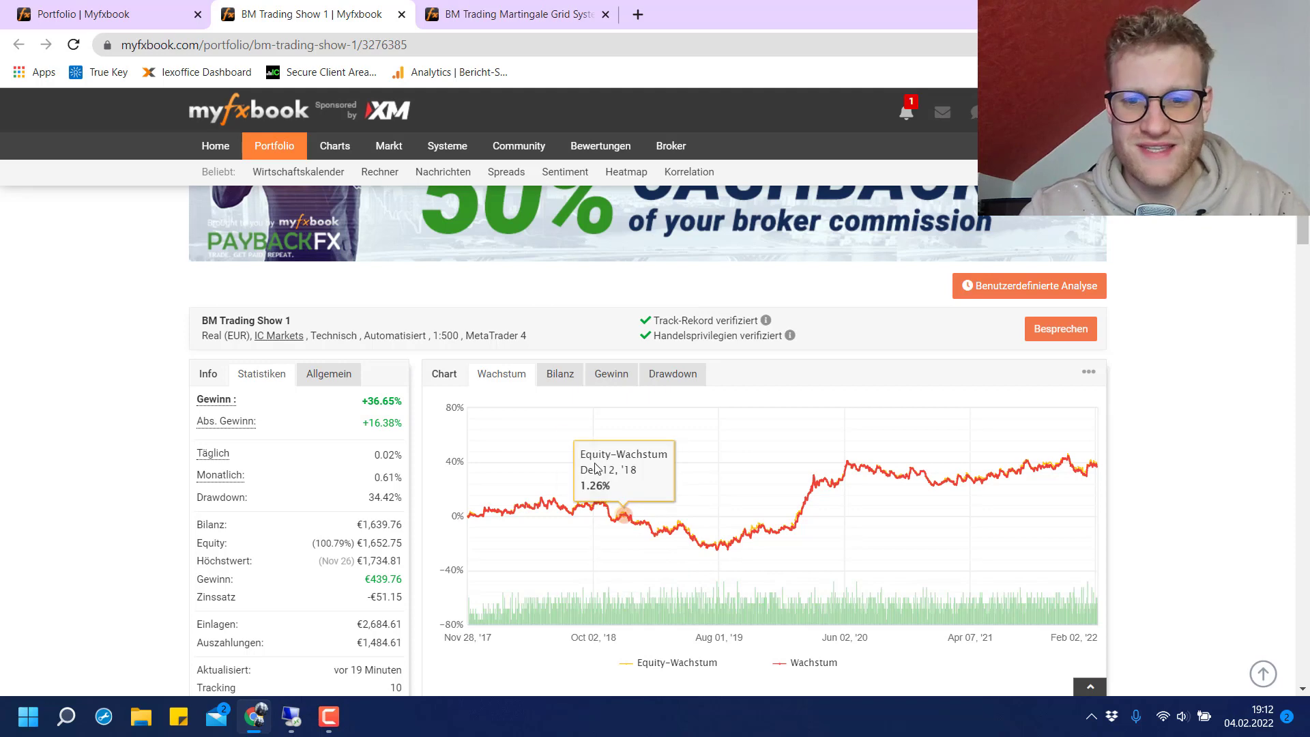
{"action": "mouse_move", "coordinate": [833, 335]}
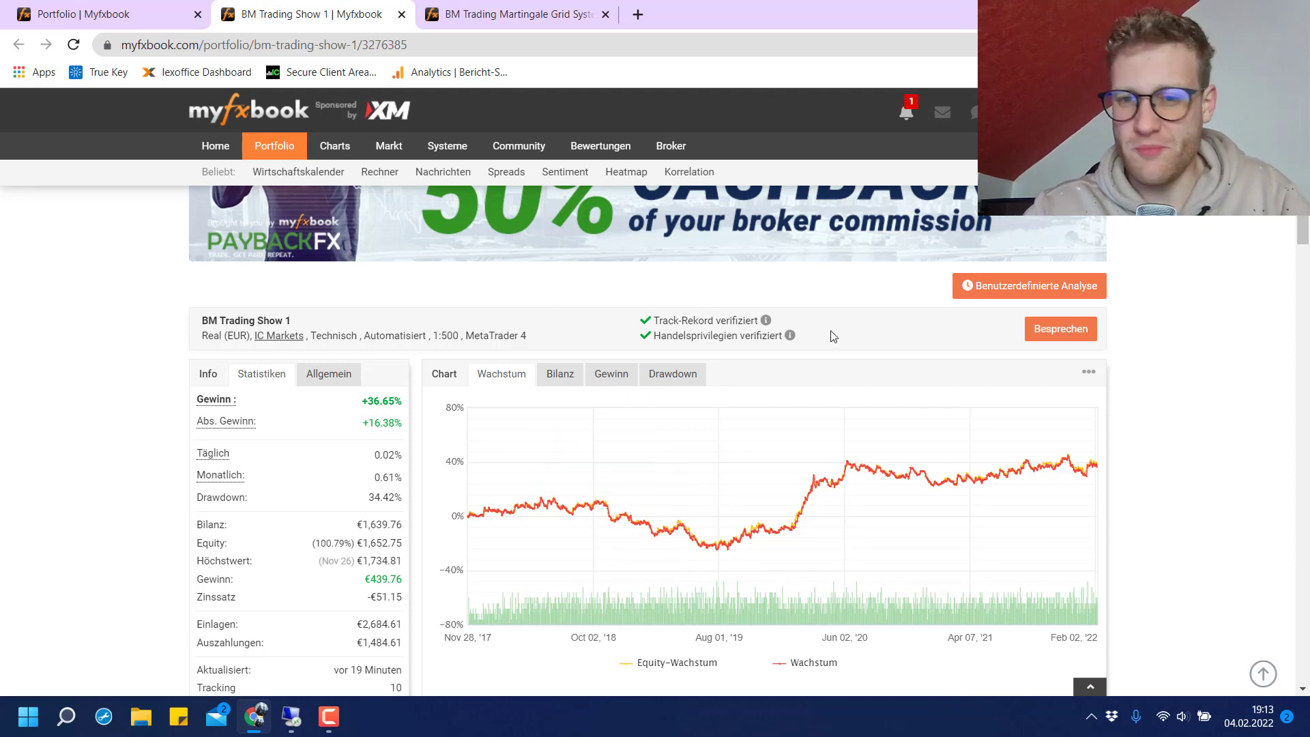
Read the Martingale Grid System growth curve, glance at Show 1, and scroll to period results.
{"action": "left_click", "coordinate": [509, 14]}
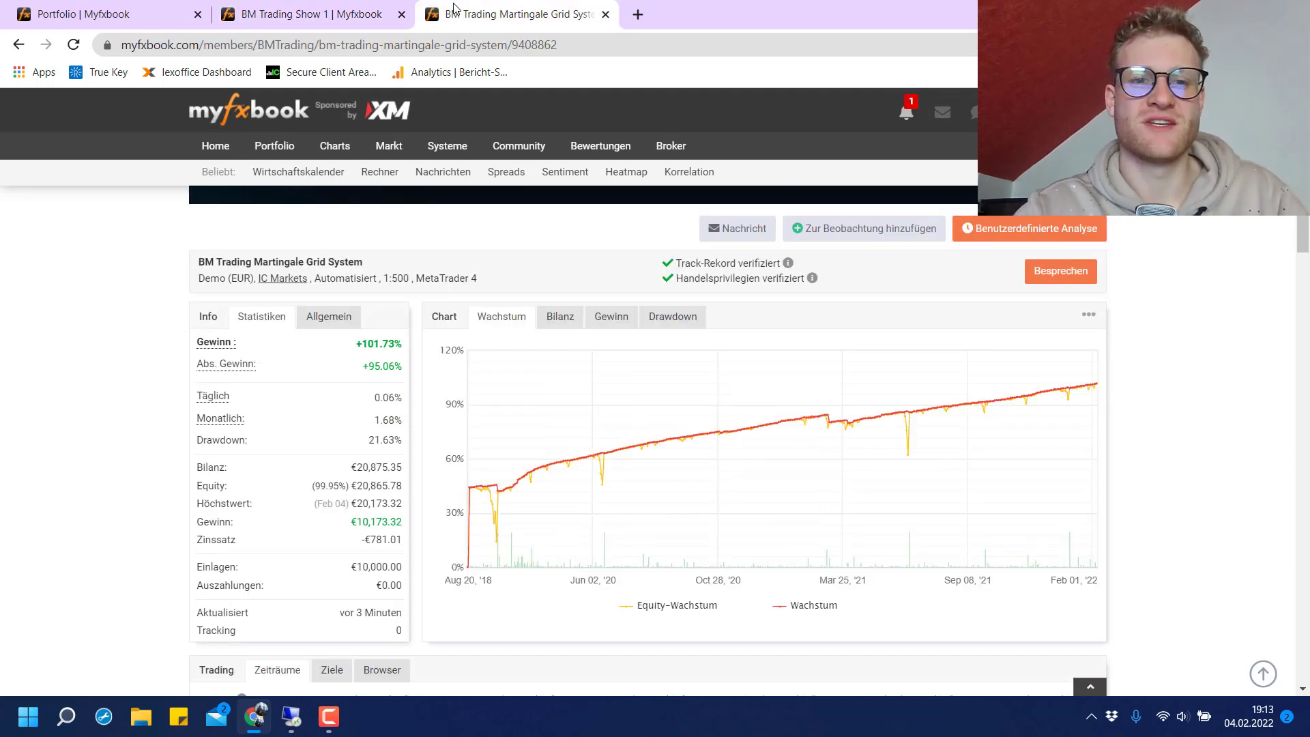
{"action": "mouse_move", "coordinate": [594, 460]}
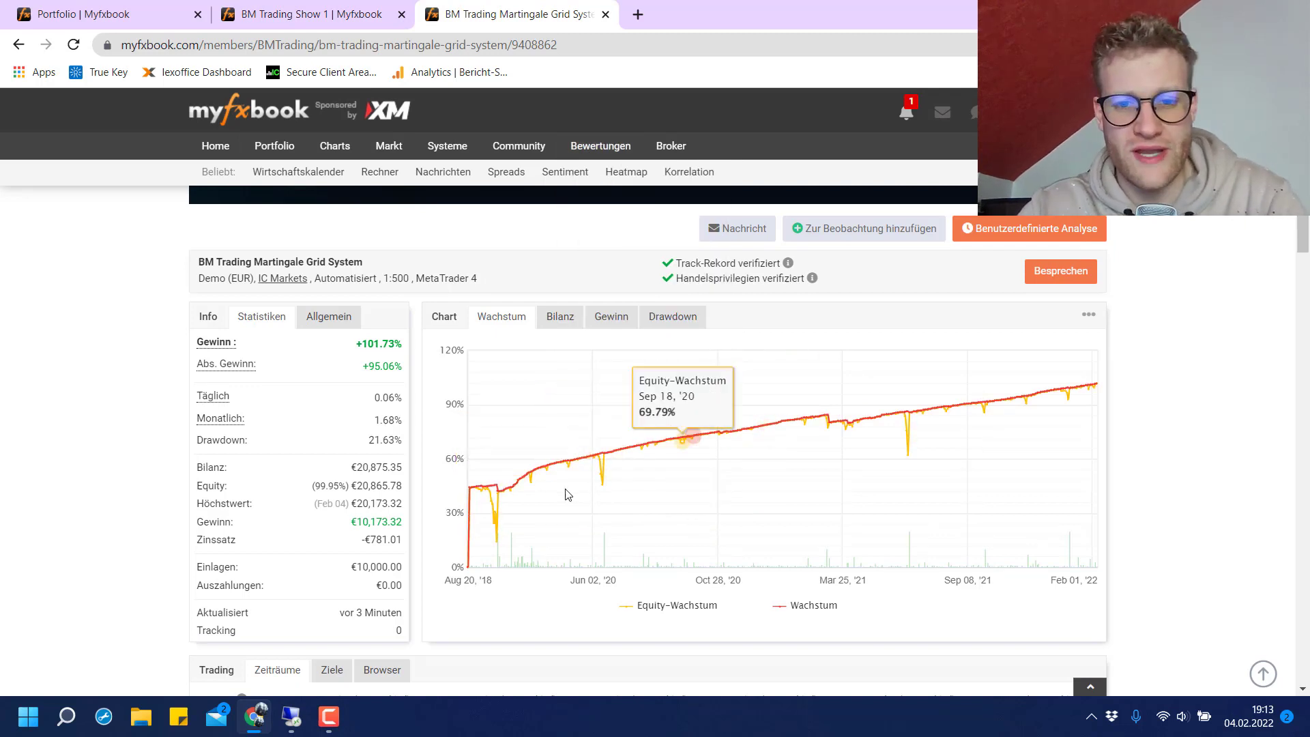
{"action": "mouse_move", "coordinate": [637, 449]}
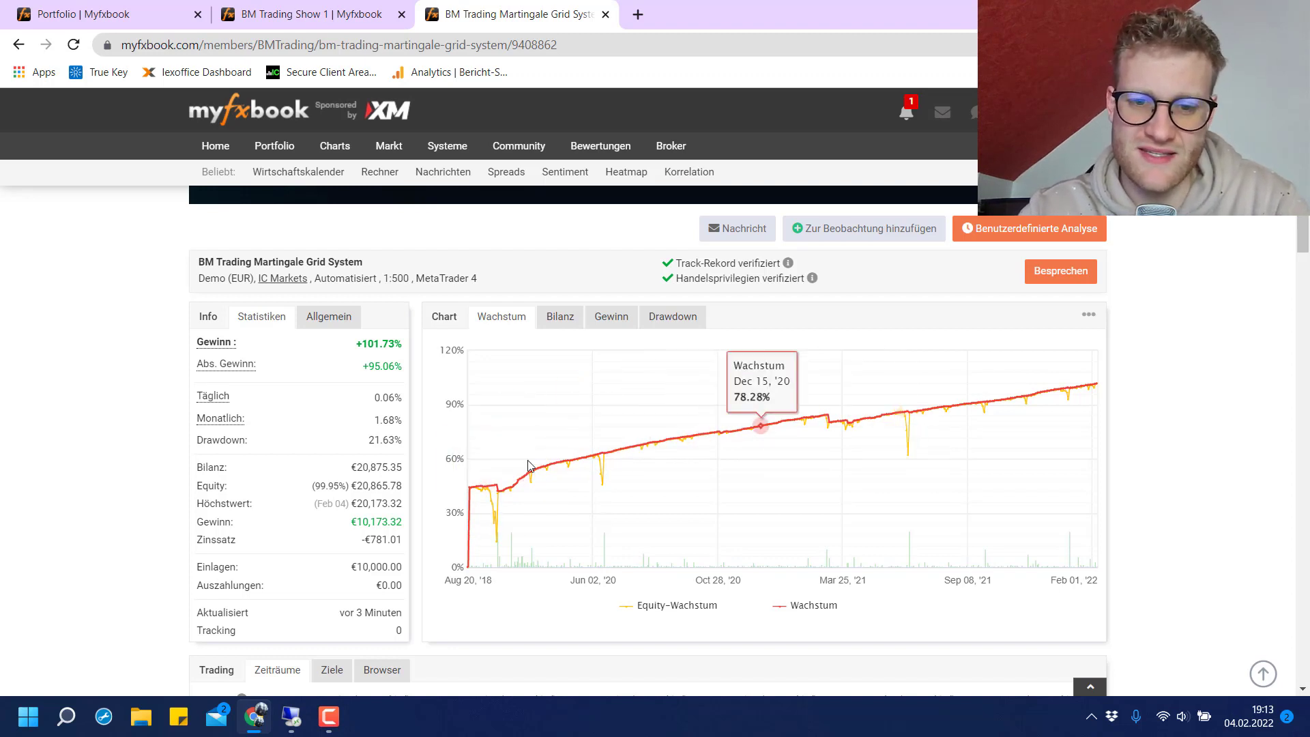
{"action": "mouse_move", "coordinate": [529, 474]}
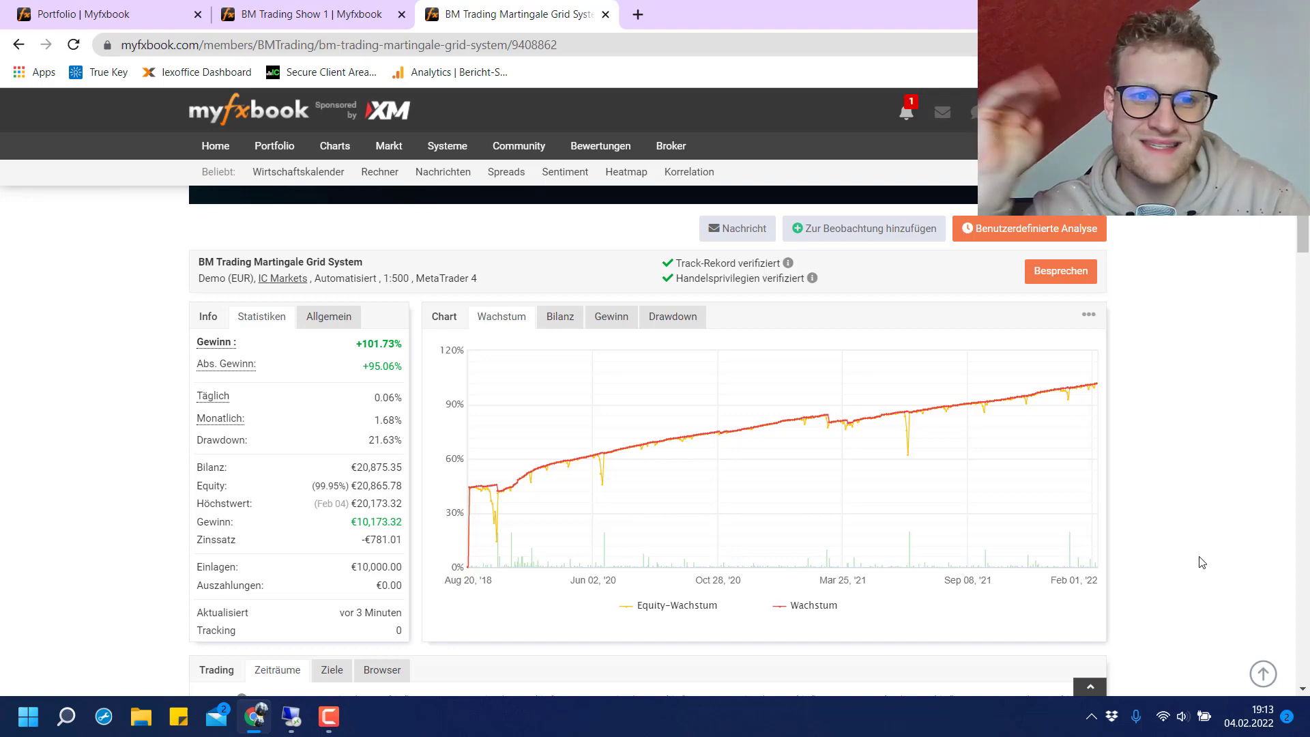
{"action": "mouse_move", "coordinate": [1007, 568]}
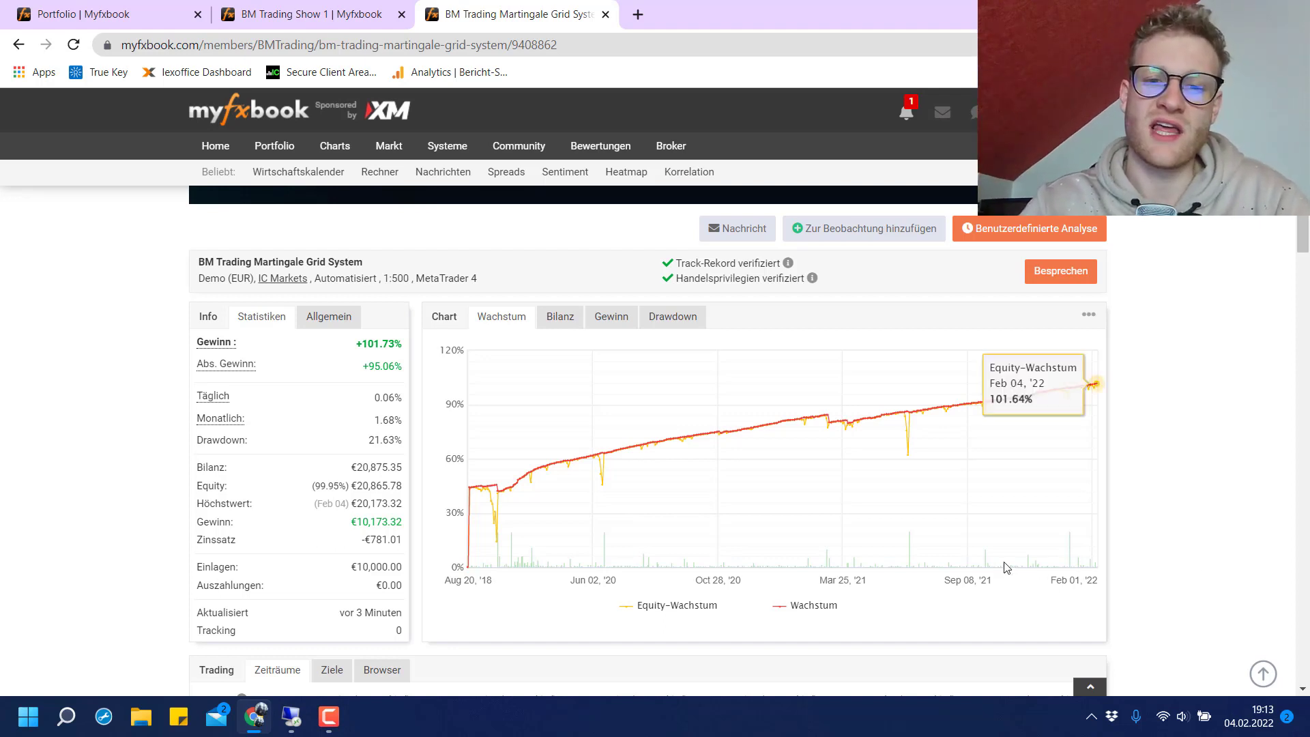
{"action": "mouse_move", "coordinate": [615, 456]}
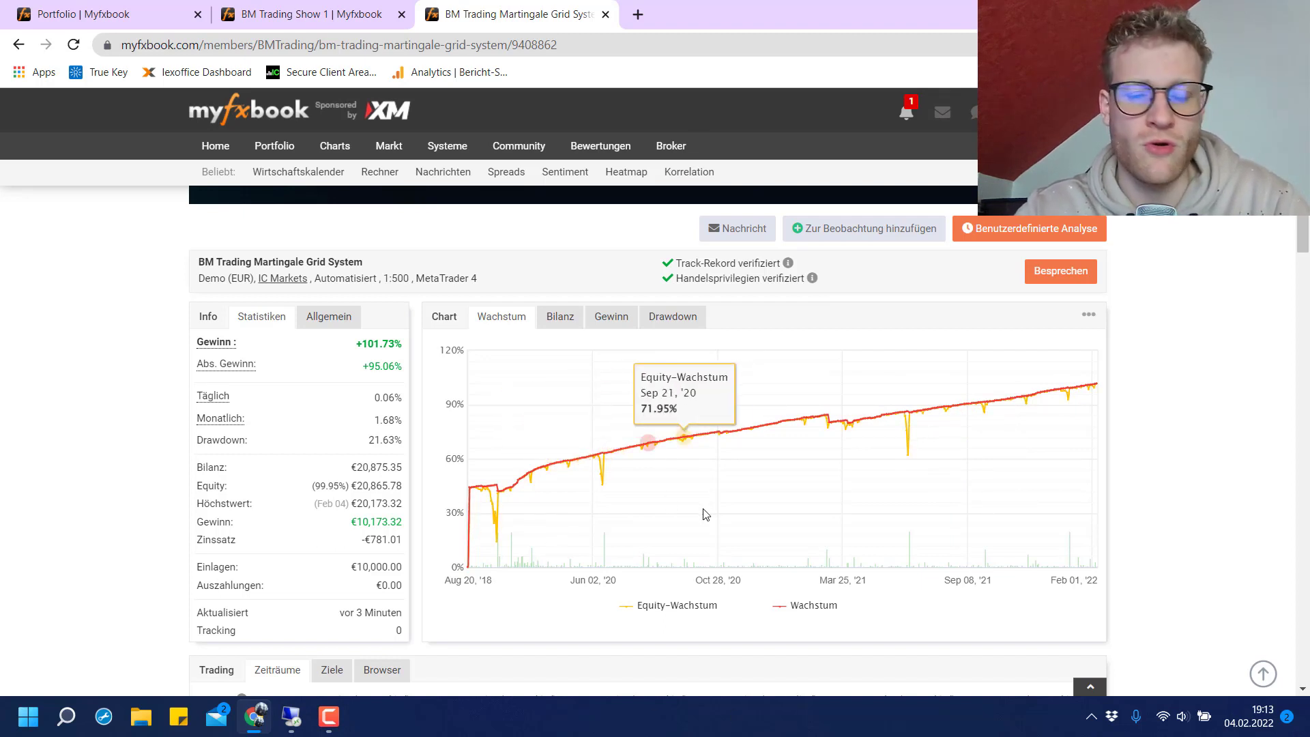
{"action": "mouse_move", "coordinate": [508, 583]}
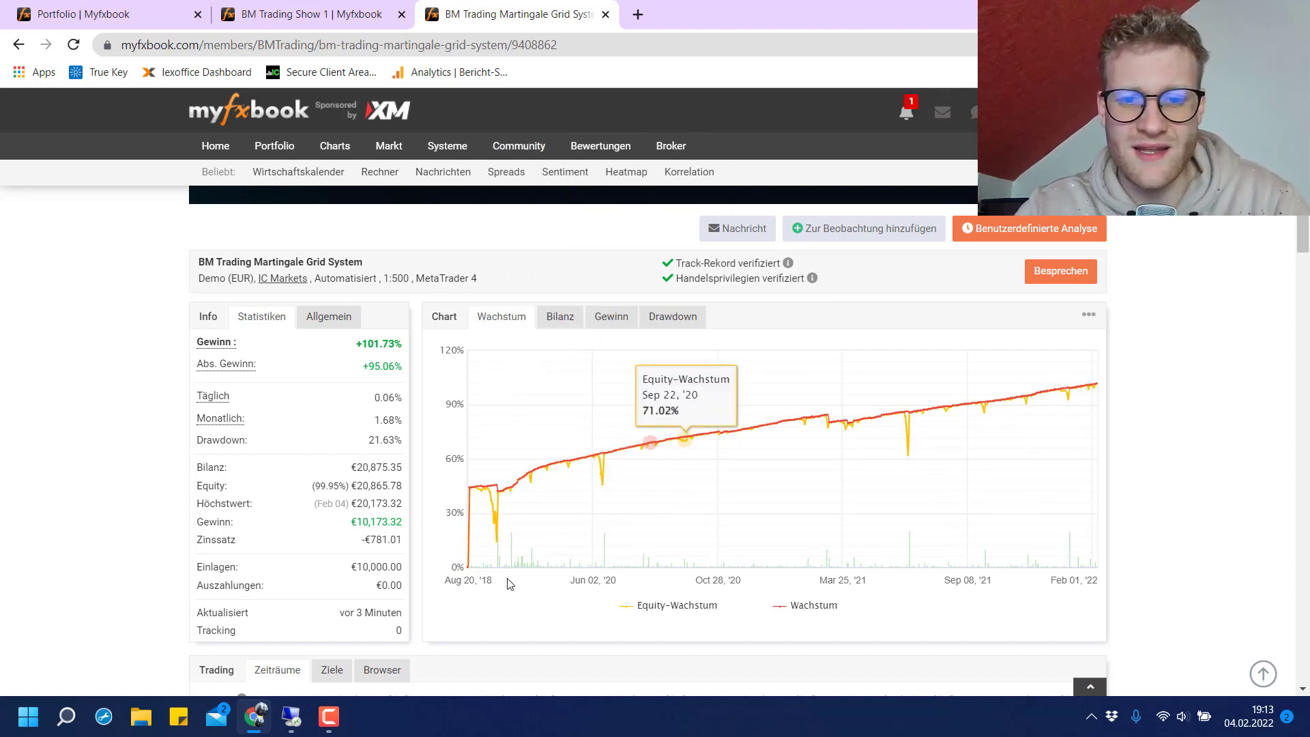
{"action": "mouse_move", "coordinate": [985, 408]}
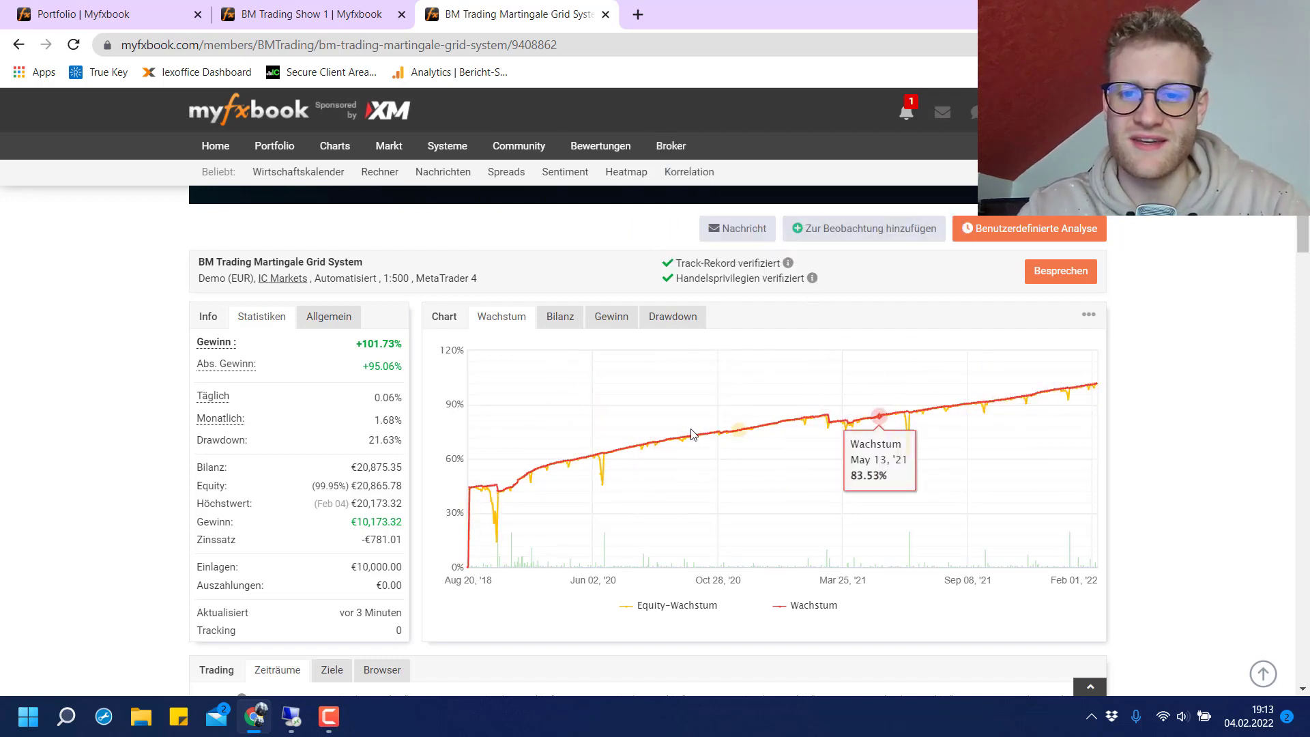
{"action": "mouse_move", "coordinate": [638, 448]}
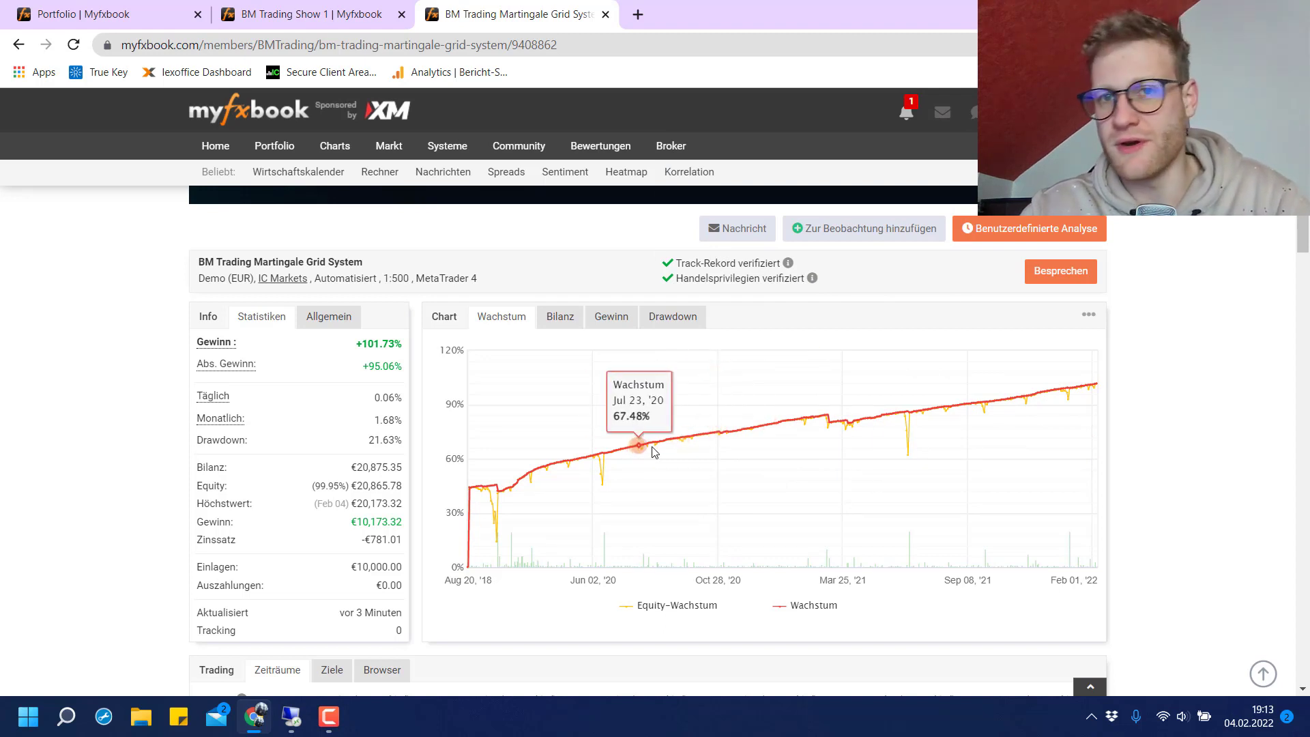
{"action": "mouse_move", "coordinate": [618, 473]}
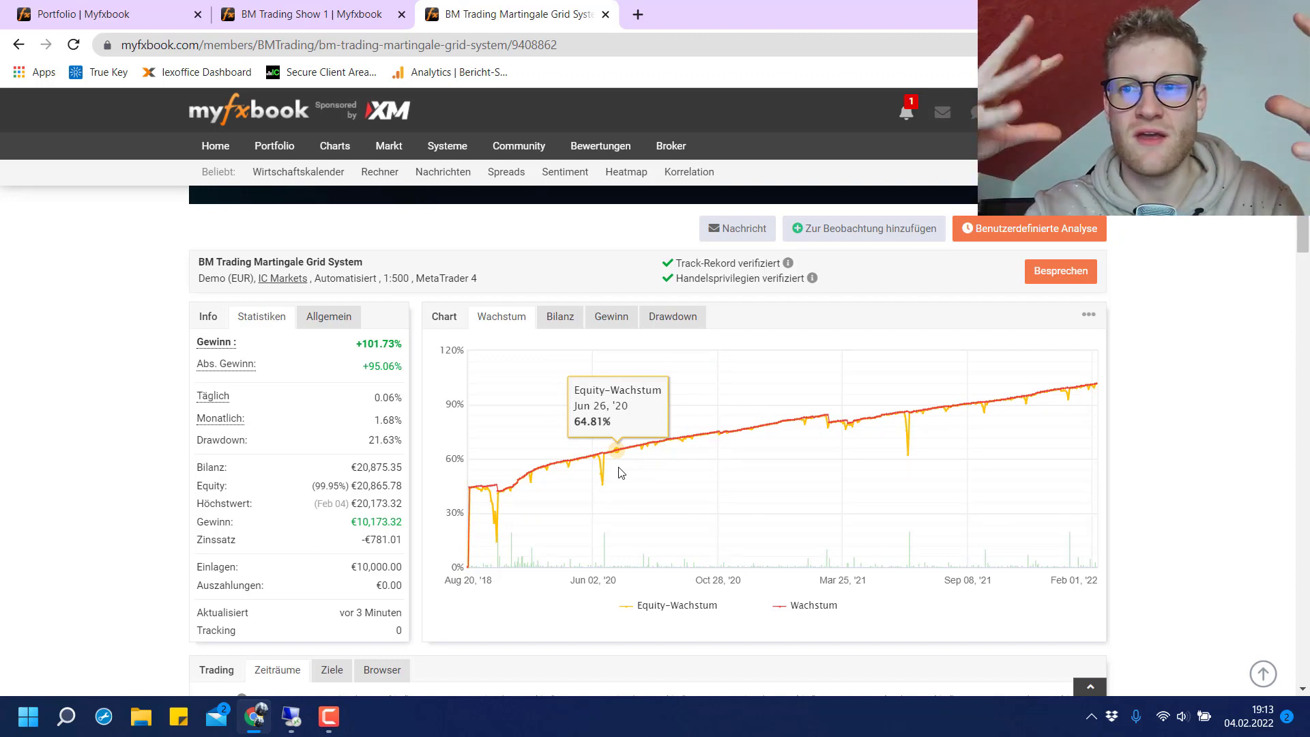
{"action": "left_click", "coordinate": [601, 146]}
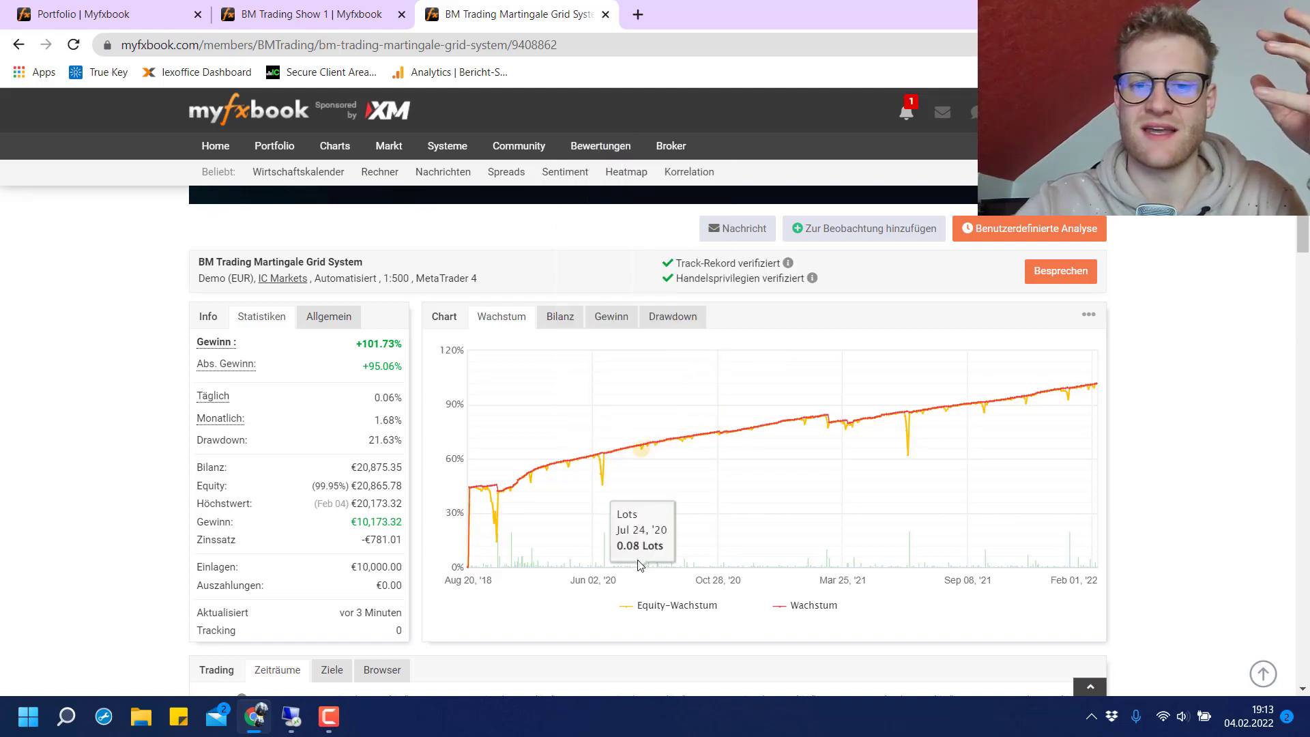
{"action": "mouse_move", "coordinate": [585, 391]}
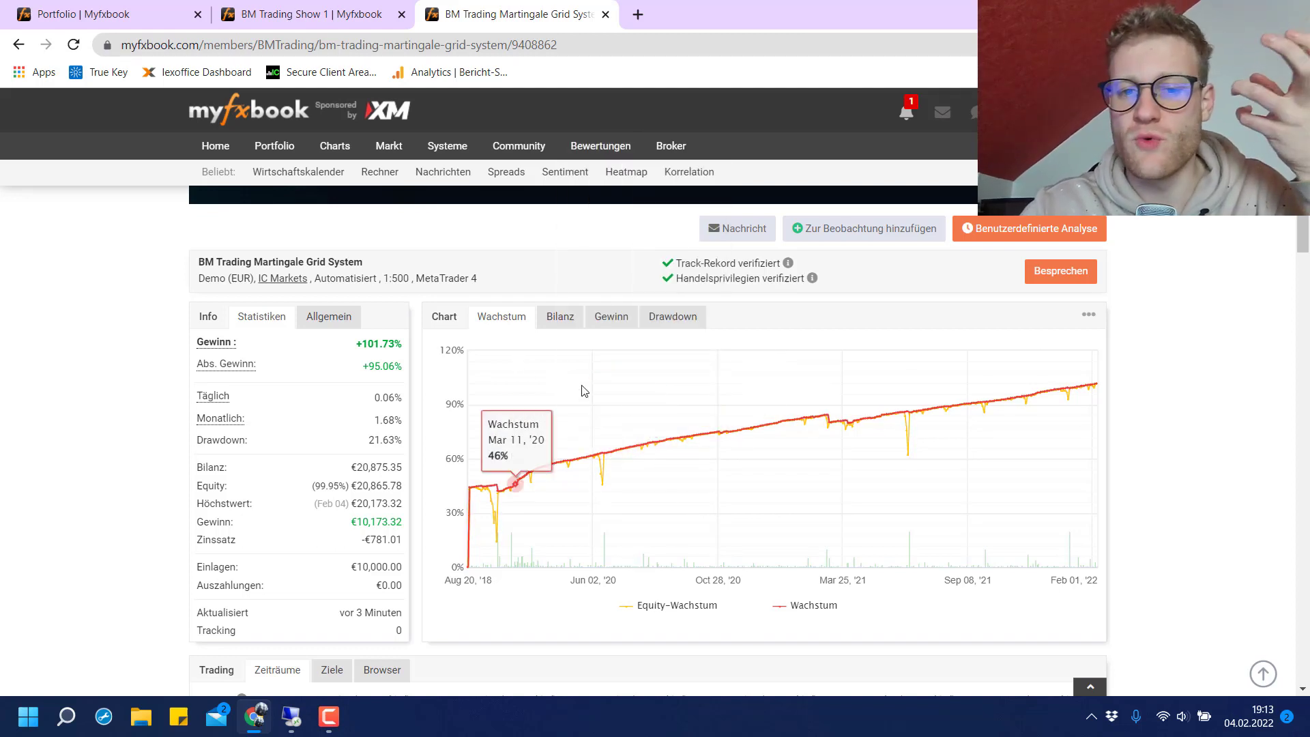
{"action": "mouse_move", "coordinate": [639, 452]}
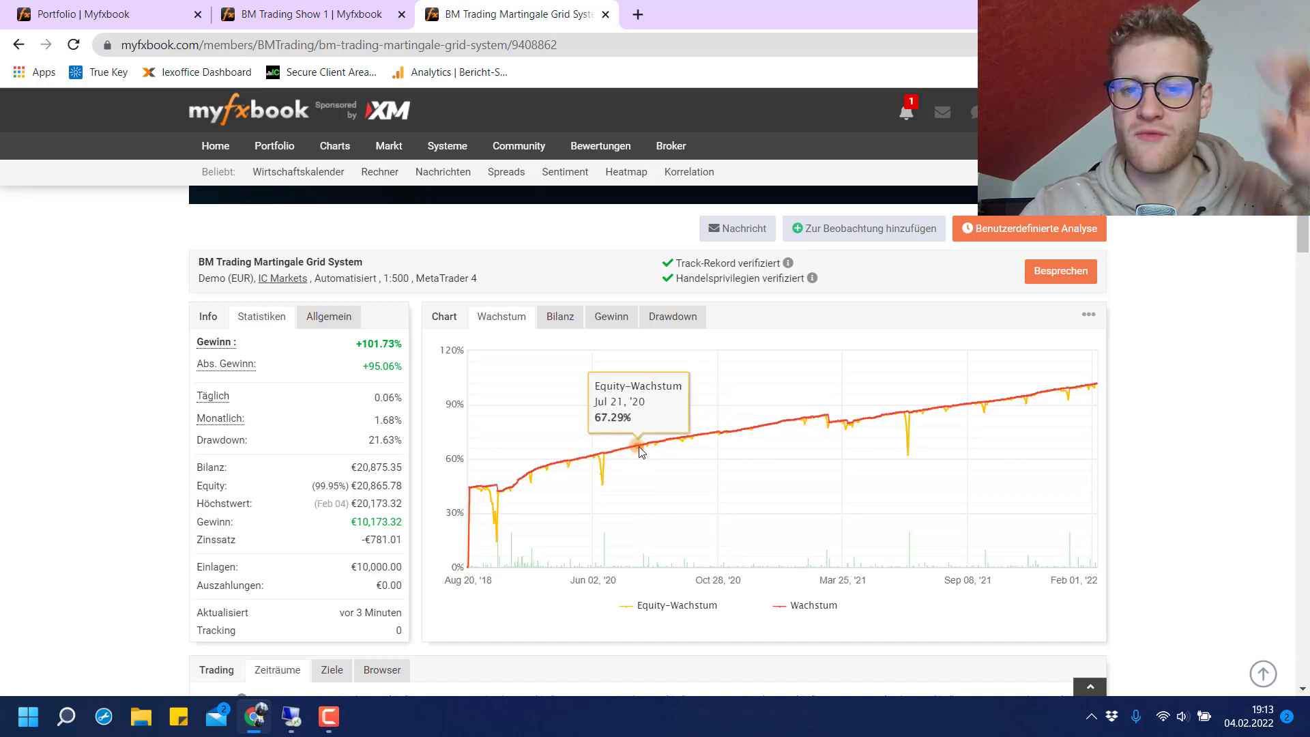
{"action": "mouse_move", "coordinate": [635, 445]}
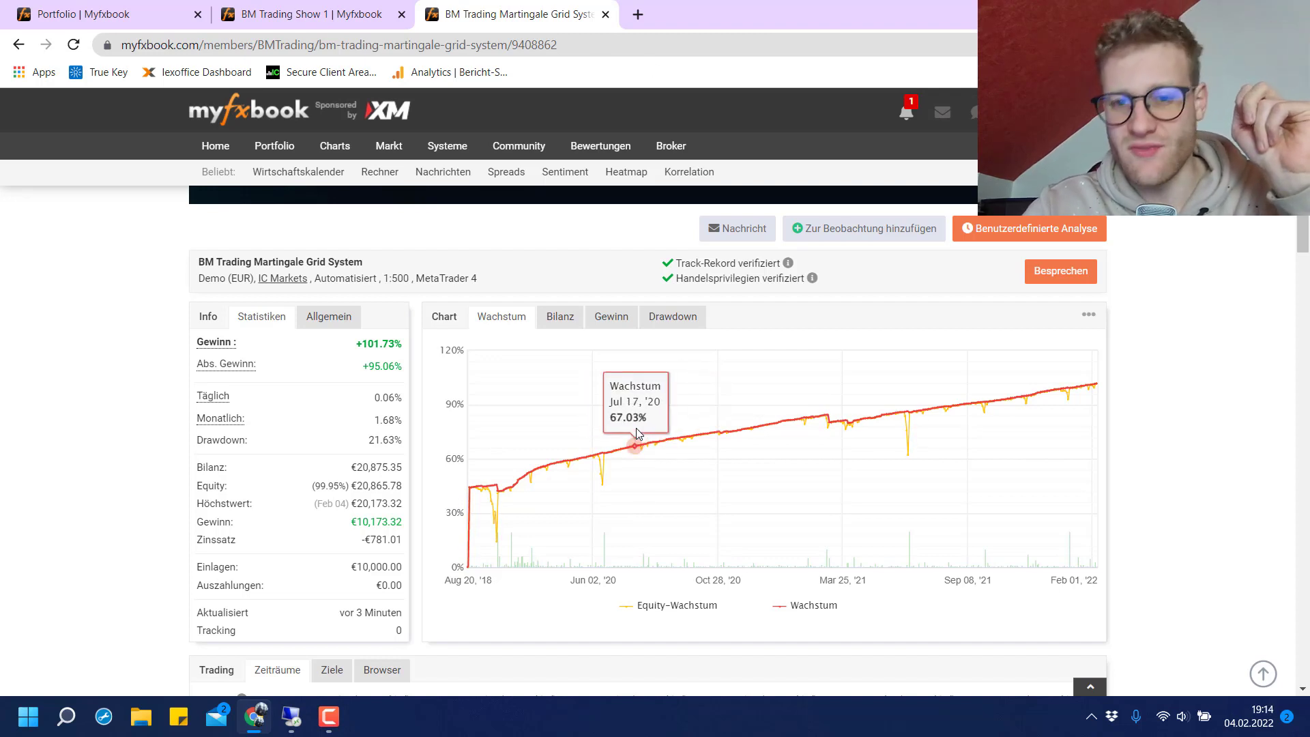
{"action": "mouse_move", "coordinate": [700, 539]}
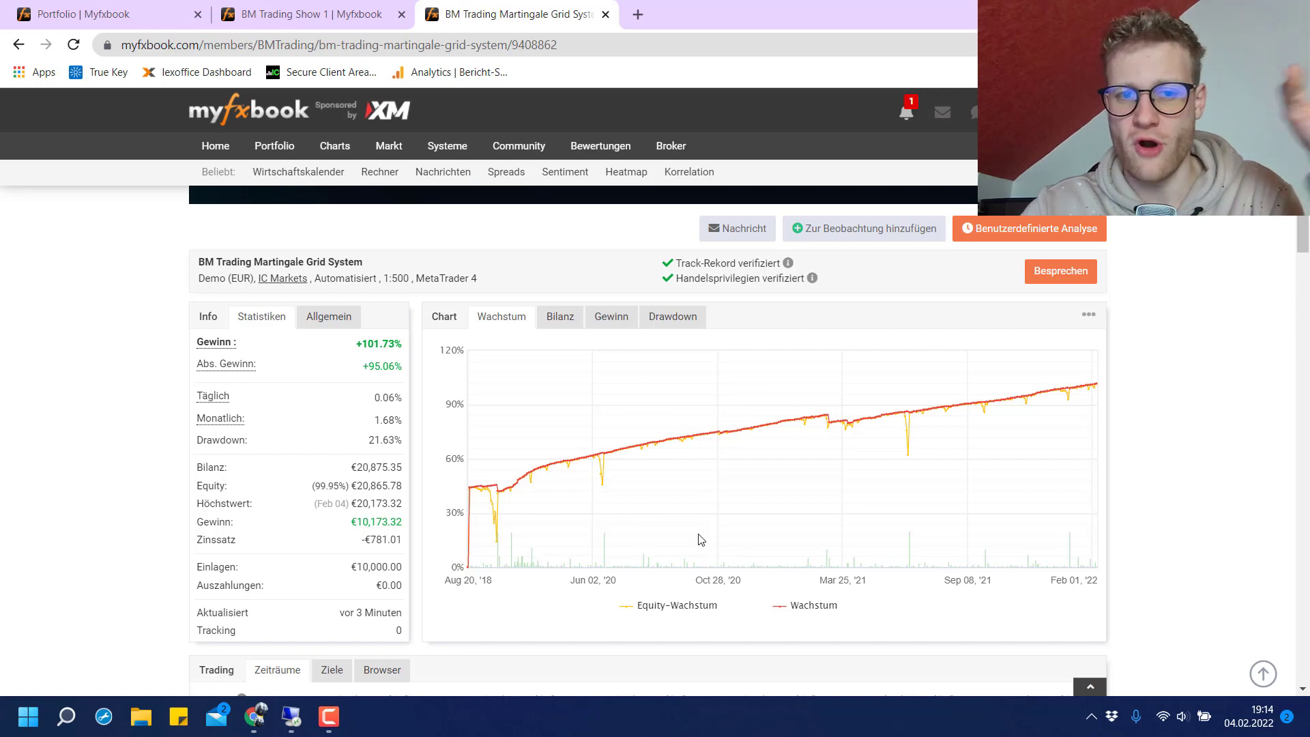
{"action": "mouse_move", "coordinate": [909, 430]}
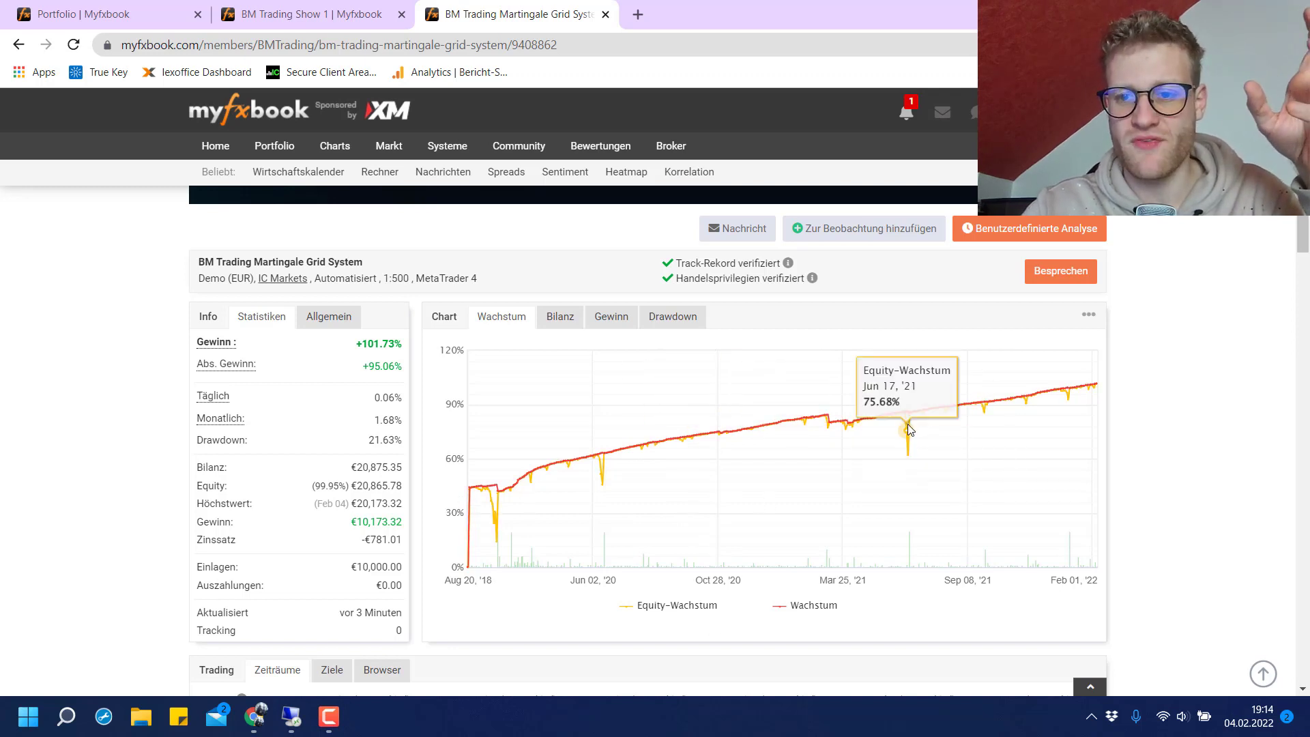
{"action": "mouse_move", "coordinate": [898, 452]}
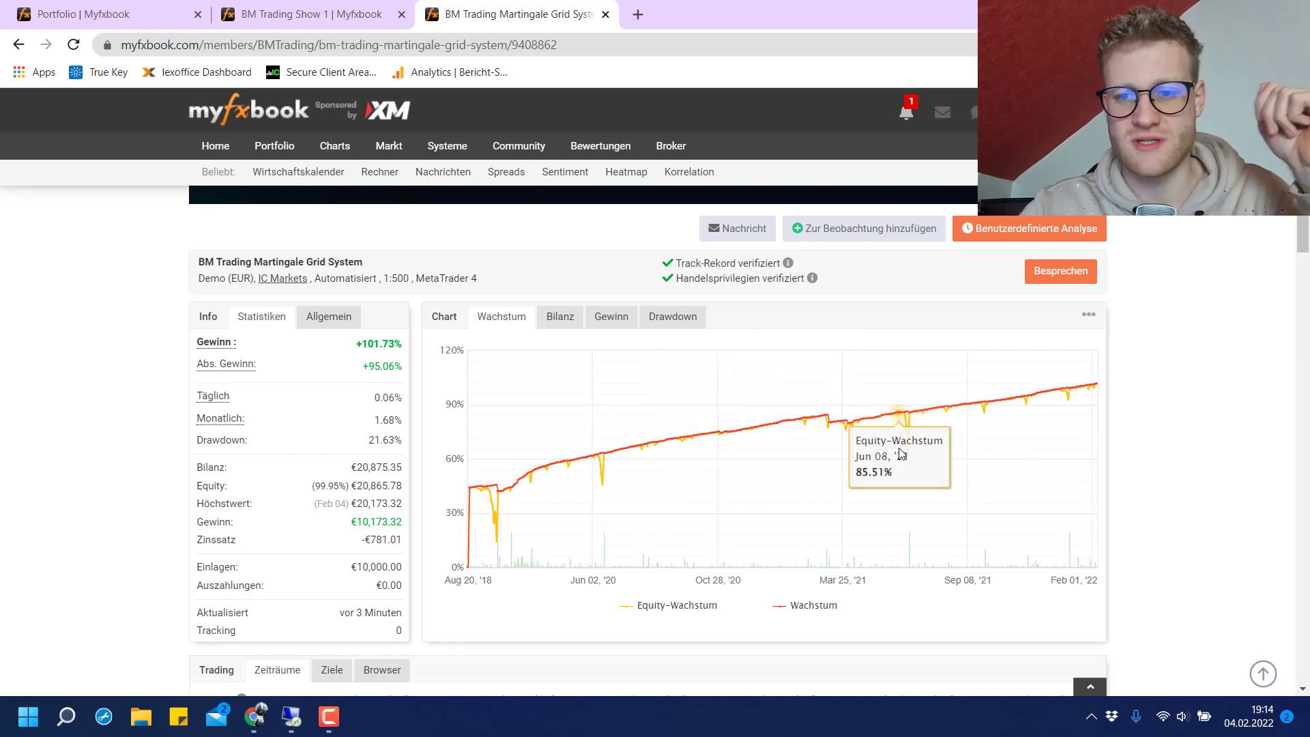
{"action": "mouse_move", "coordinate": [642, 477]}
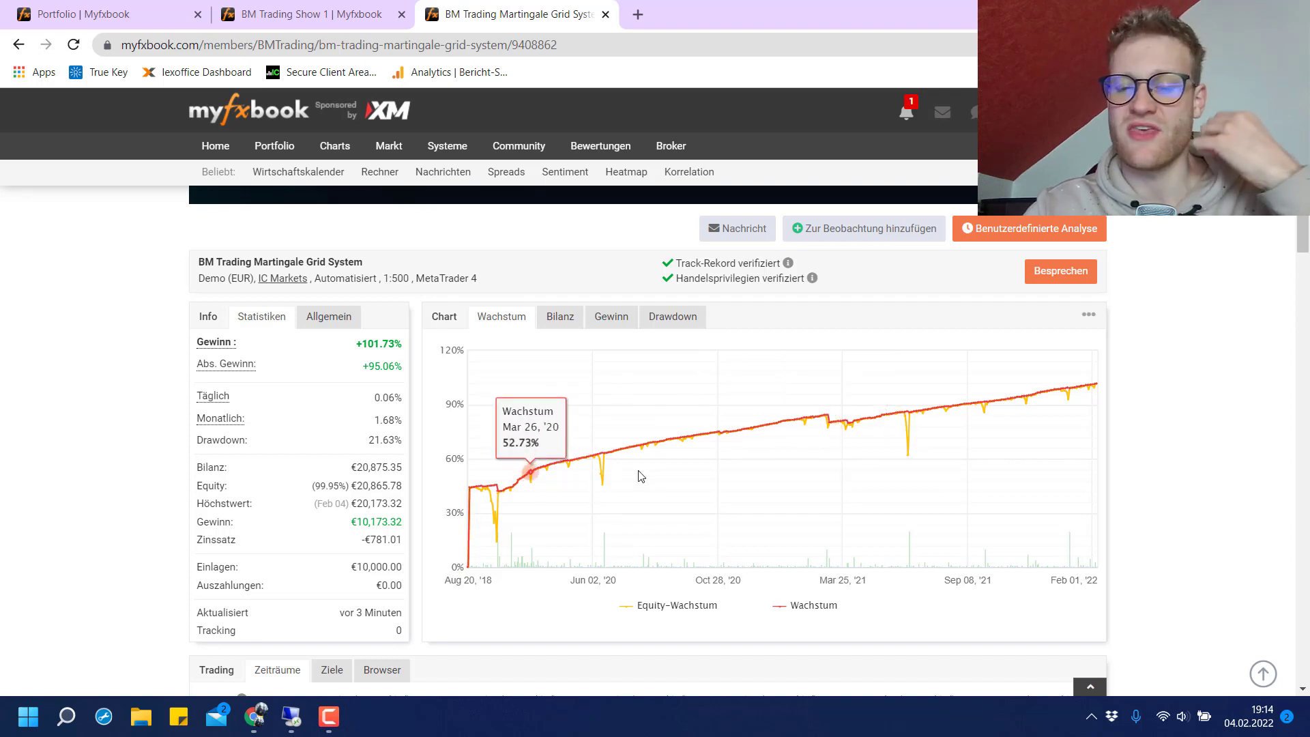
{"action": "mouse_move", "coordinate": [605, 484]}
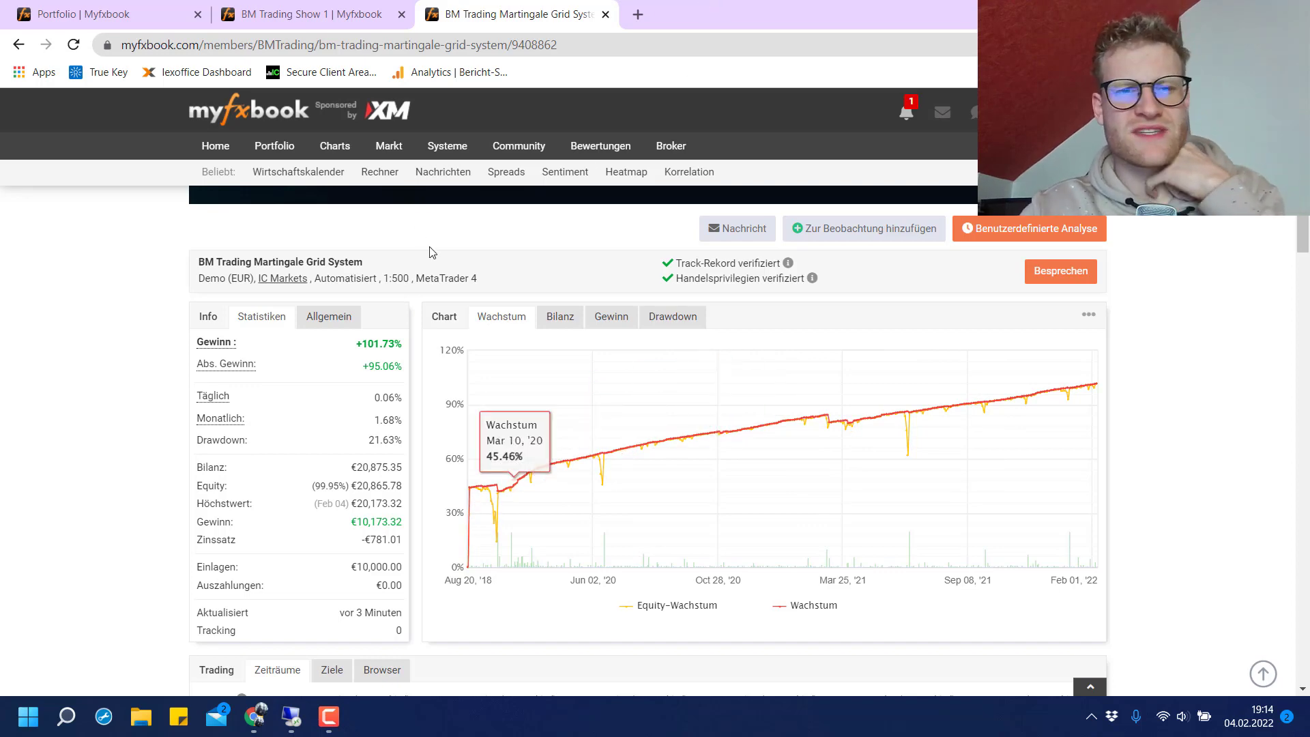
{"action": "left_click", "coordinate": [310, 14]}
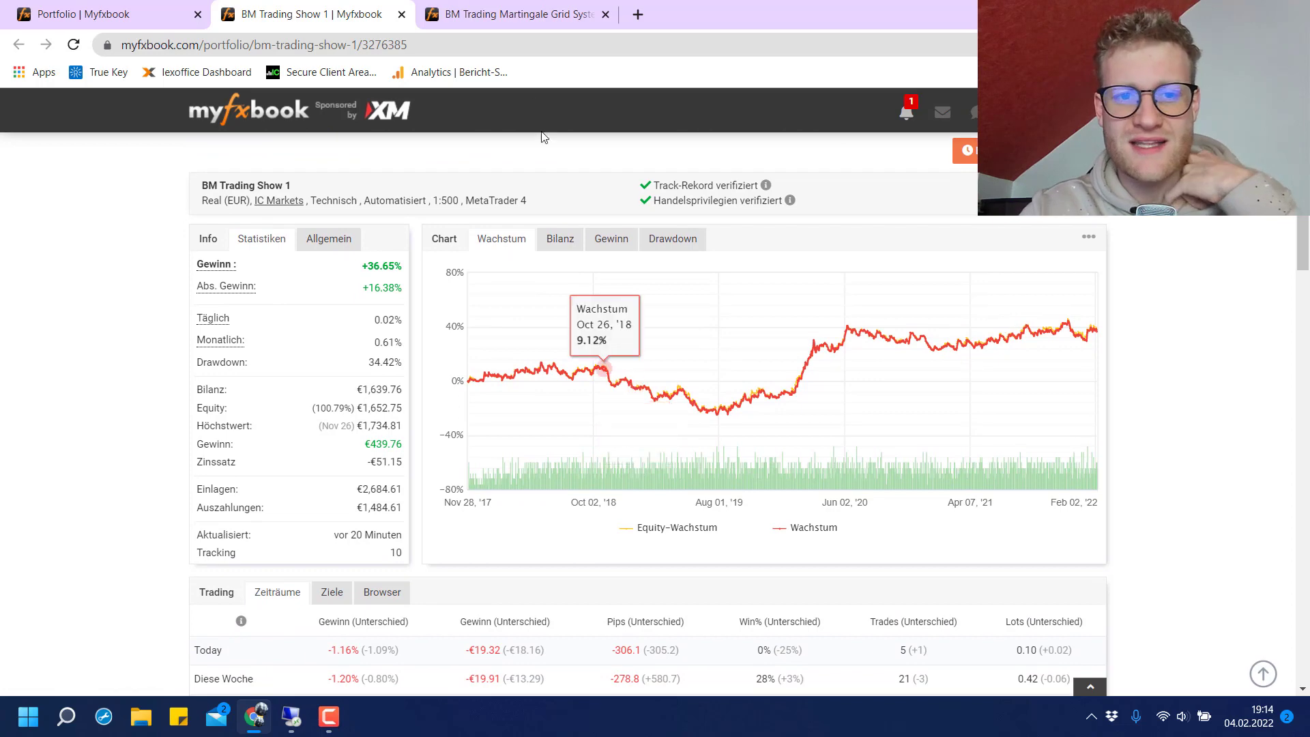
{"action": "left_click", "coordinate": [509, 13]}
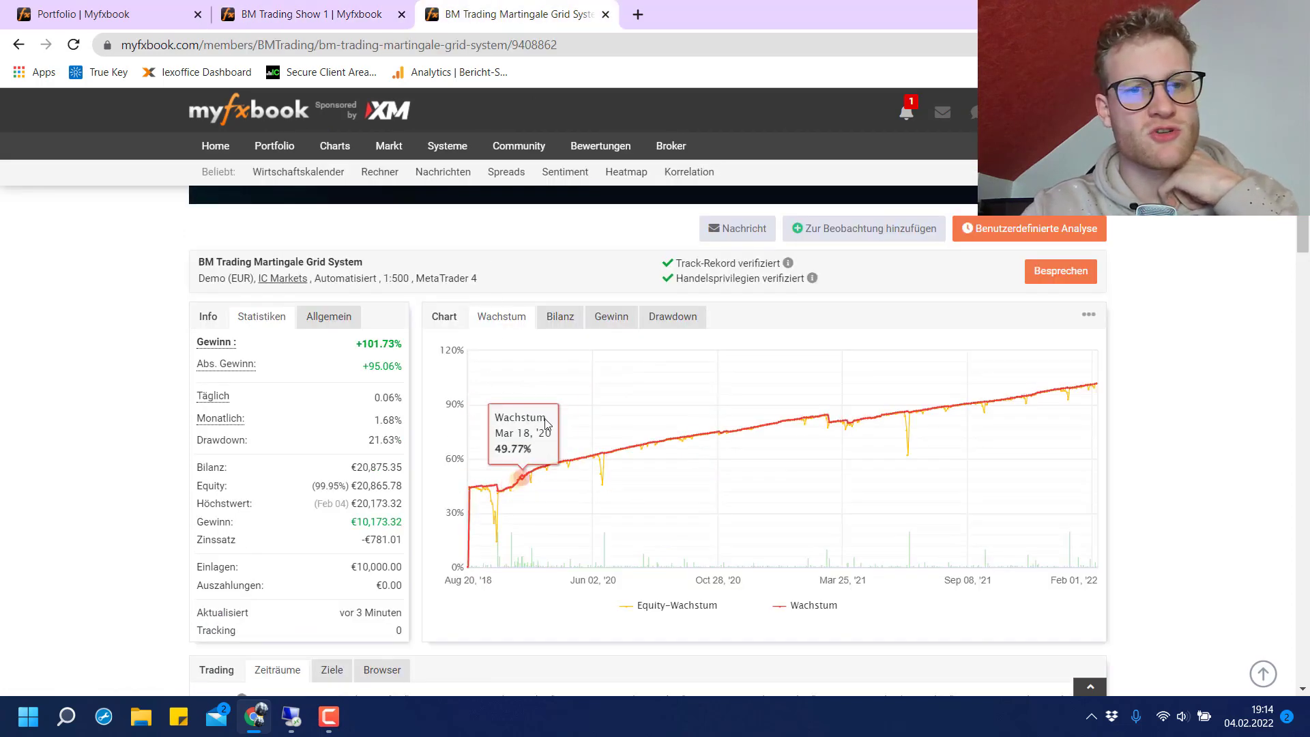
{"action": "scroll", "scroll_direction": "down", "scroll_amount": 3}
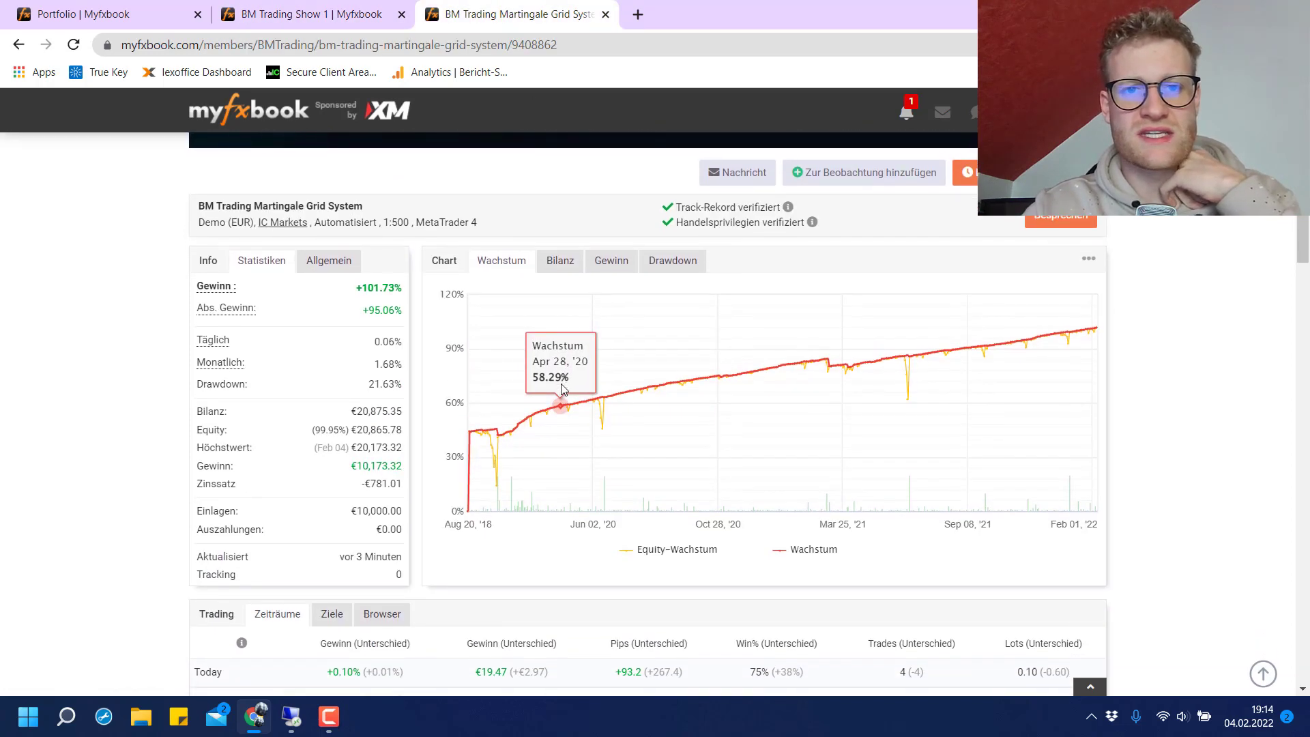
{"action": "scroll", "scroll_direction": "down", "scroll_amount": 3}
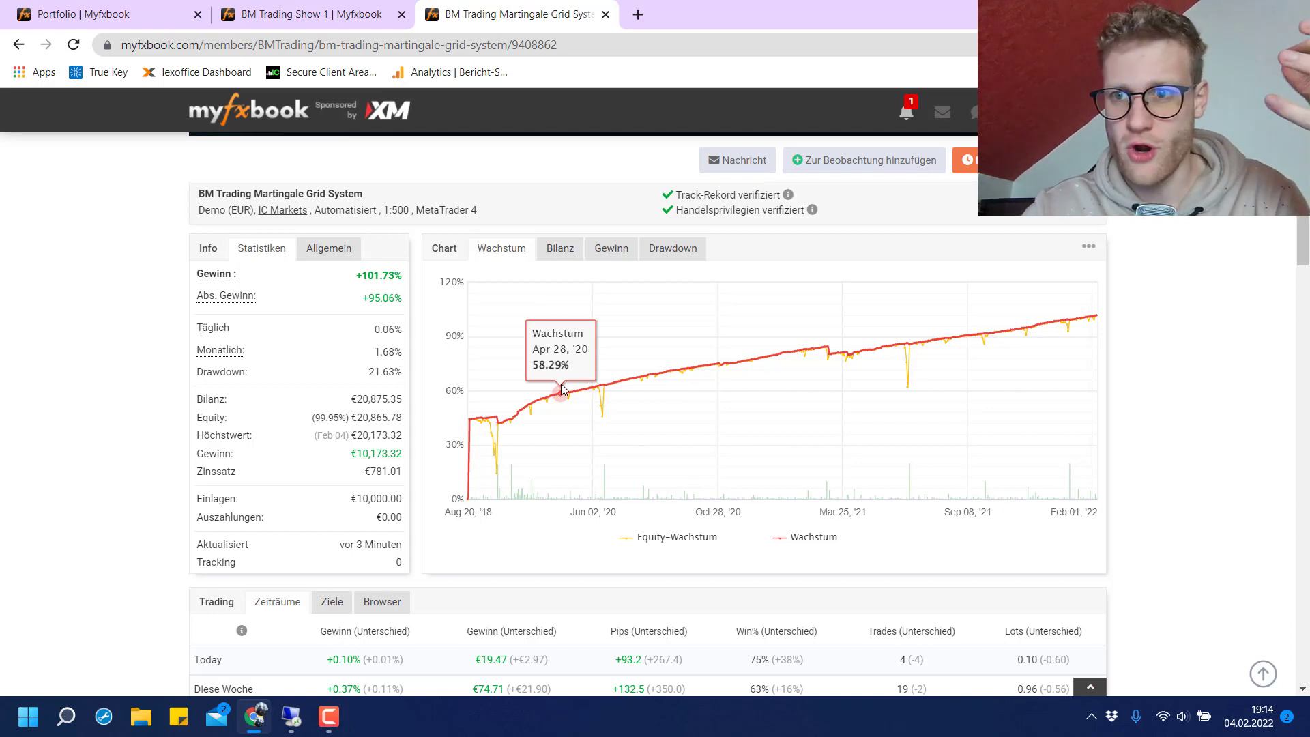
{"action": "mouse_move", "coordinate": [619, 381]}
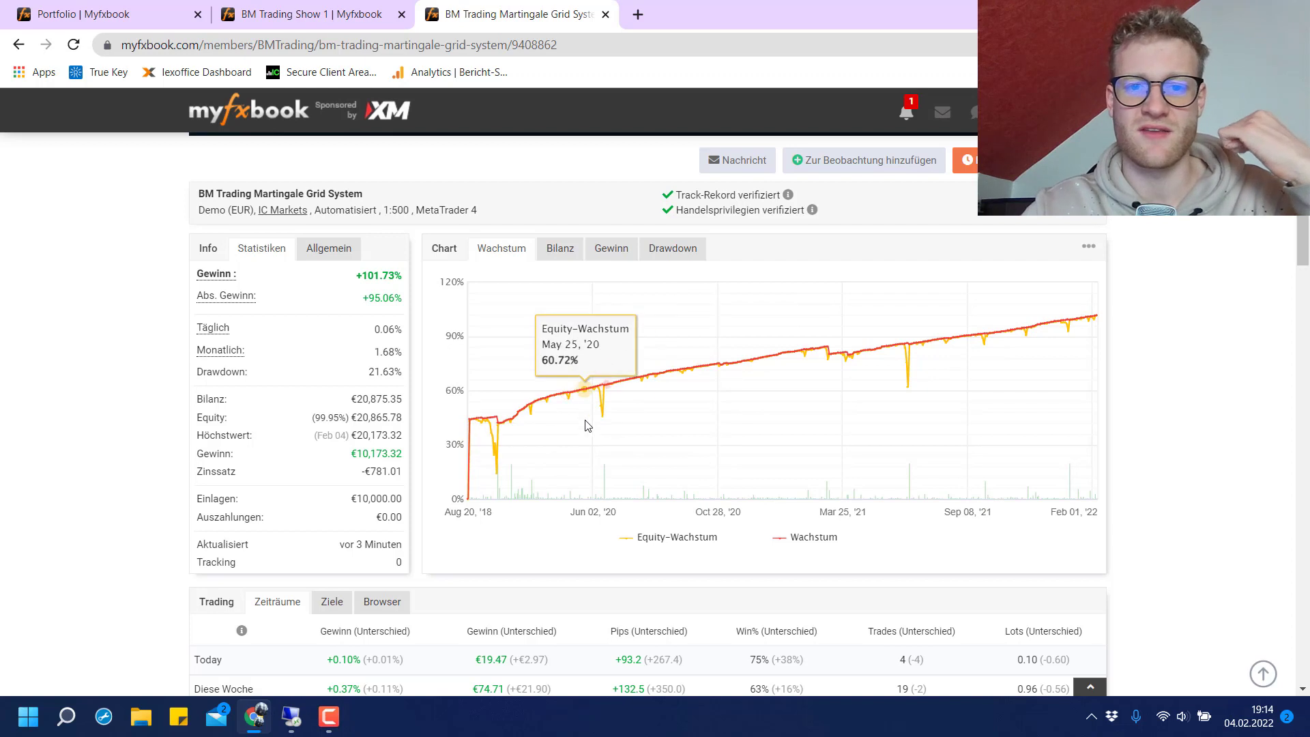
Examine Show 1's growth chart around its 2018–2019 dip after a Martingale glance.
{"action": "left_click", "coordinate": [310, 13]}
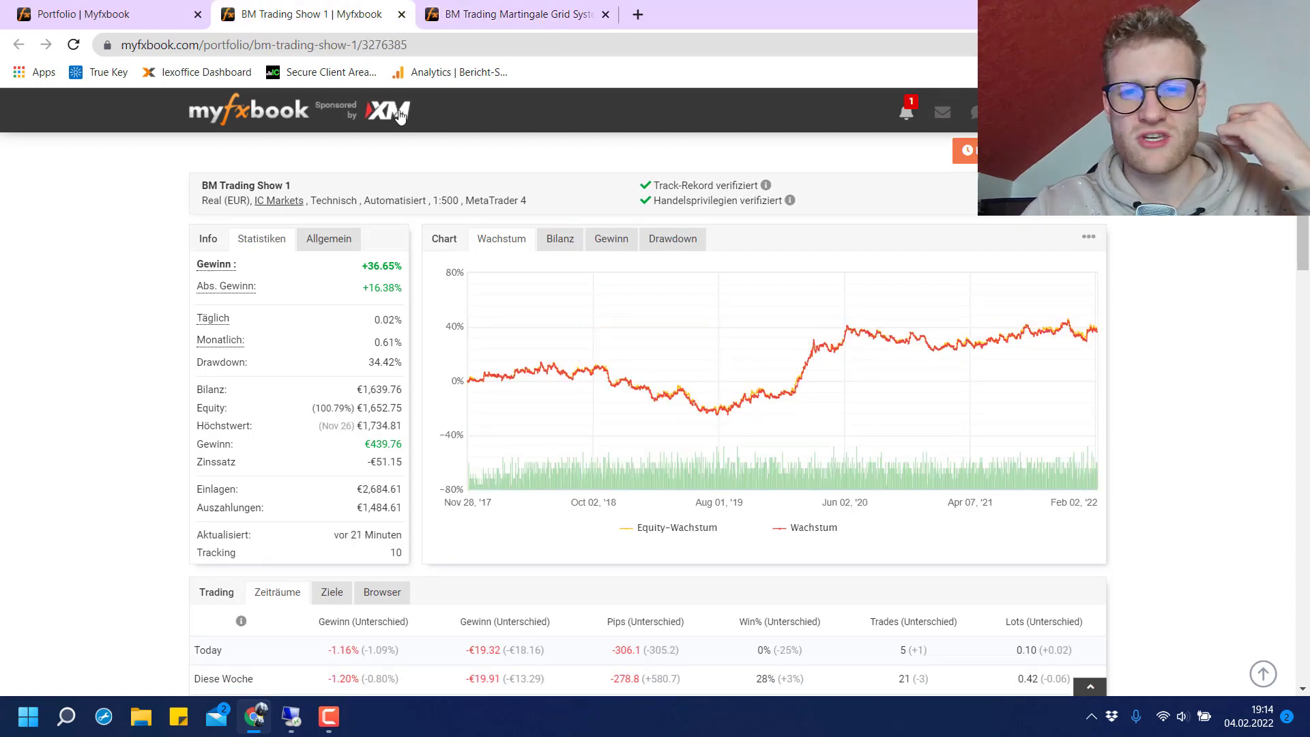
{"action": "mouse_move", "coordinate": [576, 372]}
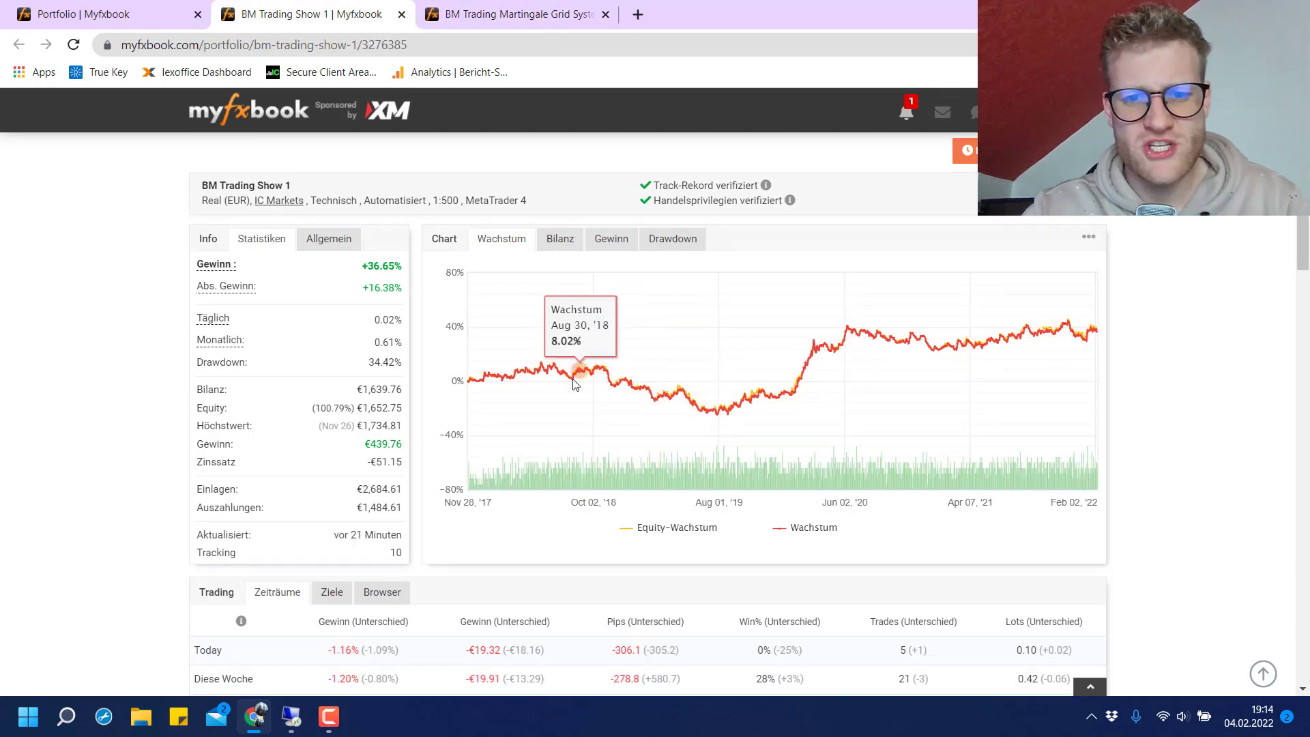
{"action": "mouse_move", "coordinate": [604, 374]}
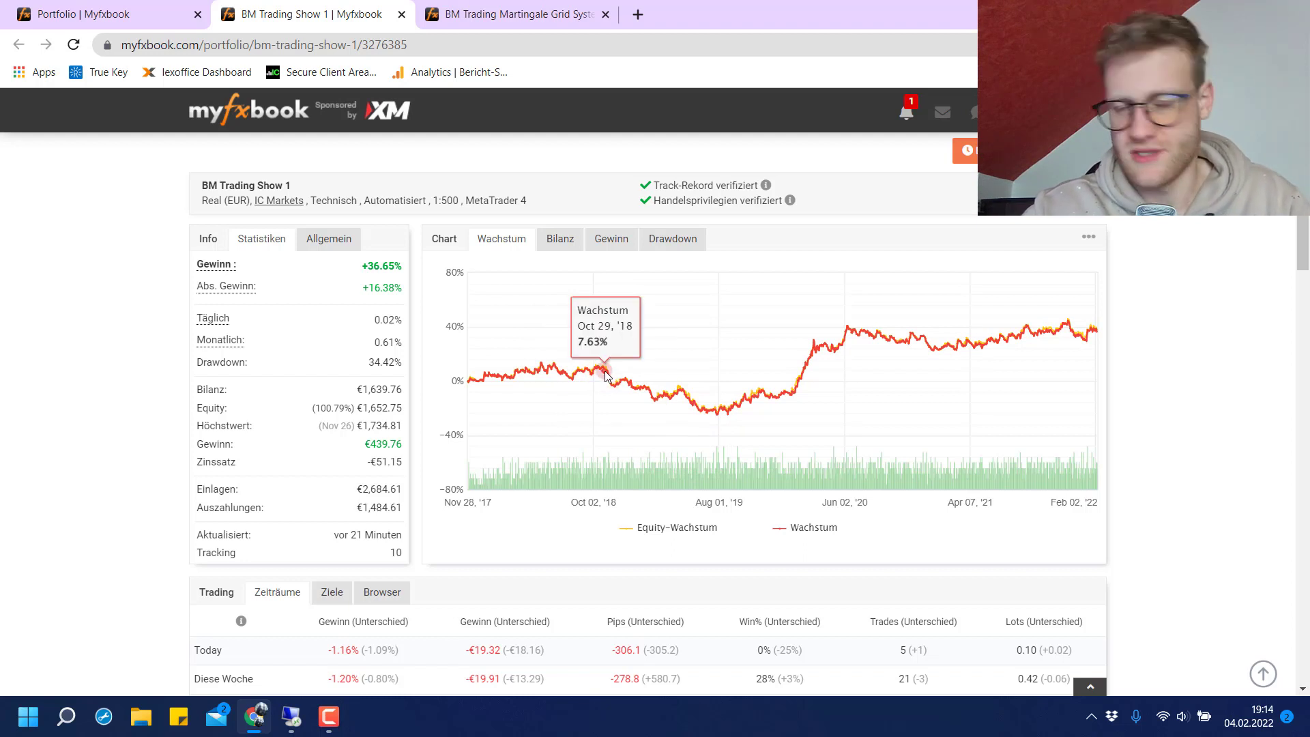
{"action": "mouse_move", "coordinate": [603, 370]}
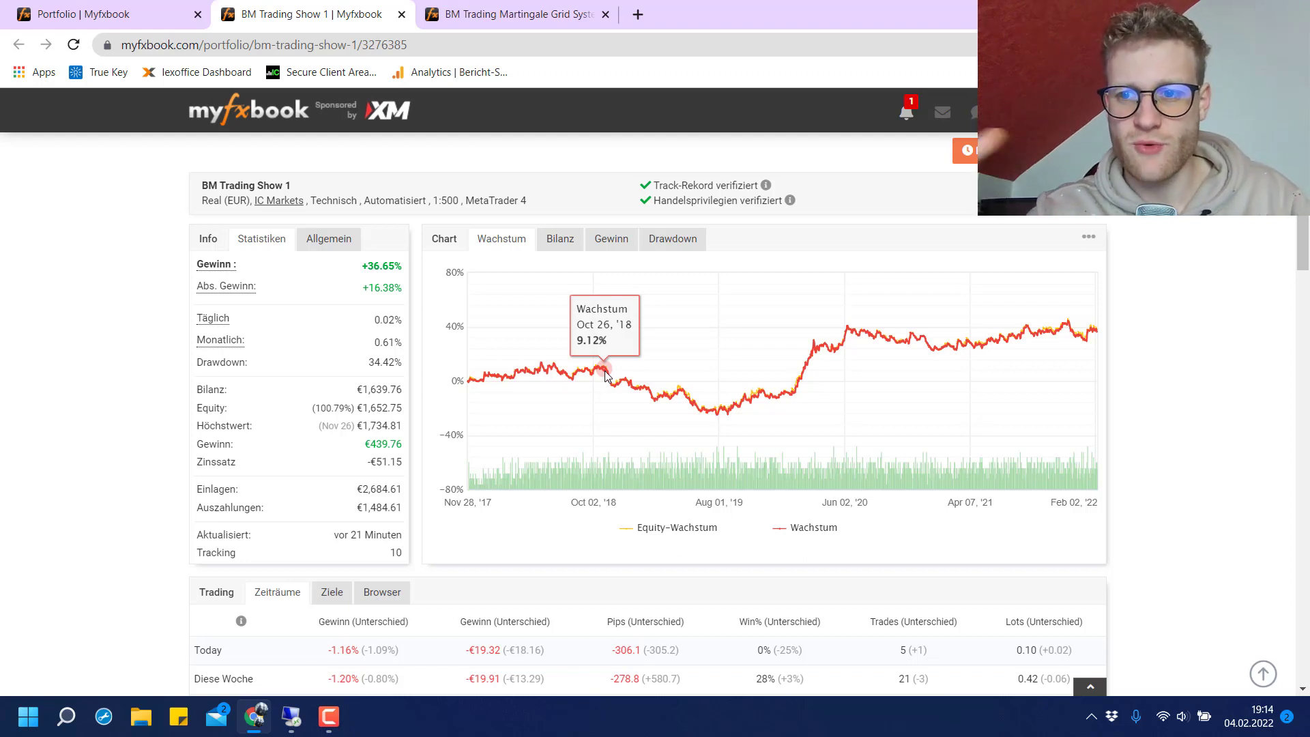
{"action": "mouse_move", "coordinate": [676, 502]}
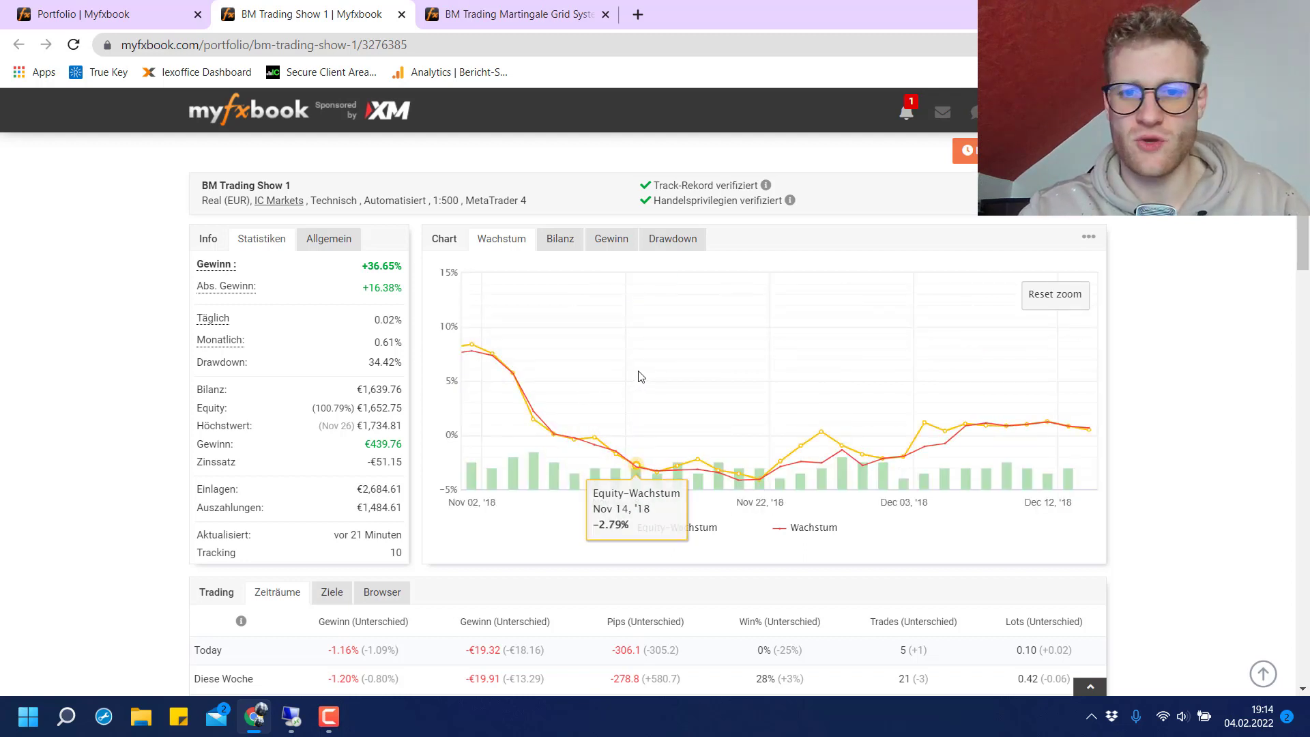
{"action": "left_click", "coordinate": [1053, 295]}
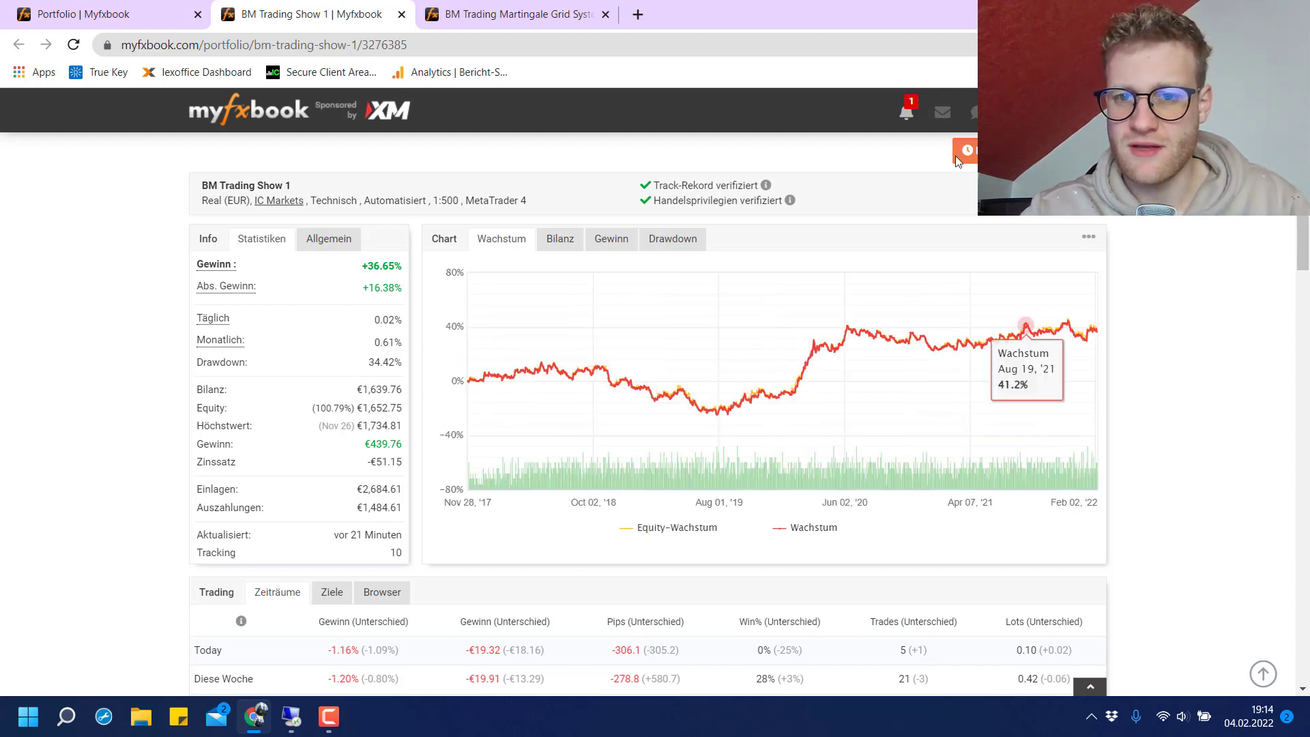
{"action": "mouse_move", "coordinate": [748, 393]}
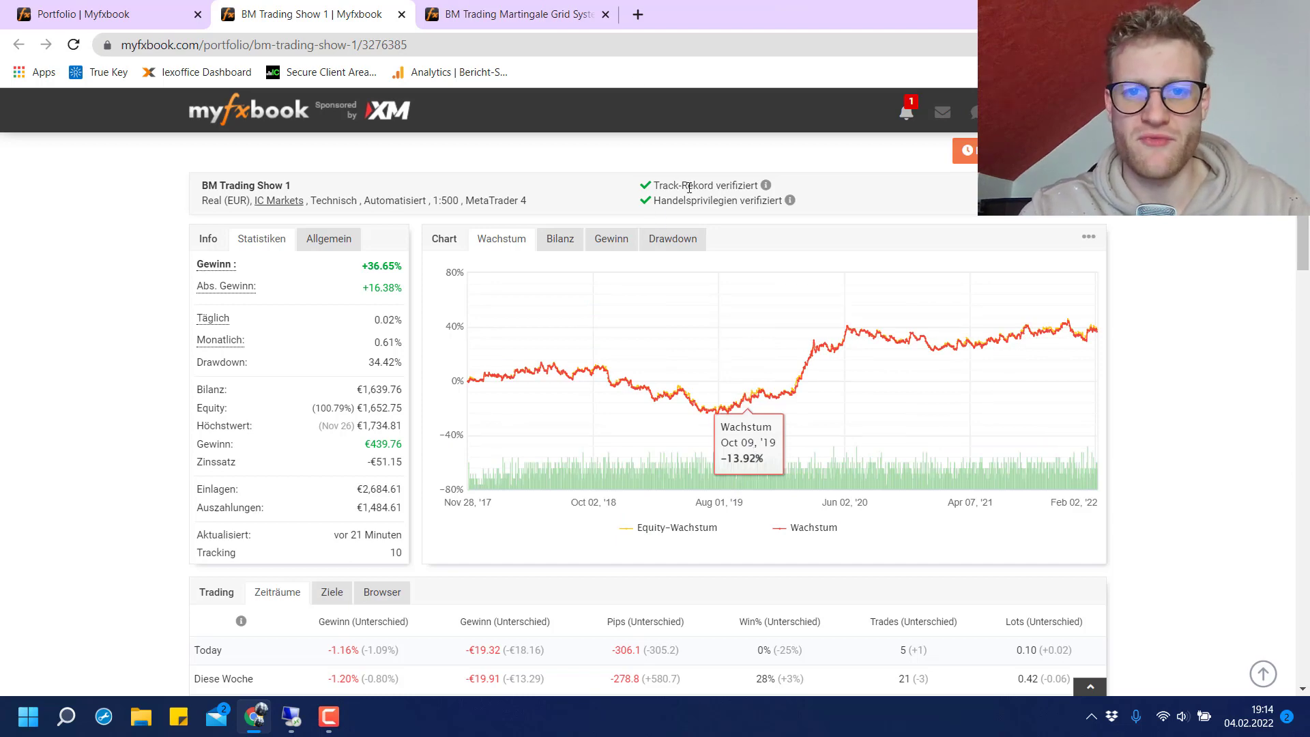
{"action": "left_click", "coordinate": [511, 14]}
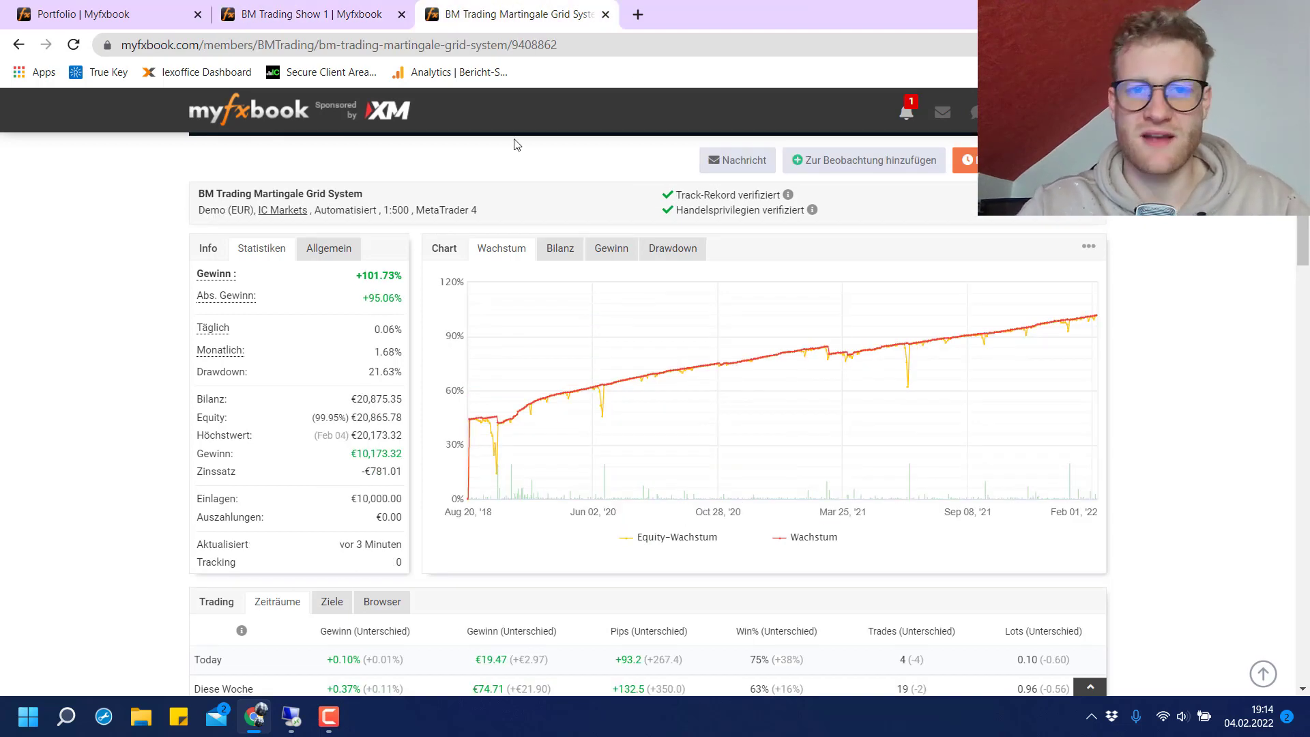
{"action": "left_click", "coordinate": [310, 14]}
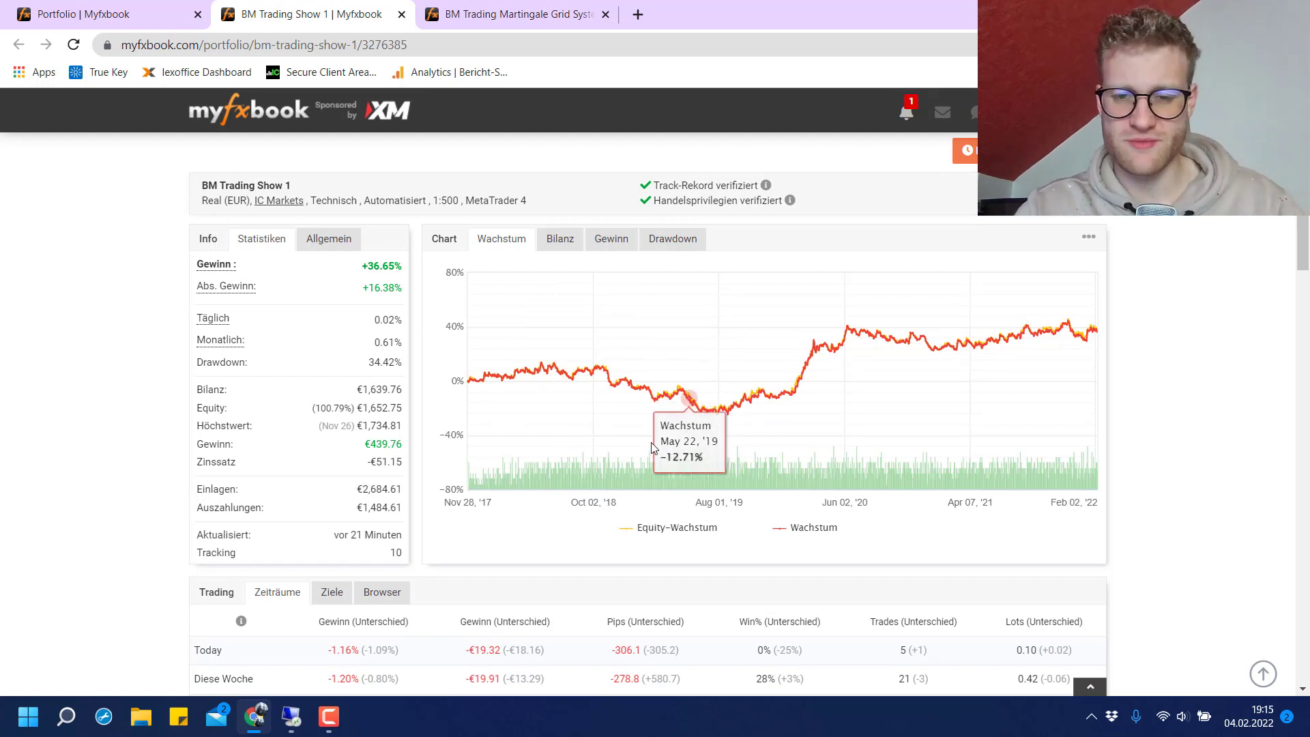
{"action": "mouse_move", "coordinate": [637, 389]}
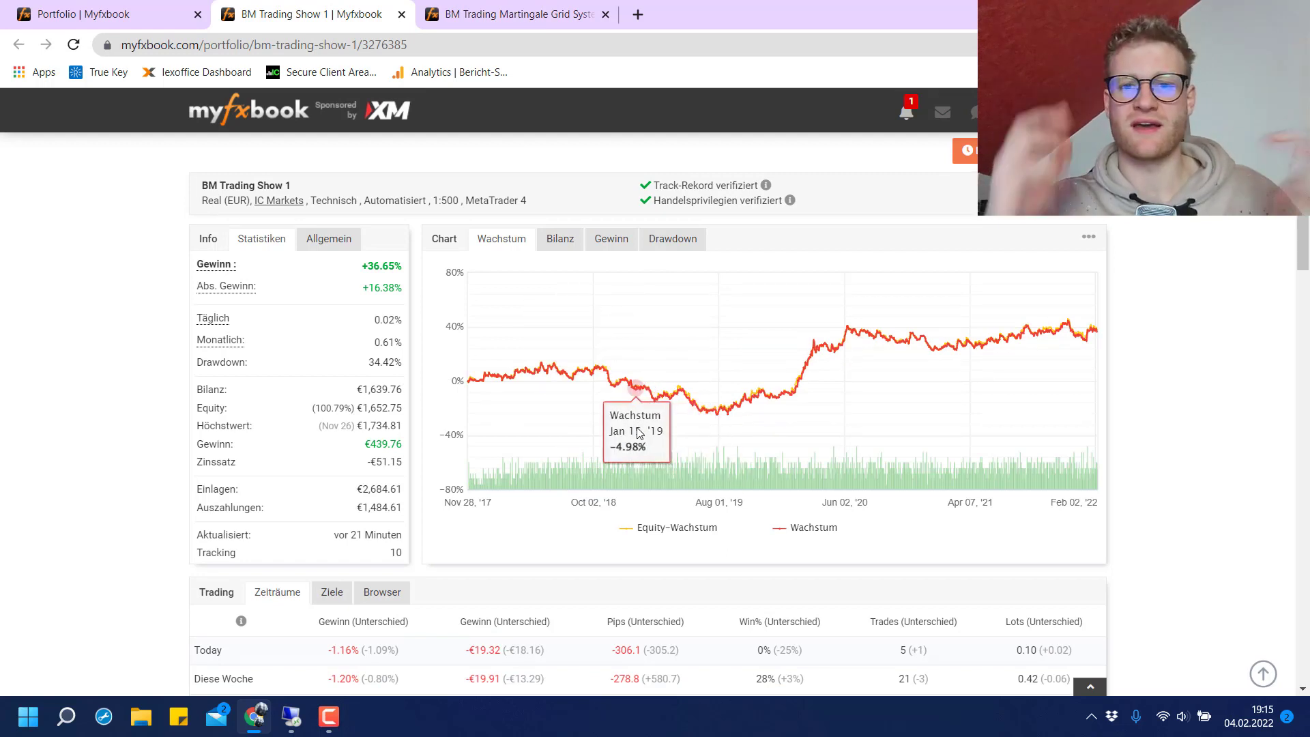
{"action": "mouse_move", "coordinate": [608, 393]}
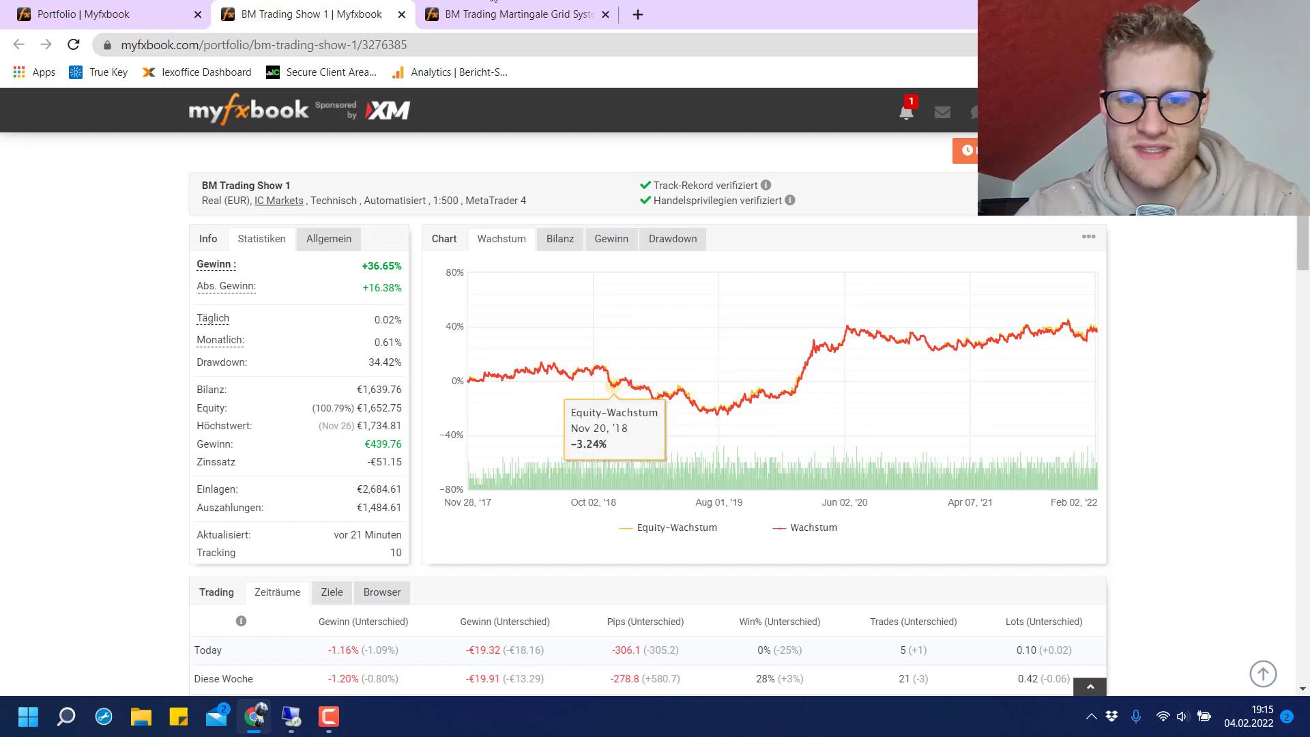
Check Show 1's 2018 section and finish on the Martingale Grid System growth chart.
{"action": "left_click", "coordinate": [509, 14]}
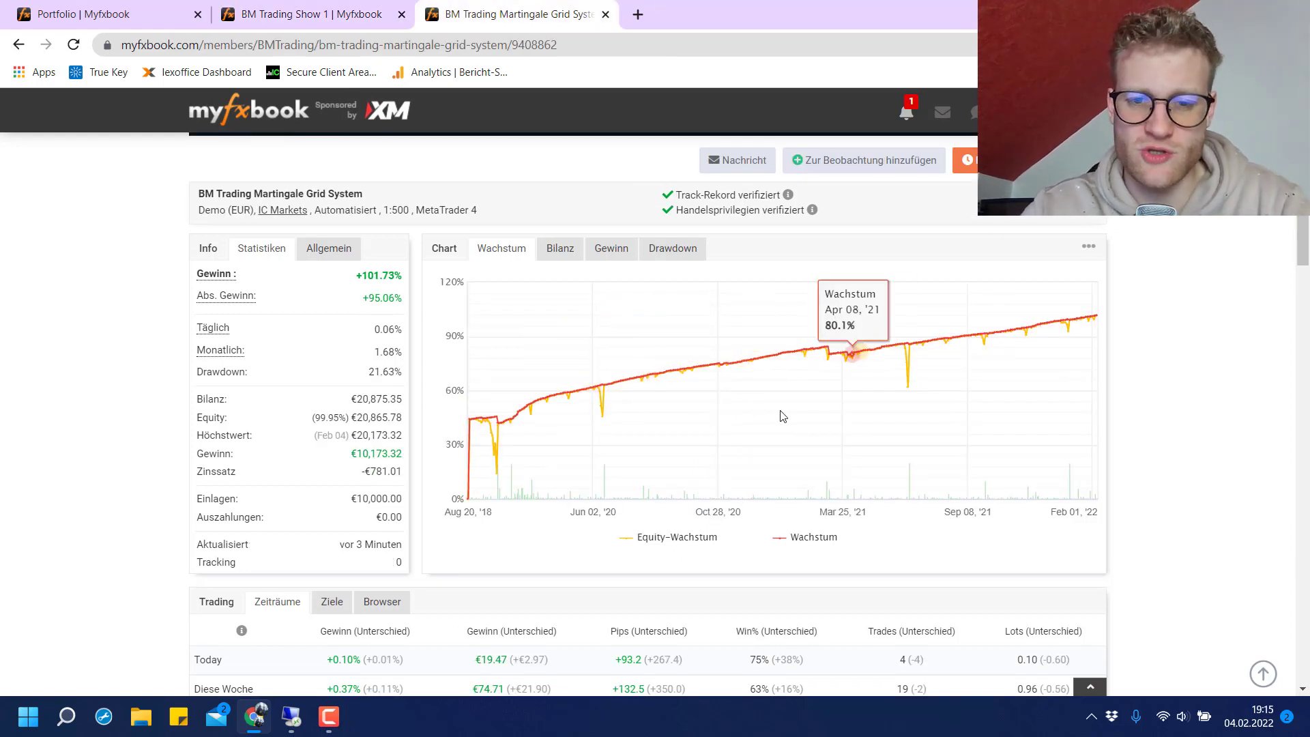
{"action": "mouse_move", "coordinate": [696, 370]}
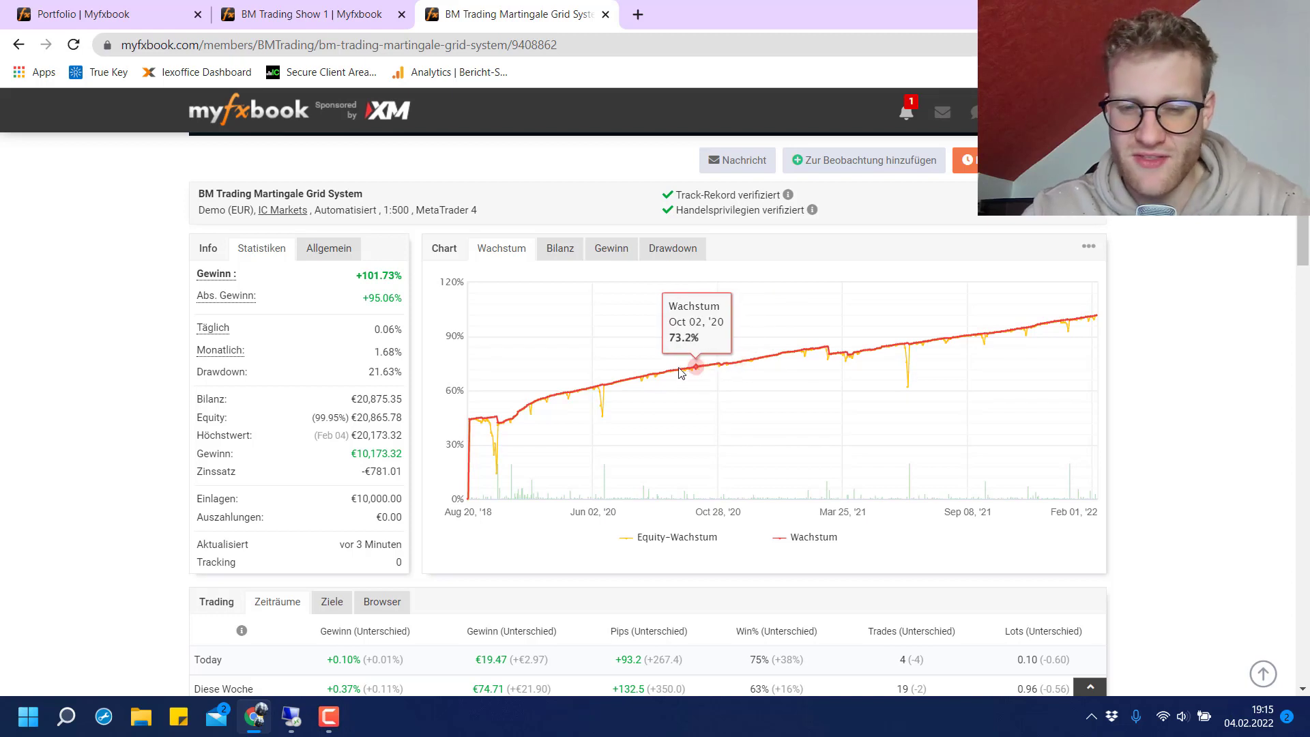
{"action": "mouse_move", "coordinate": [643, 386]}
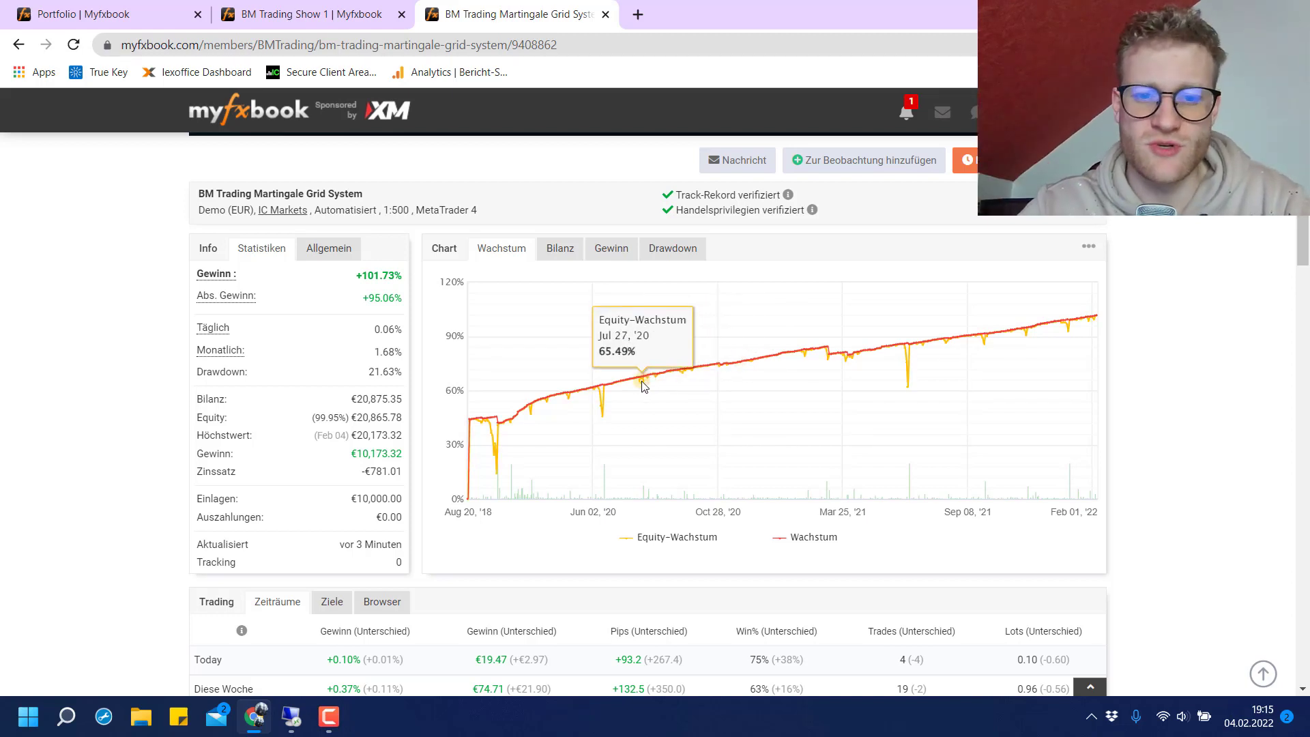
{"action": "mouse_move", "coordinate": [497, 415]}
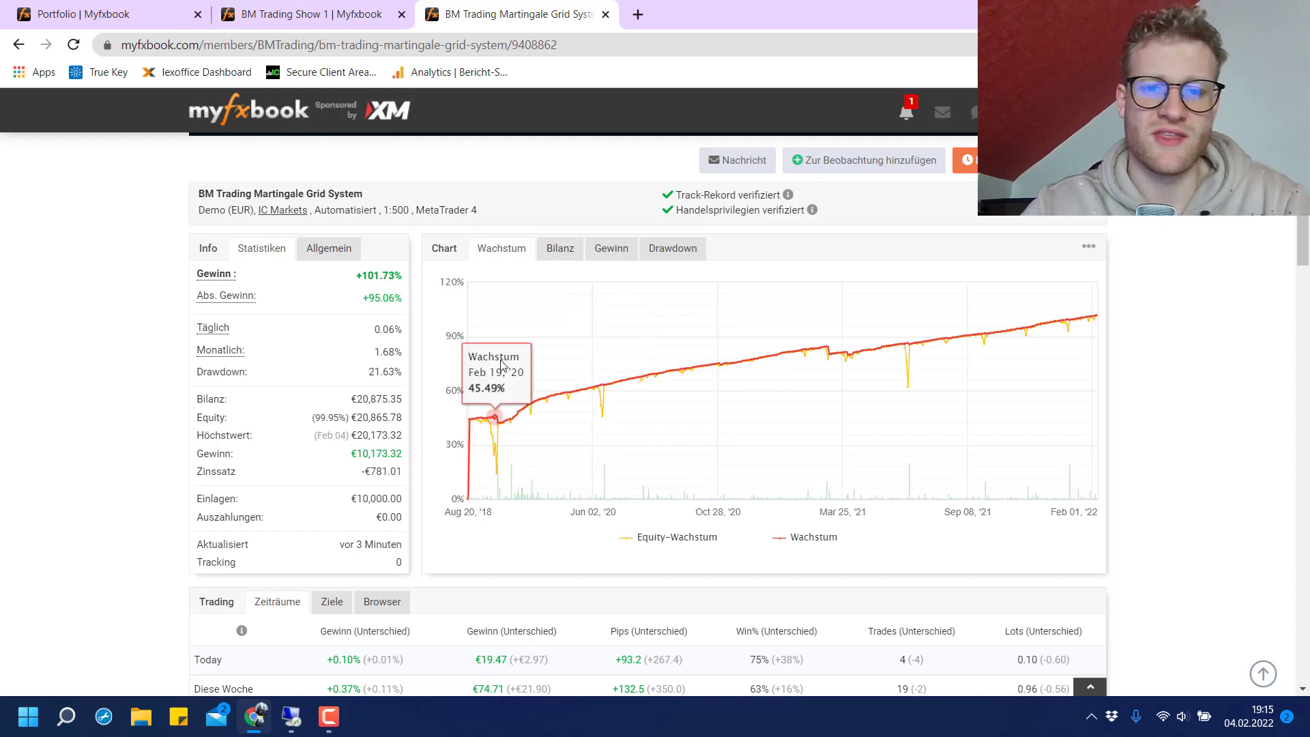
{"action": "mouse_move", "coordinate": [603, 367]}
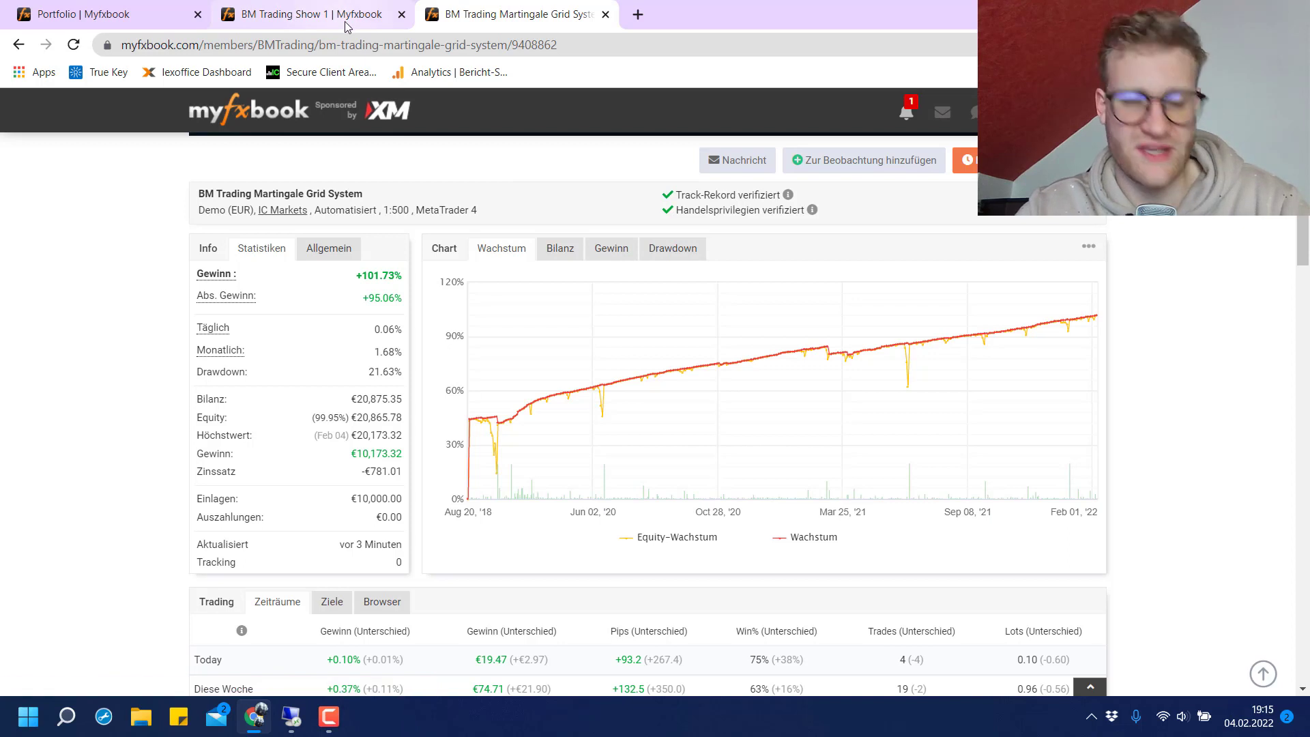
{"action": "left_click", "coordinate": [300, 14]}
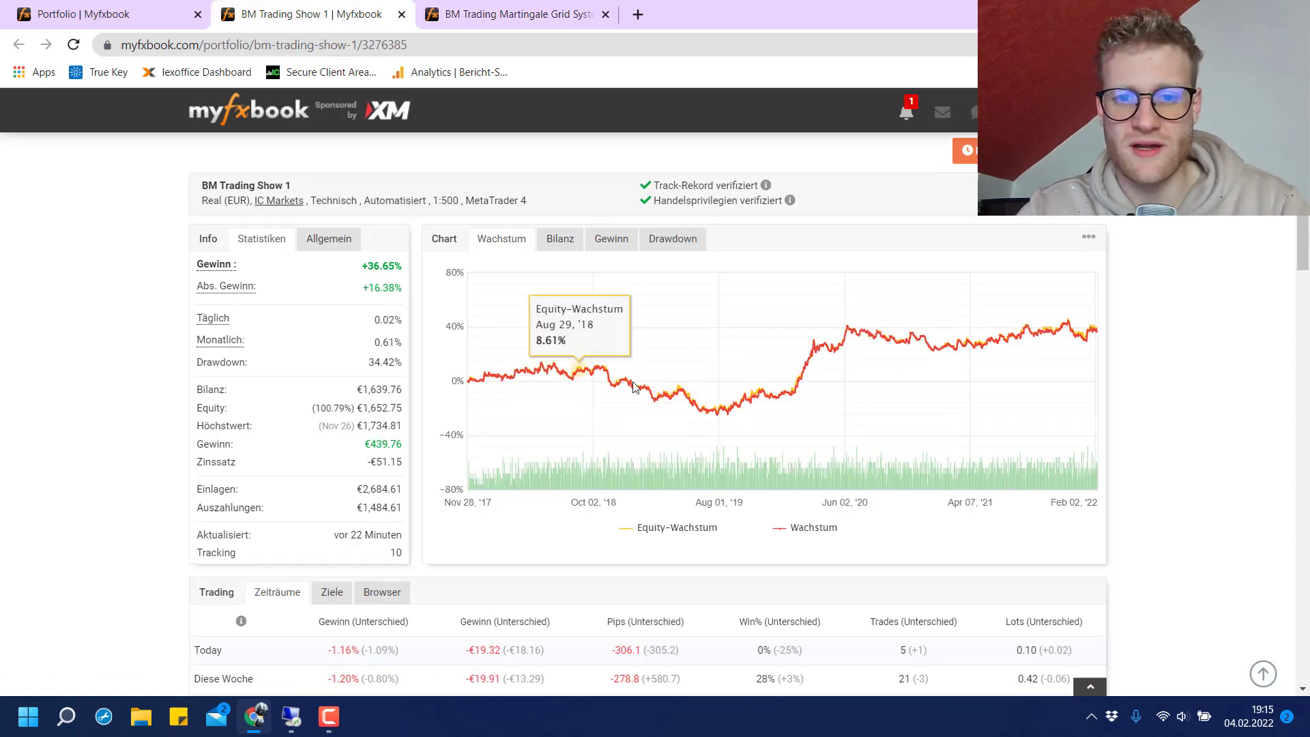
{"action": "left_click", "coordinate": [509, 14]}
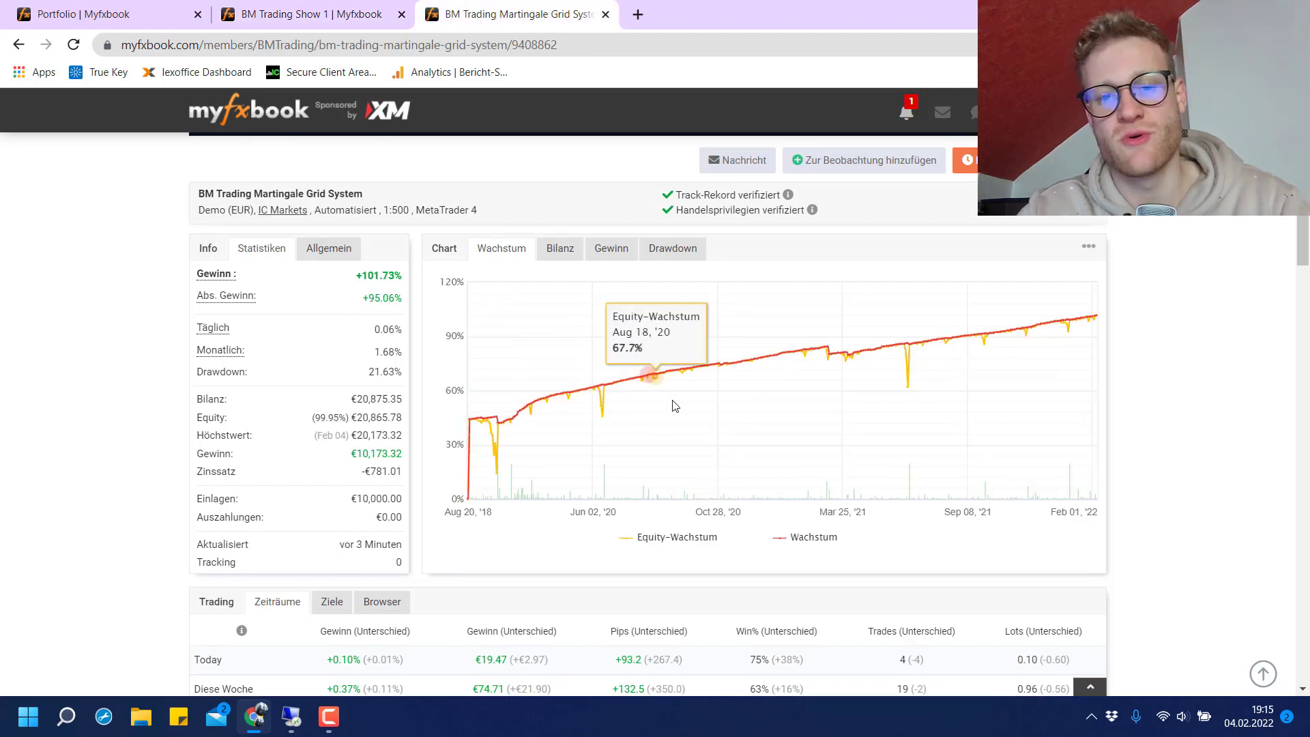
{"action": "mouse_move", "coordinate": [827, 349]}
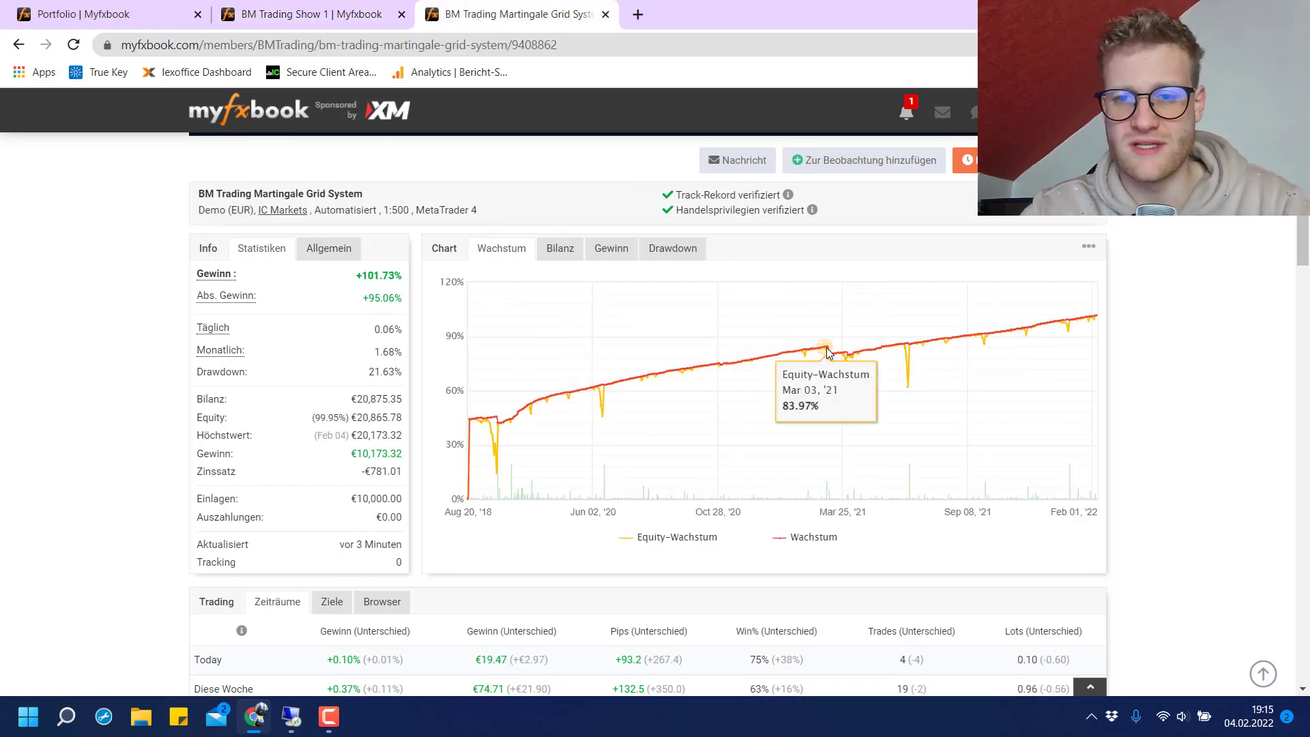
{"action": "mouse_move", "coordinate": [832, 355]}
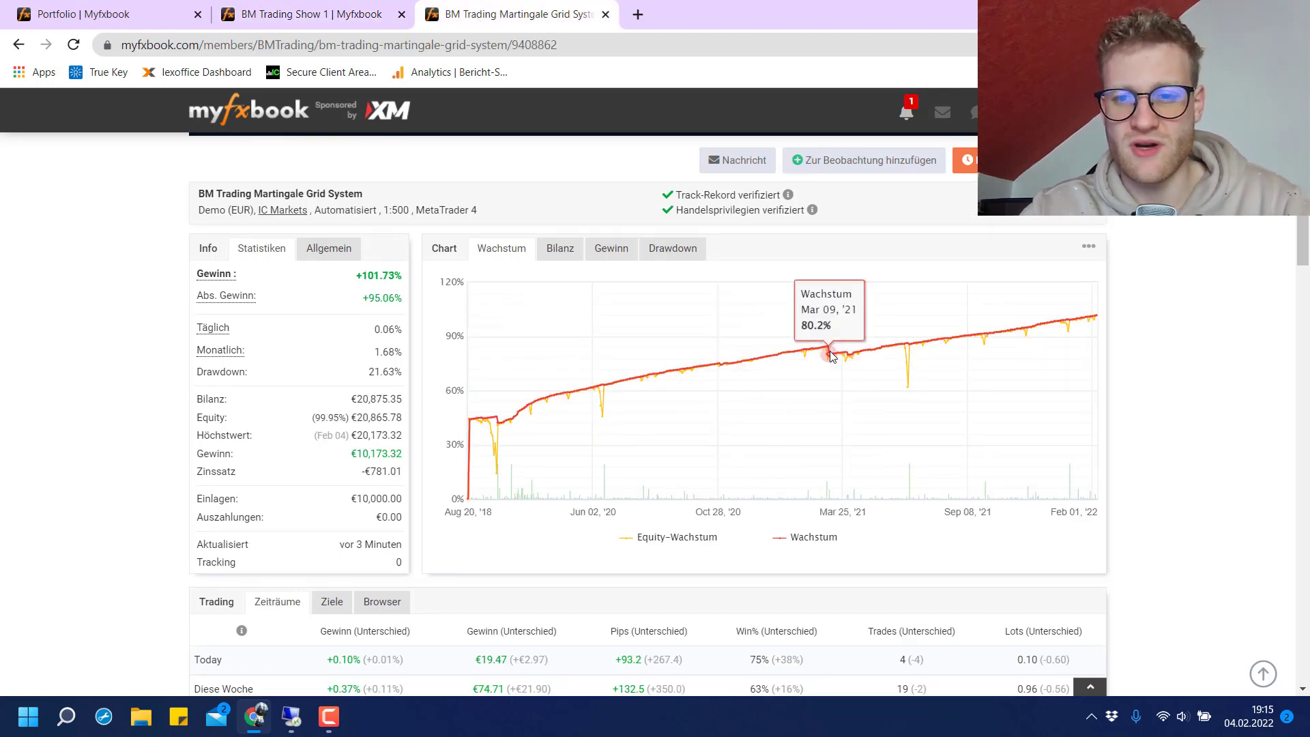
{"action": "mouse_move", "coordinate": [806, 473]}
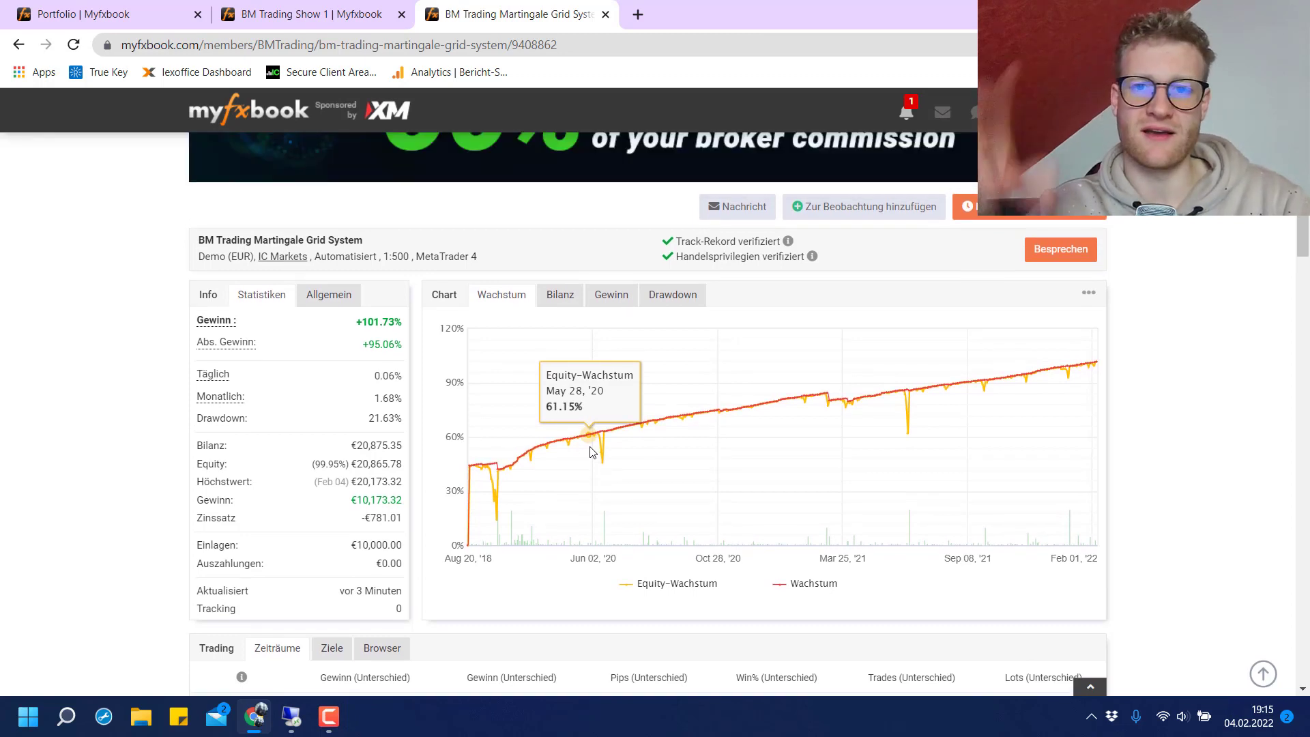
{"action": "scroll", "scroll_direction": "down", "scroll_amount": 3}
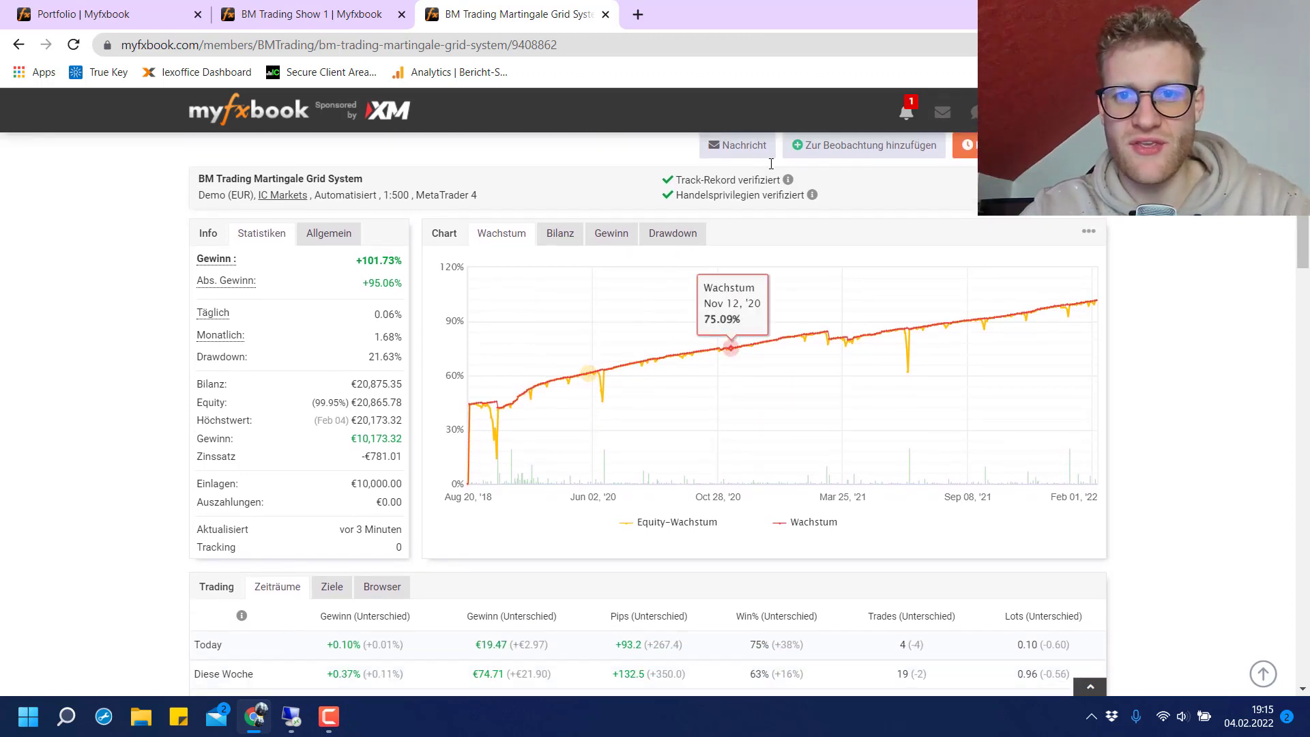
{"action": "mouse_move", "coordinate": [625, 366]}
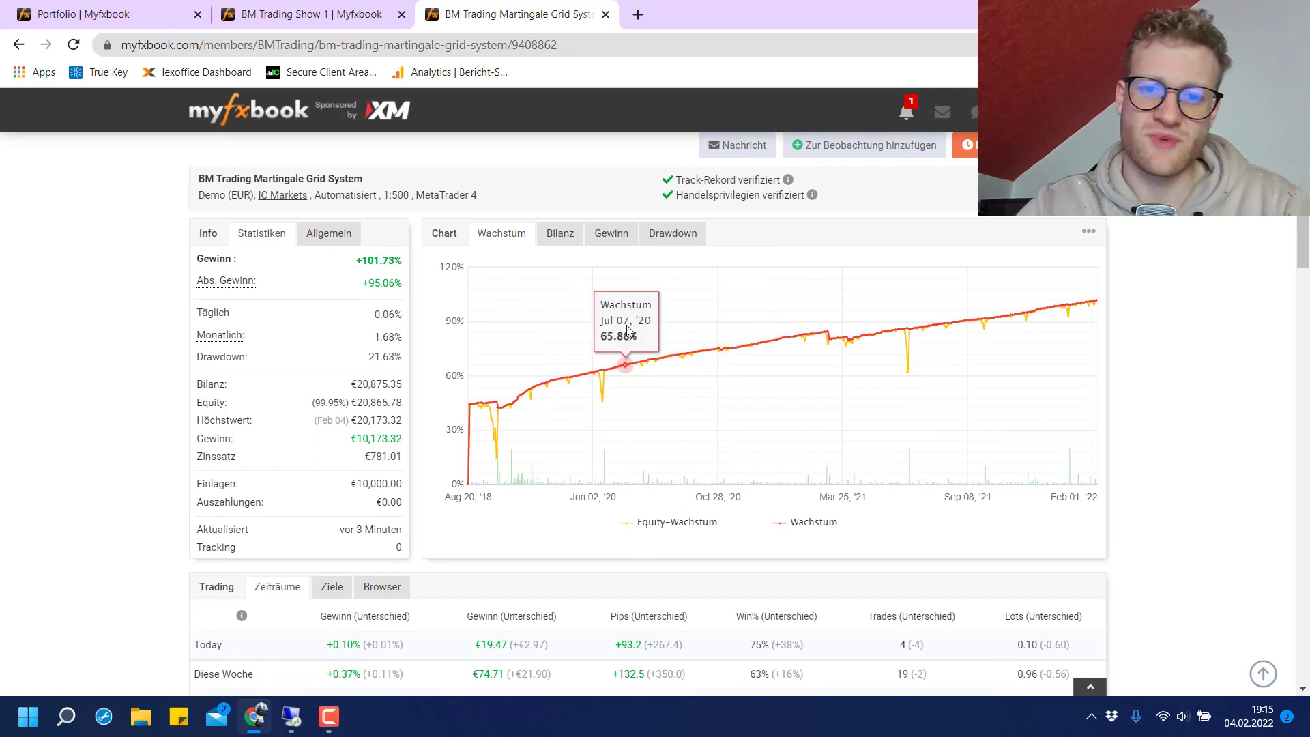
{"action": "mouse_move", "coordinate": [705, 382]}
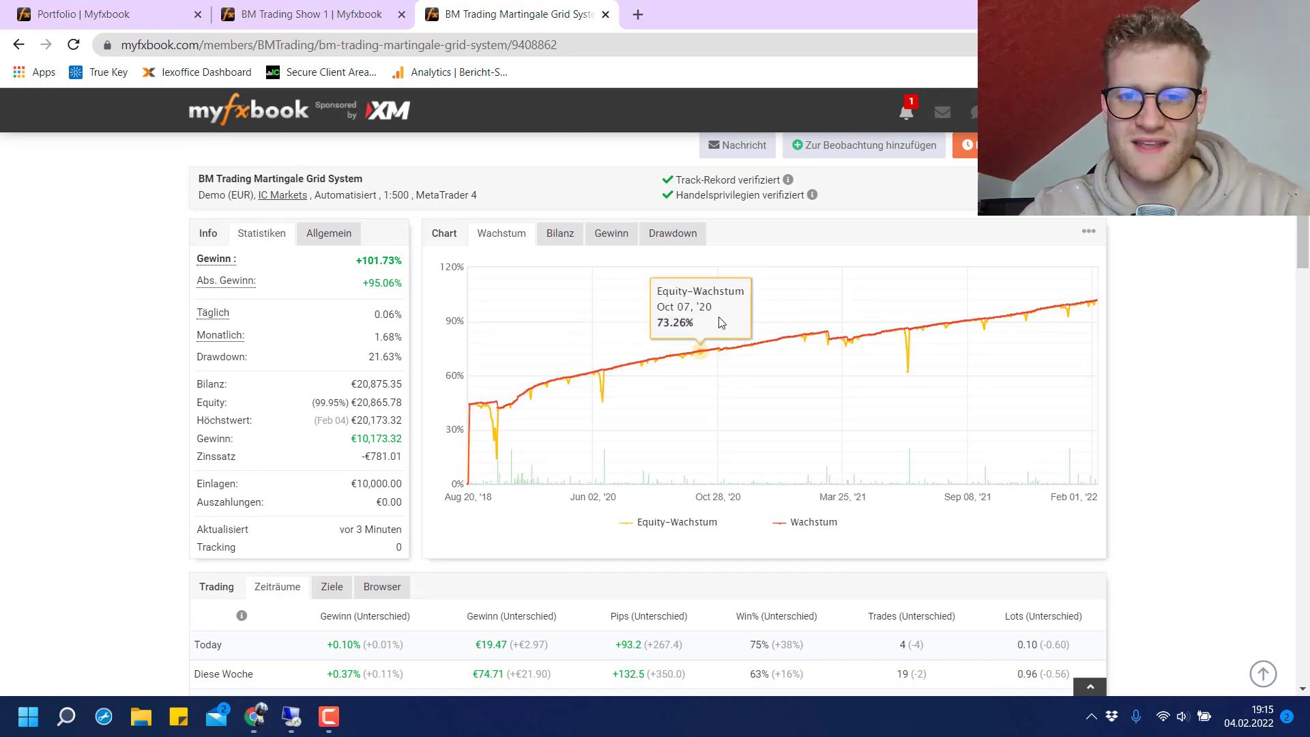
{"action": "mouse_move", "coordinate": [676, 351]}
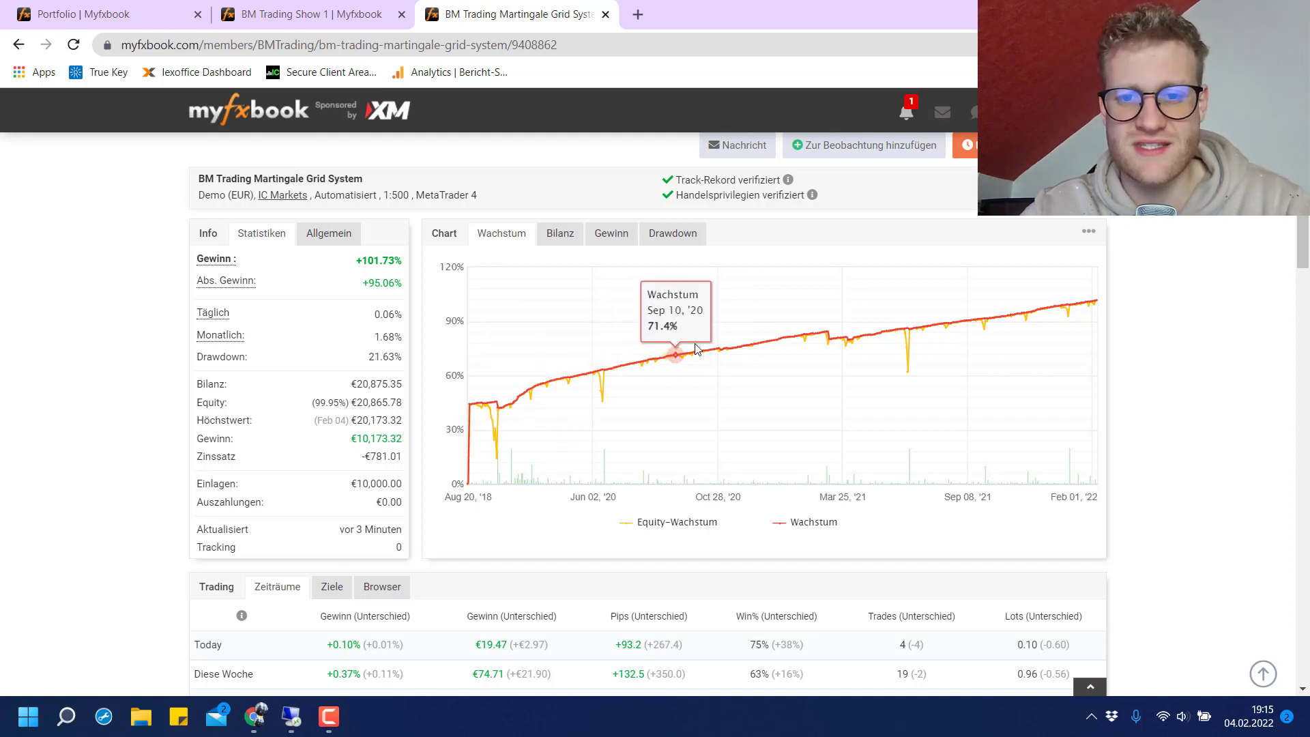
{"action": "mouse_move", "coordinate": [733, 347]}
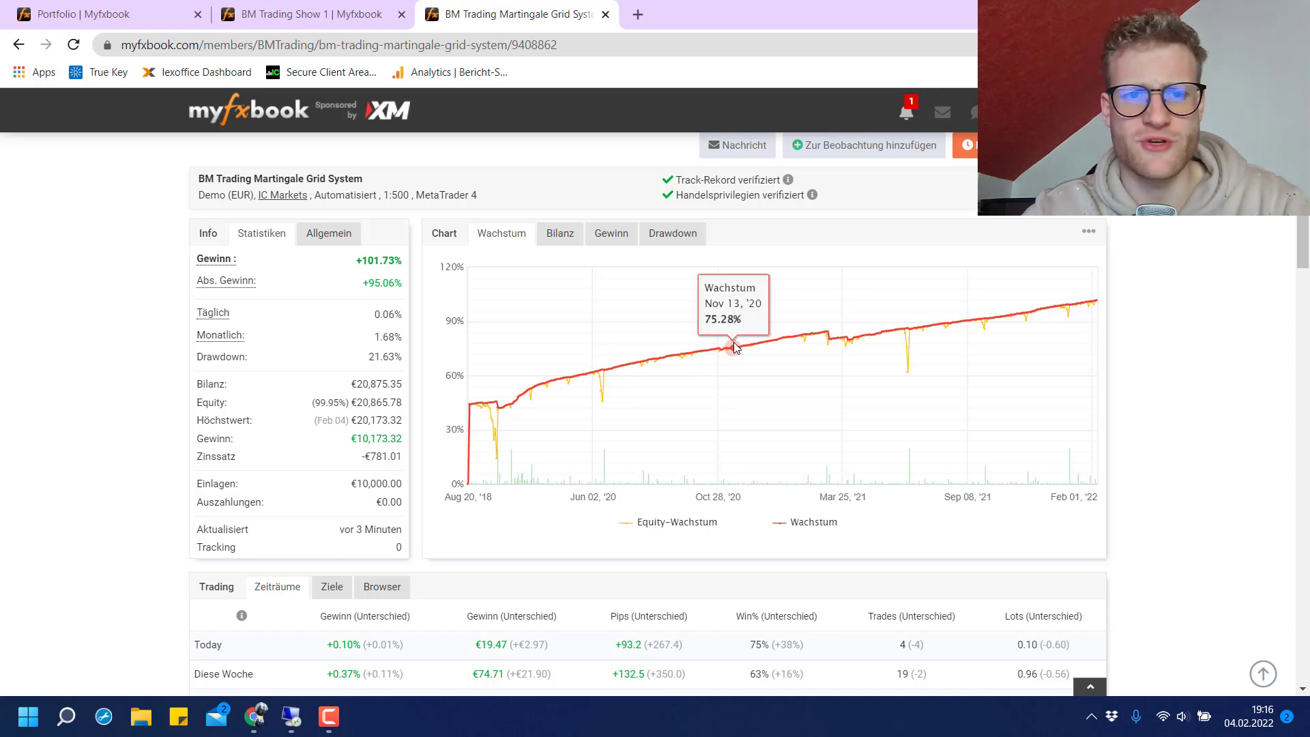
{"action": "mouse_move", "coordinate": [726, 345]}
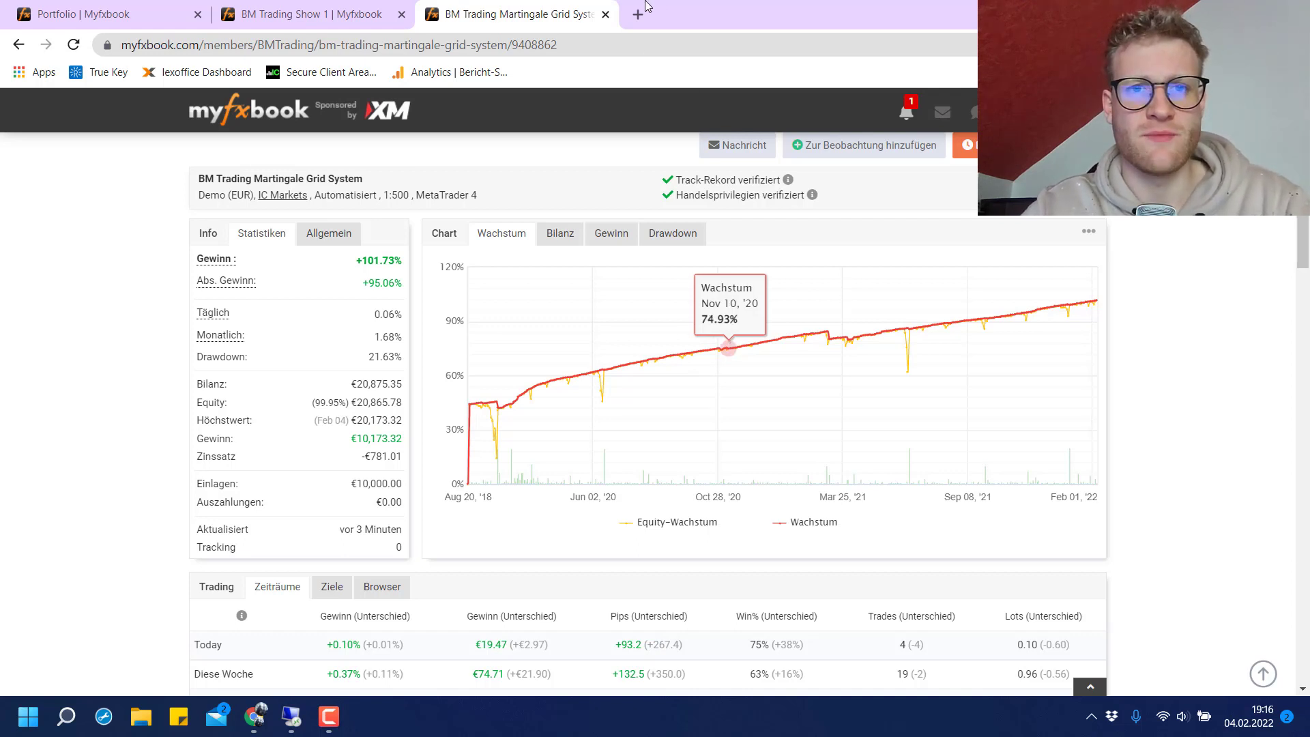
{"action": "mouse_move", "coordinate": [597, 162]}
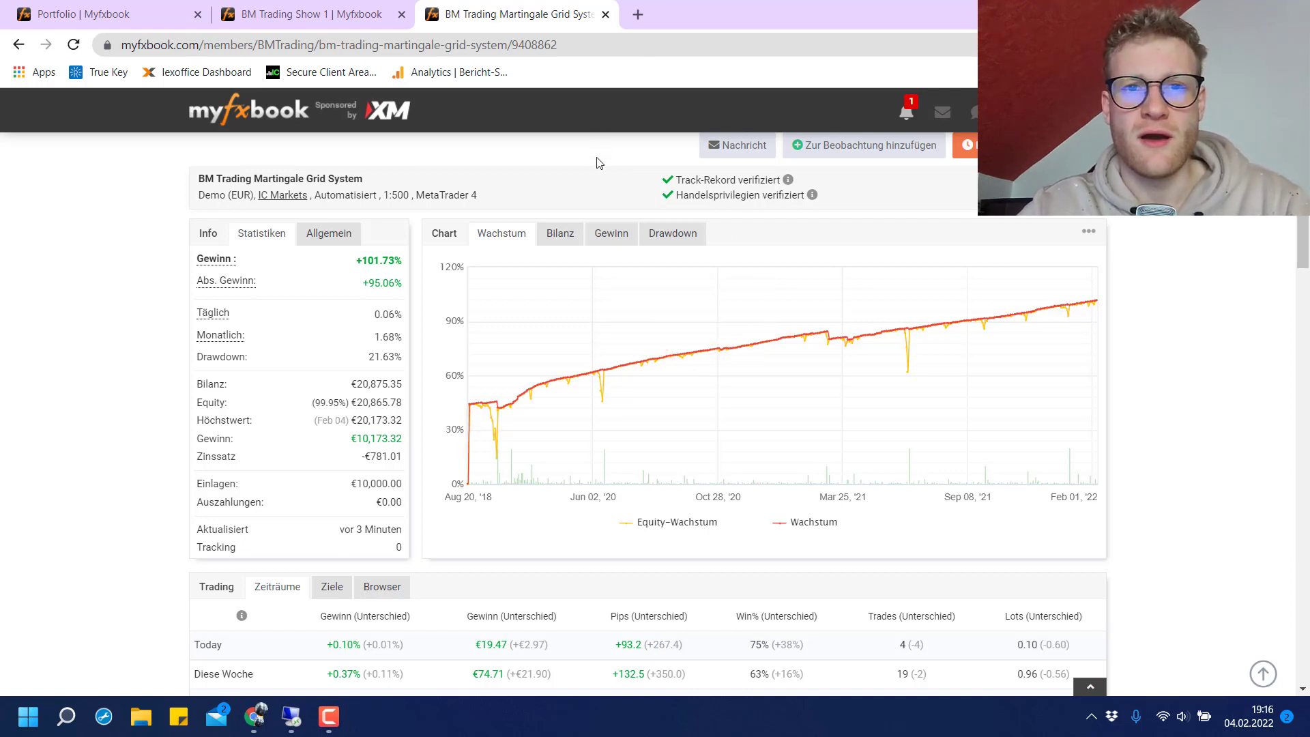
{"action": "mouse_move", "coordinate": [572, 158]}
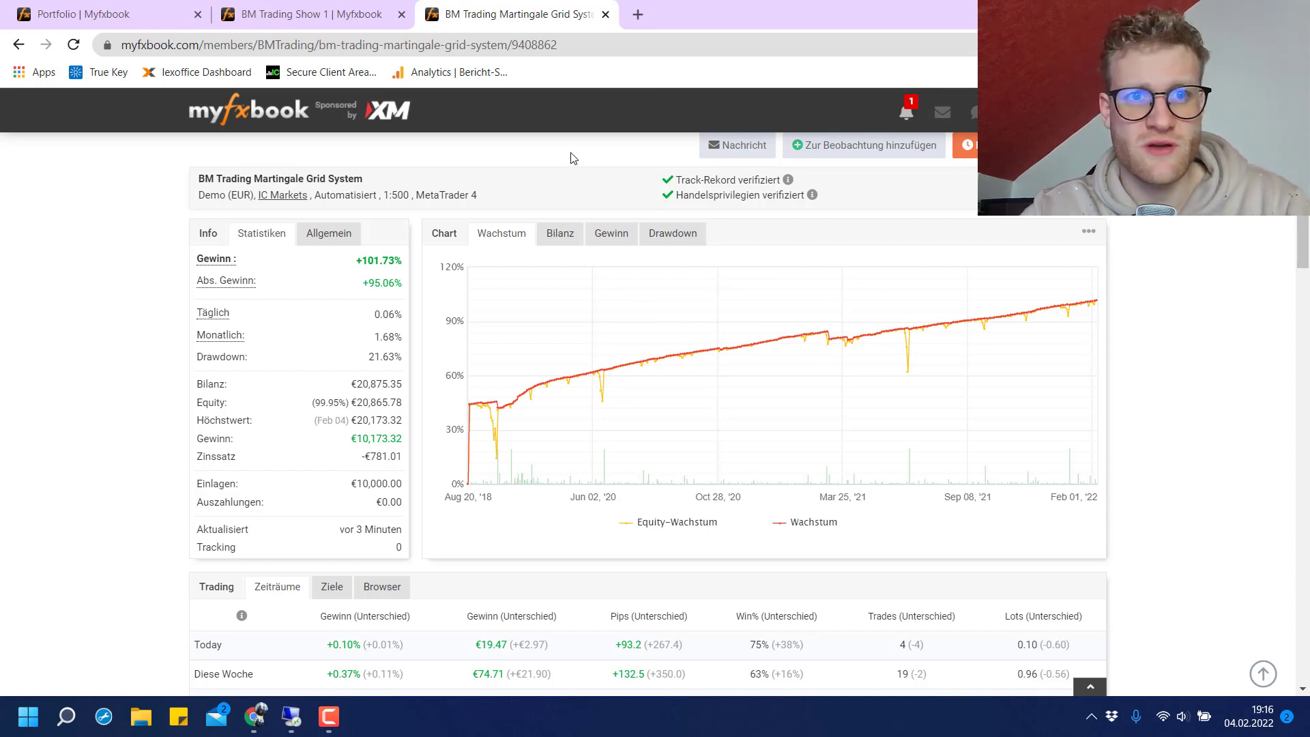
{"action": "mouse_move", "coordinate": [583, 176]}
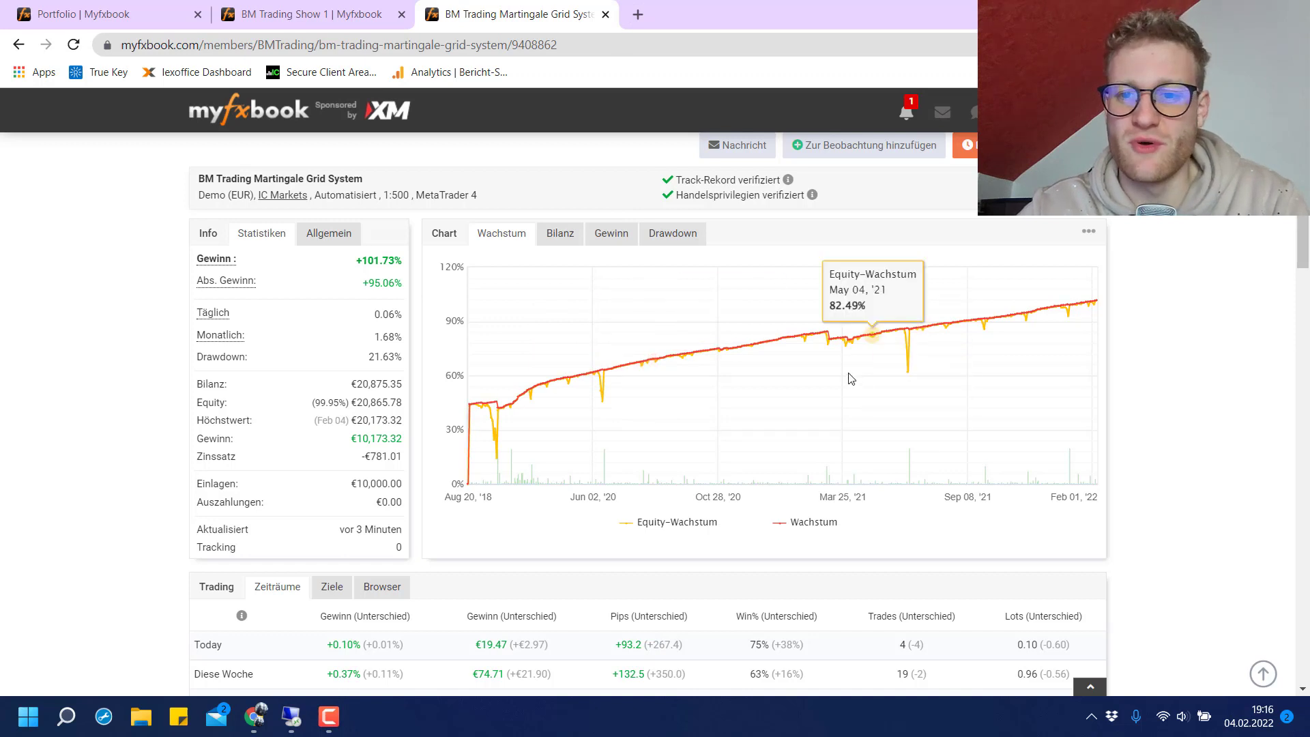
{"action": "mouse_move", "coordinate": [615, 370]}
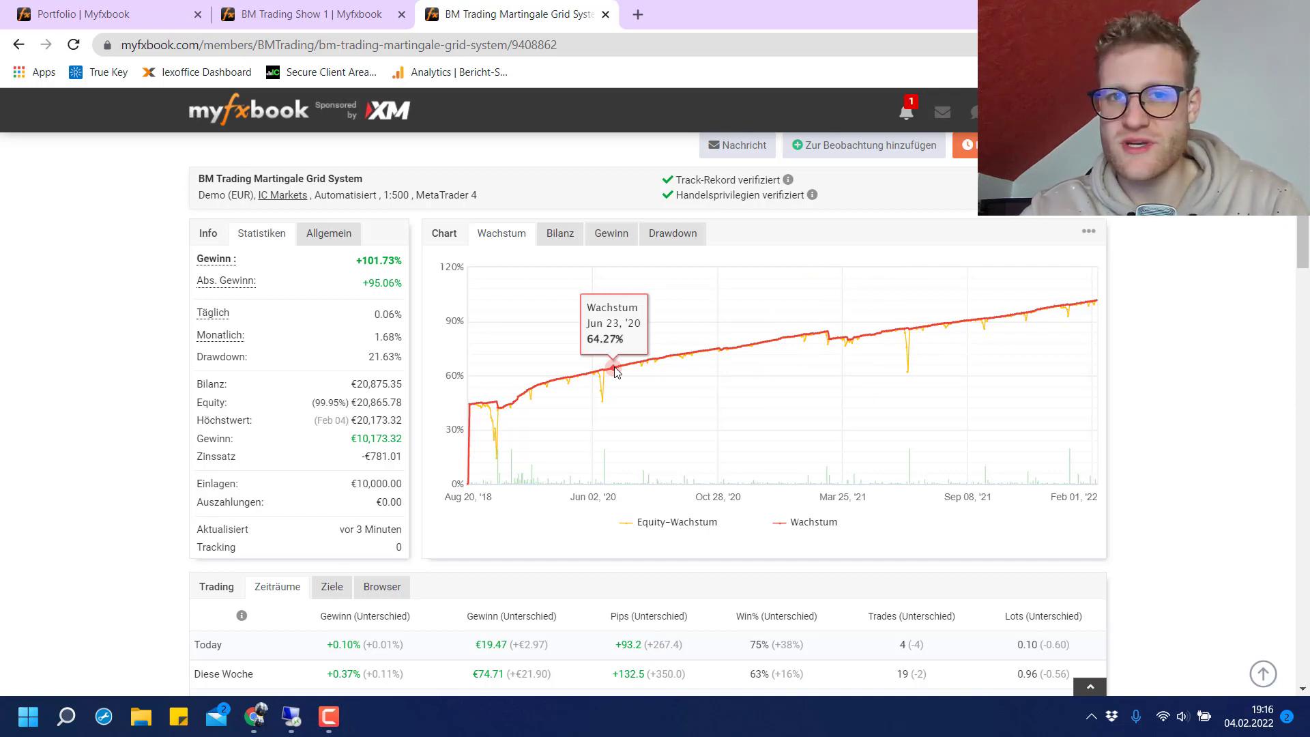
{"action": "mouse_move", "coordinate": [832, 348]}
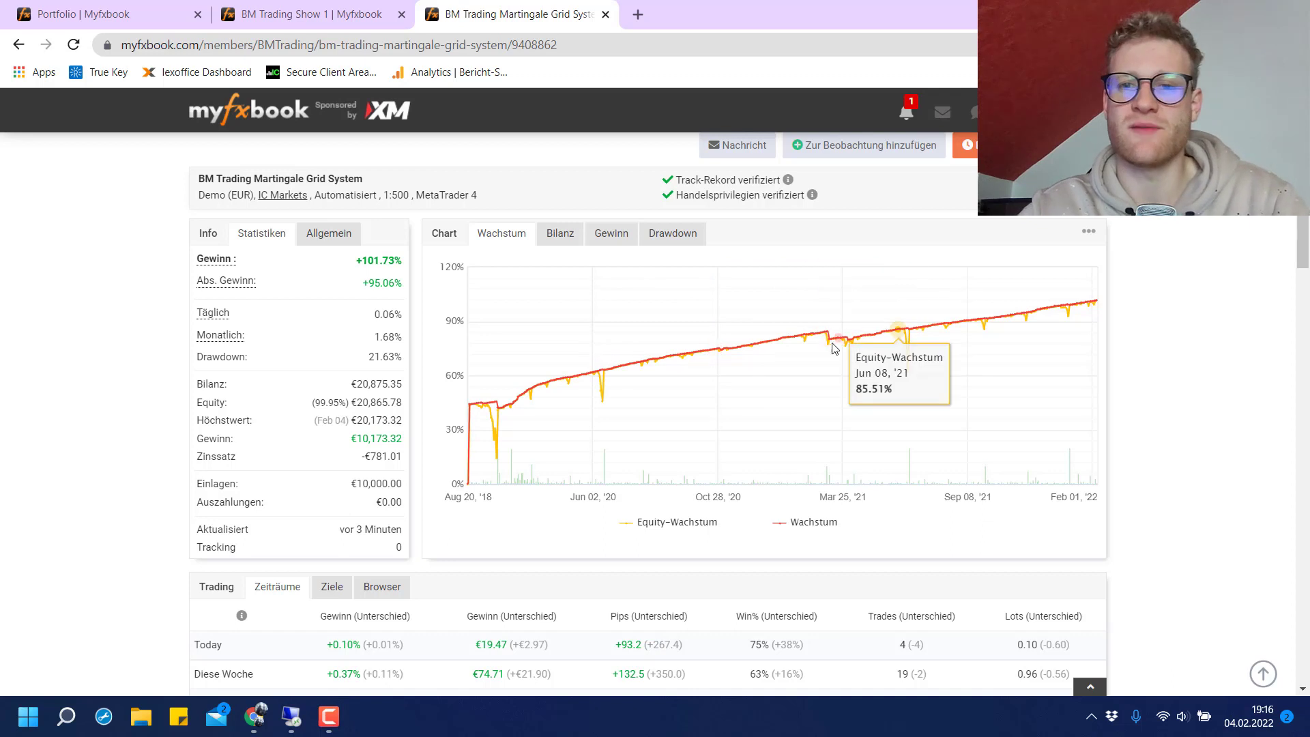
{"action": "mouse_move", "coordinate": [852, 336]}
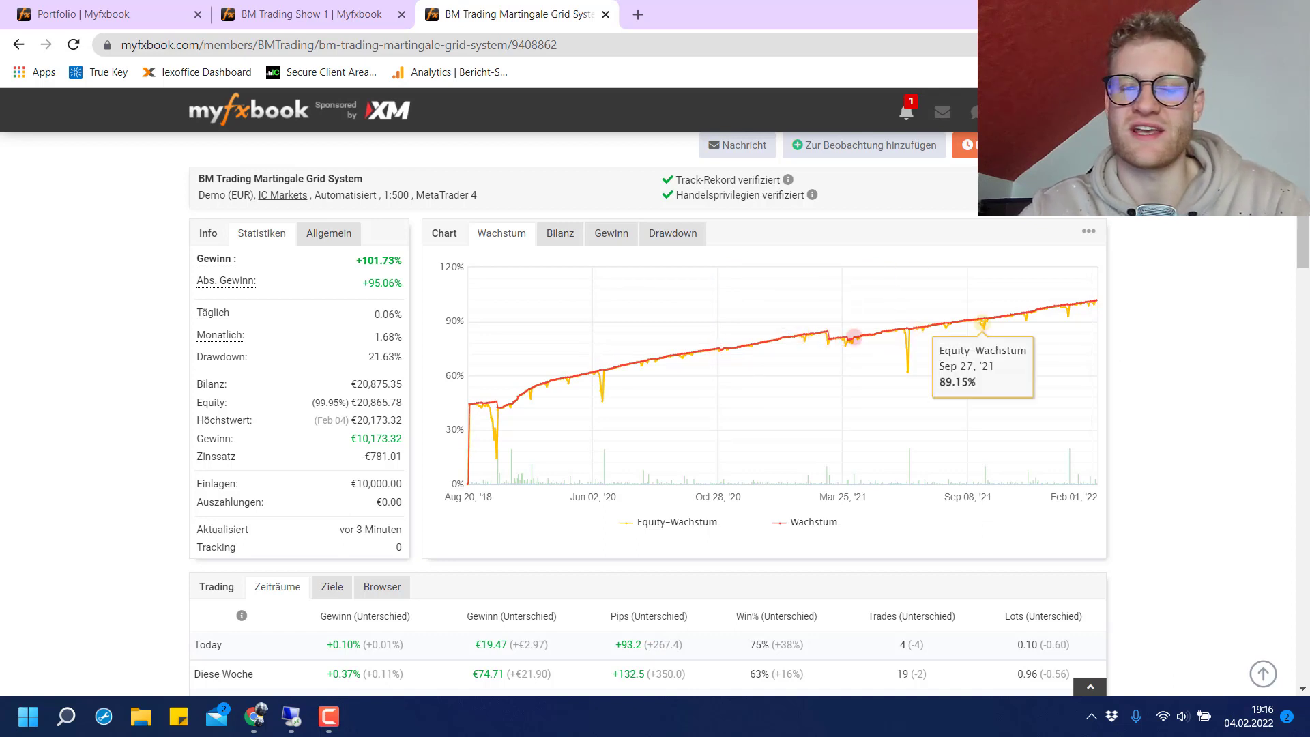